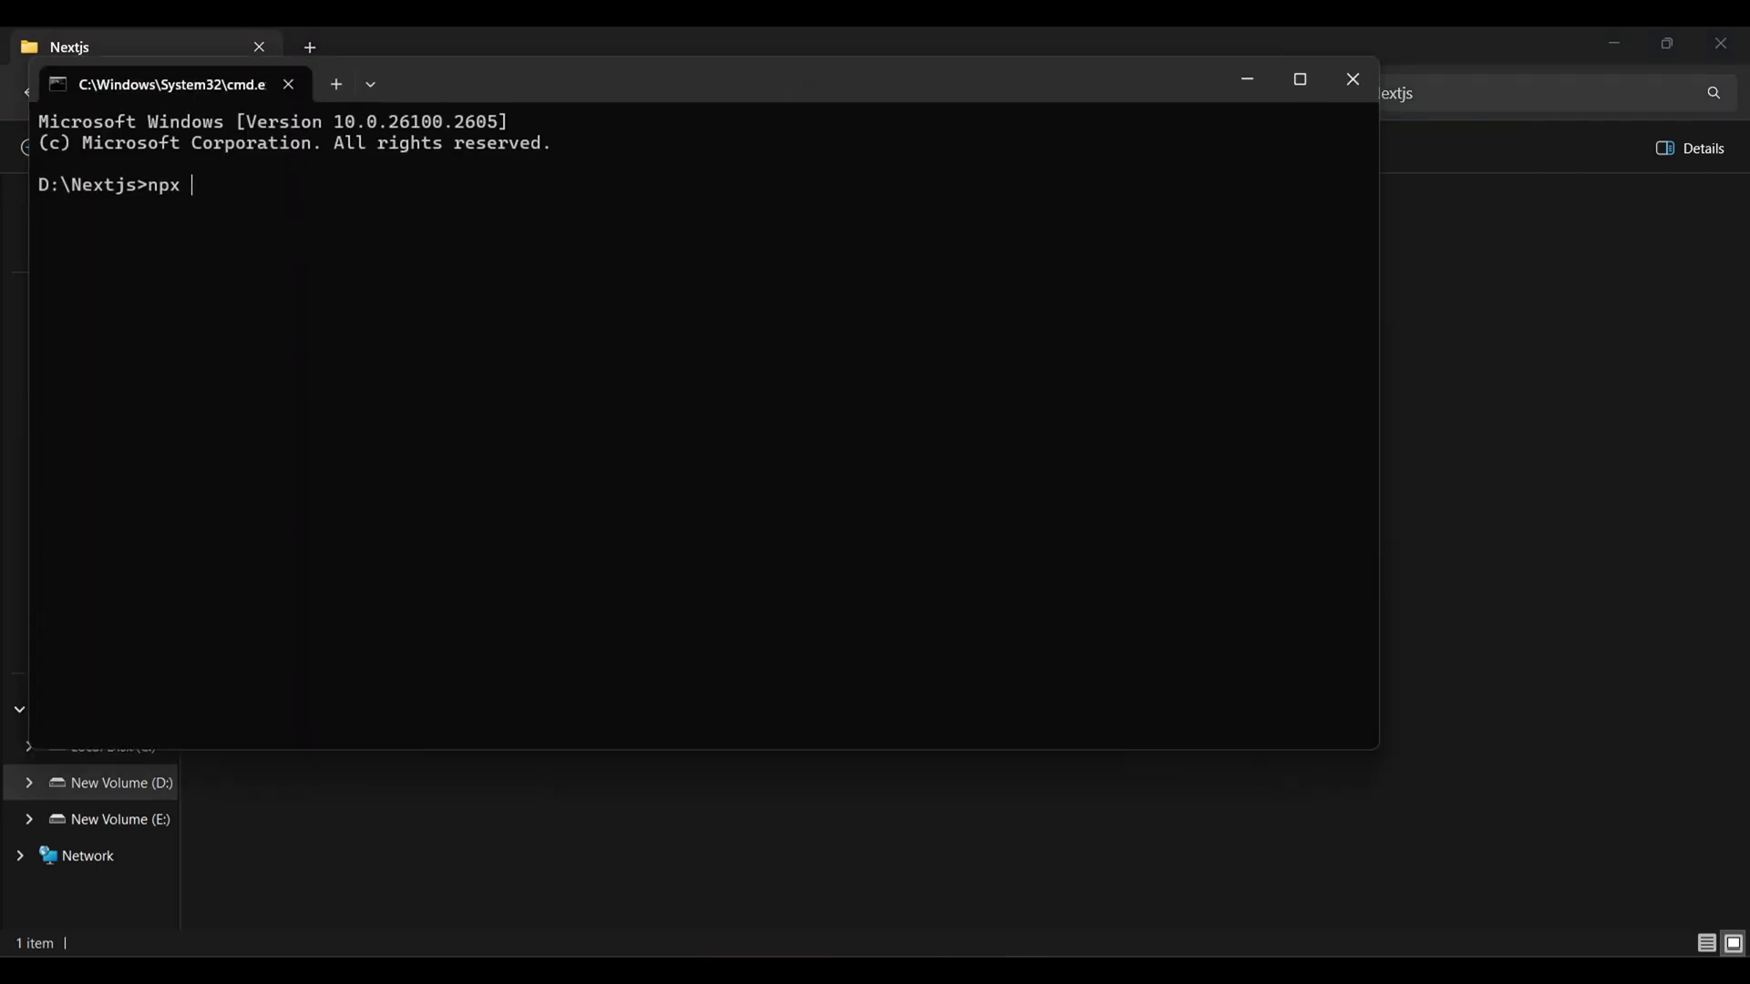
Step: Run npx create-next-app@latest, name the project deepseekbot and accept the default setup answers
{"action": "type", "text": "create-next"}
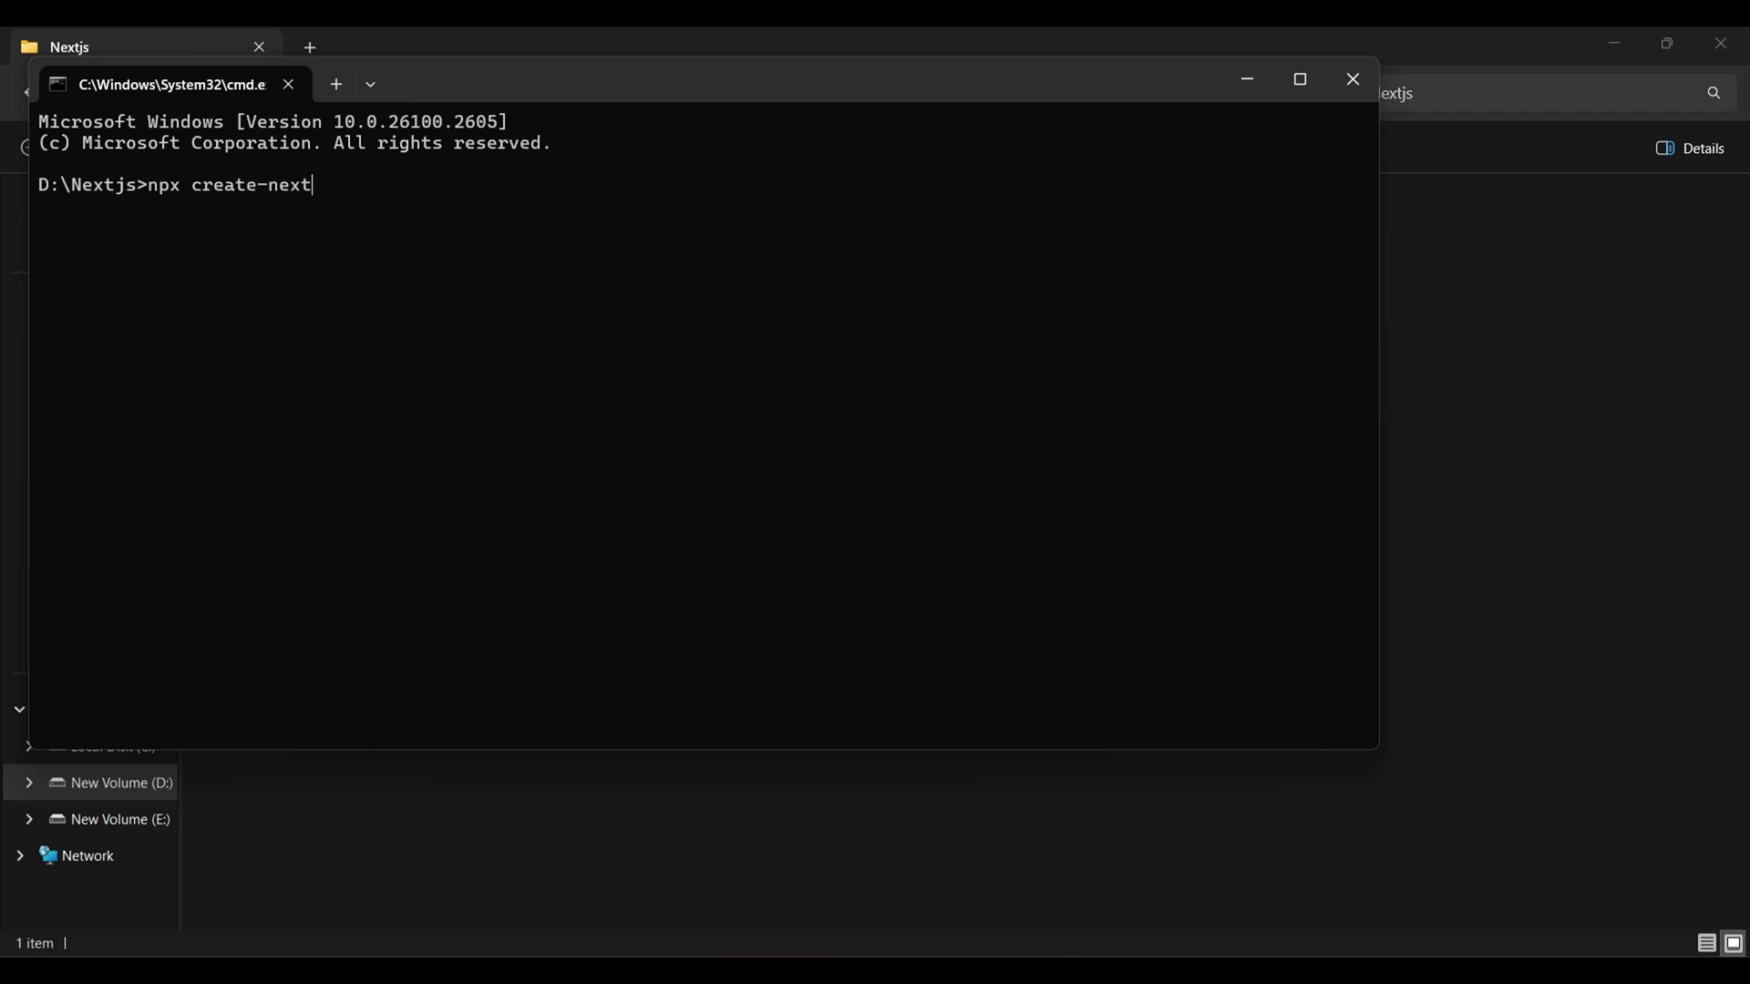
{"action": "type", "text": "-app@latest"}
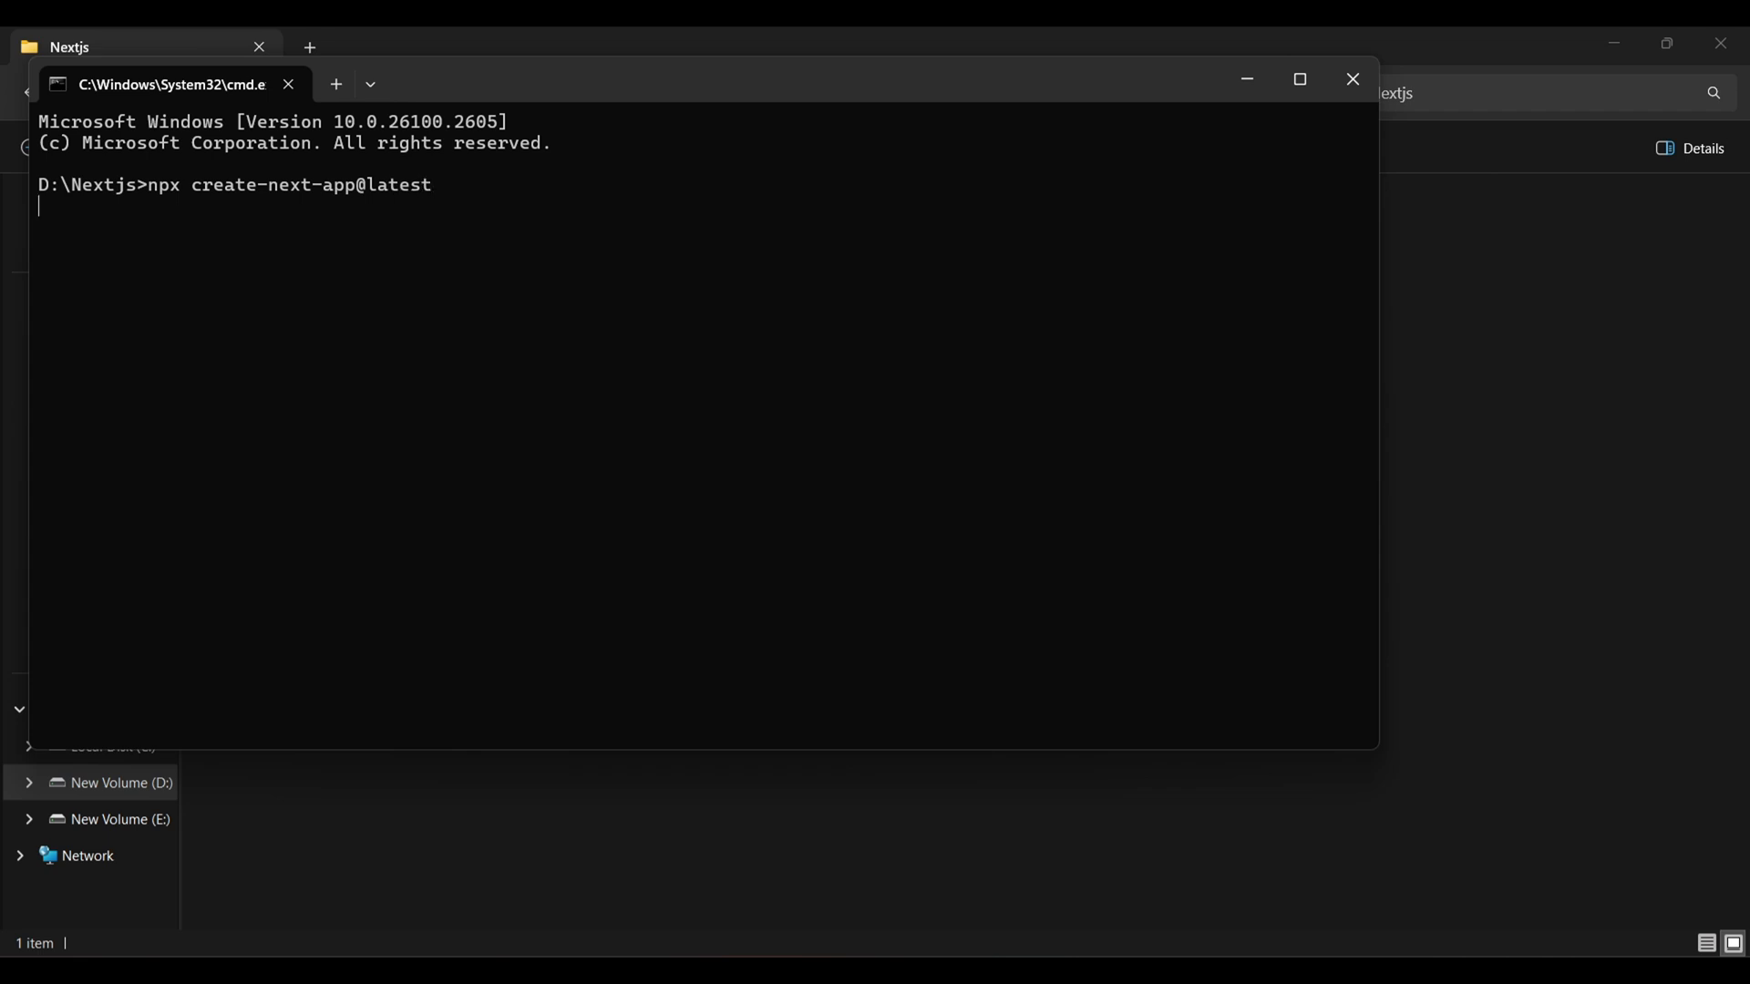
{"action": "key", "text": "Return"}
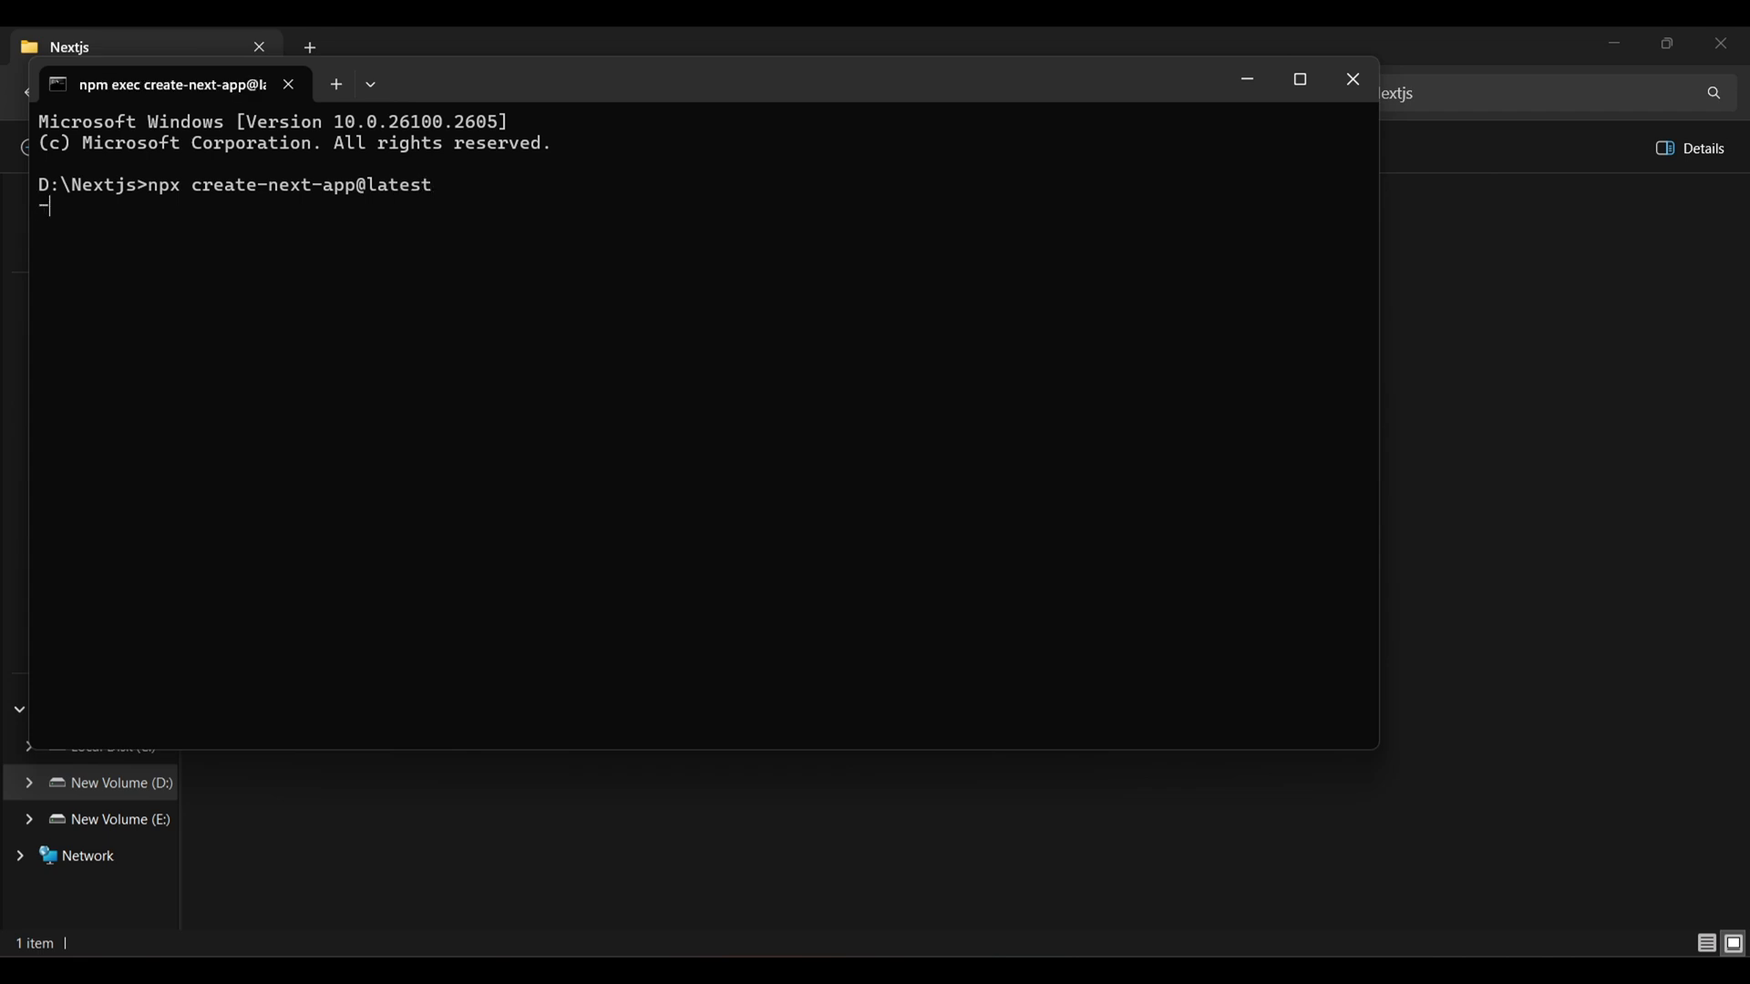
{"action": "key", "text": "Return"}
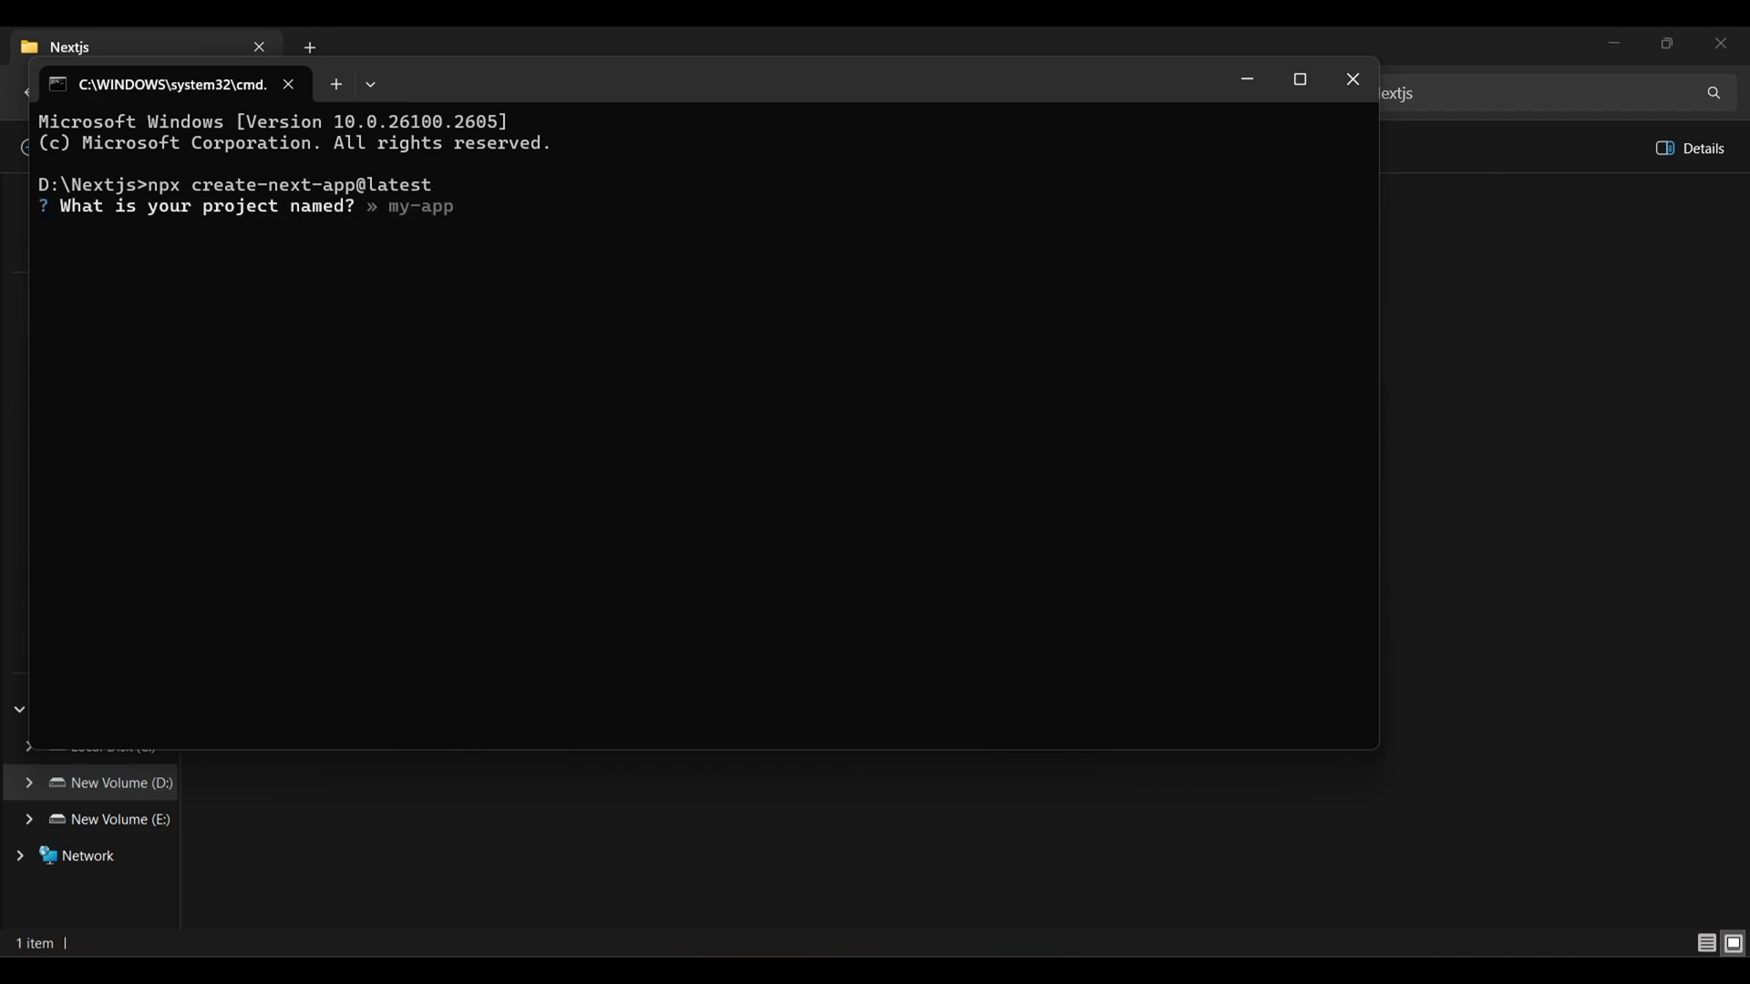
{"action": "type", "text": "deepseekbot"}
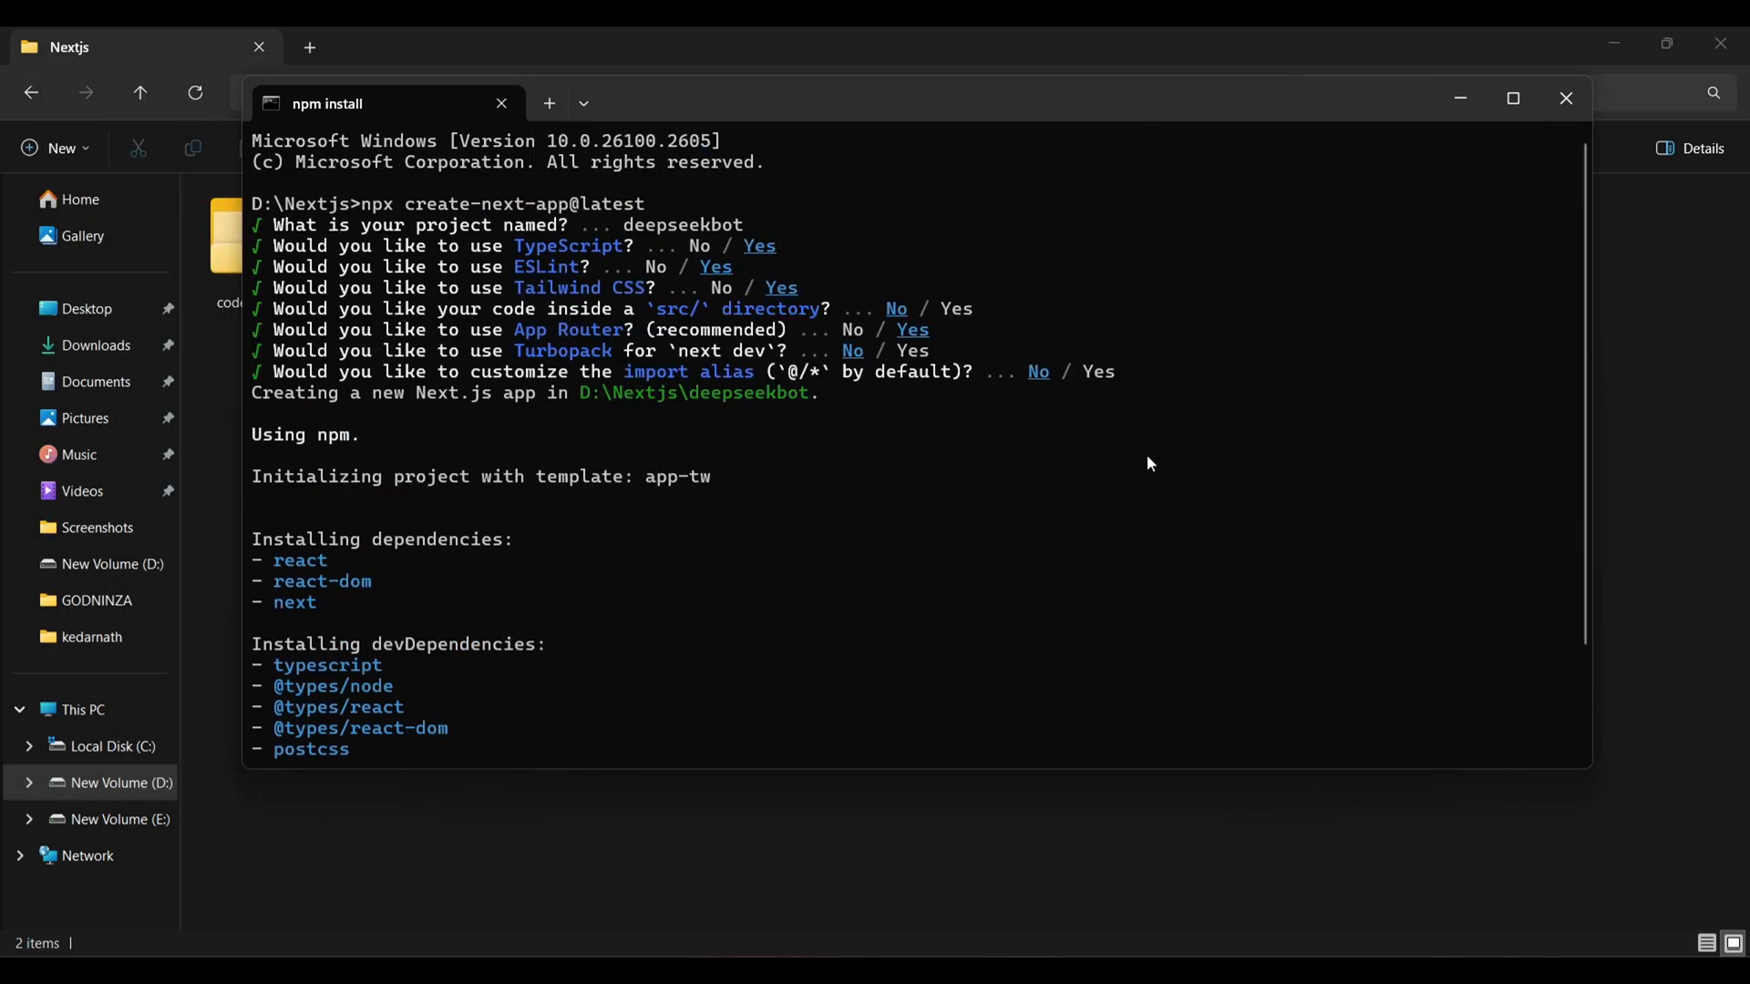
{"action": "scroll", "scroll_direction": "down", "scroll_amount": 3}
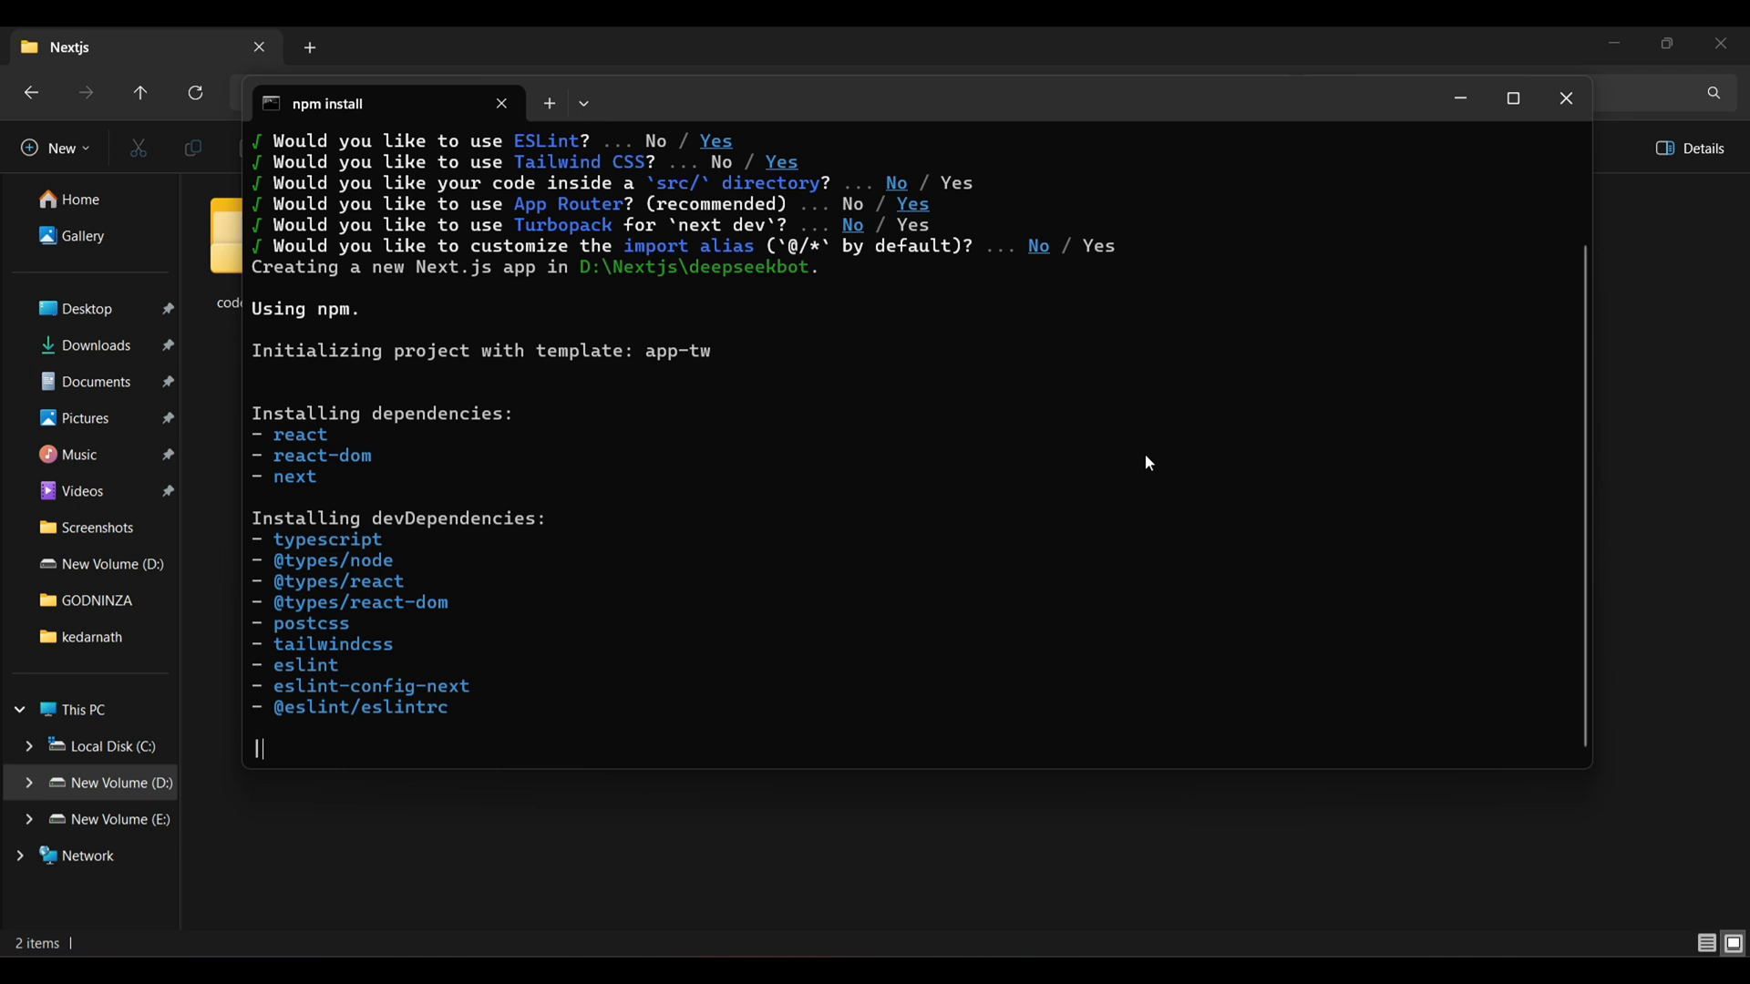
{"action": "mouse_move", "coordinate": [1161, 460]}
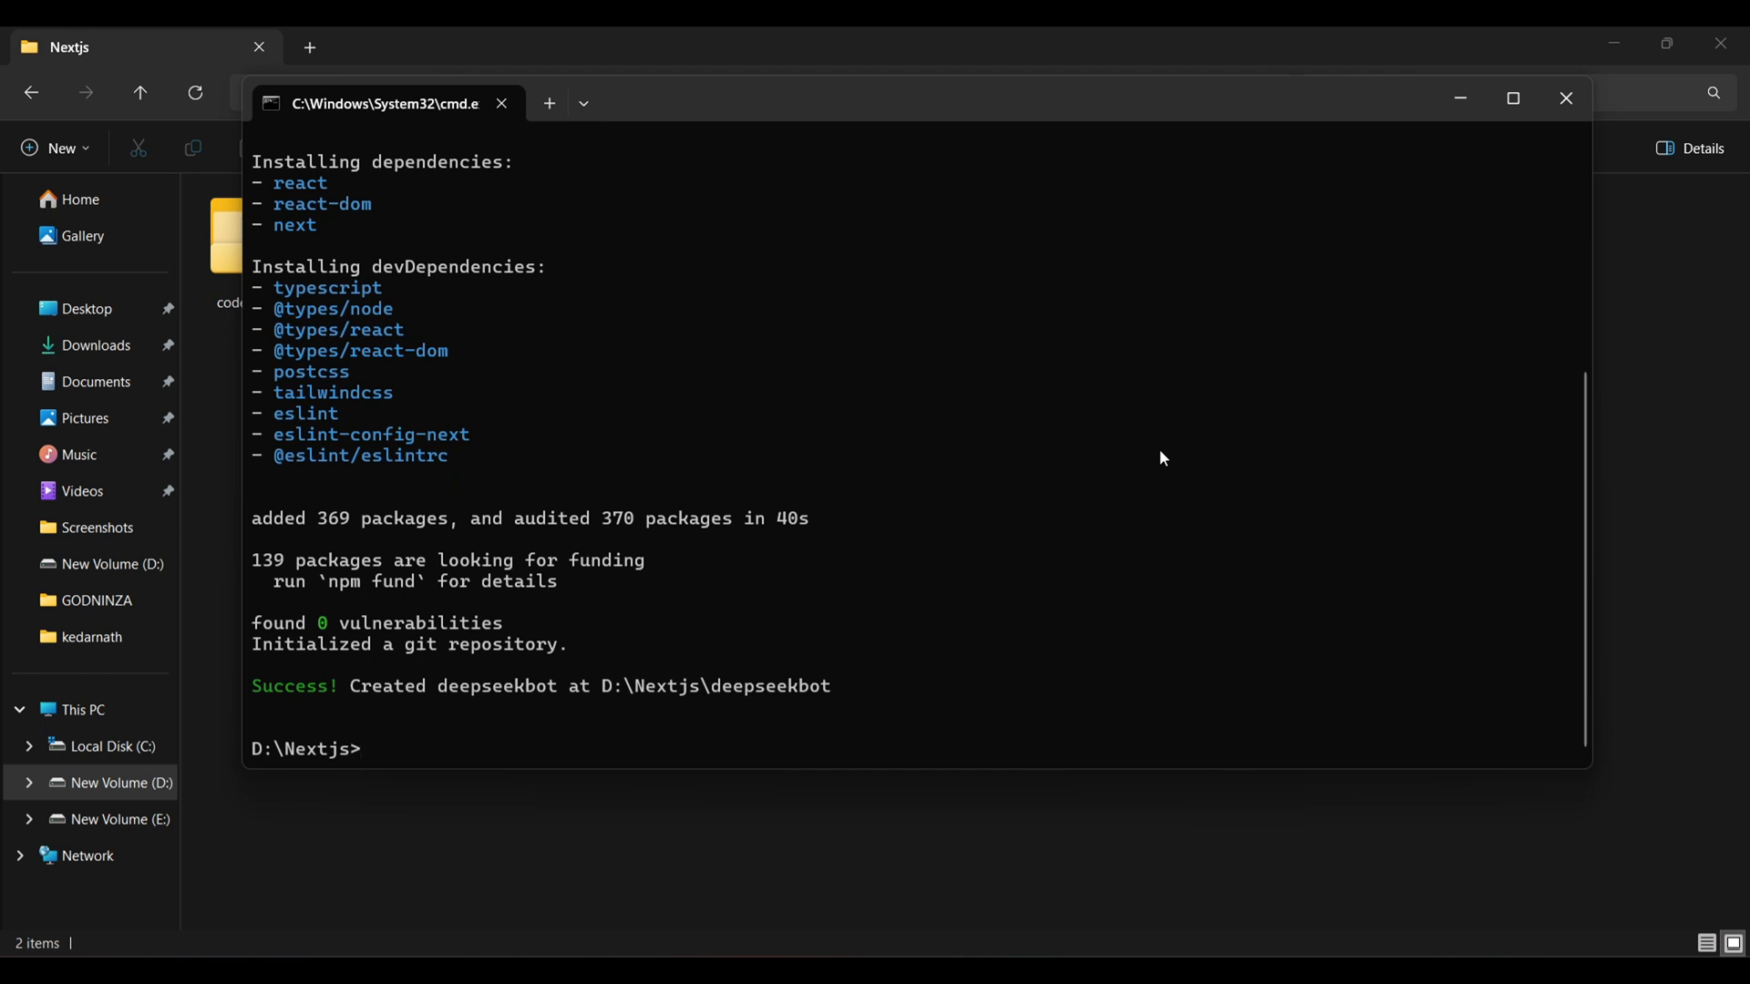
Step: Enter deepseekbot, install lucide-react and openai with npm i, then launch code . on the folder
{"action": "type", "text": "cd deepseekbot"}
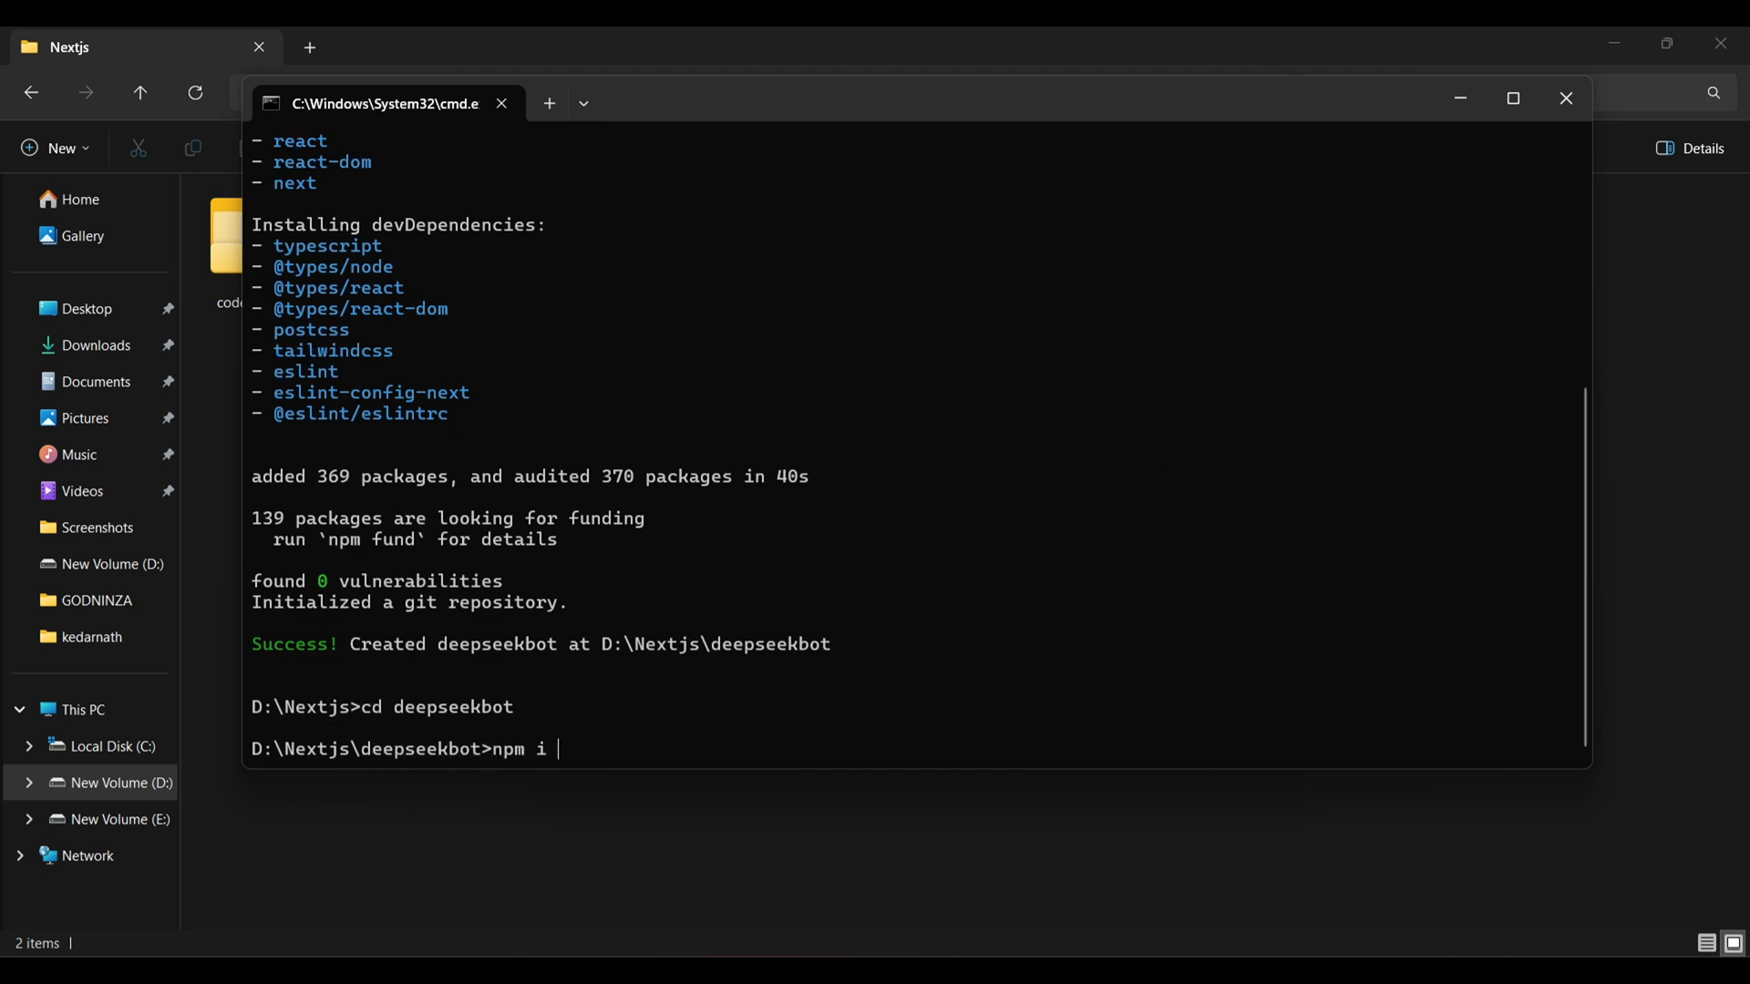
{"action": "type", "text": "lucide-r"}
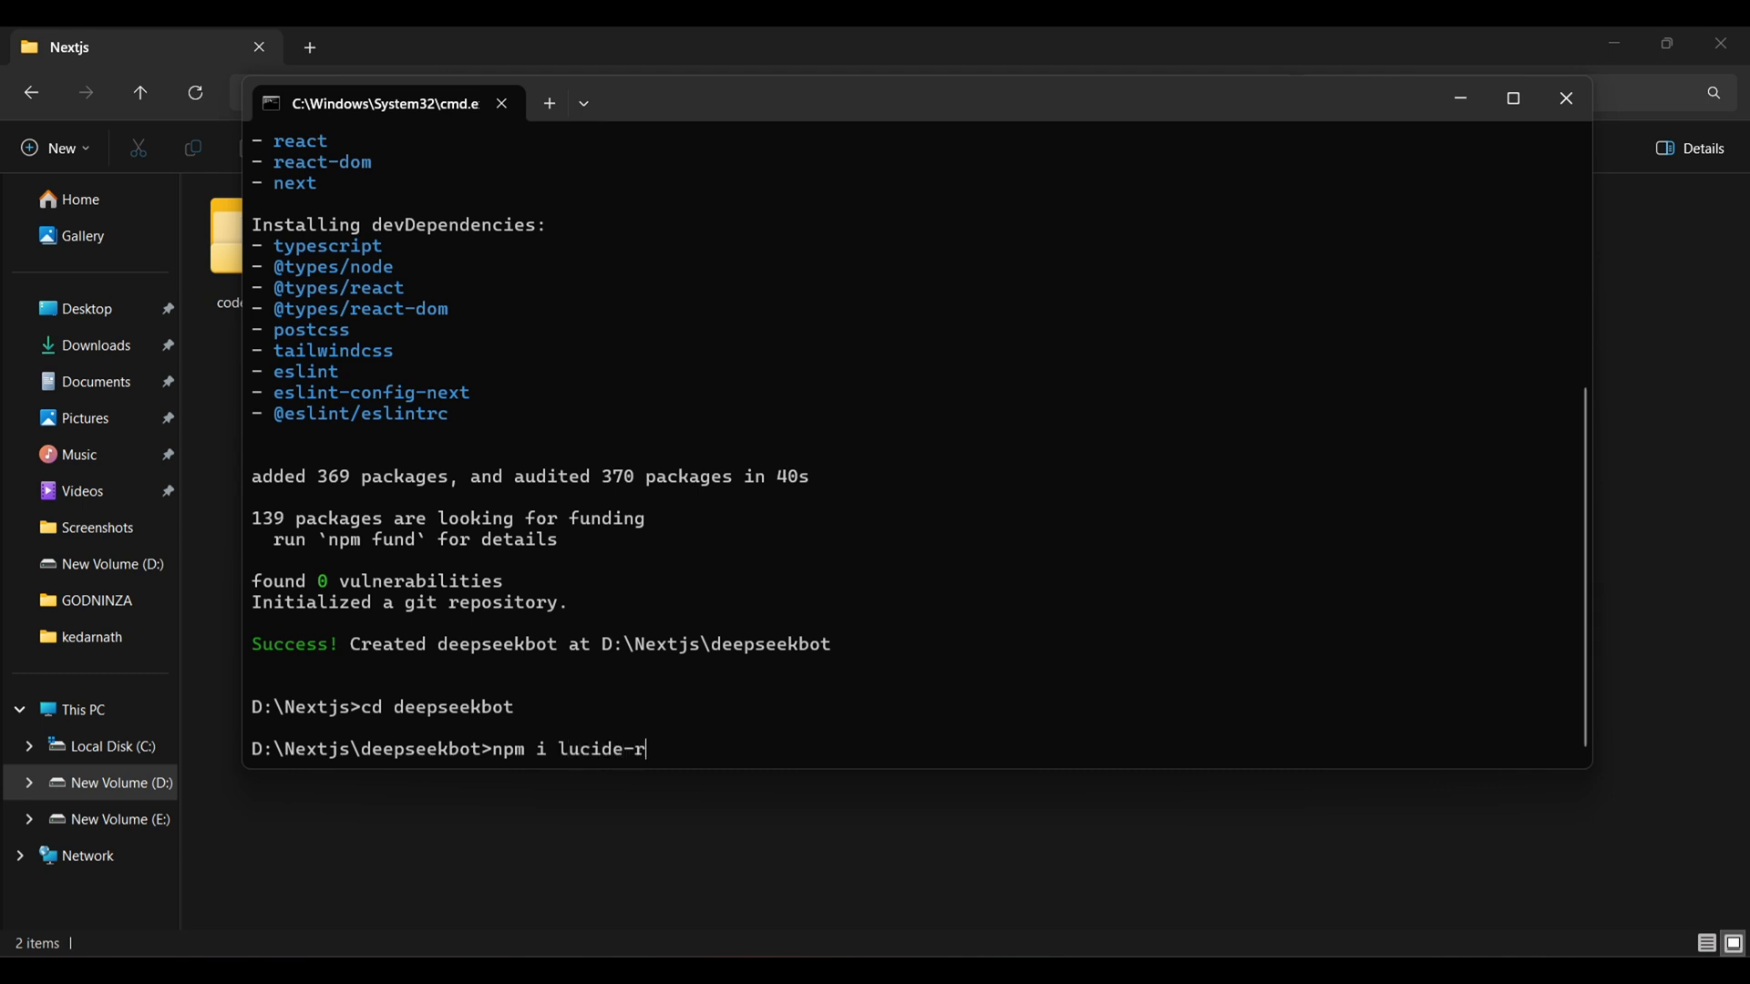
{"action": "type", "text": "eact openai"}
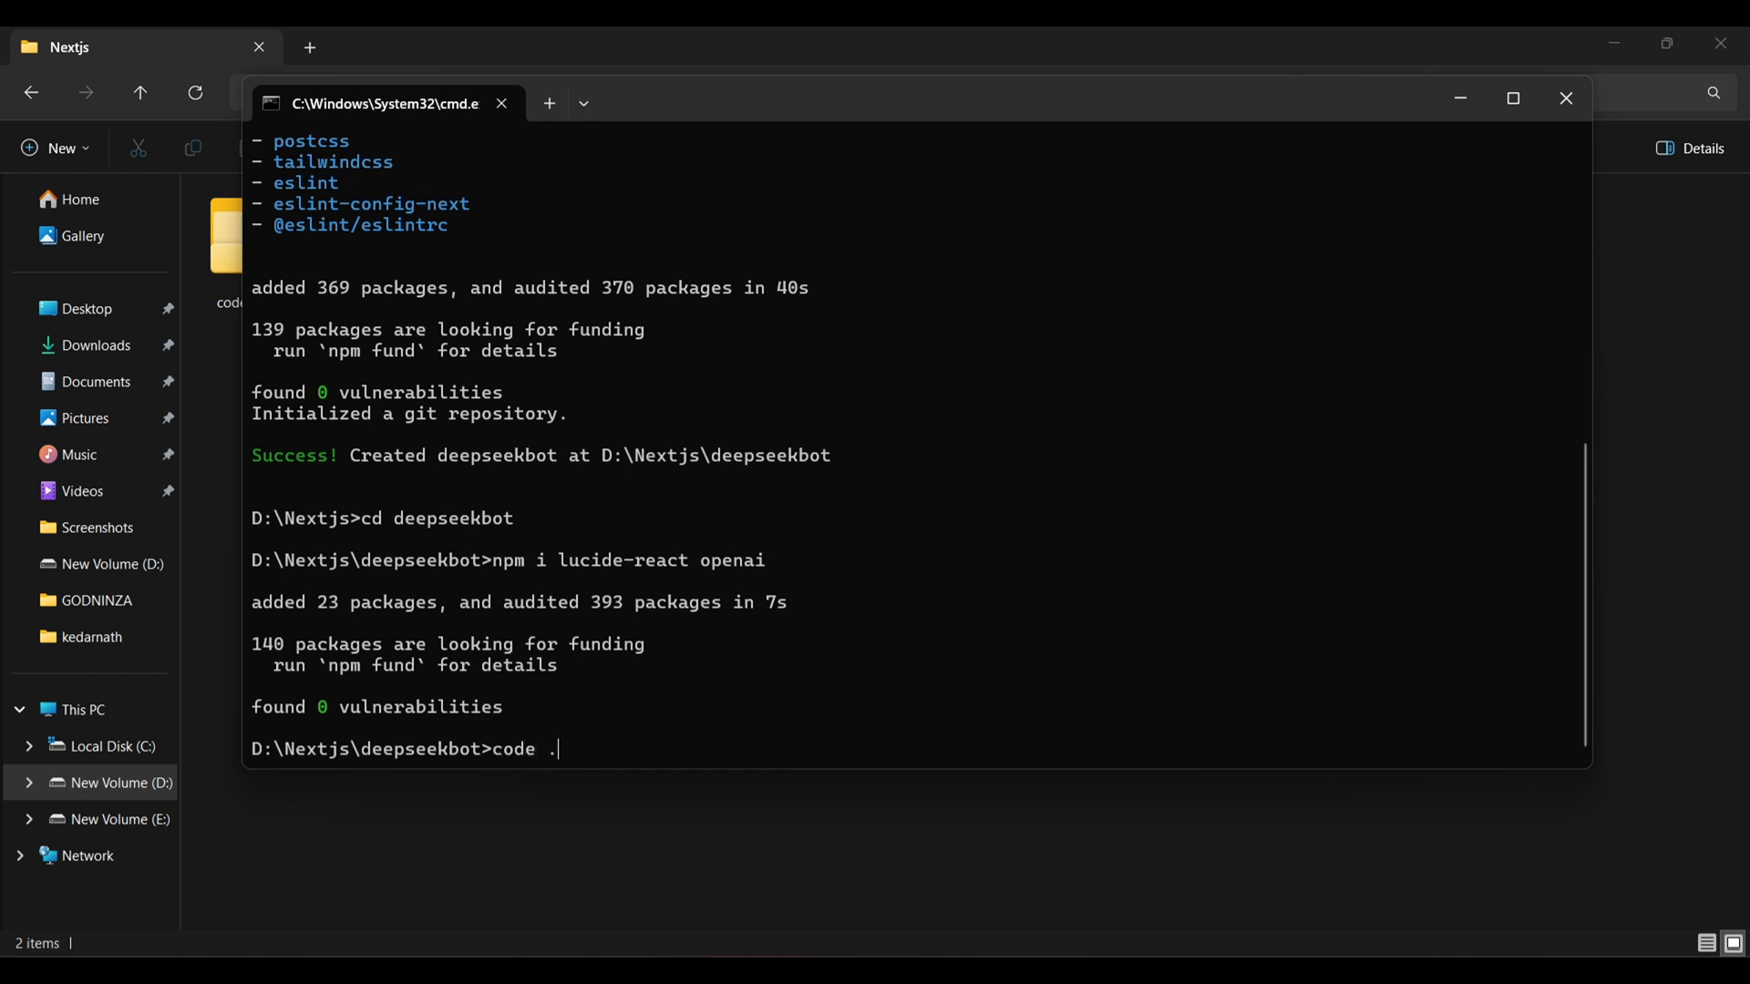
{"action": "key", "text": "Return"}
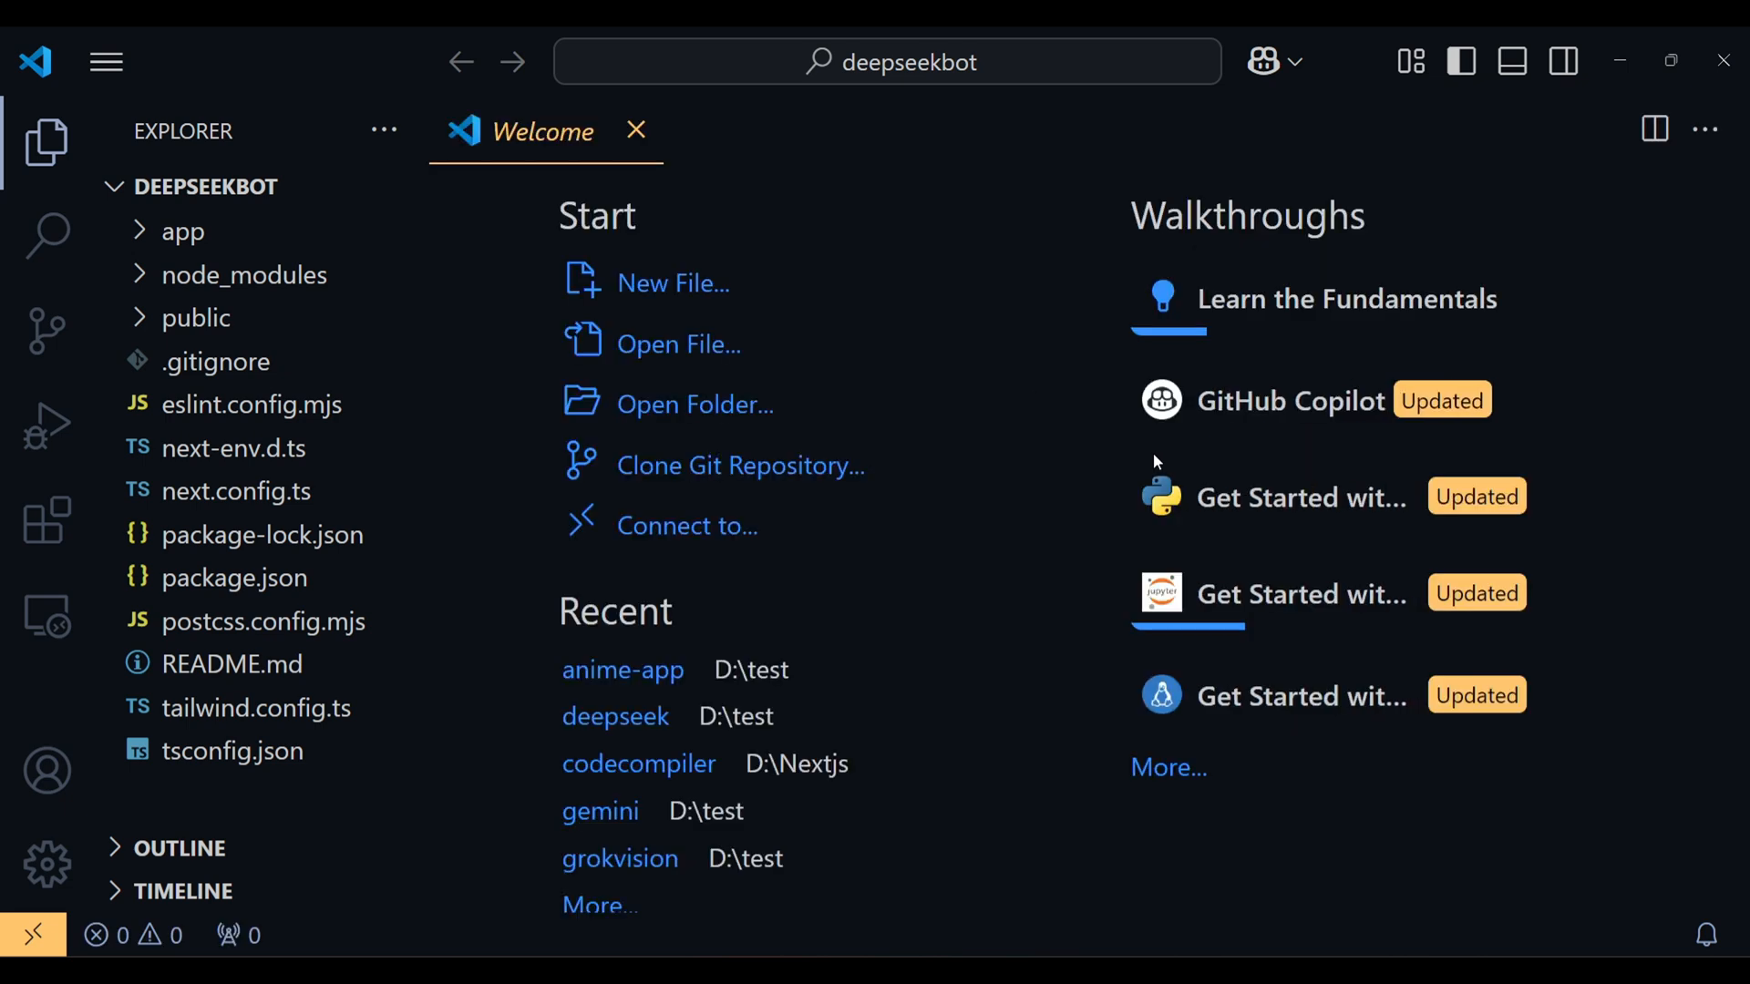
Step: Check package.json, then create .env.local in the project root with DEEPSEEK_API_KEY=your_api_key
{"action": "left_click", "coordinate": [235, 578]}
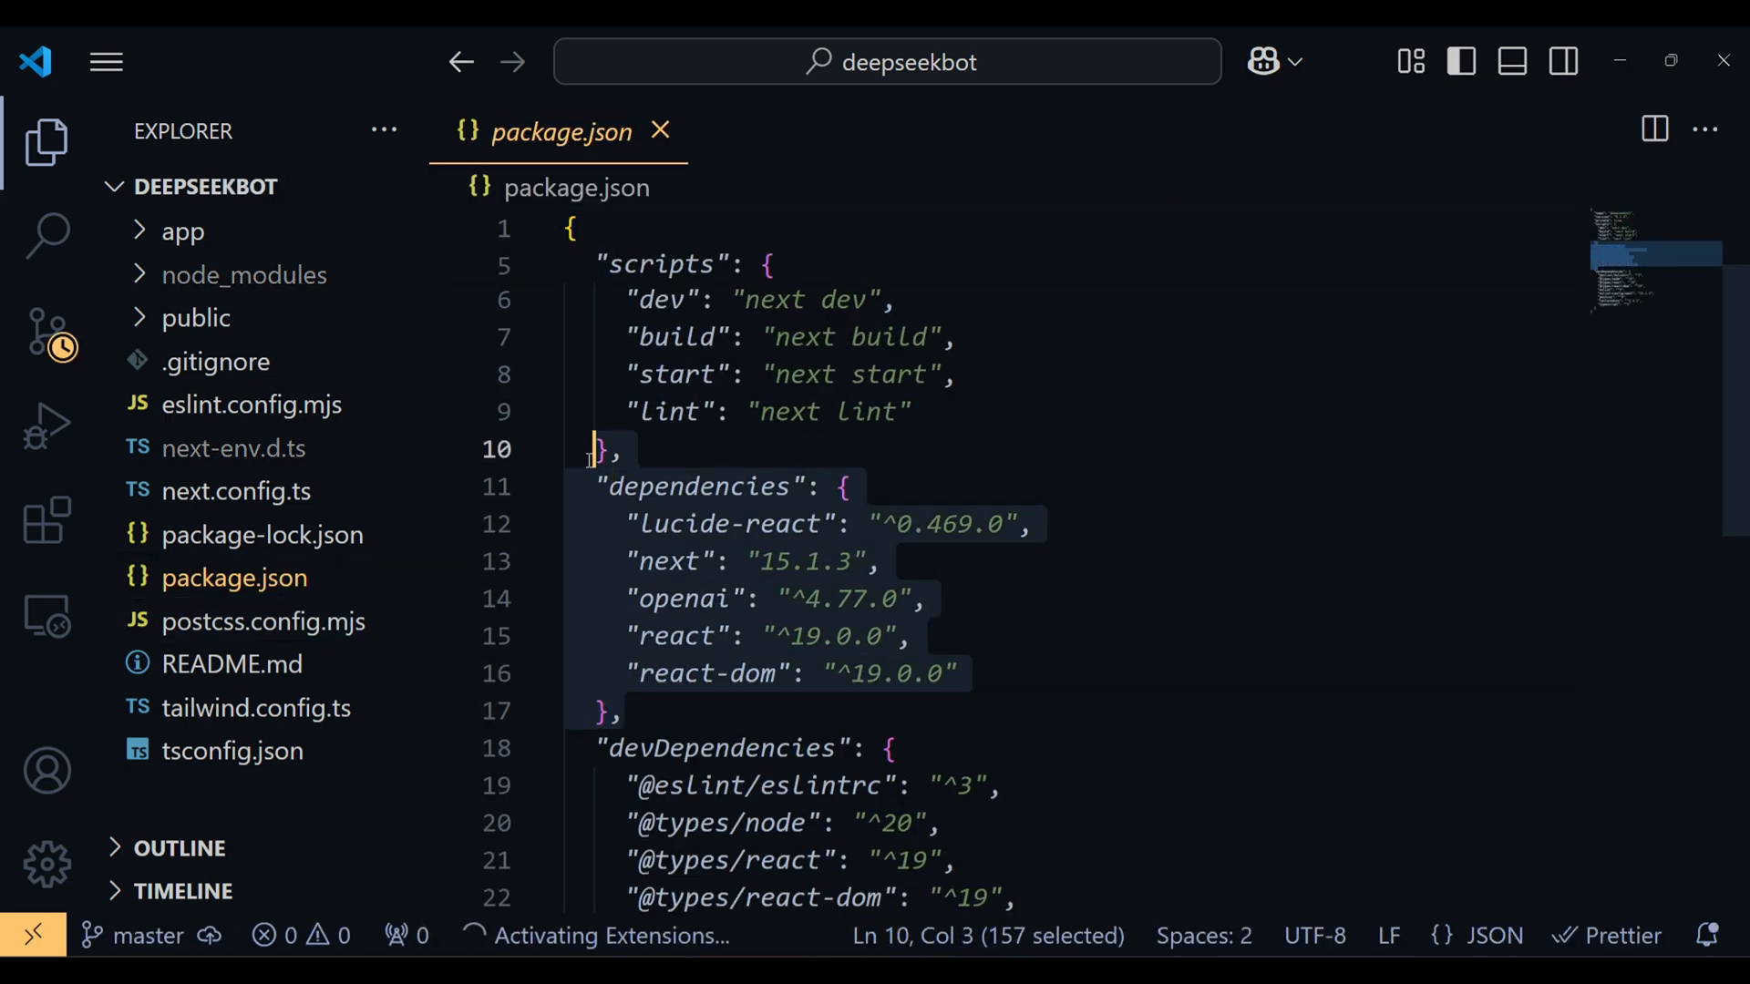
{"action": "left_click", "coordinate": [882, 561]}
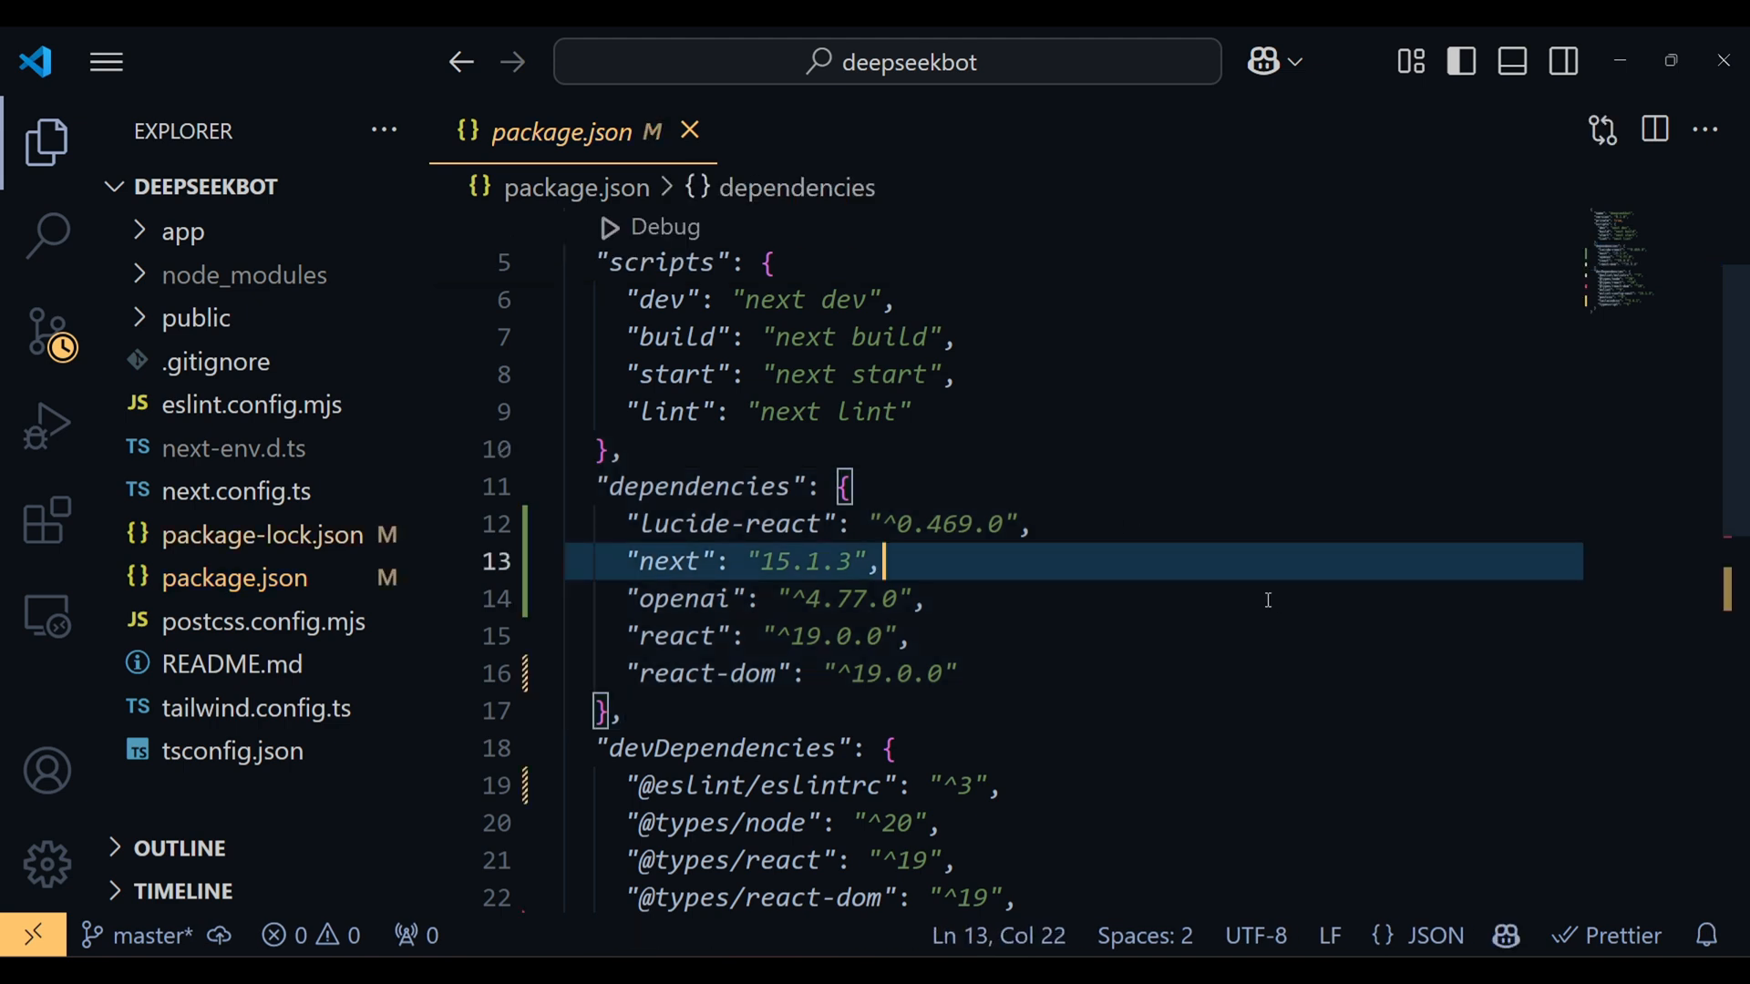
{"action": "left_click", "coordinate": [260, 186]}
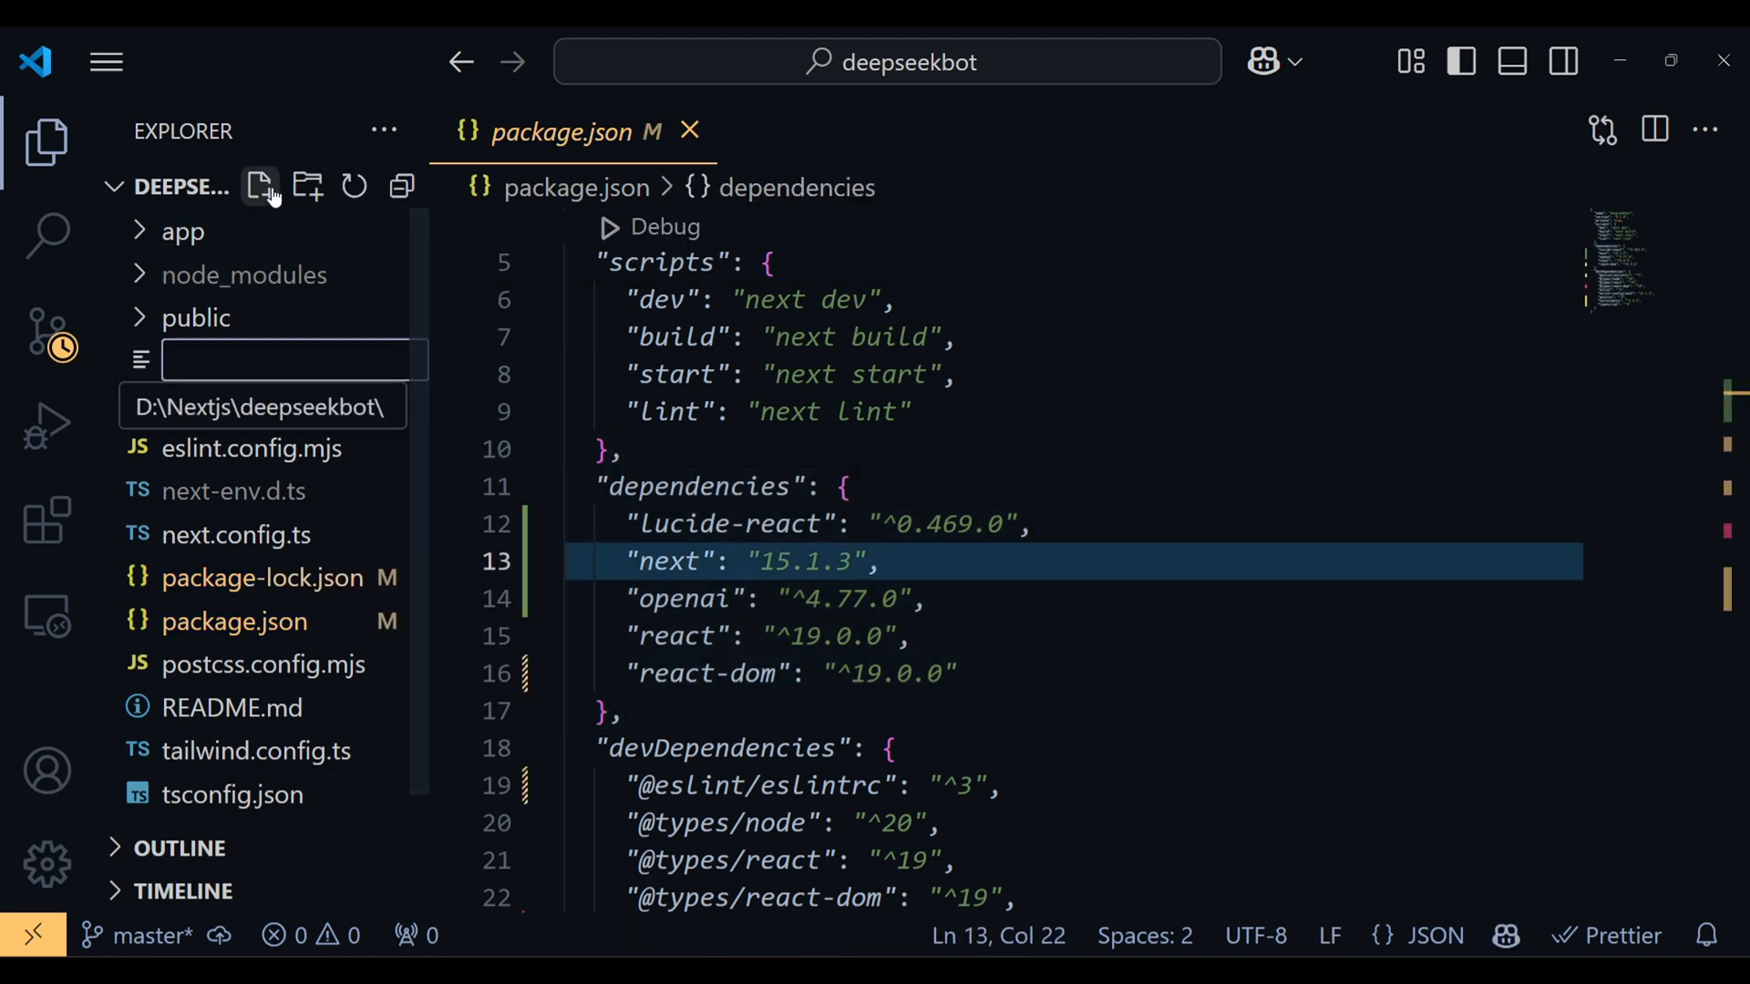
{"action": "type", "text": ".env.local"}
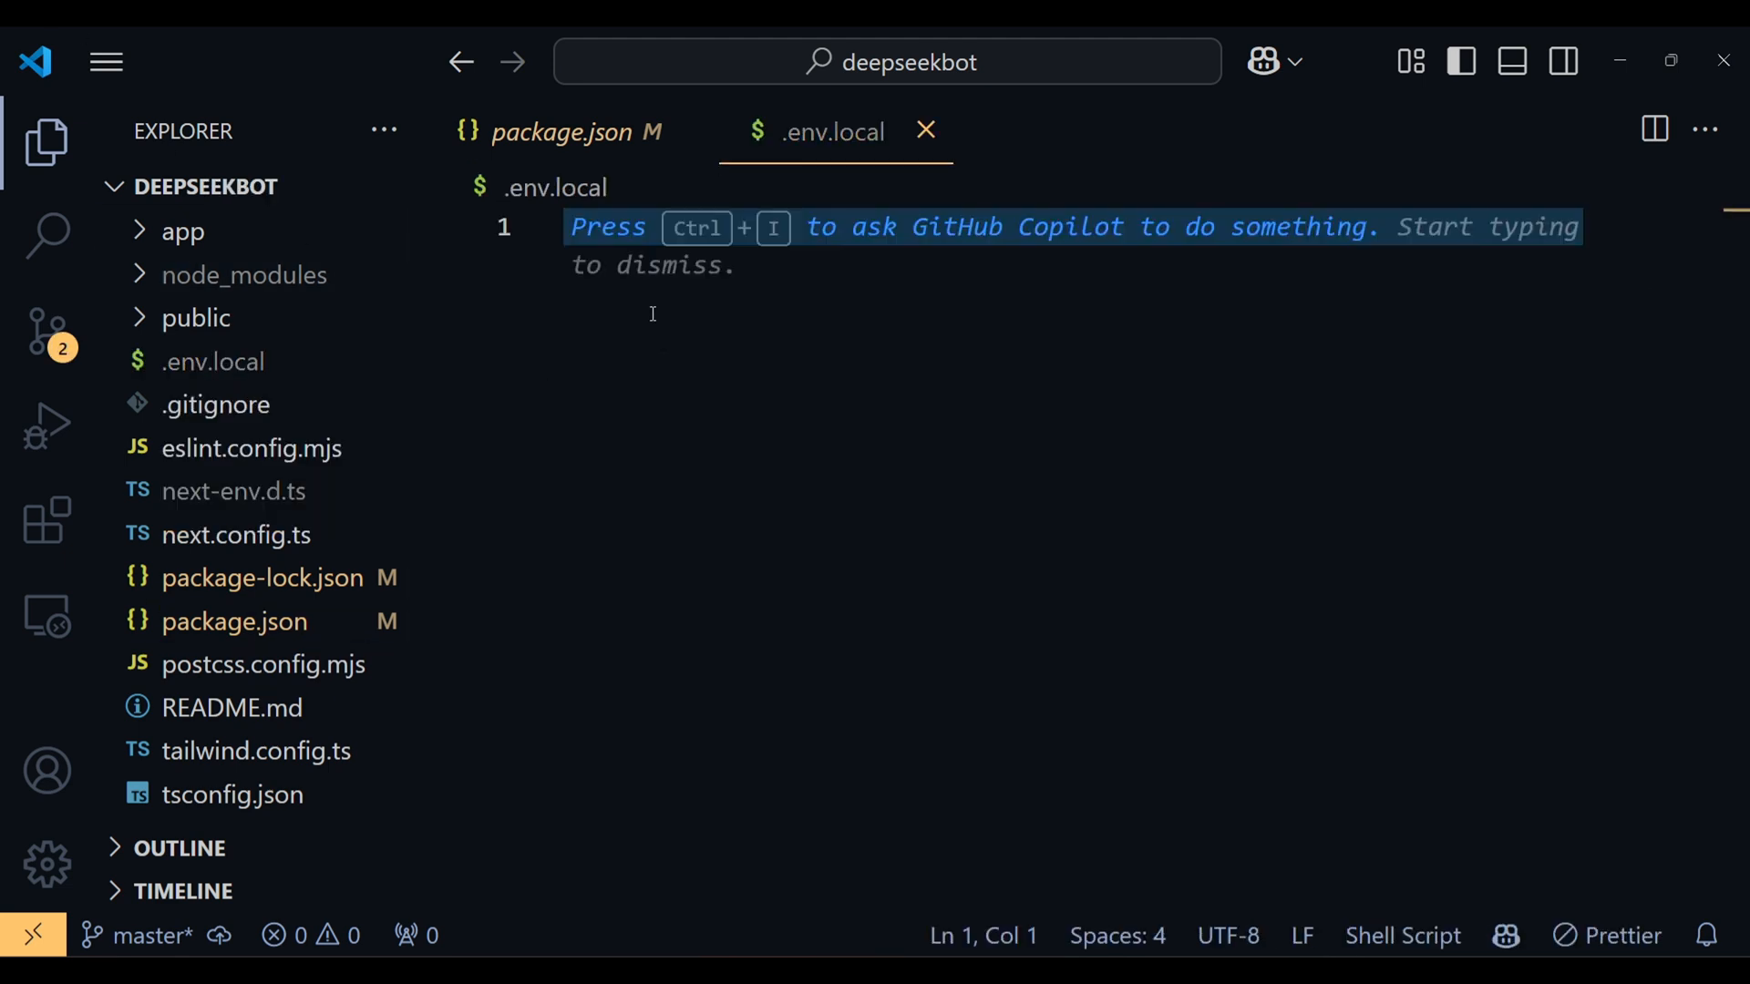
{"action": "type", "text": "DEEPSEEK_API_KEY="}
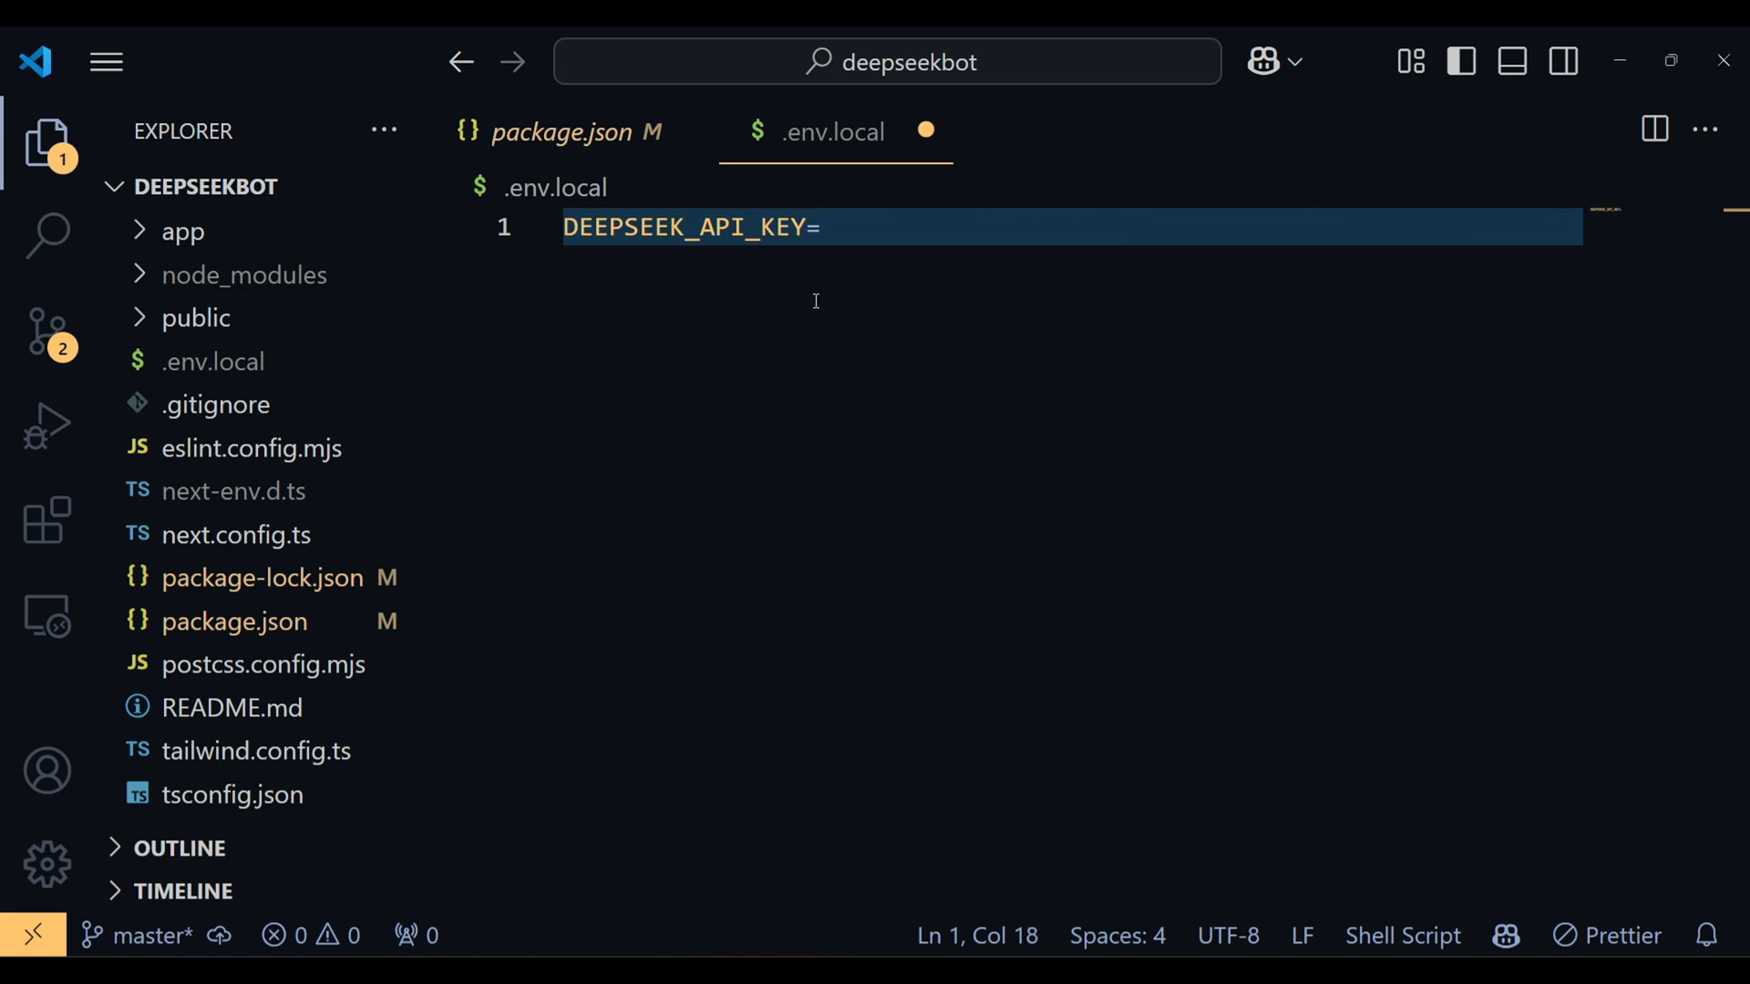
{"action": "type", "text": "your_api_key"}
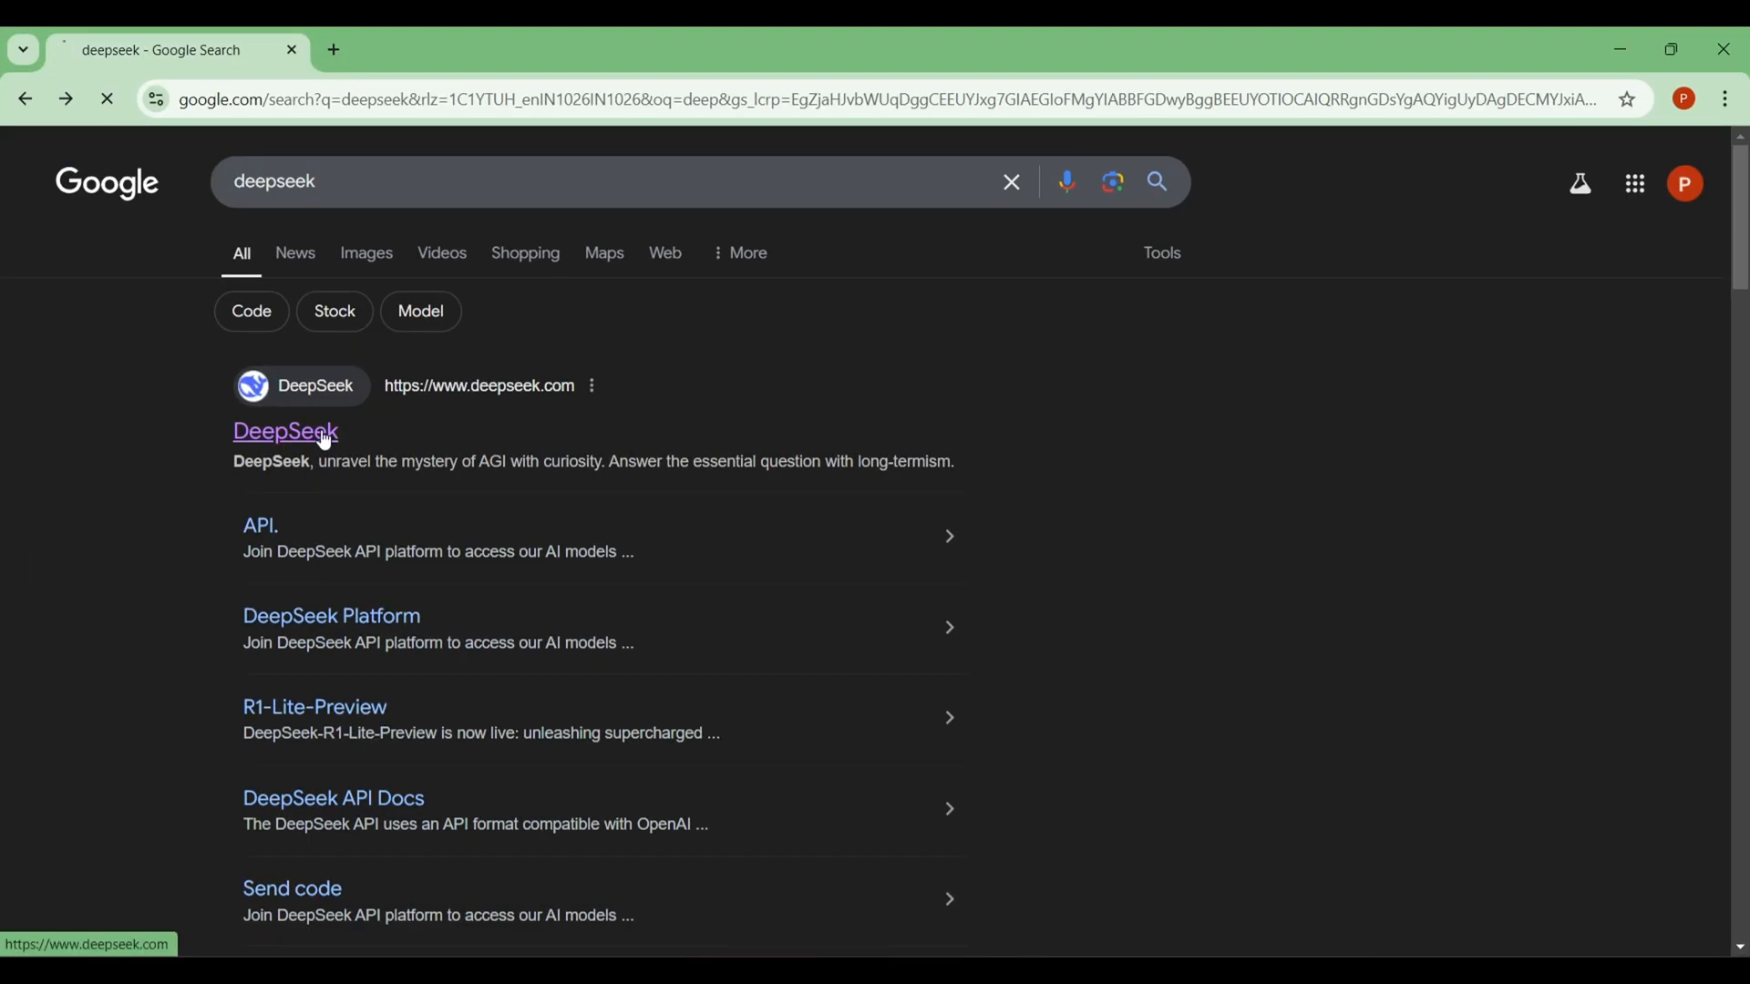
Step: Go to the DeepSeek site from Google, start the chat and enter hello in the message box
{"action": "left_click", "coordinate": [284, 432]}
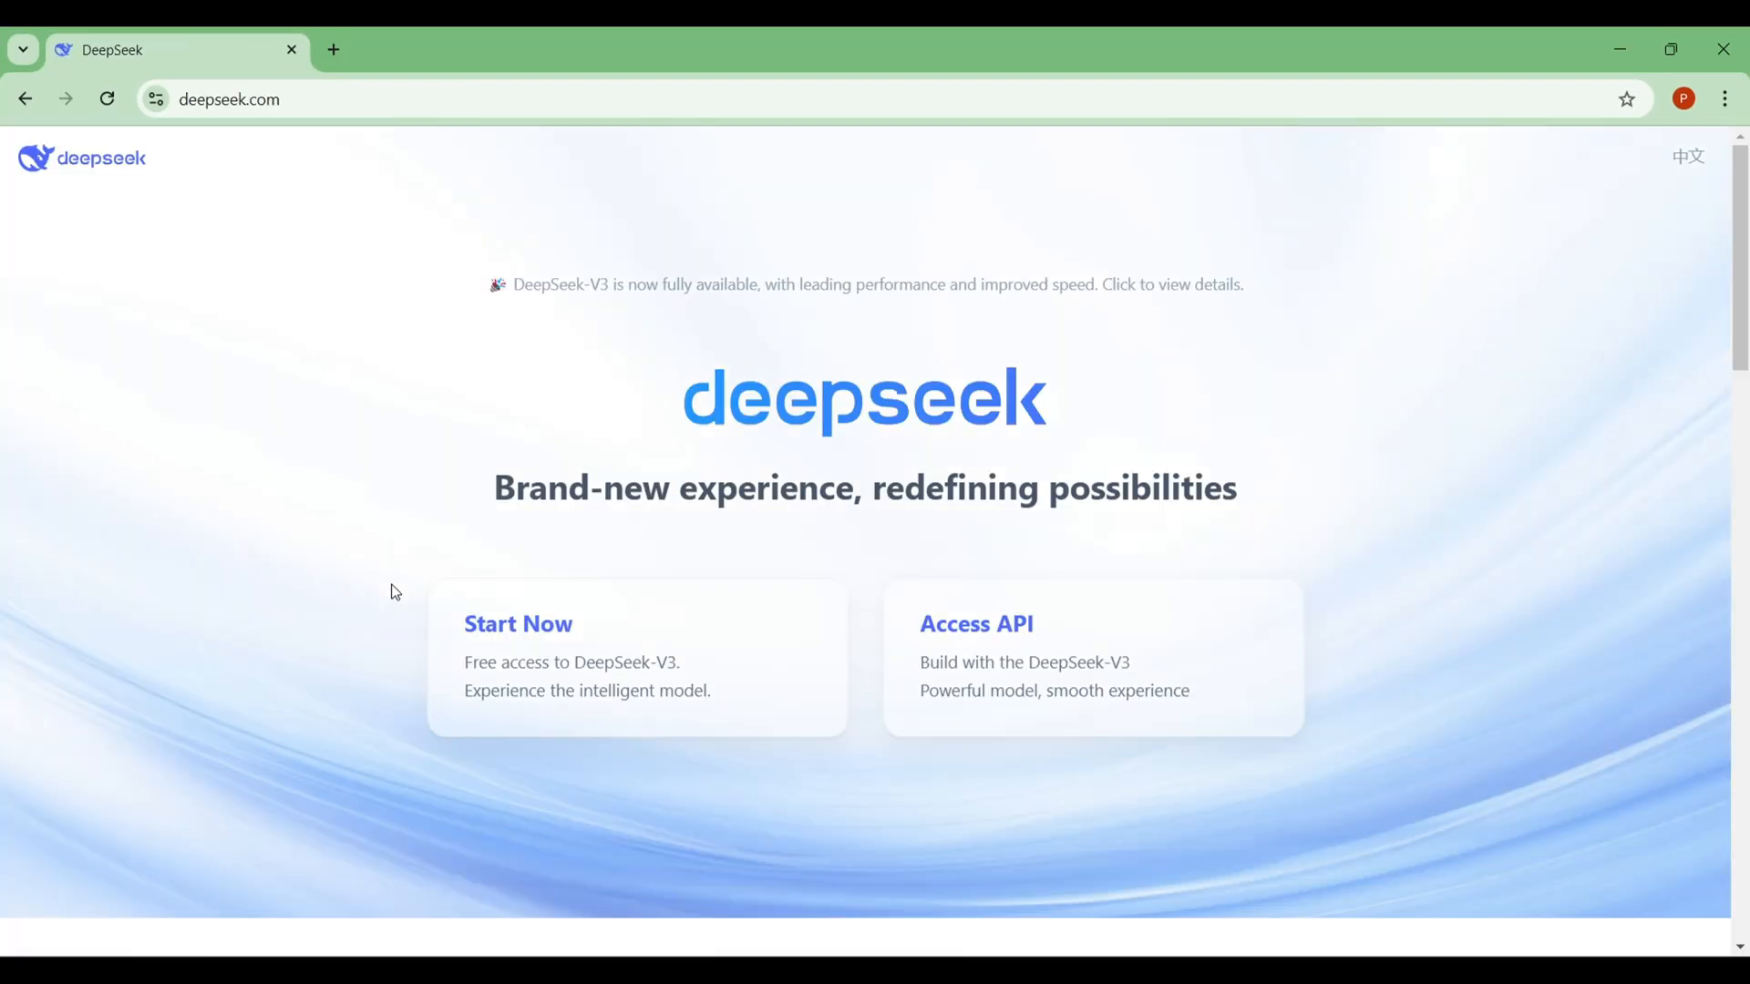
{"action": "mouse_move", "coordinate": [605, 675]}
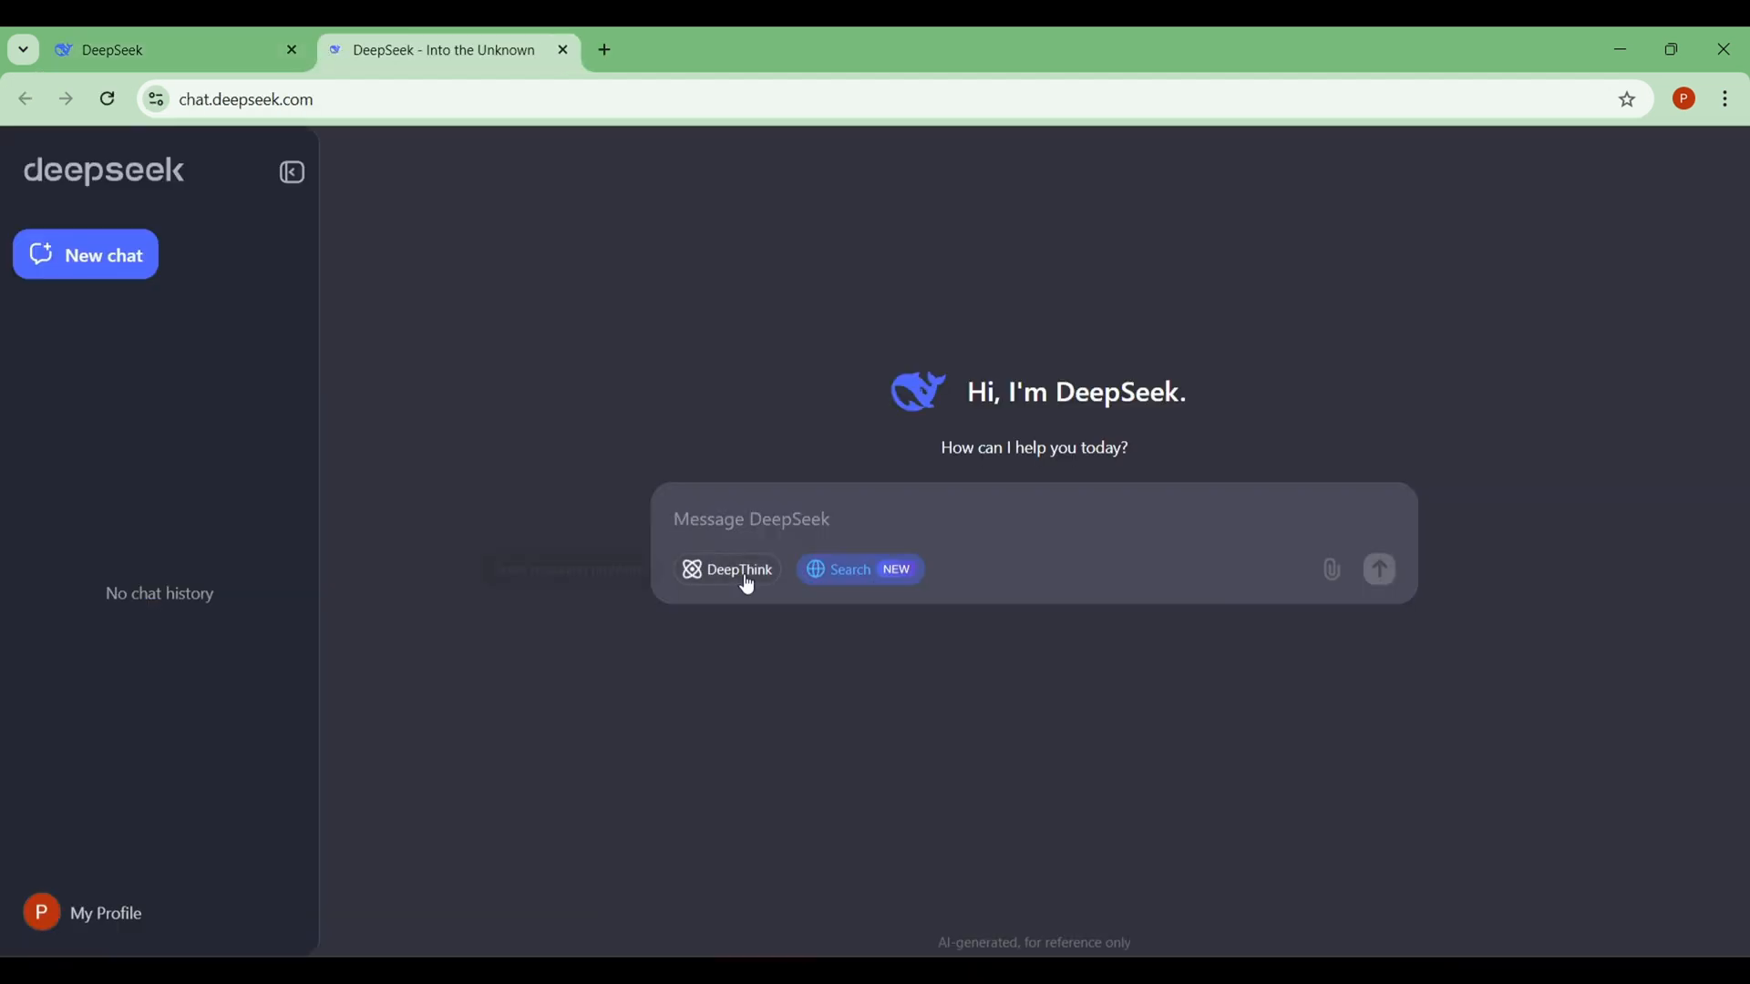
{"action": "type", "text": "hello"}
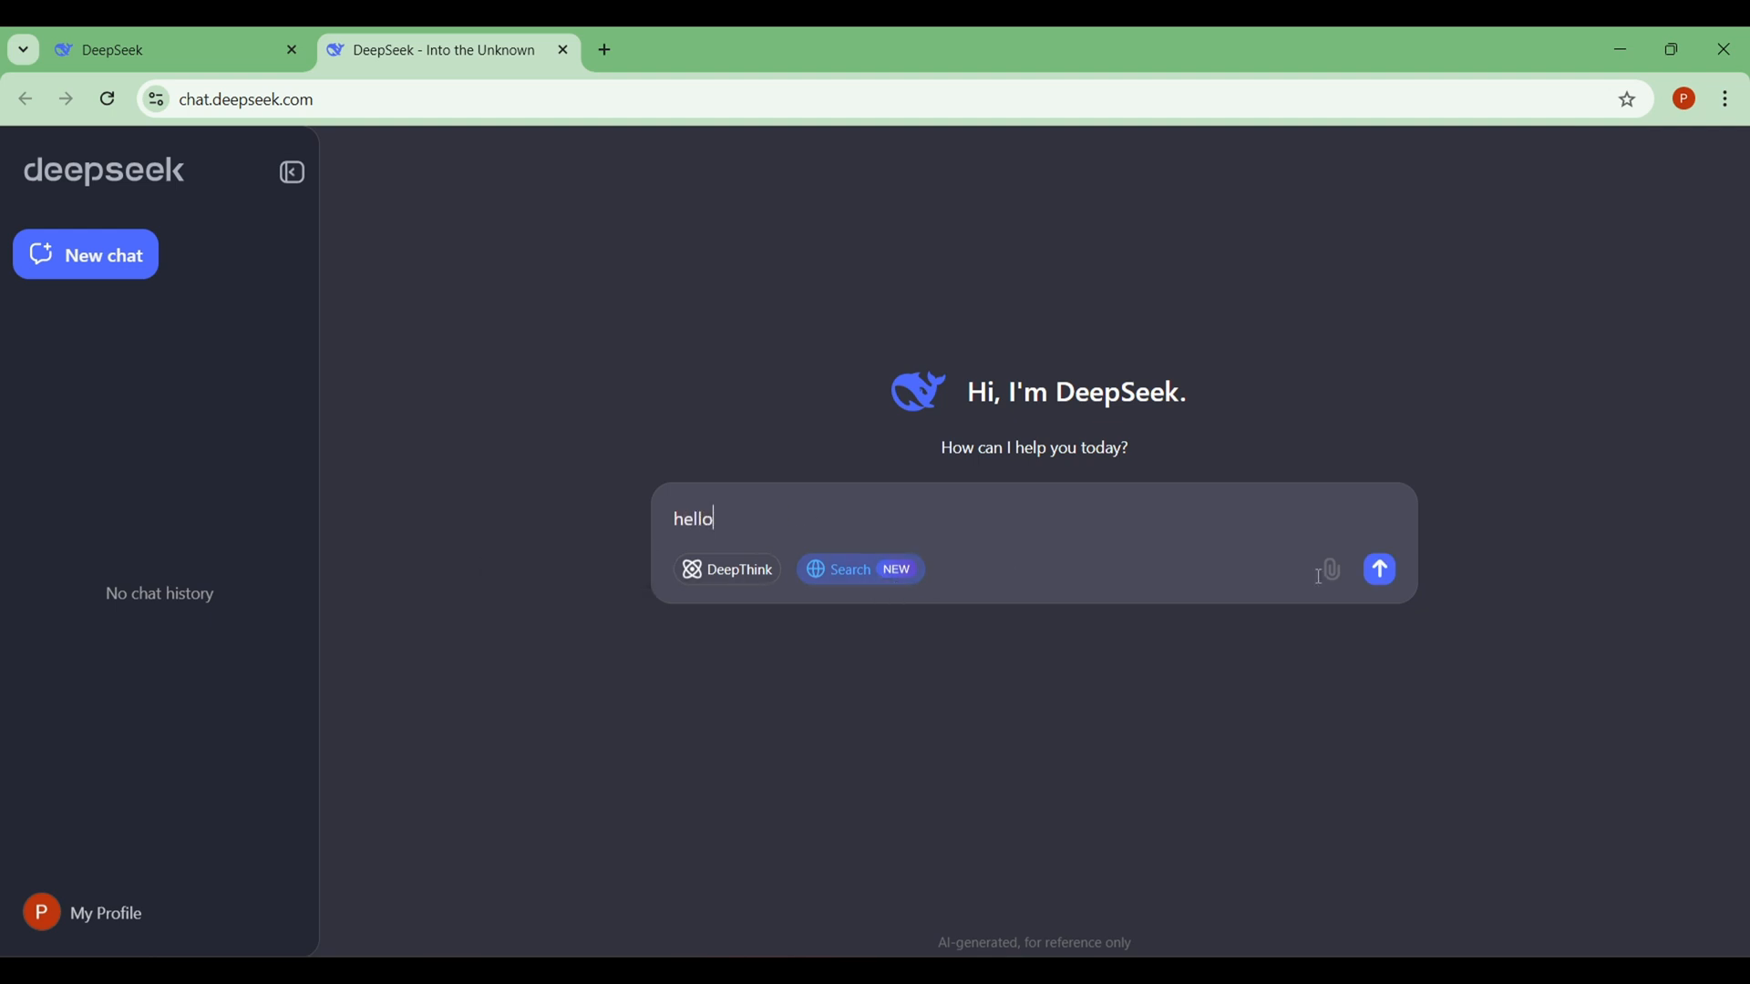
{"action": "left_click", "coordinate": [1378, 569]}
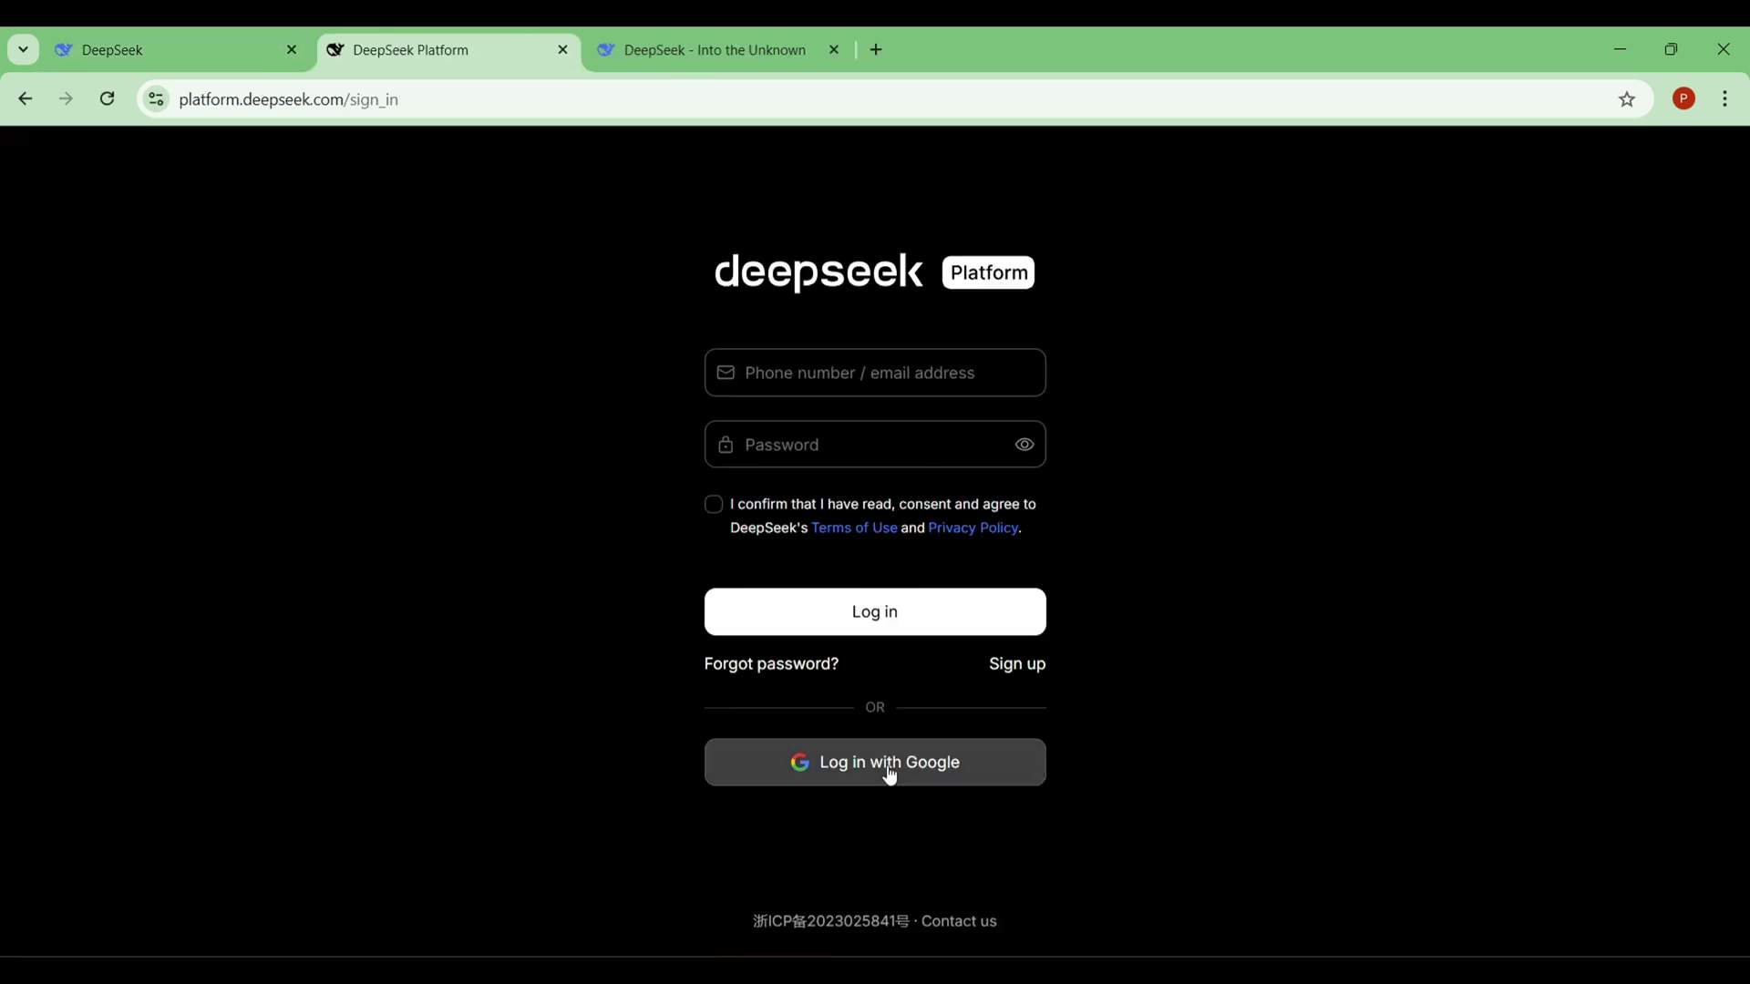
Step: Log in with Google, view the zero usage balance, and create an API key named testapikey
{"action": "left_click", "coordinate": [873, 762]}
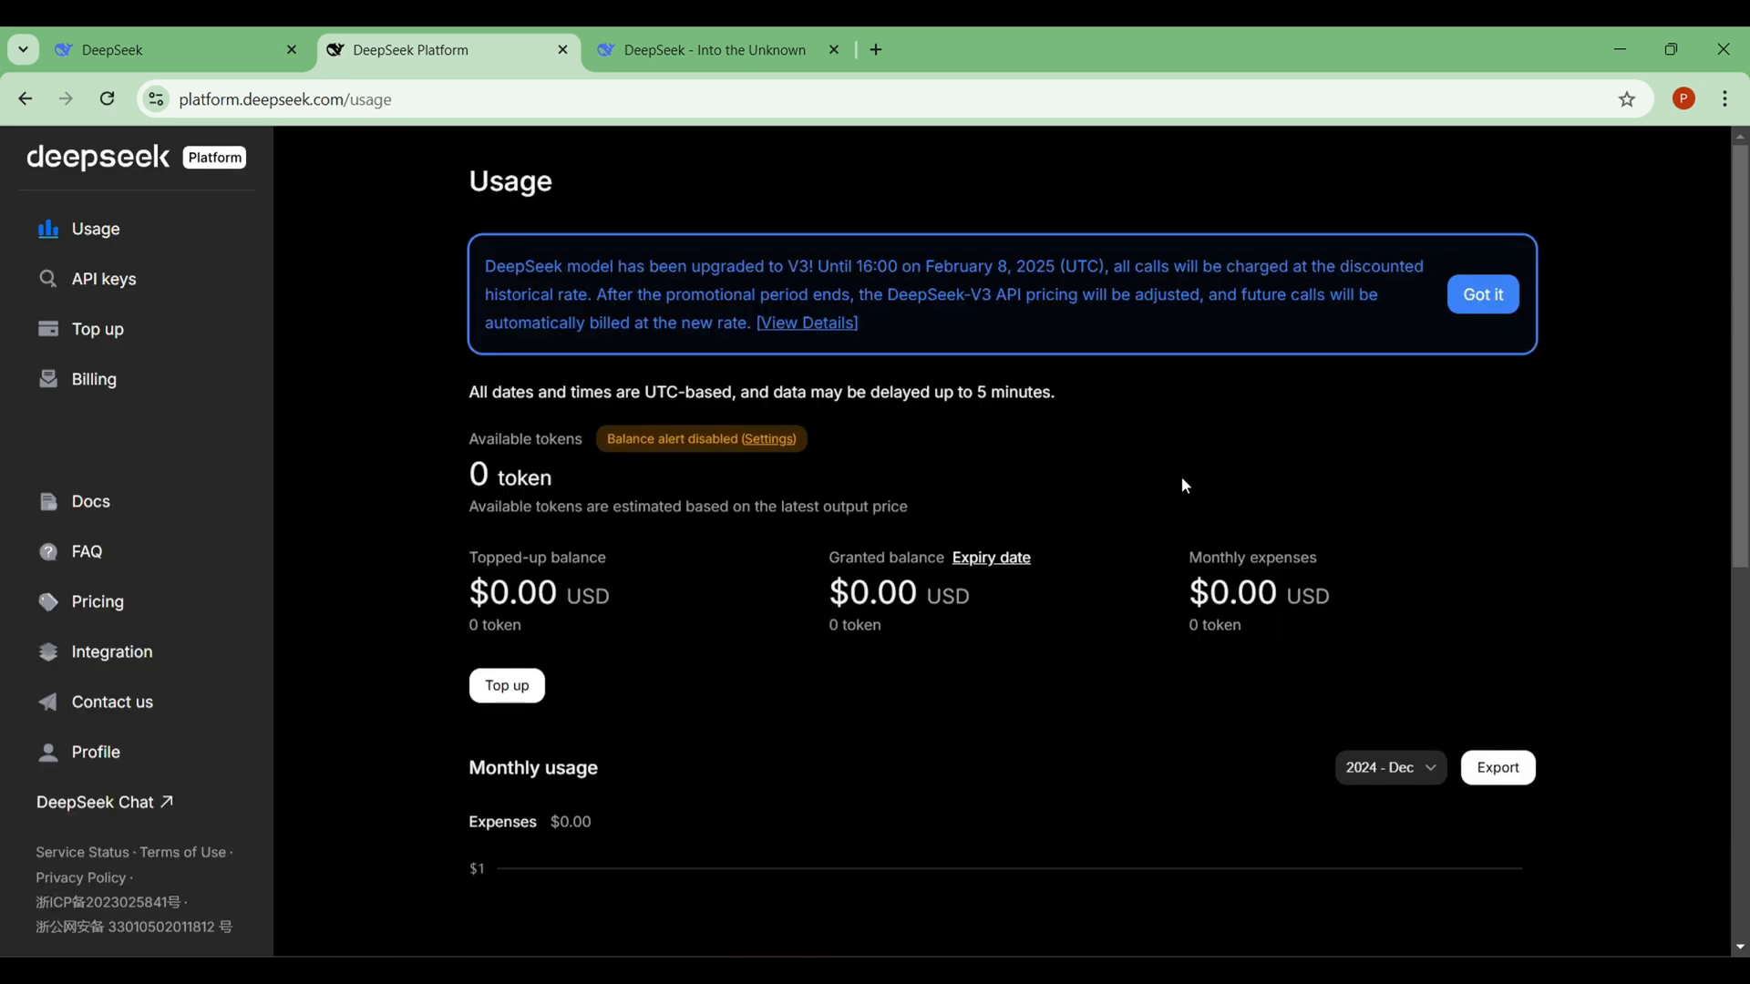
{"action": "scroll", "scroll_direction": "down", "scroll_amount": 3}
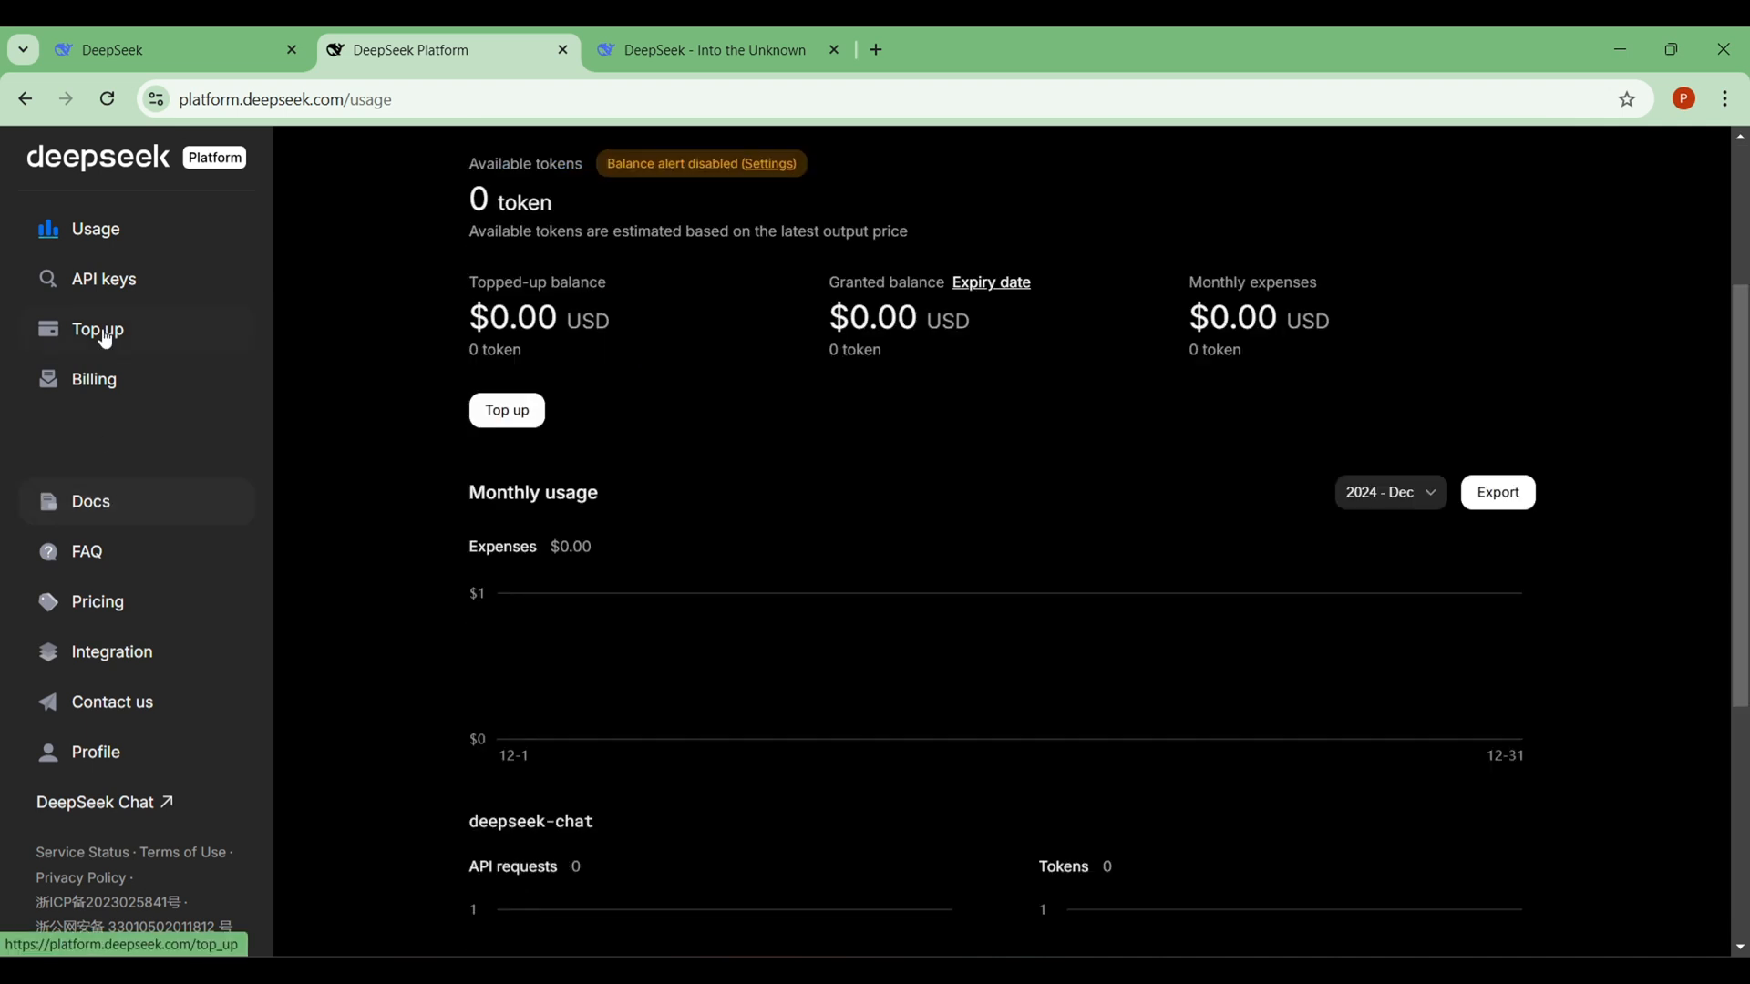
{"action": "left_click", "coordinate": [102, 277]}
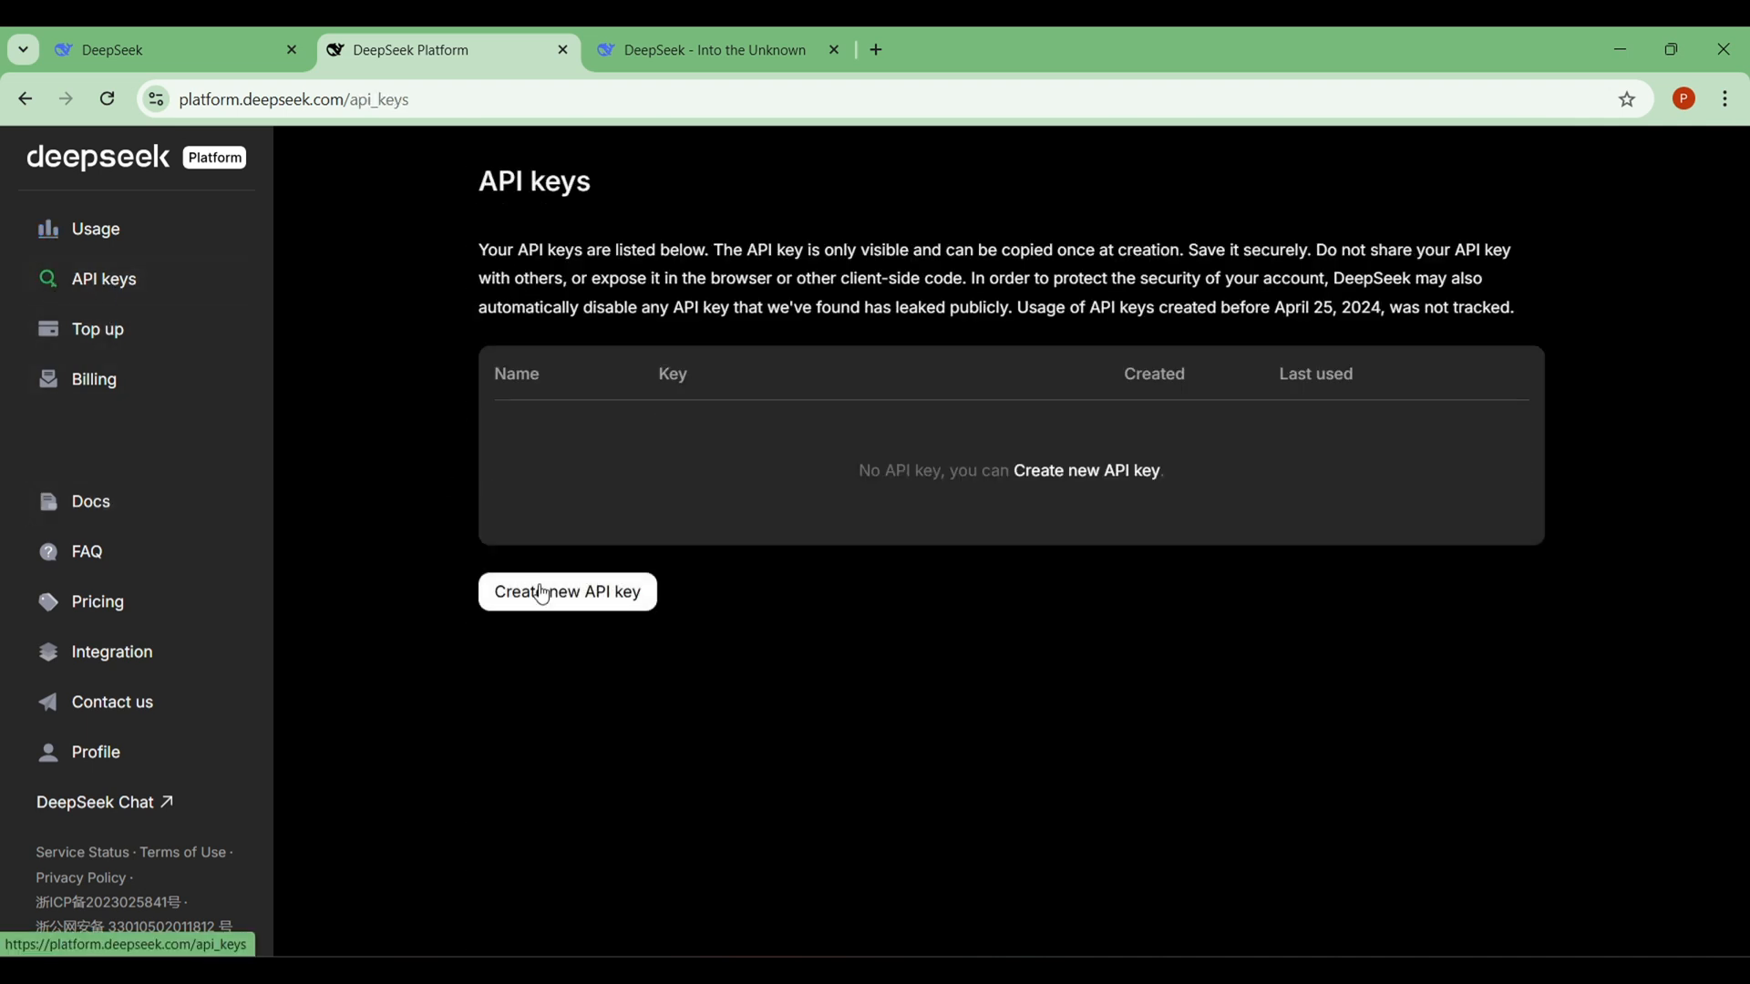
{"action": "left_click", "coordinate": [567, 590]}
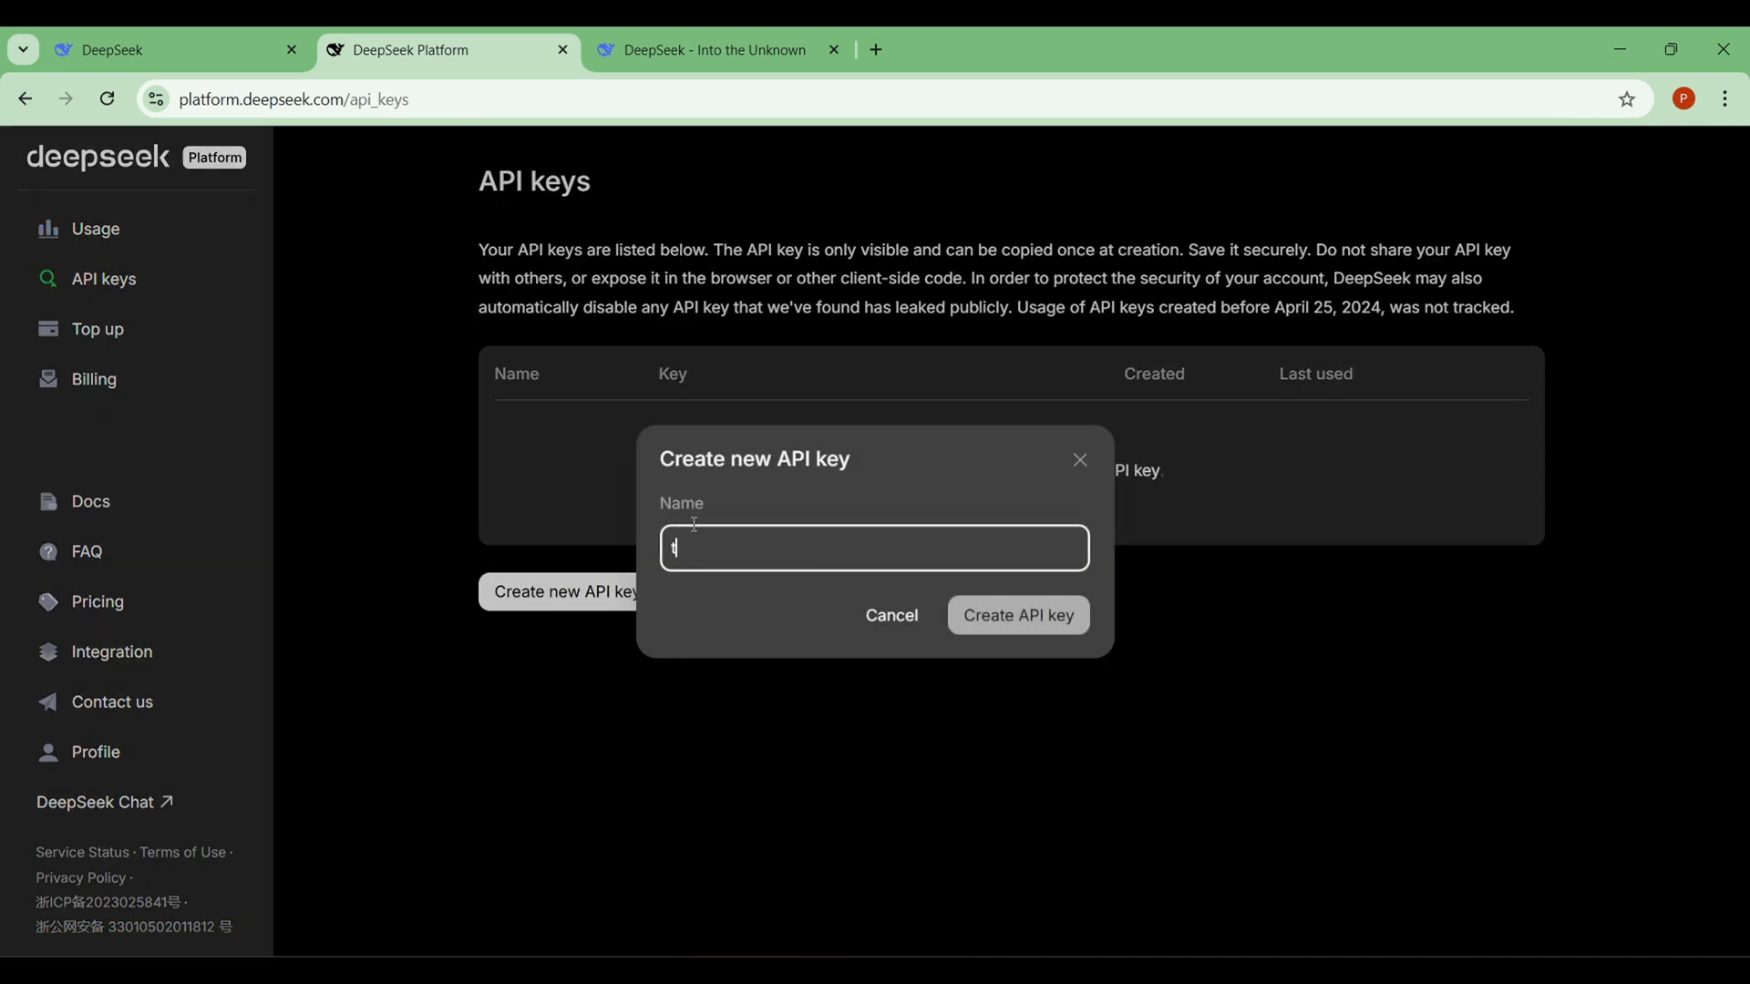
{"action": "type", "text": "estapikey"}
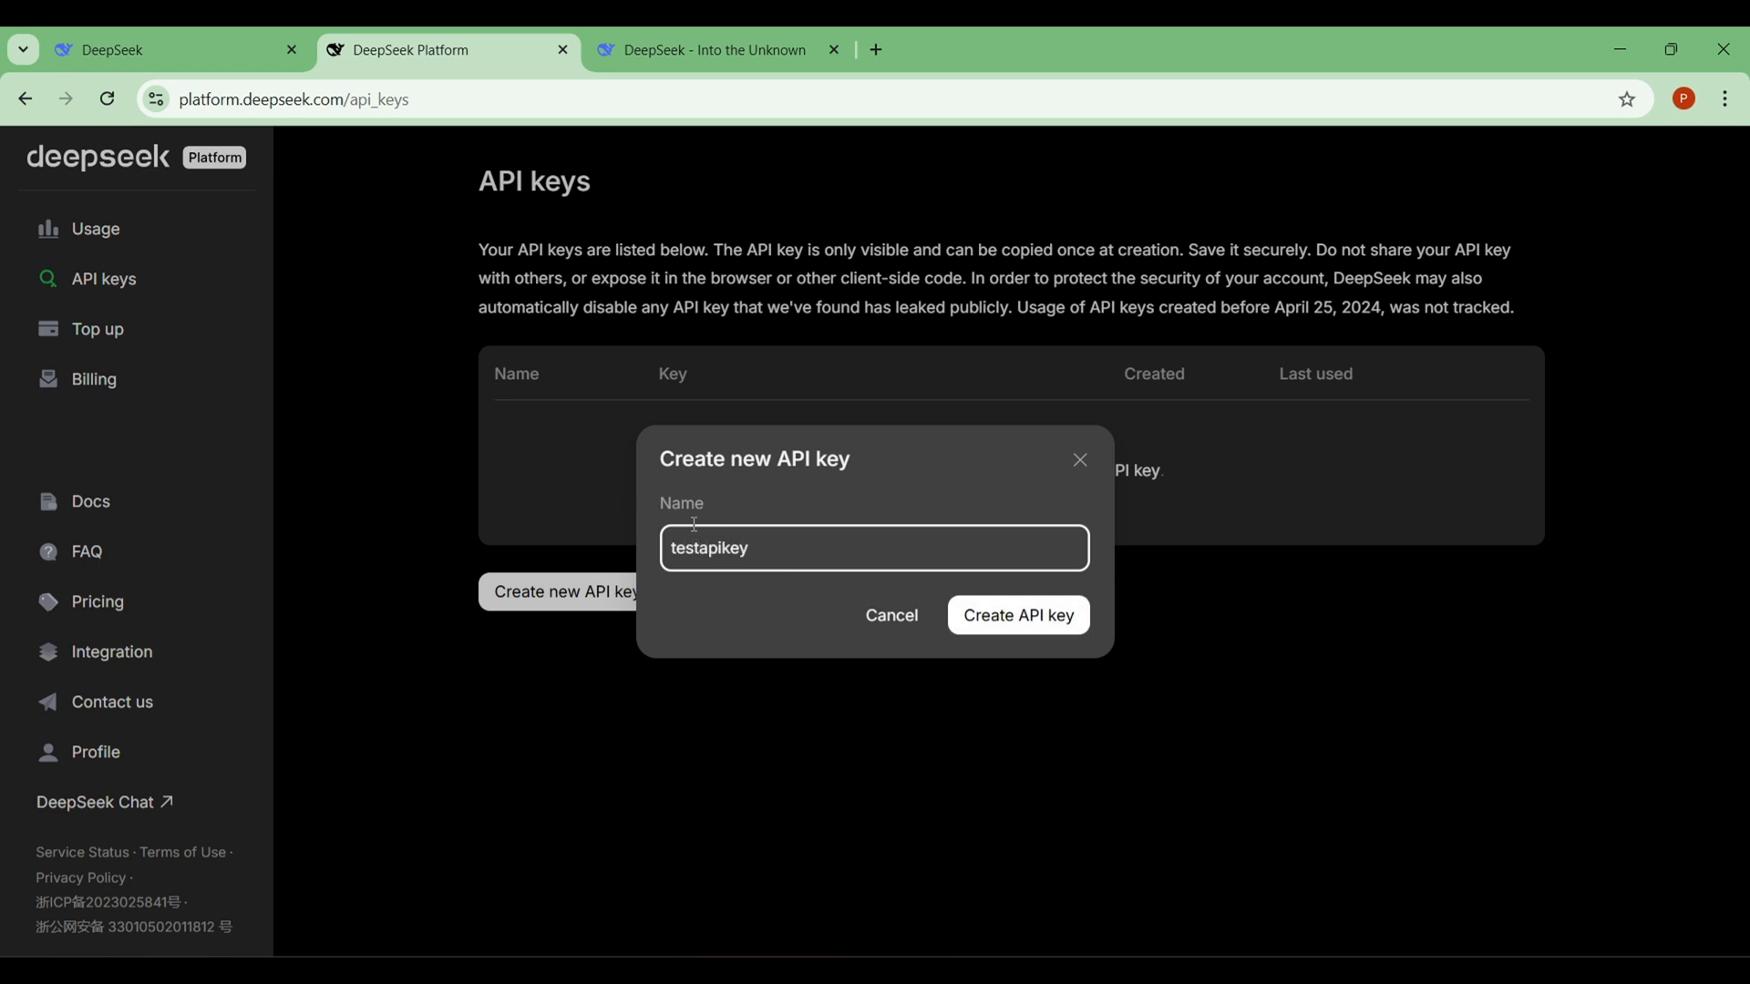
{"action": "left_click", "coordinate": [1018, 614]}
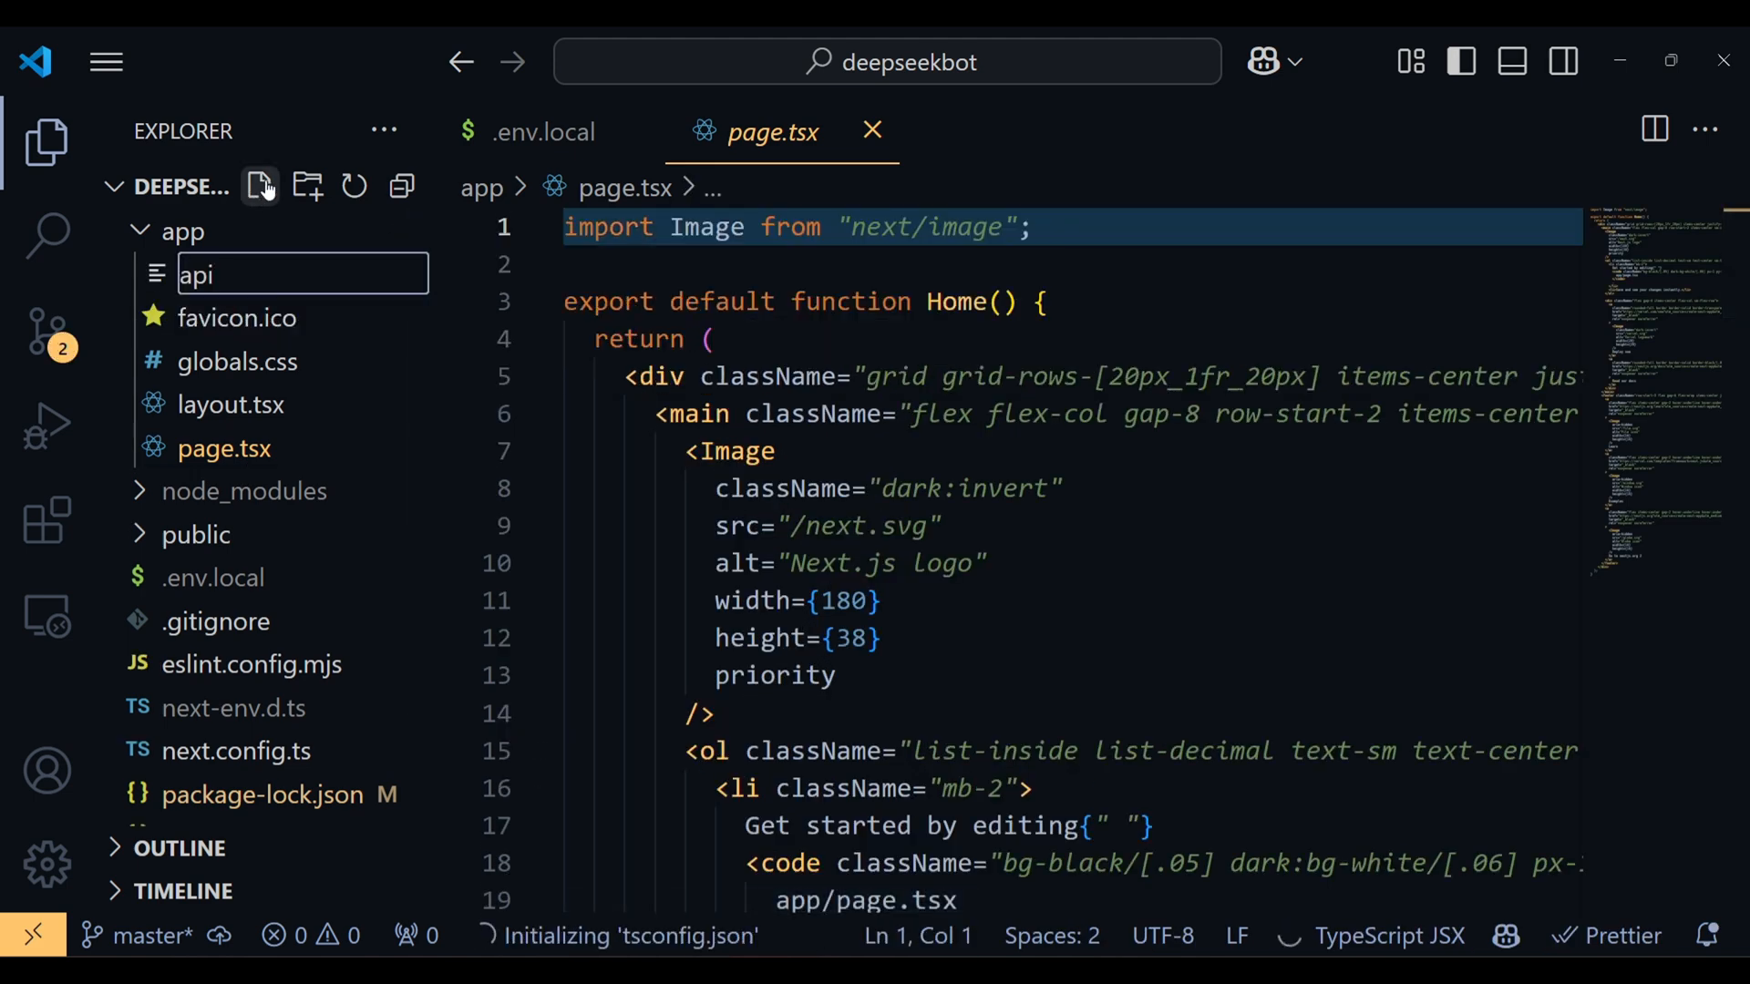
Step: Name the new file api/chatbot/route.ts under app and begin editing the empty route file
{"action": "type", "text": "/chatbot"}
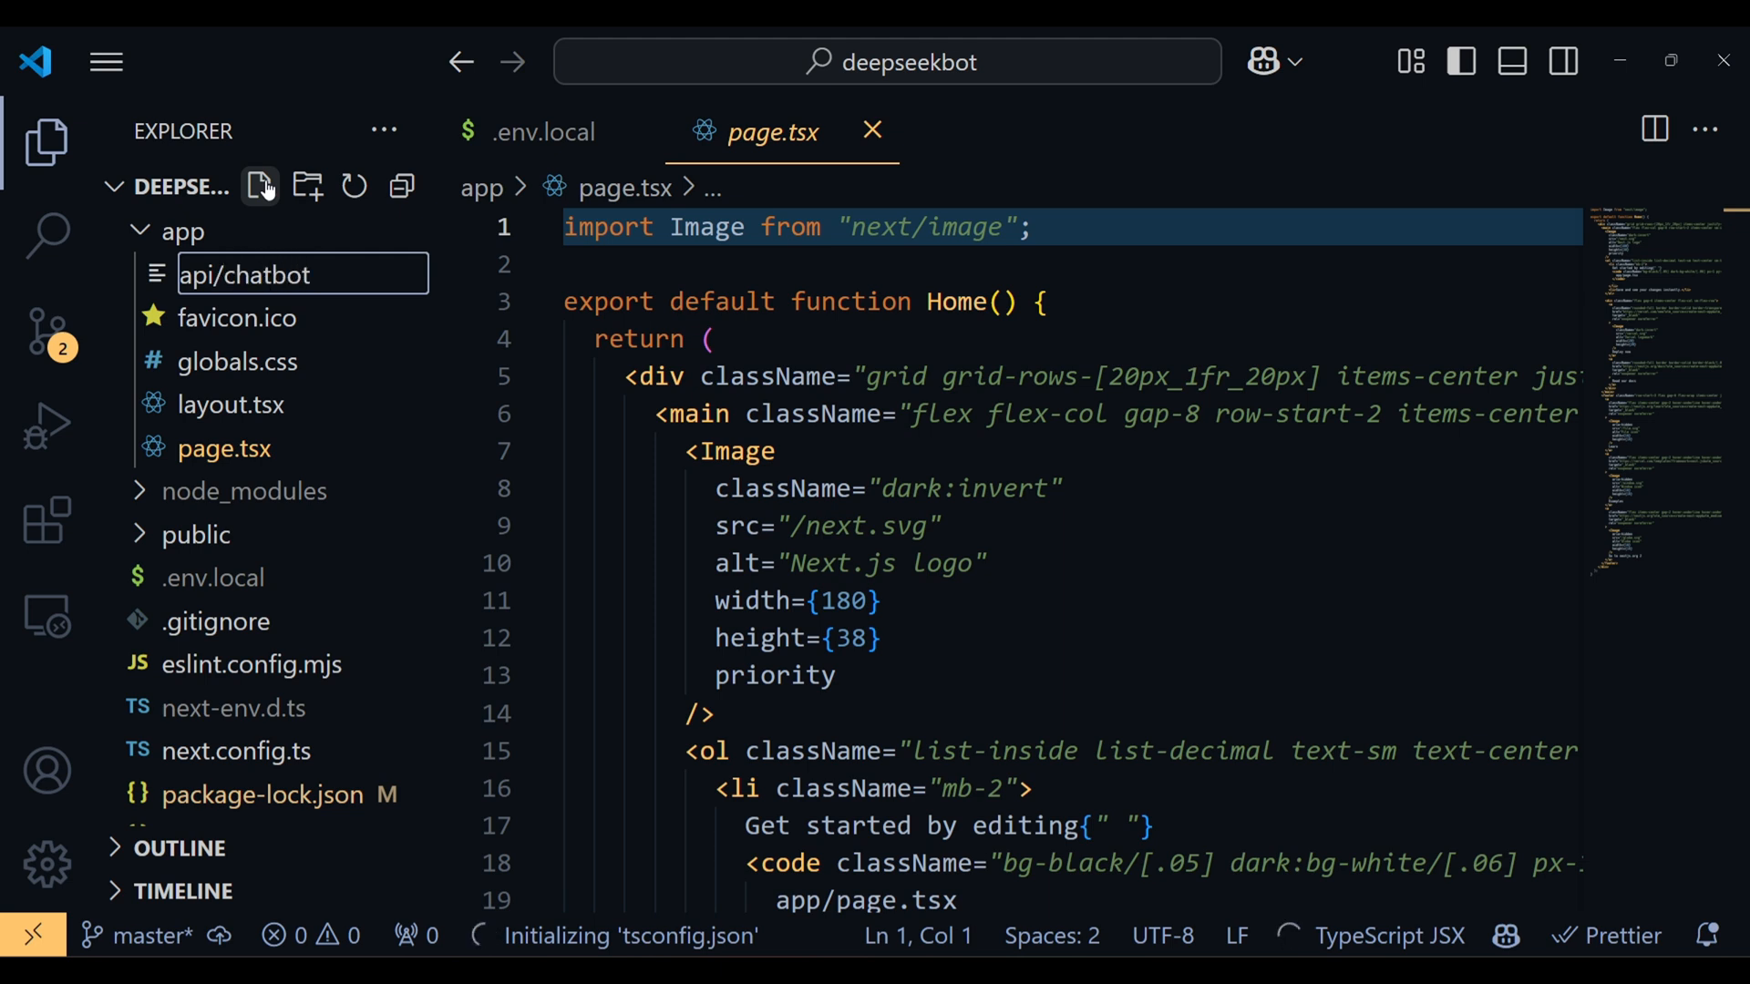
{"action": "type", "text": "/rou"}
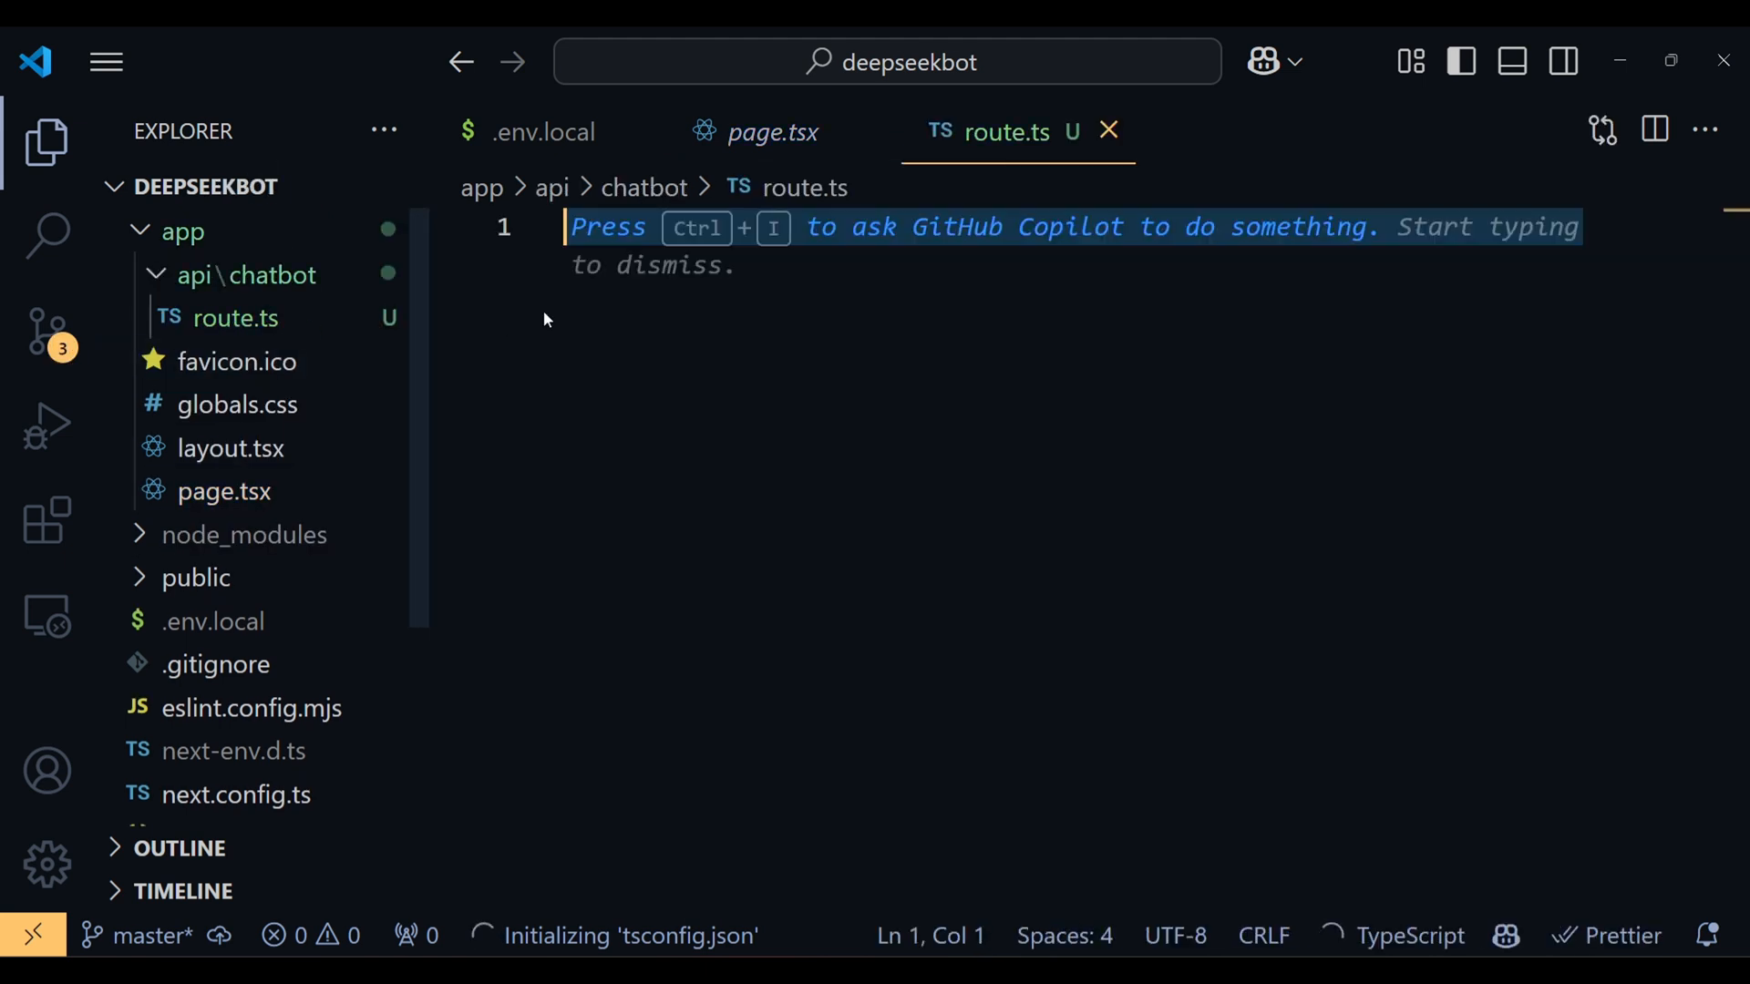
{"action": "left_click", "coordinate": [46, 142]}
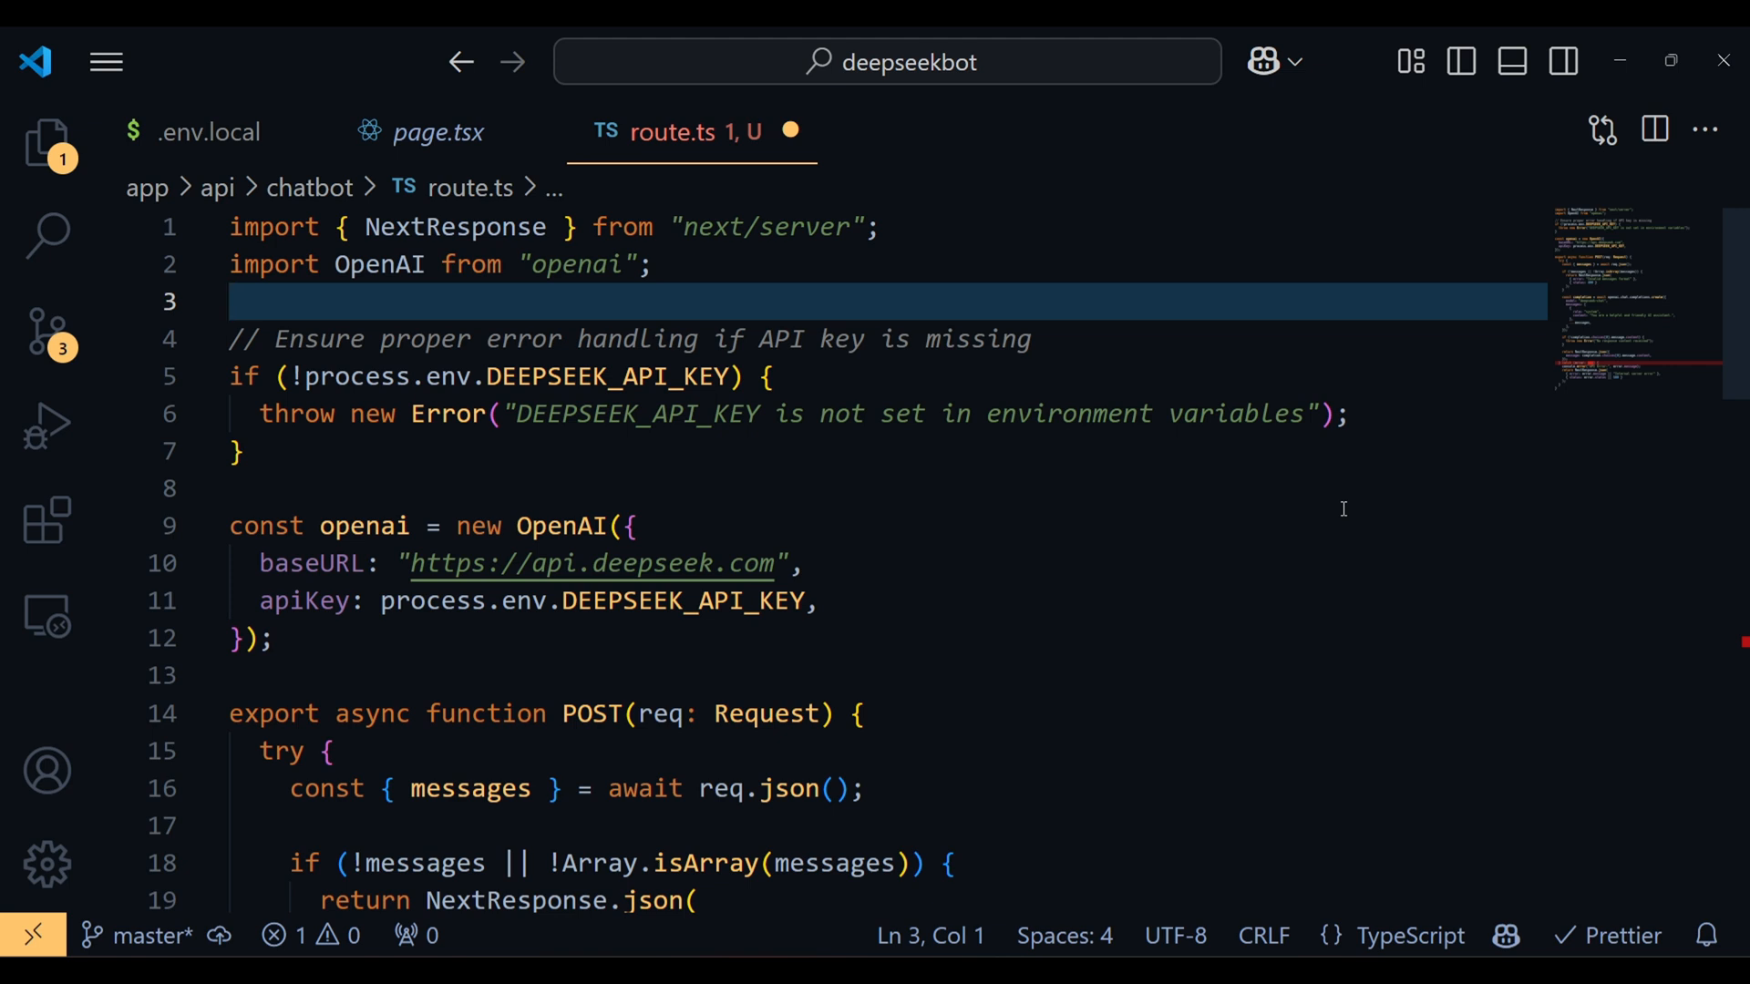
Step: Paste the OpenAI-client POST handler calling DeepSeek with DEEPSEEK_API_KEY and review its validation and error handling
{"action": "left_click", "coordinate": [232, 301]}
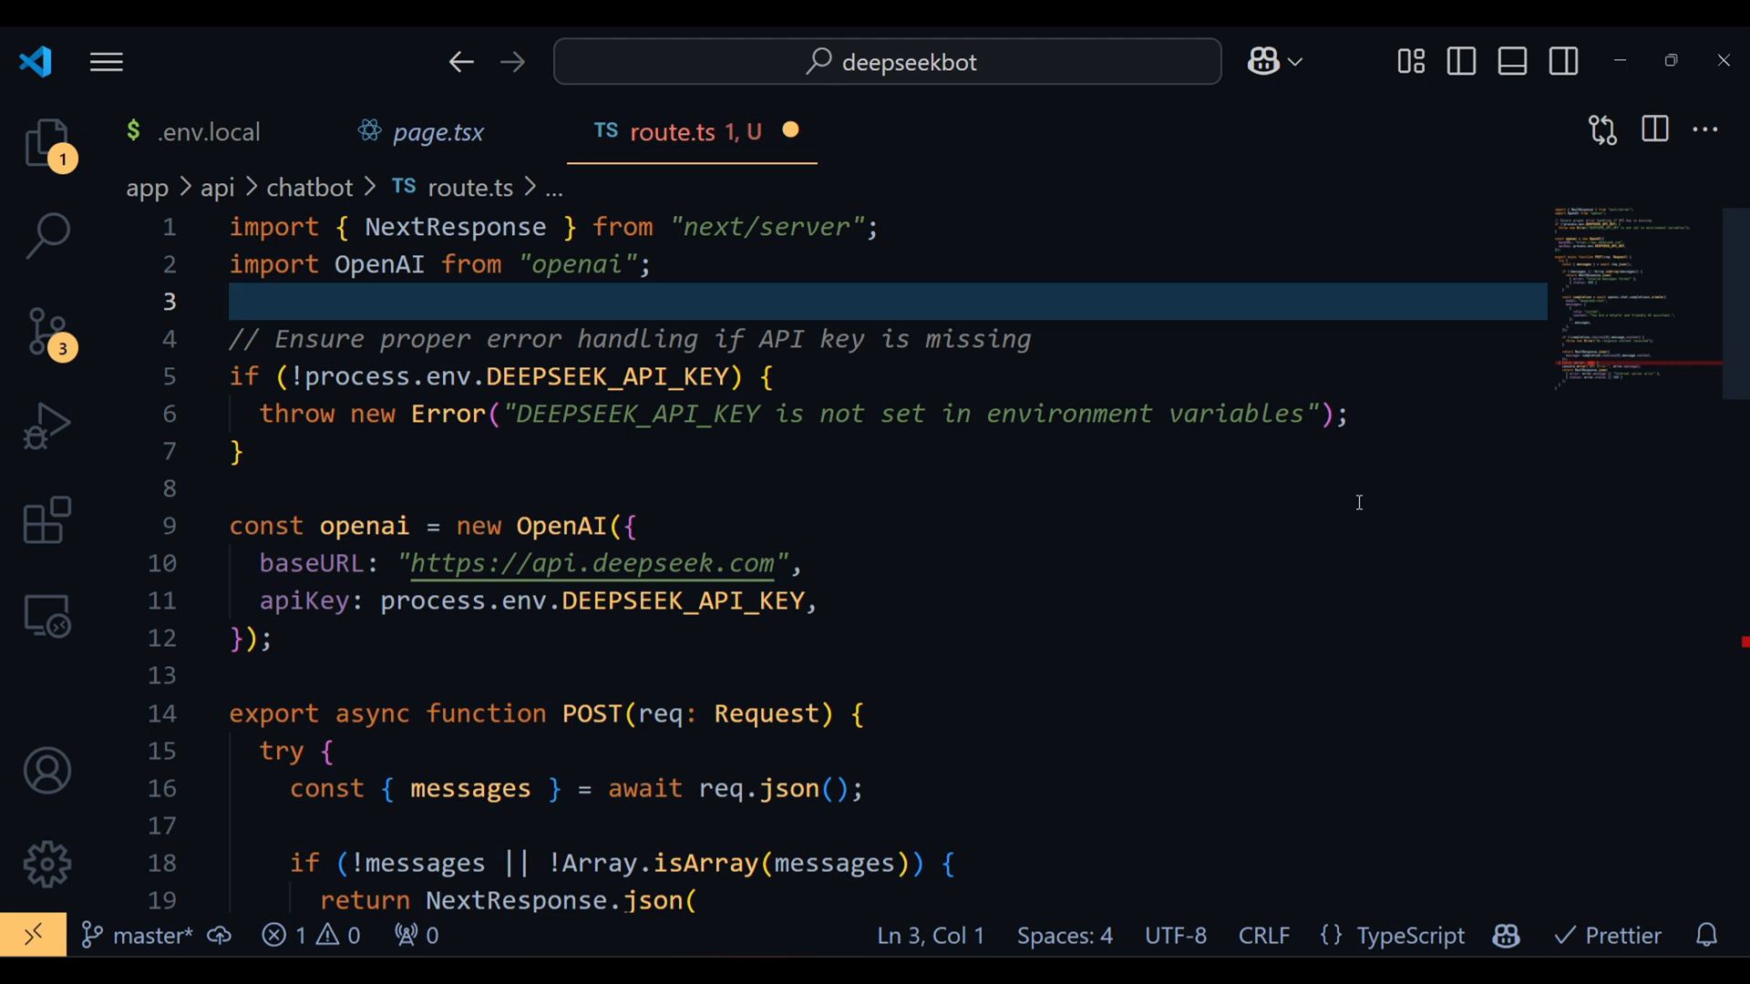
{"action": "scroll", "scroll_direction": "down", "scroll_amount": 3}
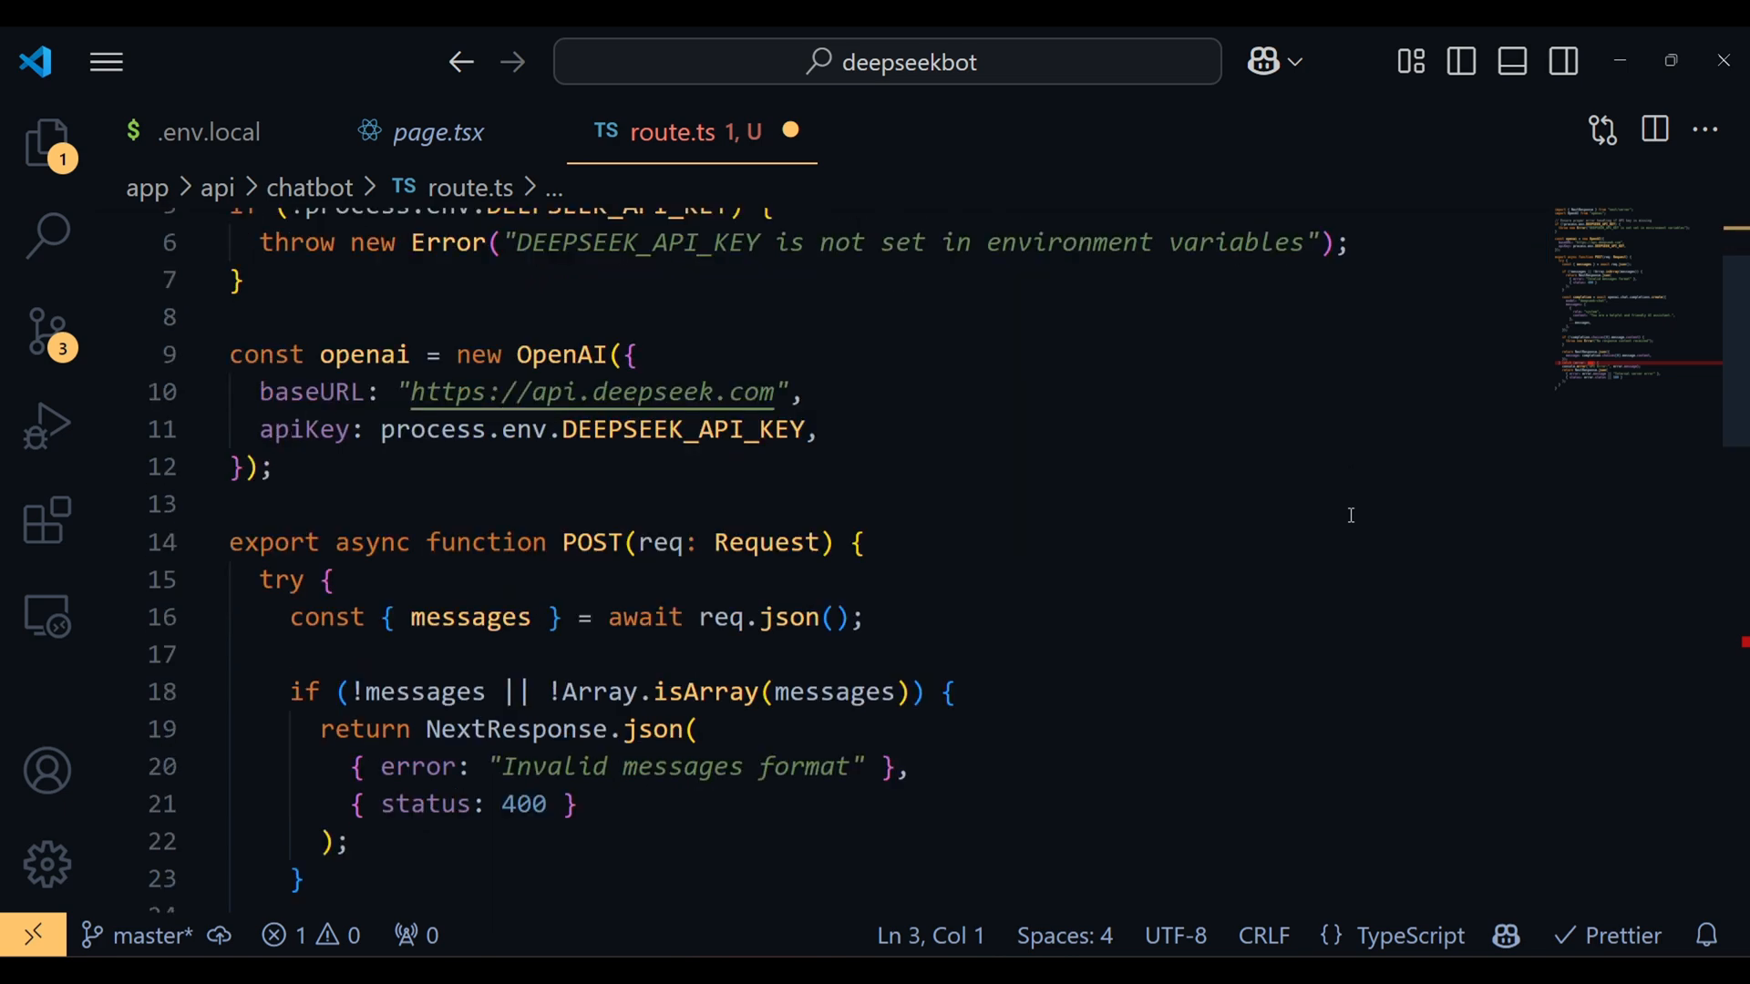
{"action": "scroll", "scroll_direction": "down", "scroll_amount": 3}
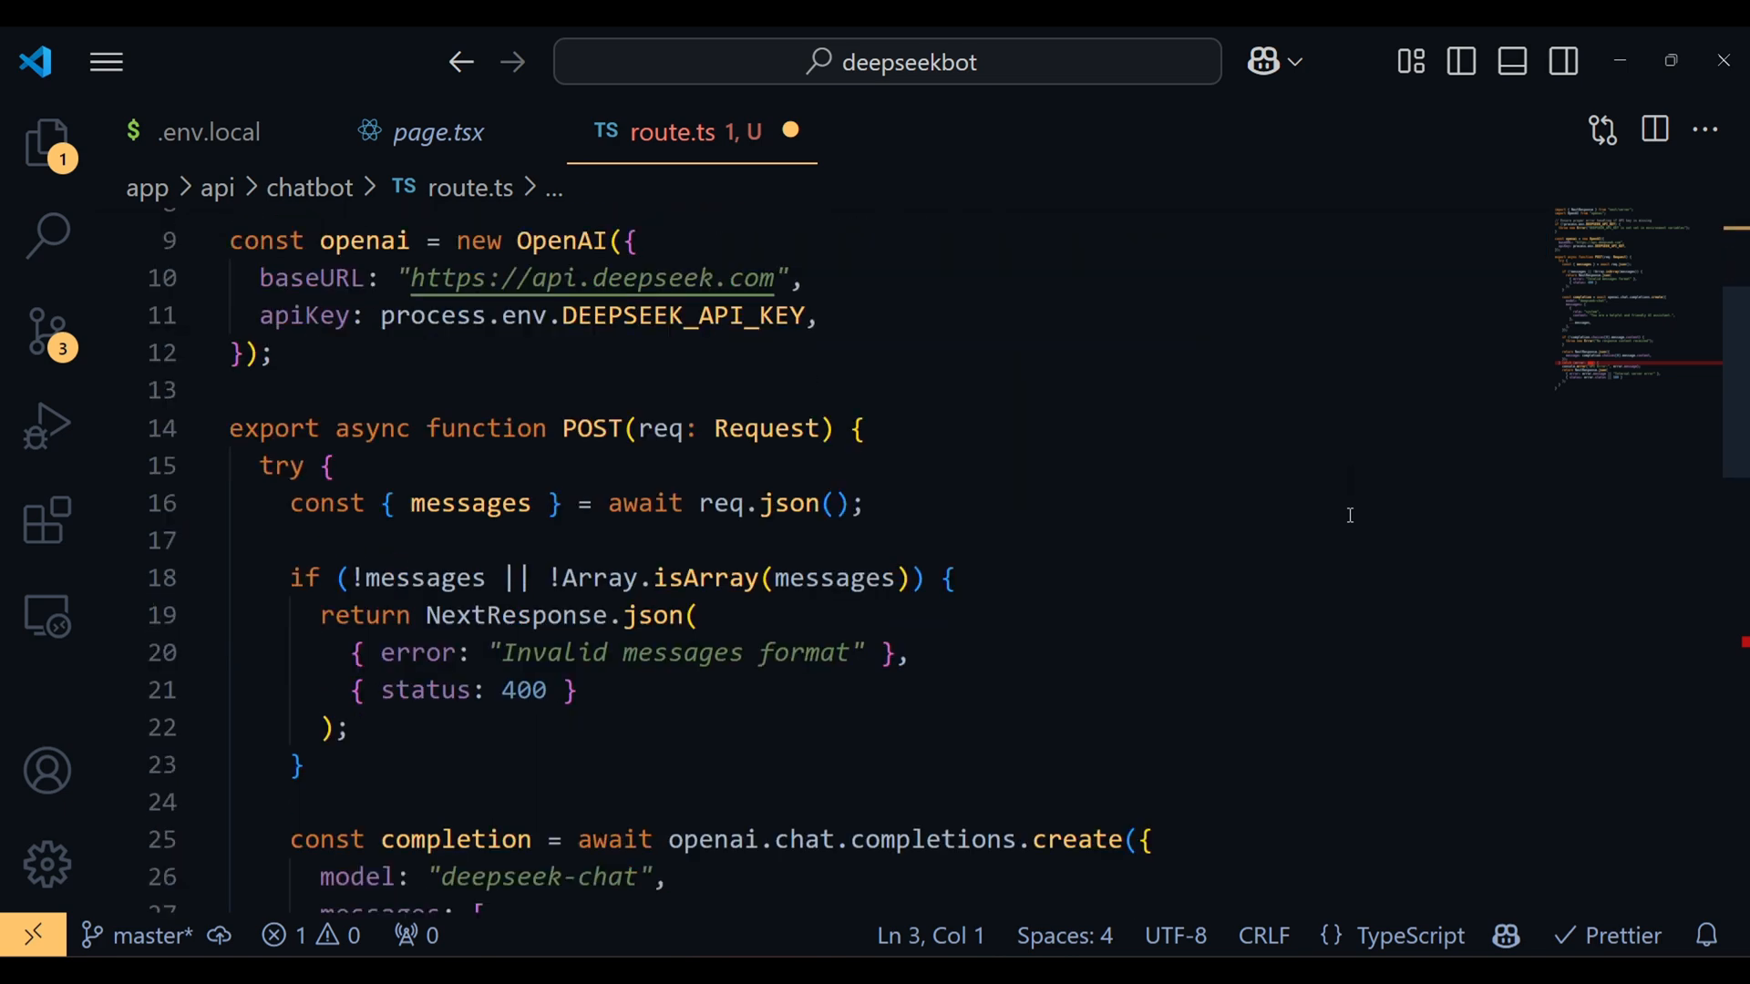
{"action": "mouse_move", "coordinate": [1355, 509]}
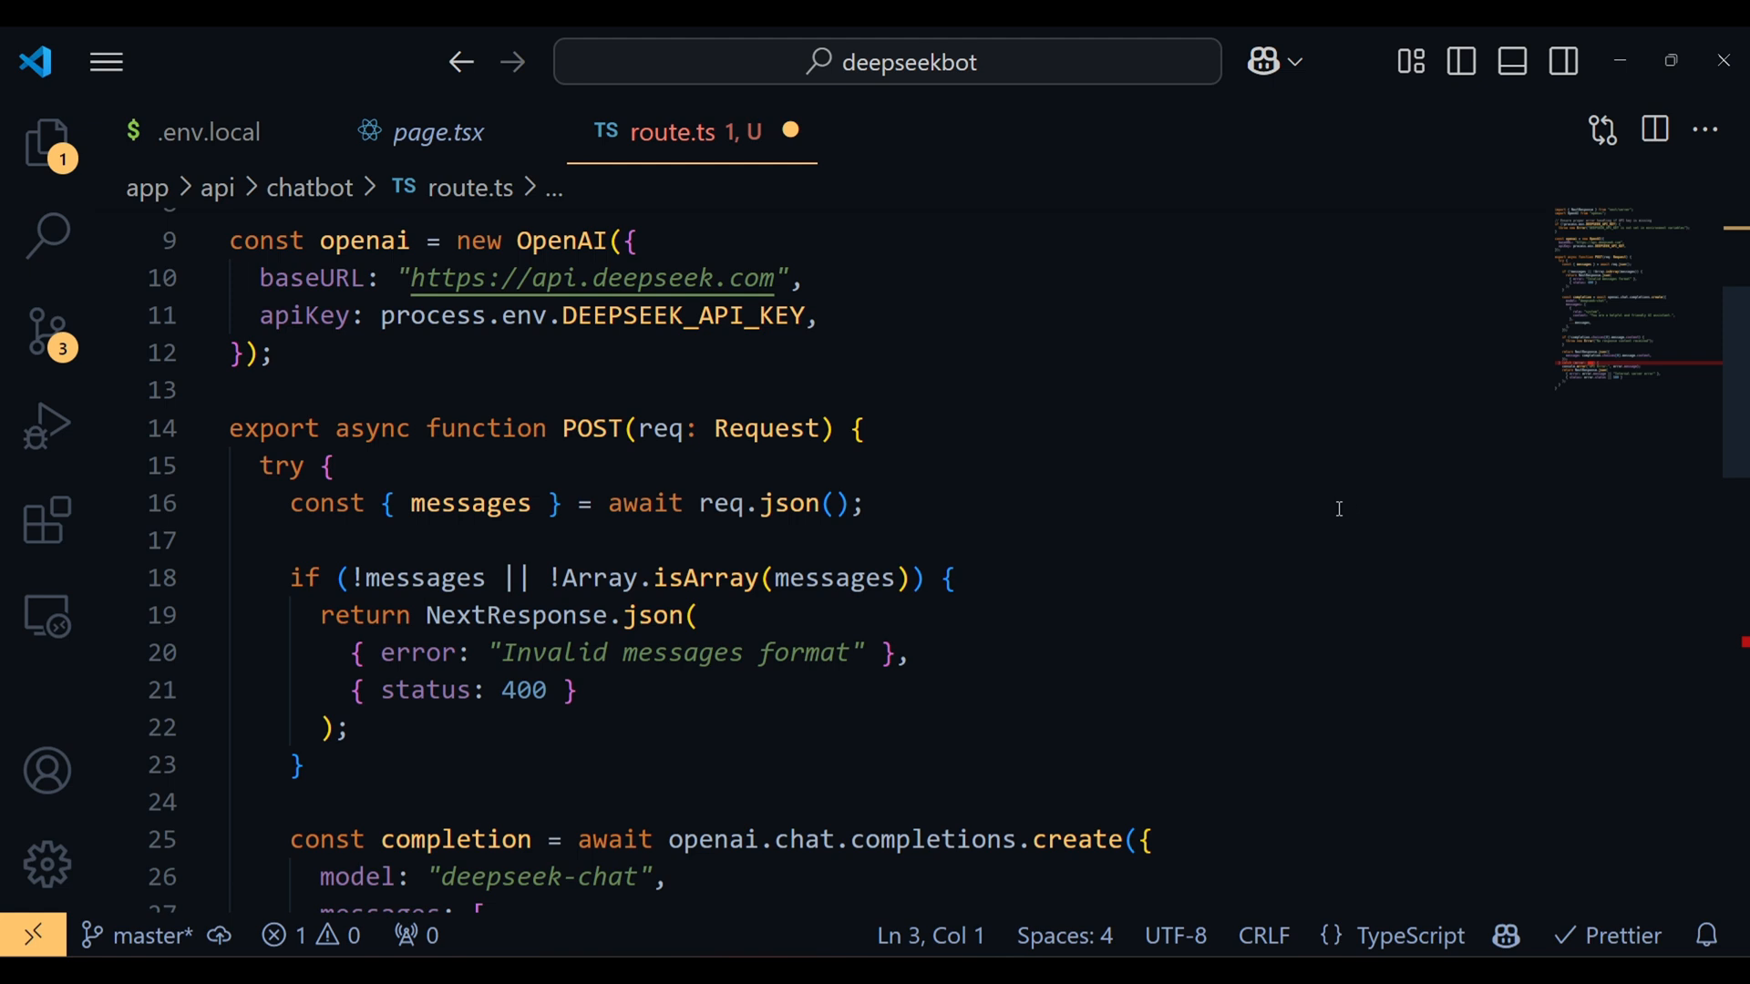
{"action": "mouse_move", "coordinate": [1354, 481]}
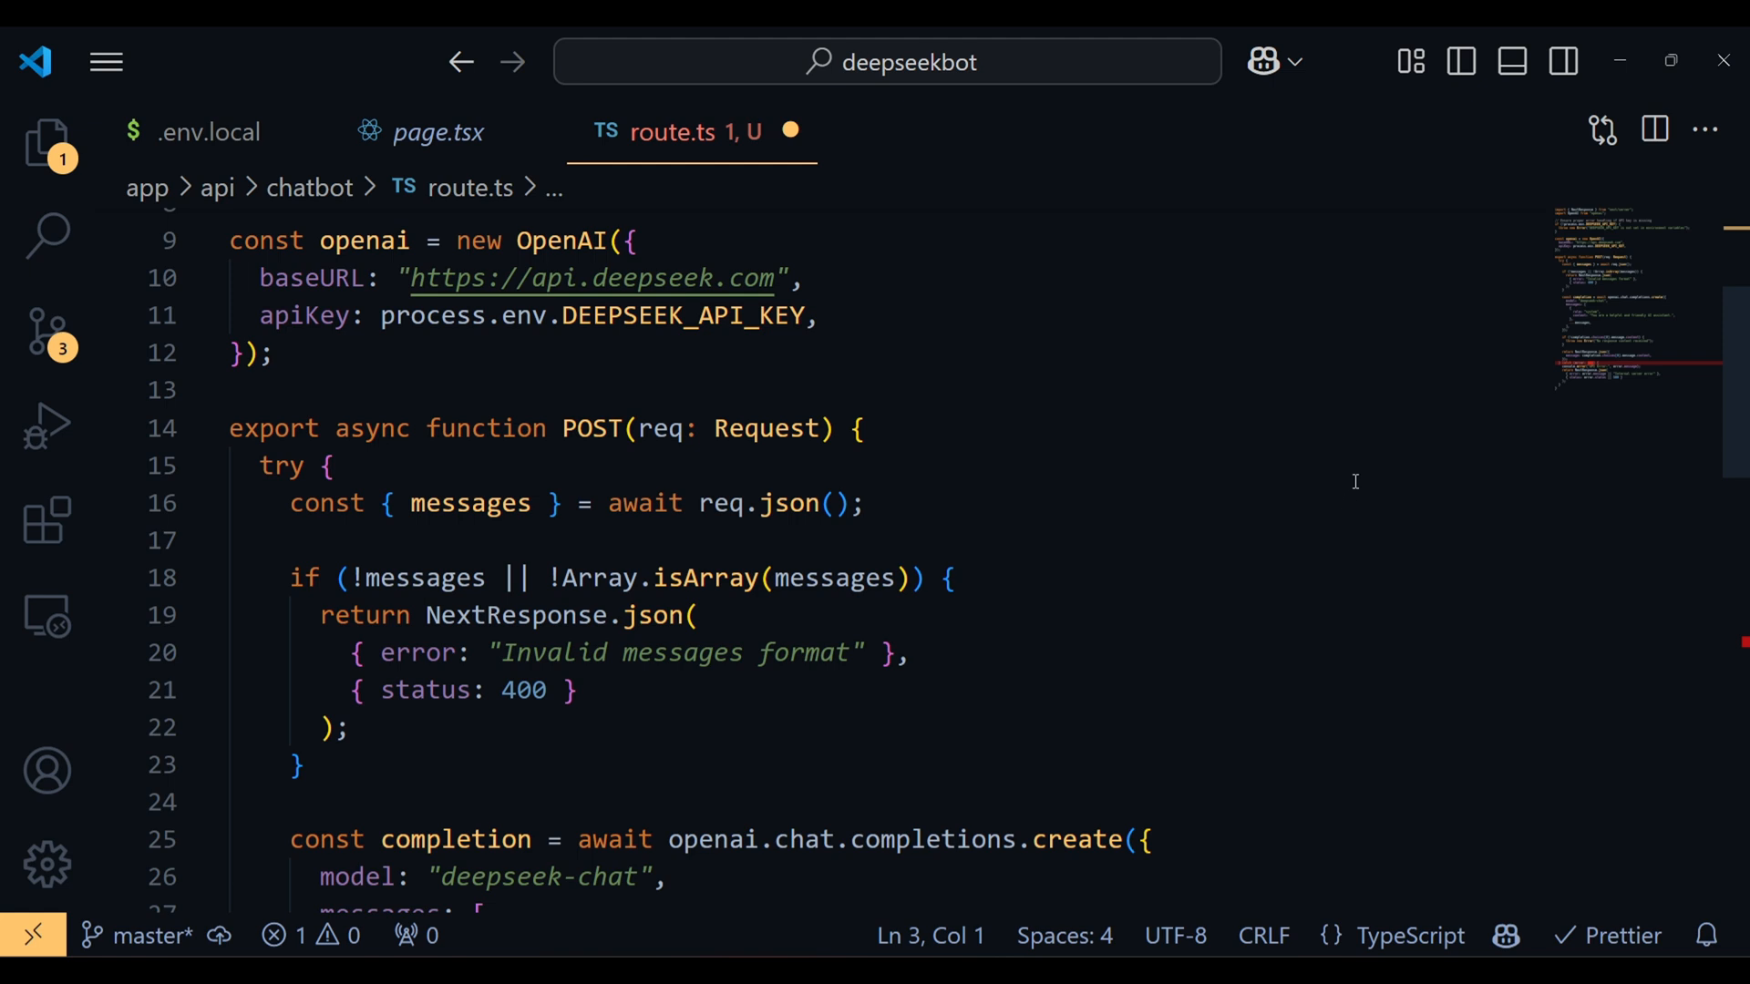
{"action": "scroll", "scroll_direction": "down", "scroll_amount": 3}
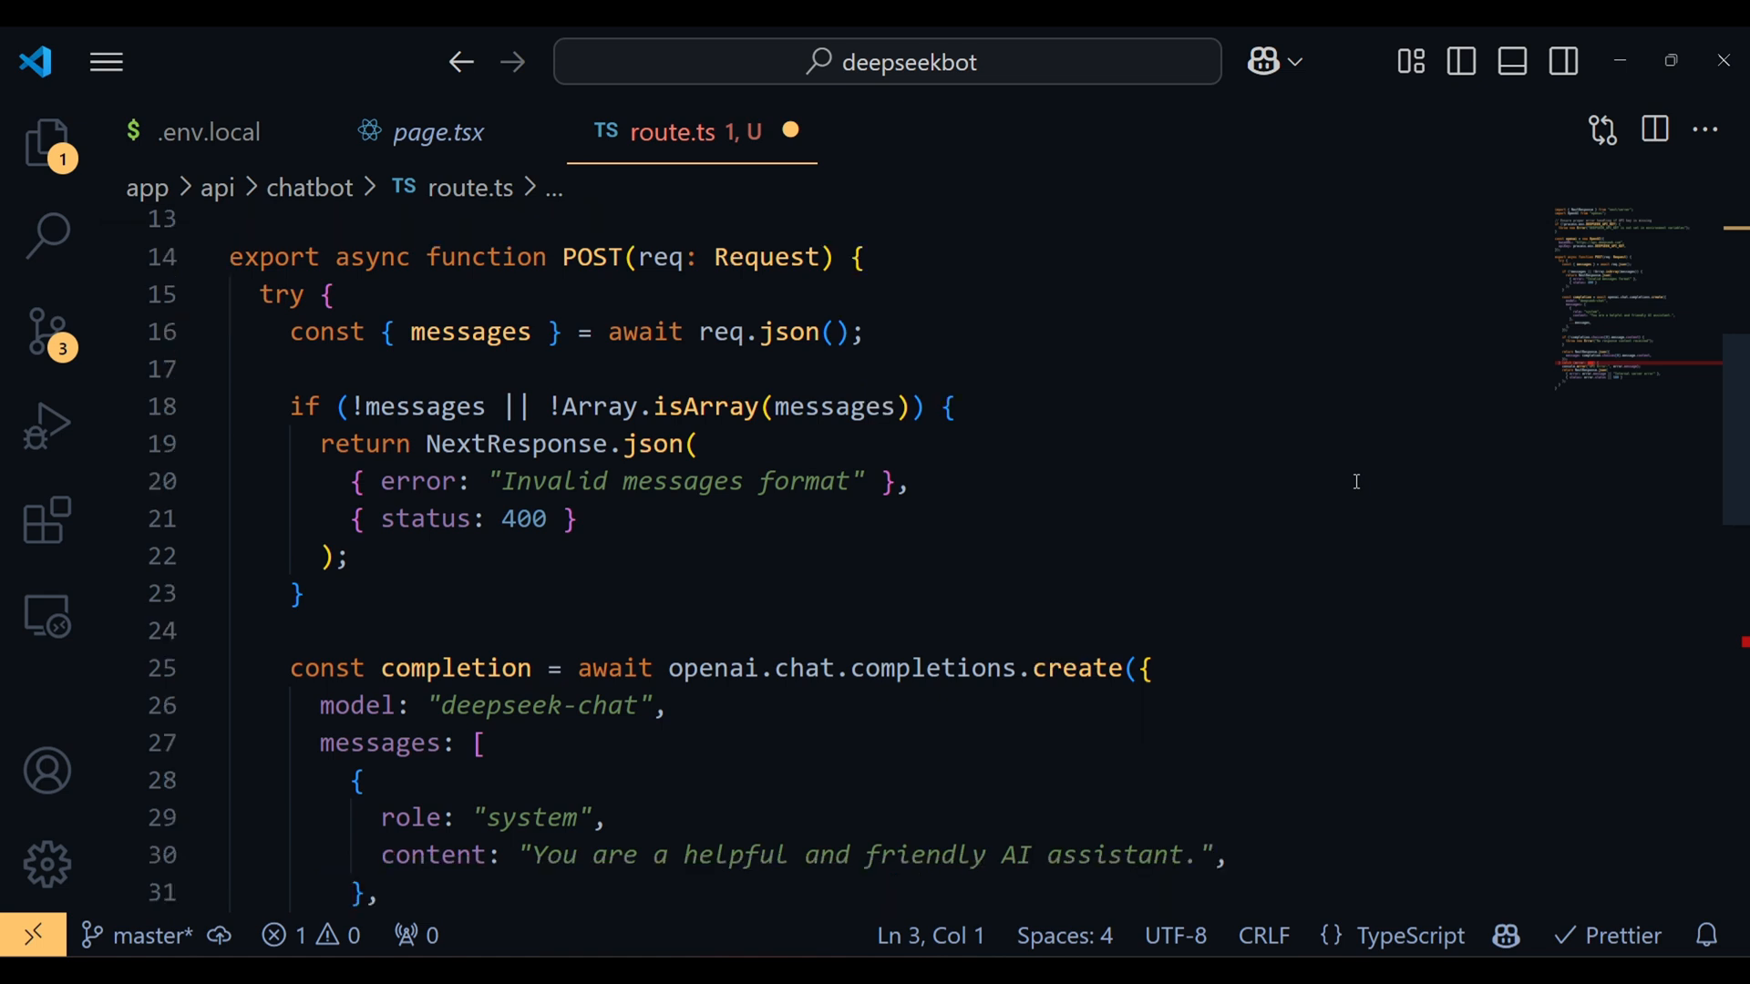
{"action": "scroll", "scroll_direction": "down", "scroll_amount": 3}
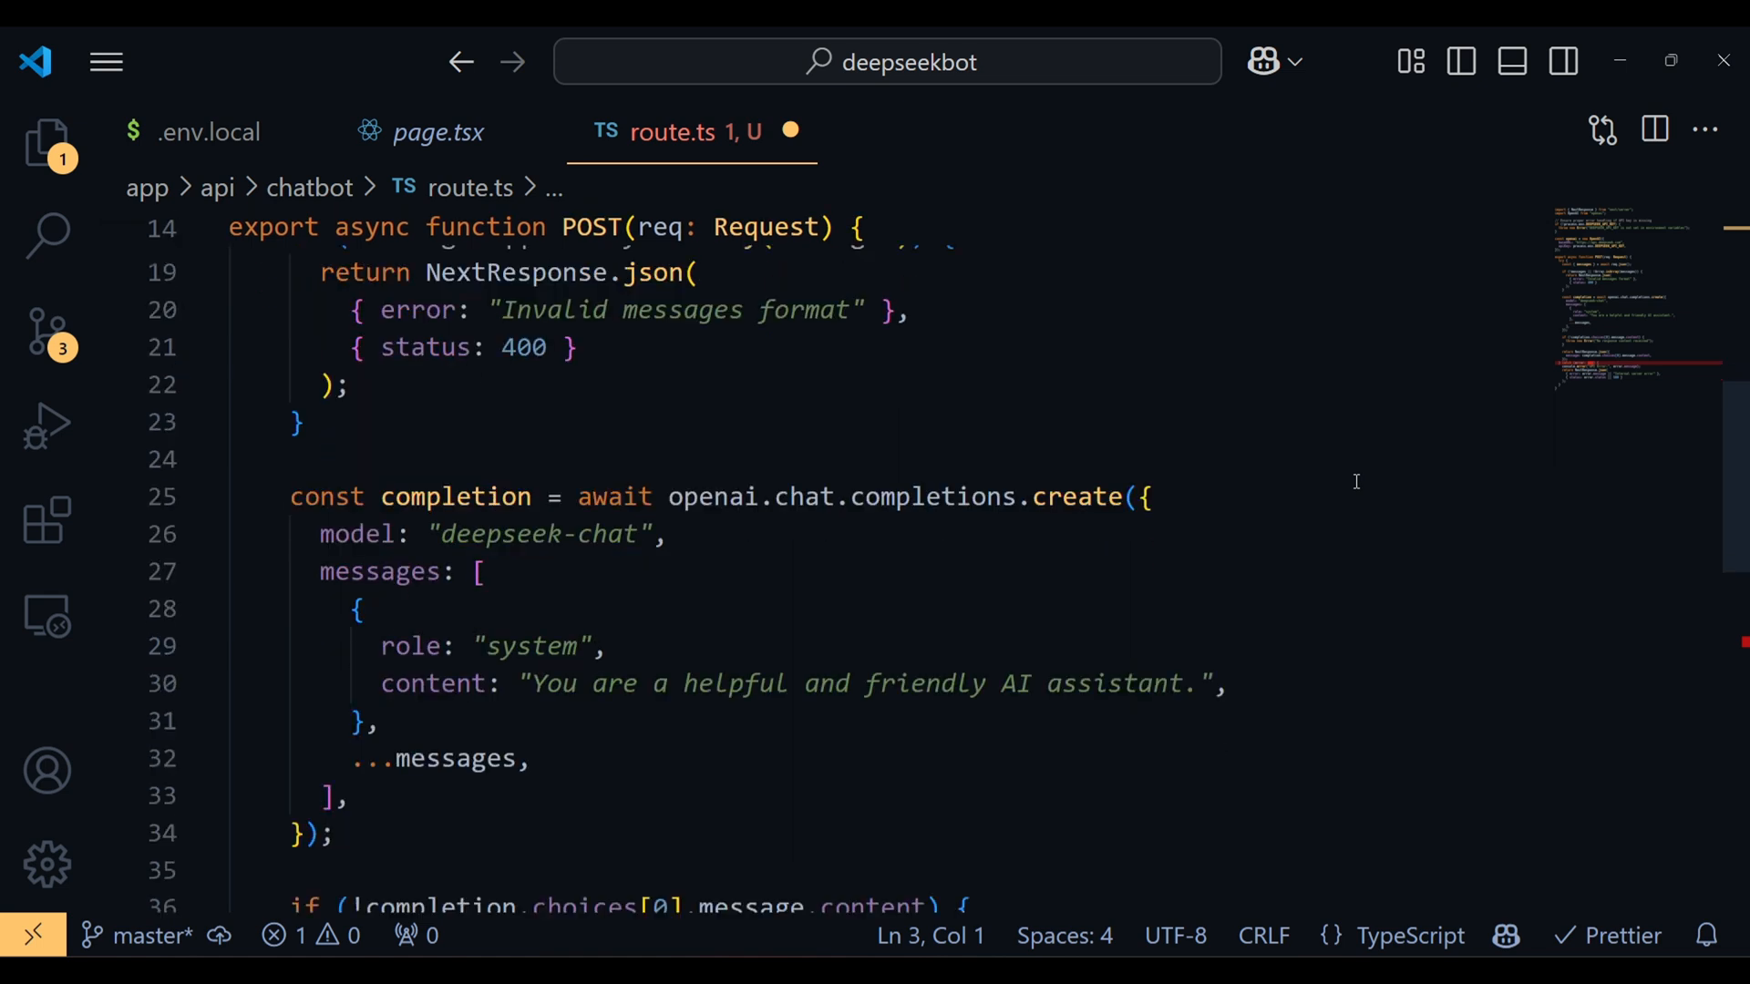
{"action": "mouse_move", "coordinate": [1360, 441]}
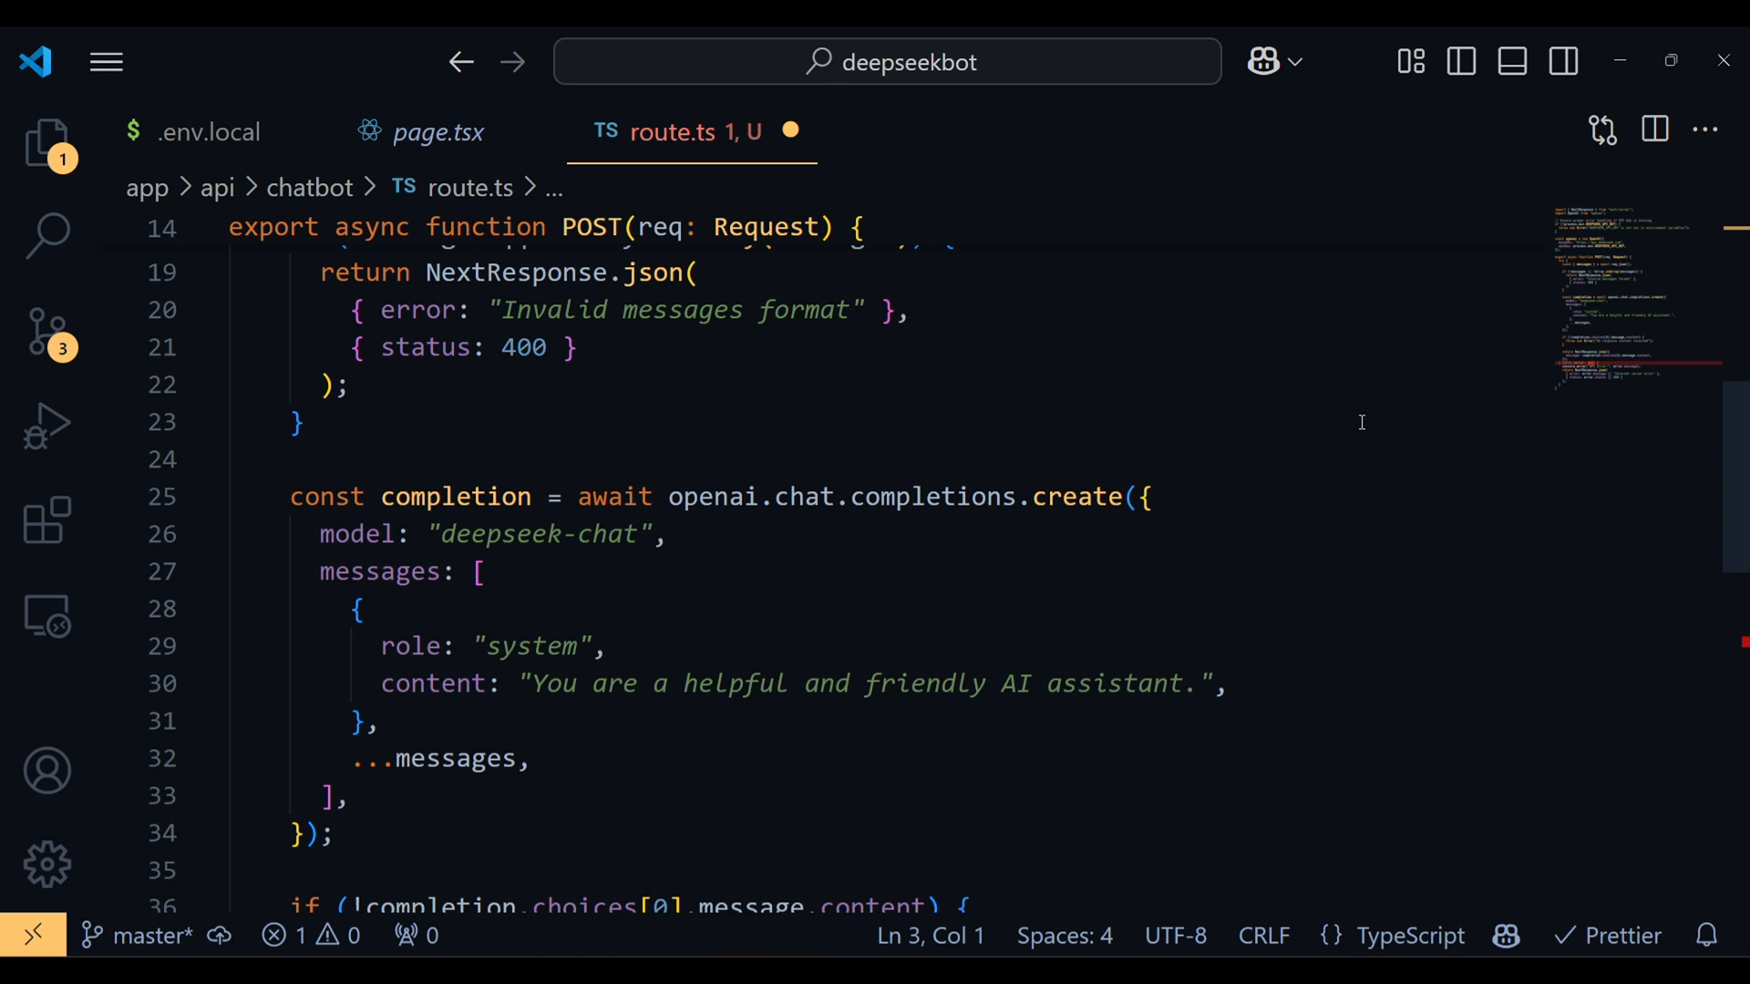
{"action": "scroll", "scroll_direction": "down", "scroll_amount": 3}
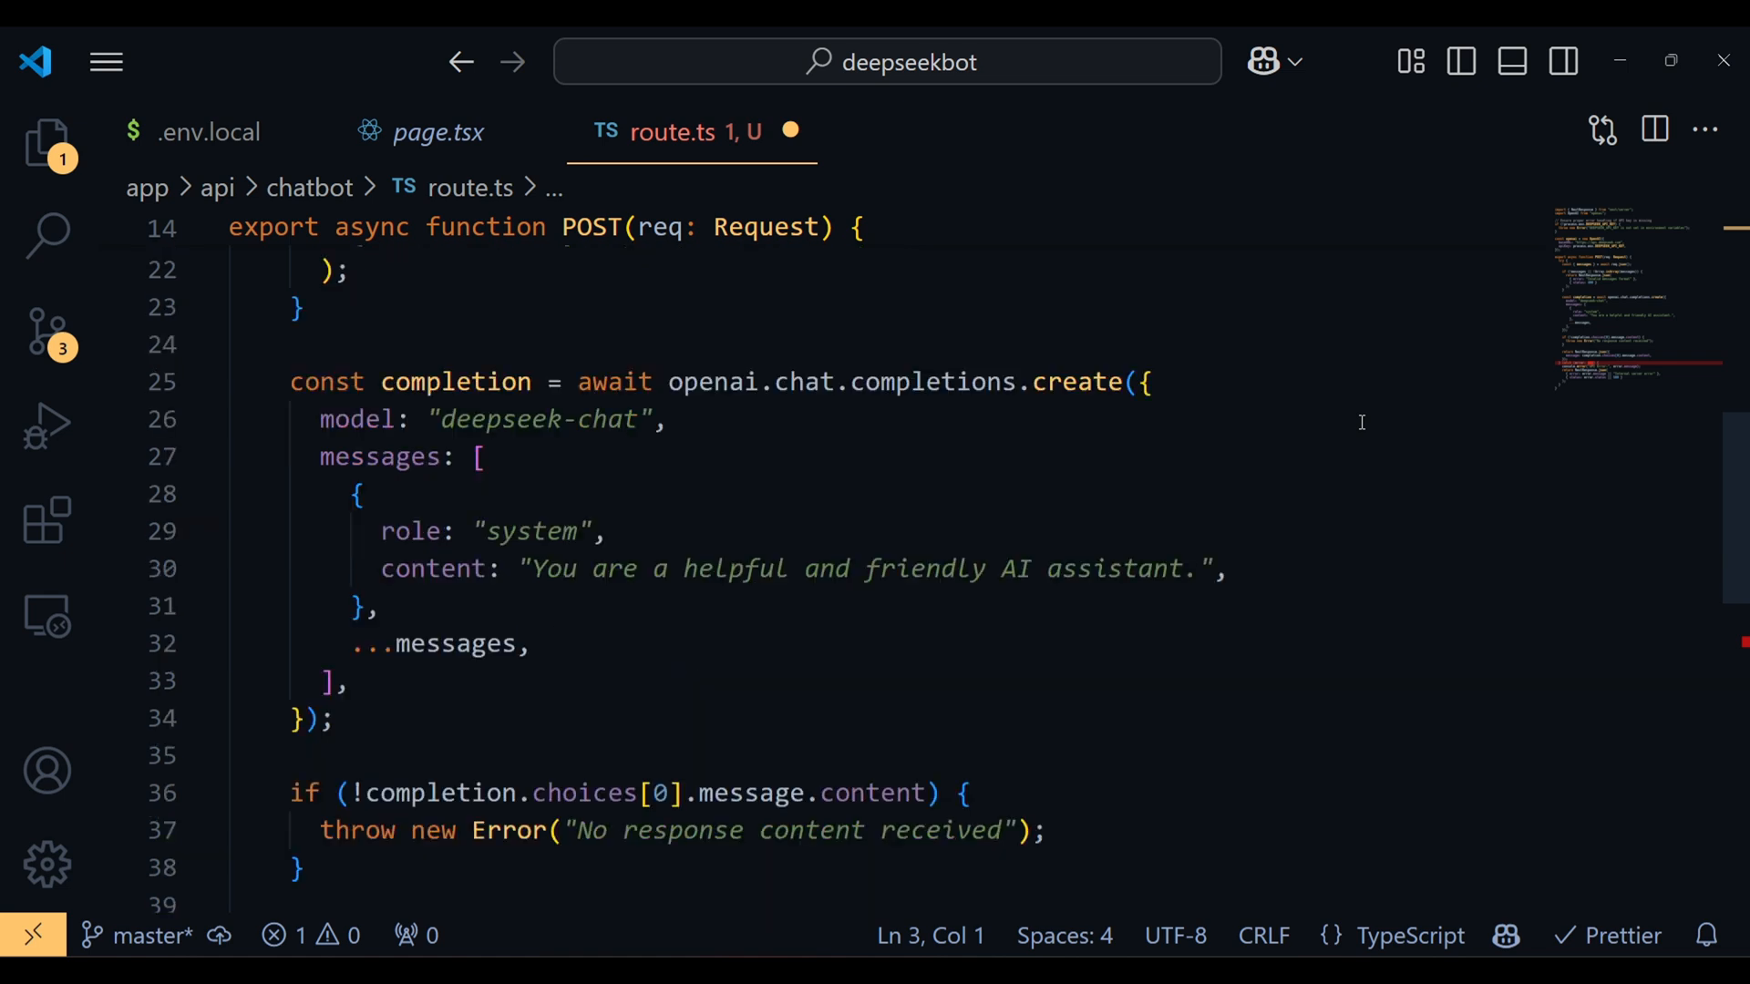
{"action": "scroll", "scroll_direction": "down", "scroll_amount": 3}
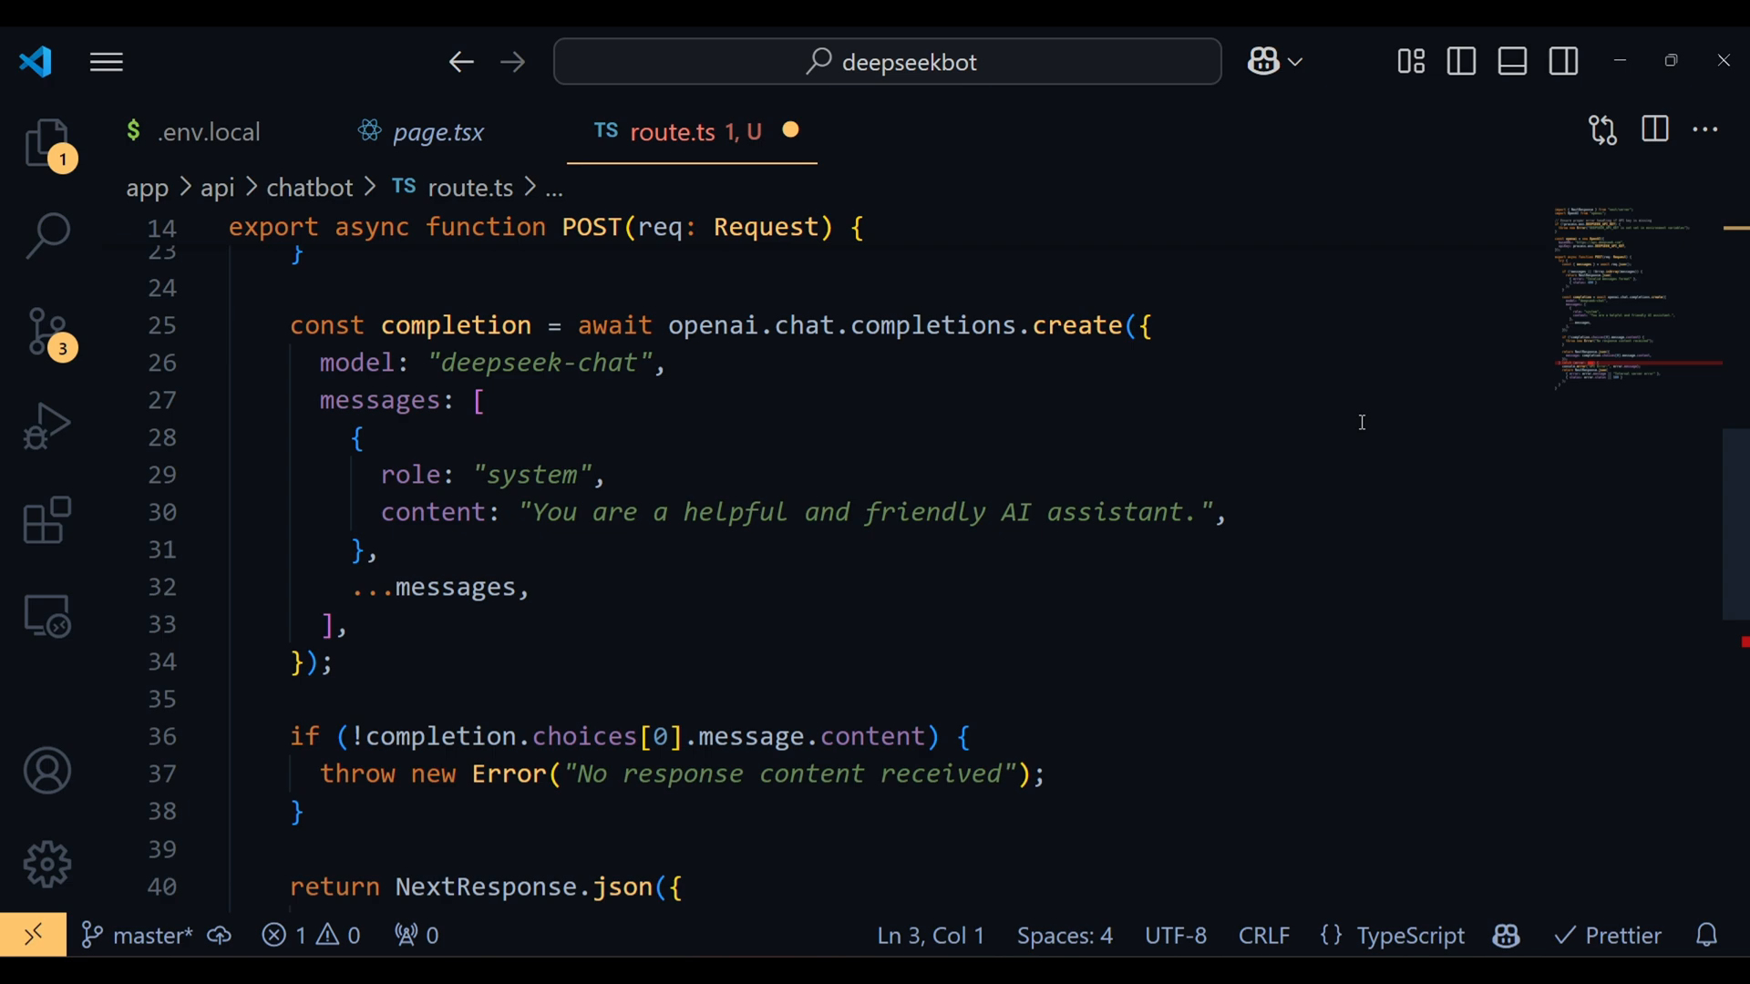
{"action": "scroll", "scroll_direction": "up", "scroll_amount": 3}
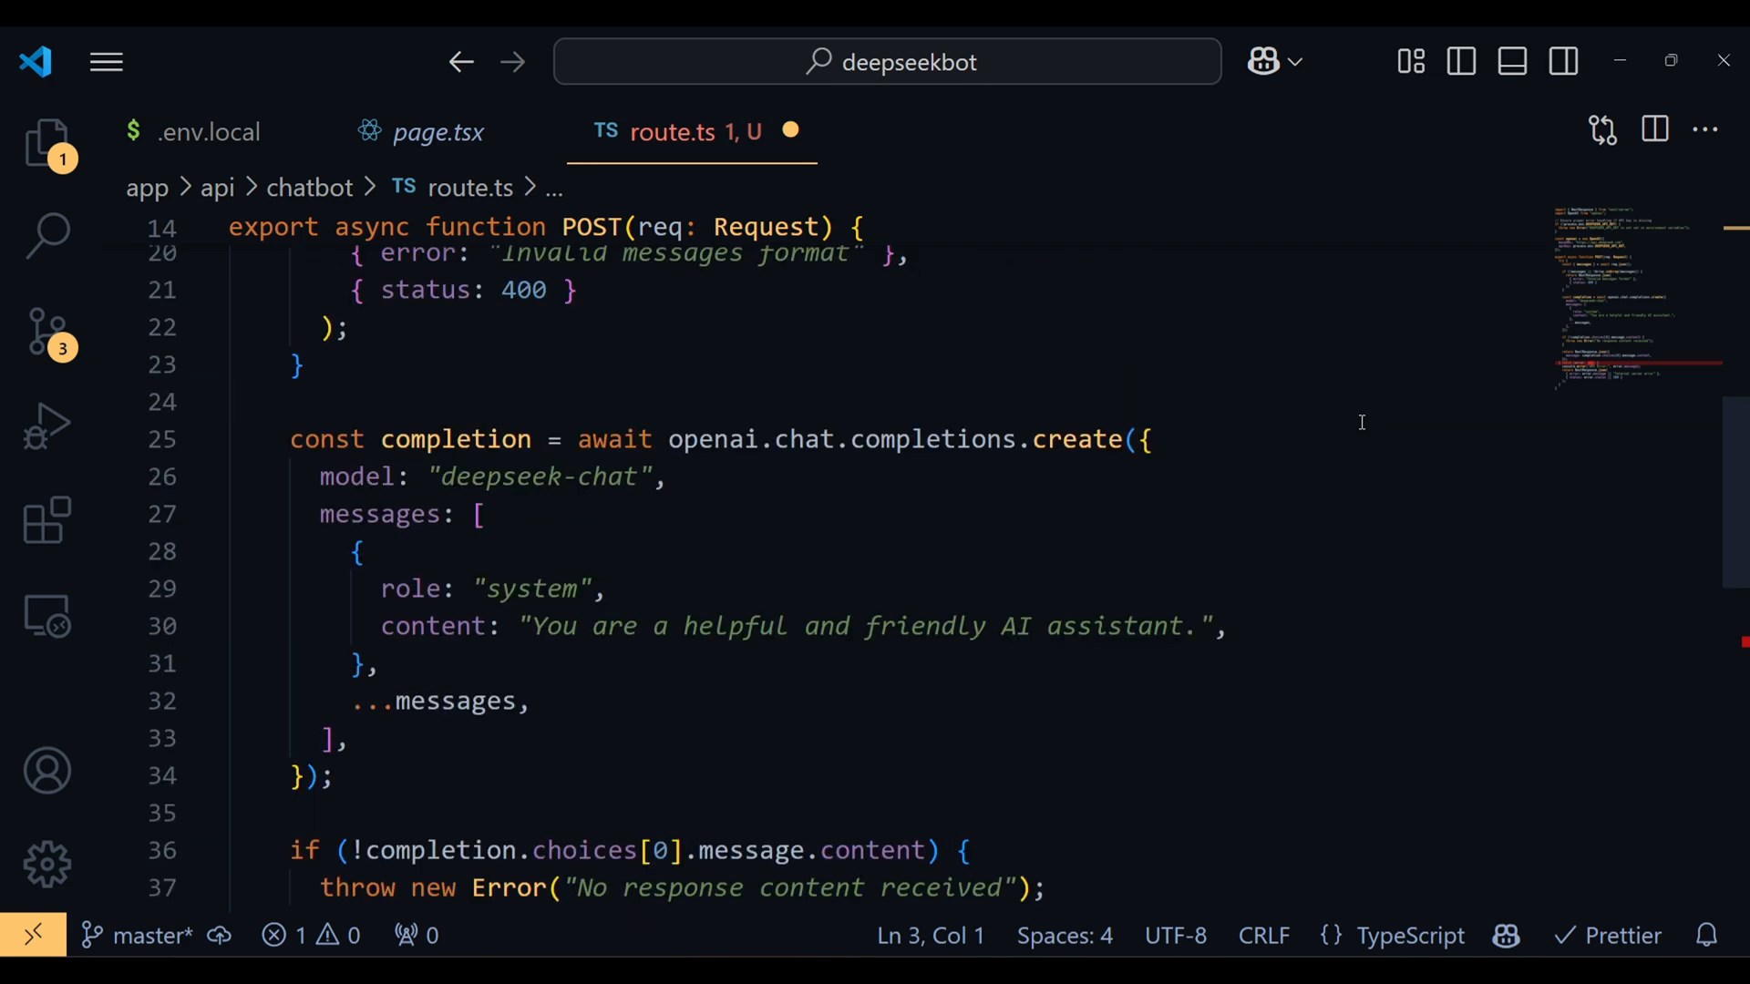
{"action": "scroll", "scroll_direction": "down", "scroll_amount": 3}
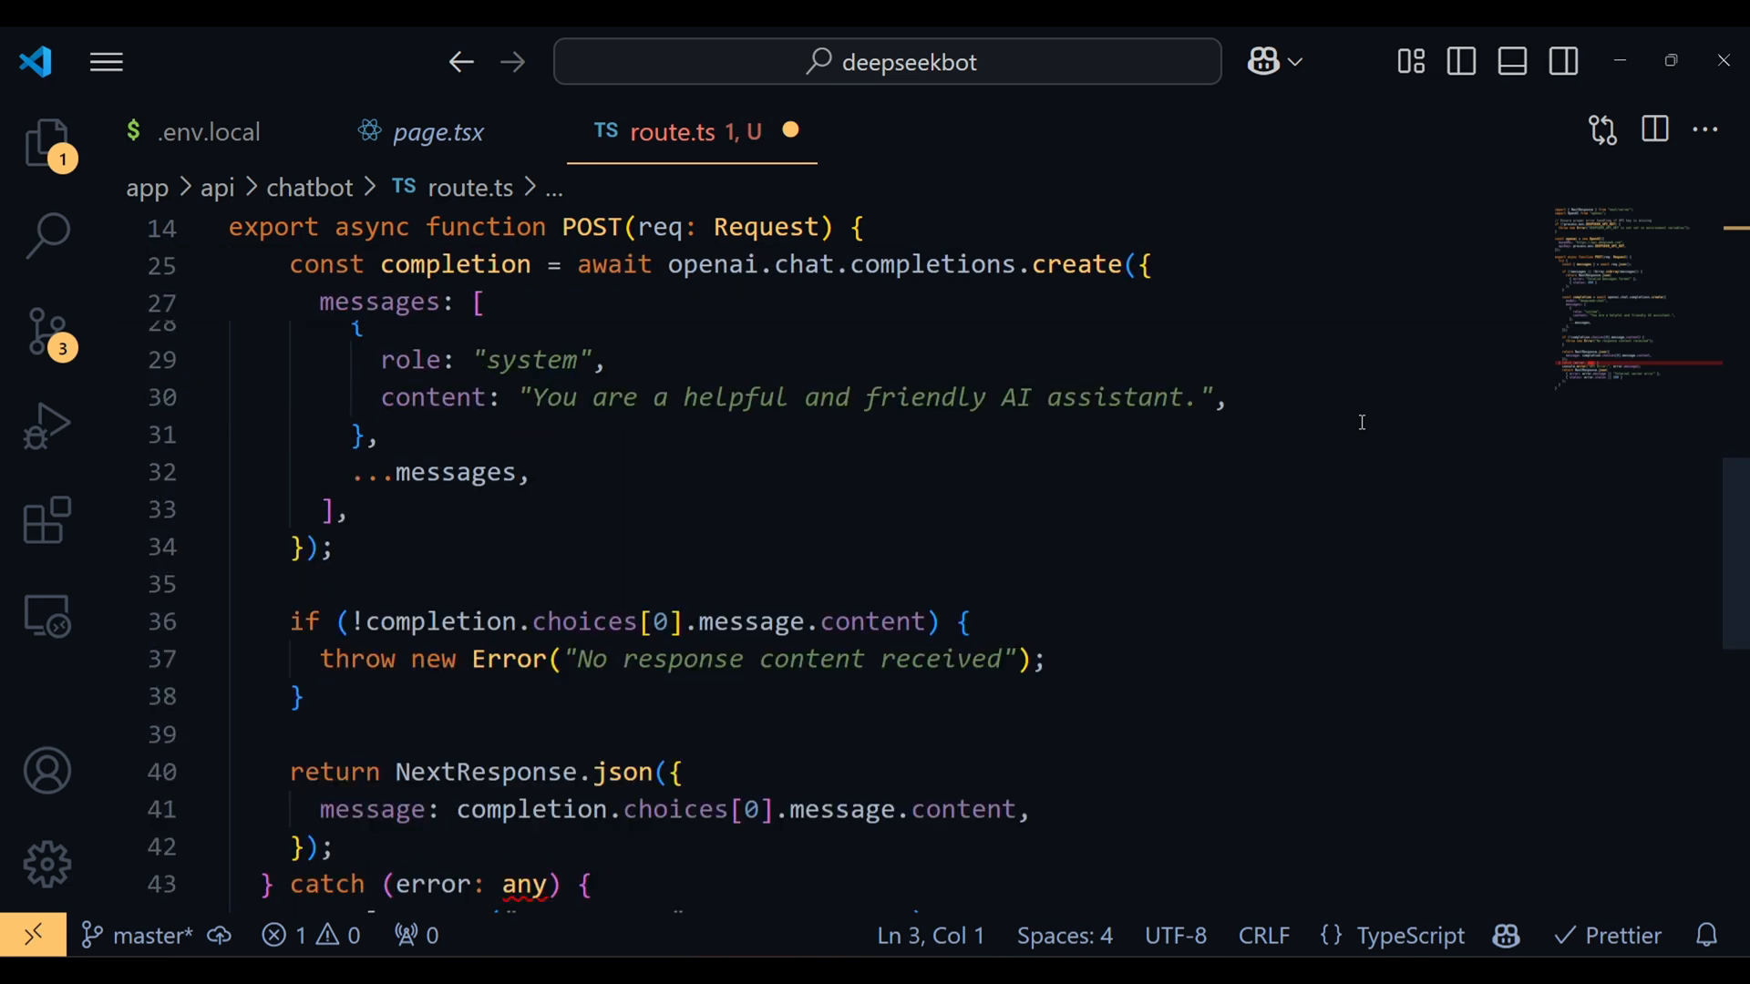
{"action": "scroll", "scroll_direction": "down", "scroll_amount": 3}
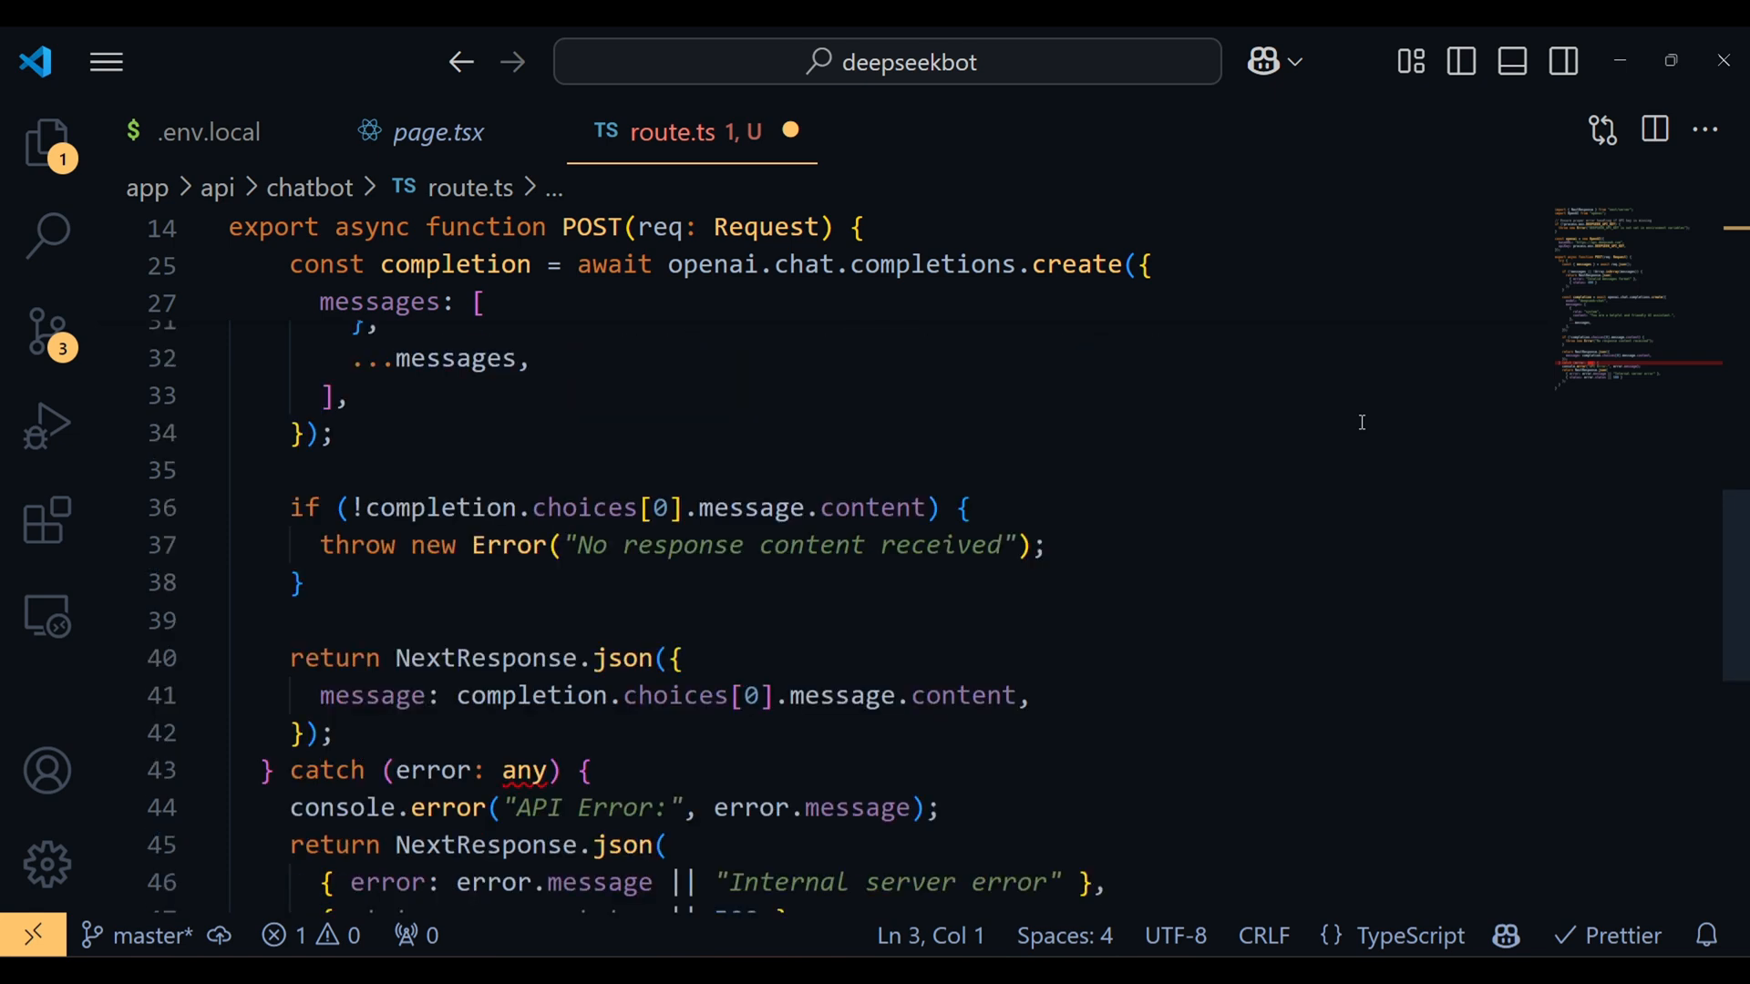
{"action": "scroll", "scroll_direction": "down", "scroll_amount": 3}
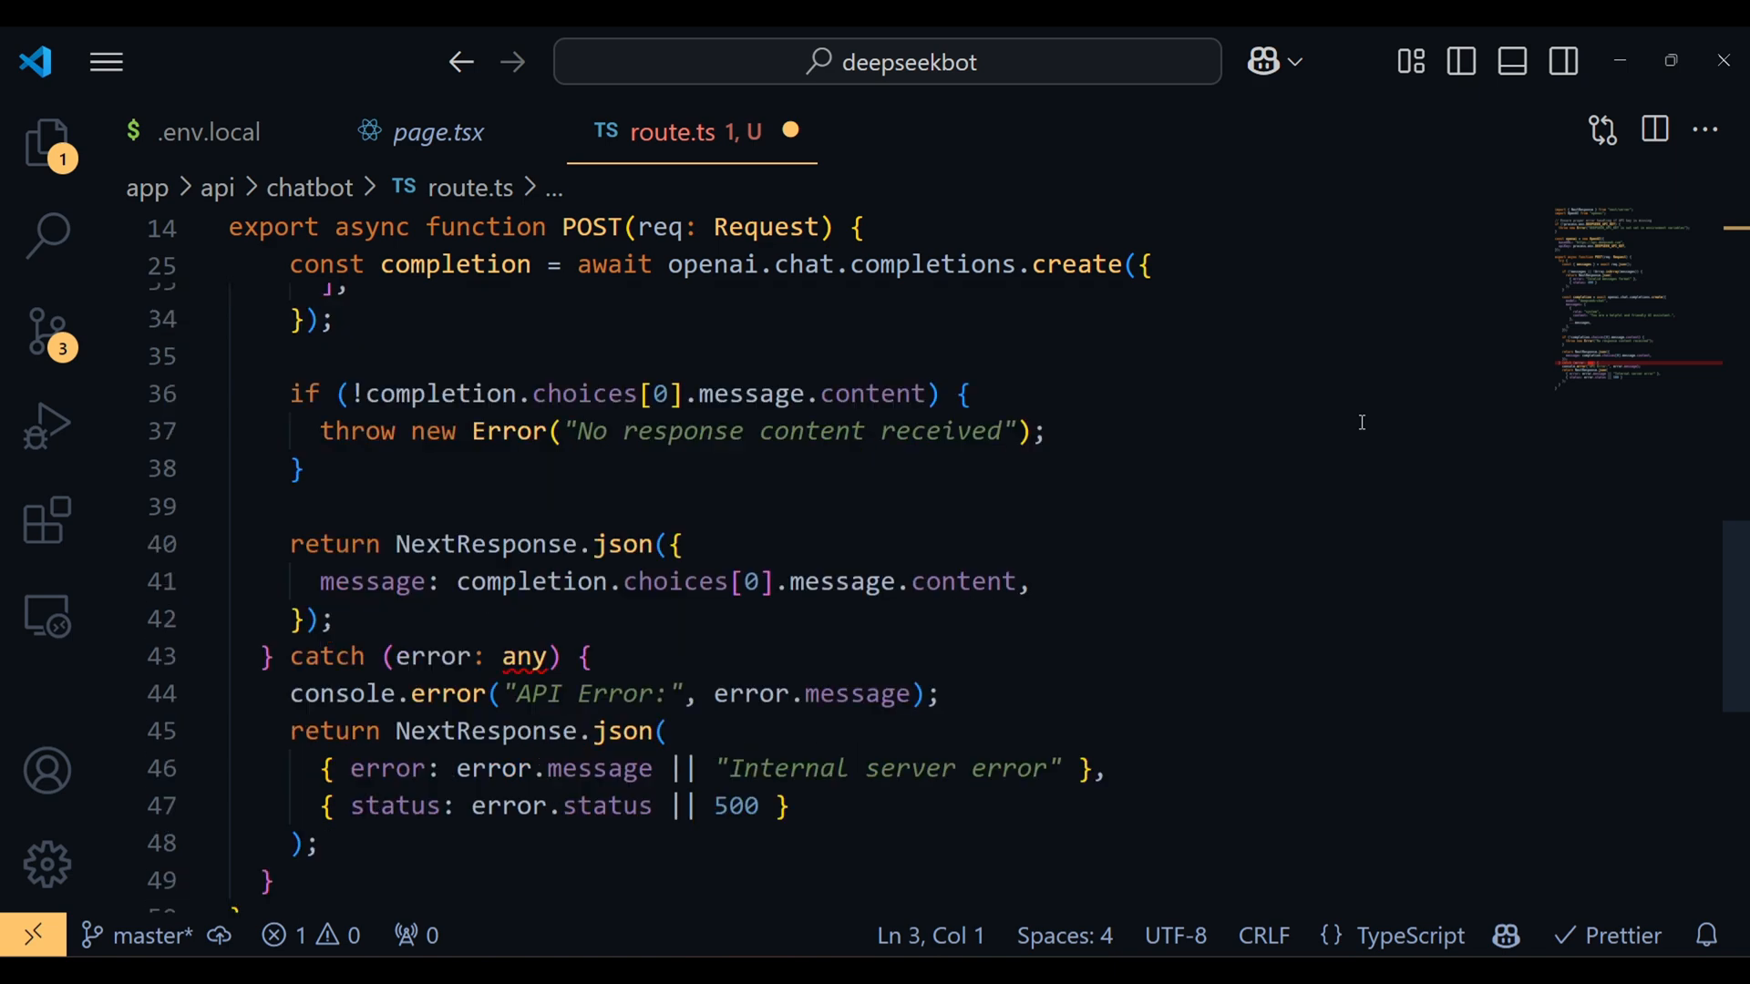
{"action": "scroll", "scroll_direction": "down", "scroll_amount": 3}
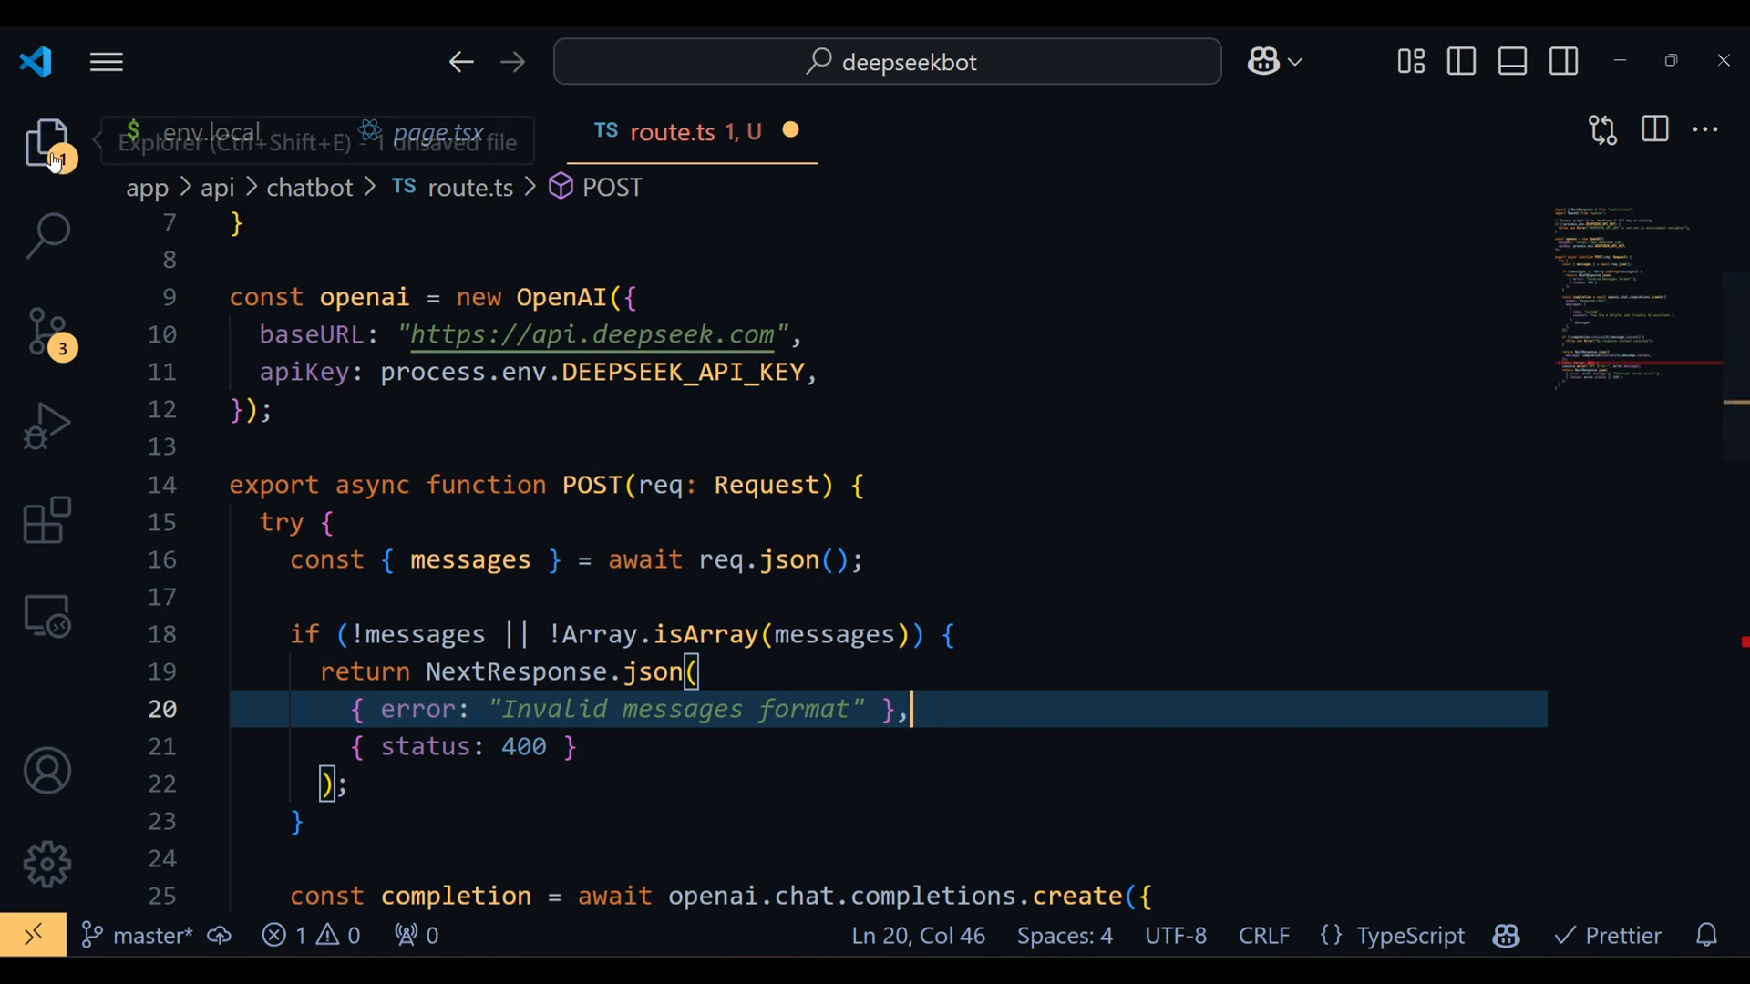
Step: Show the Explorer tree and bring up page.tsx to replace the starter page with the chat UI component
{"action": "left_click", "coordinate": [48, 142]}
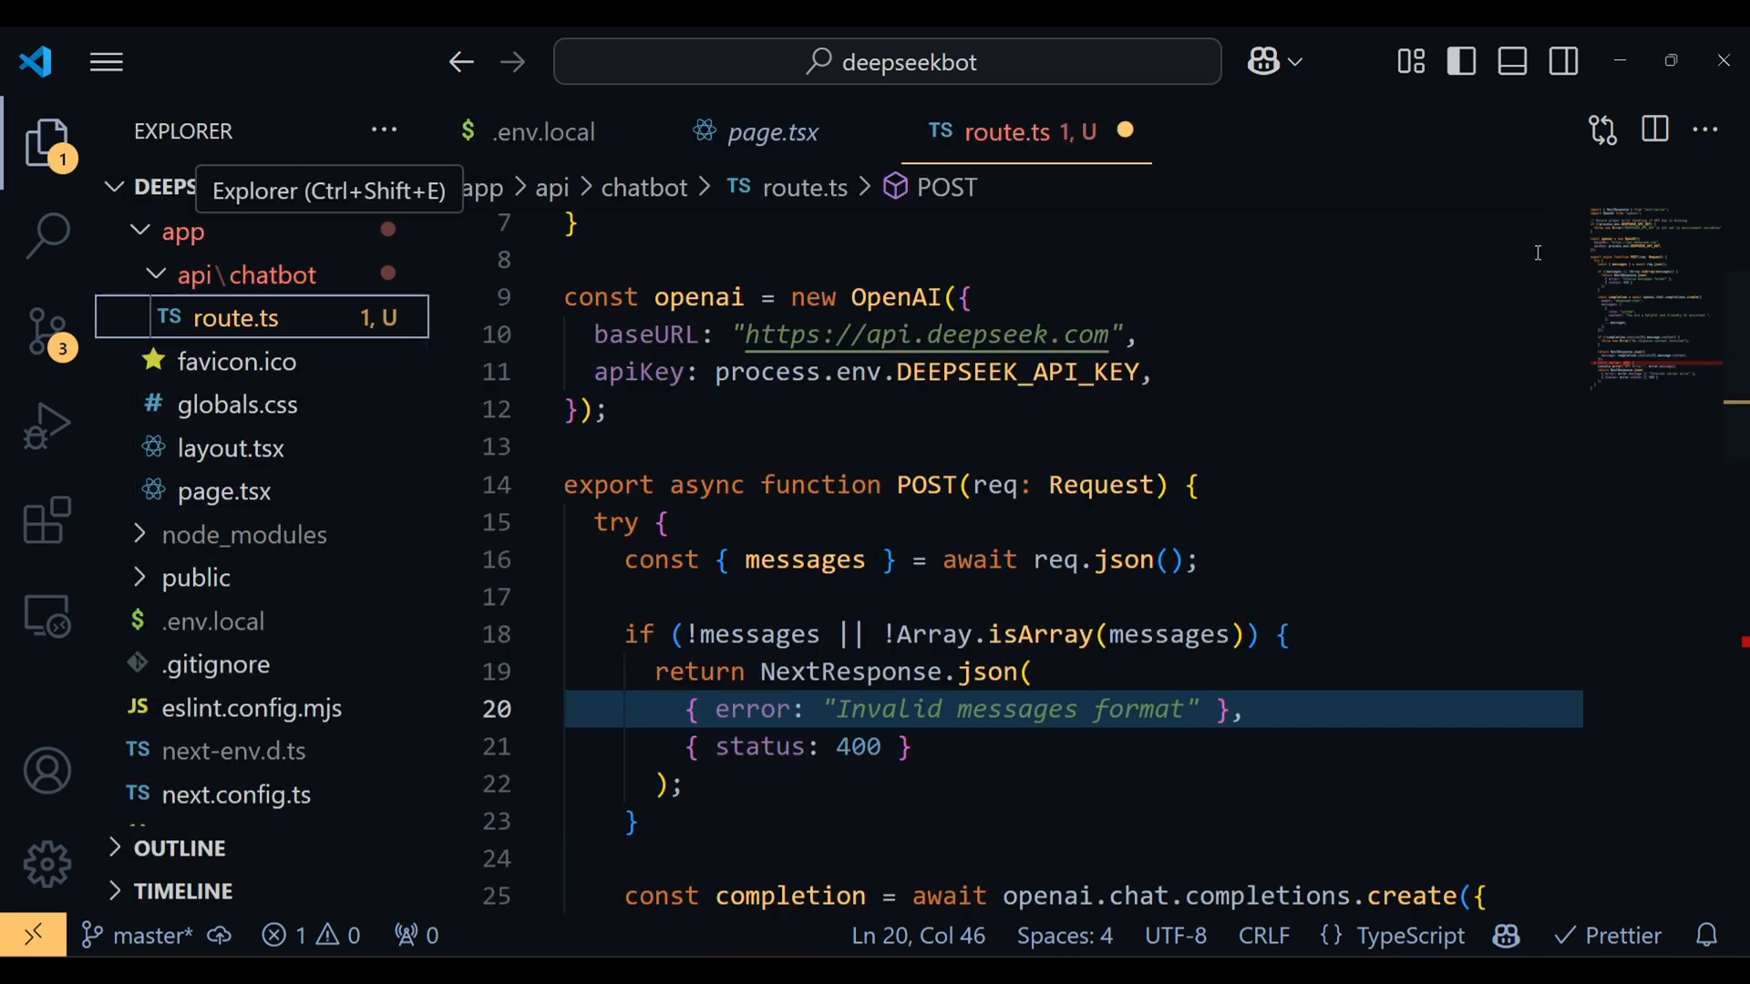
{"action": "mouse_move", "coordinate": [218, 436]}
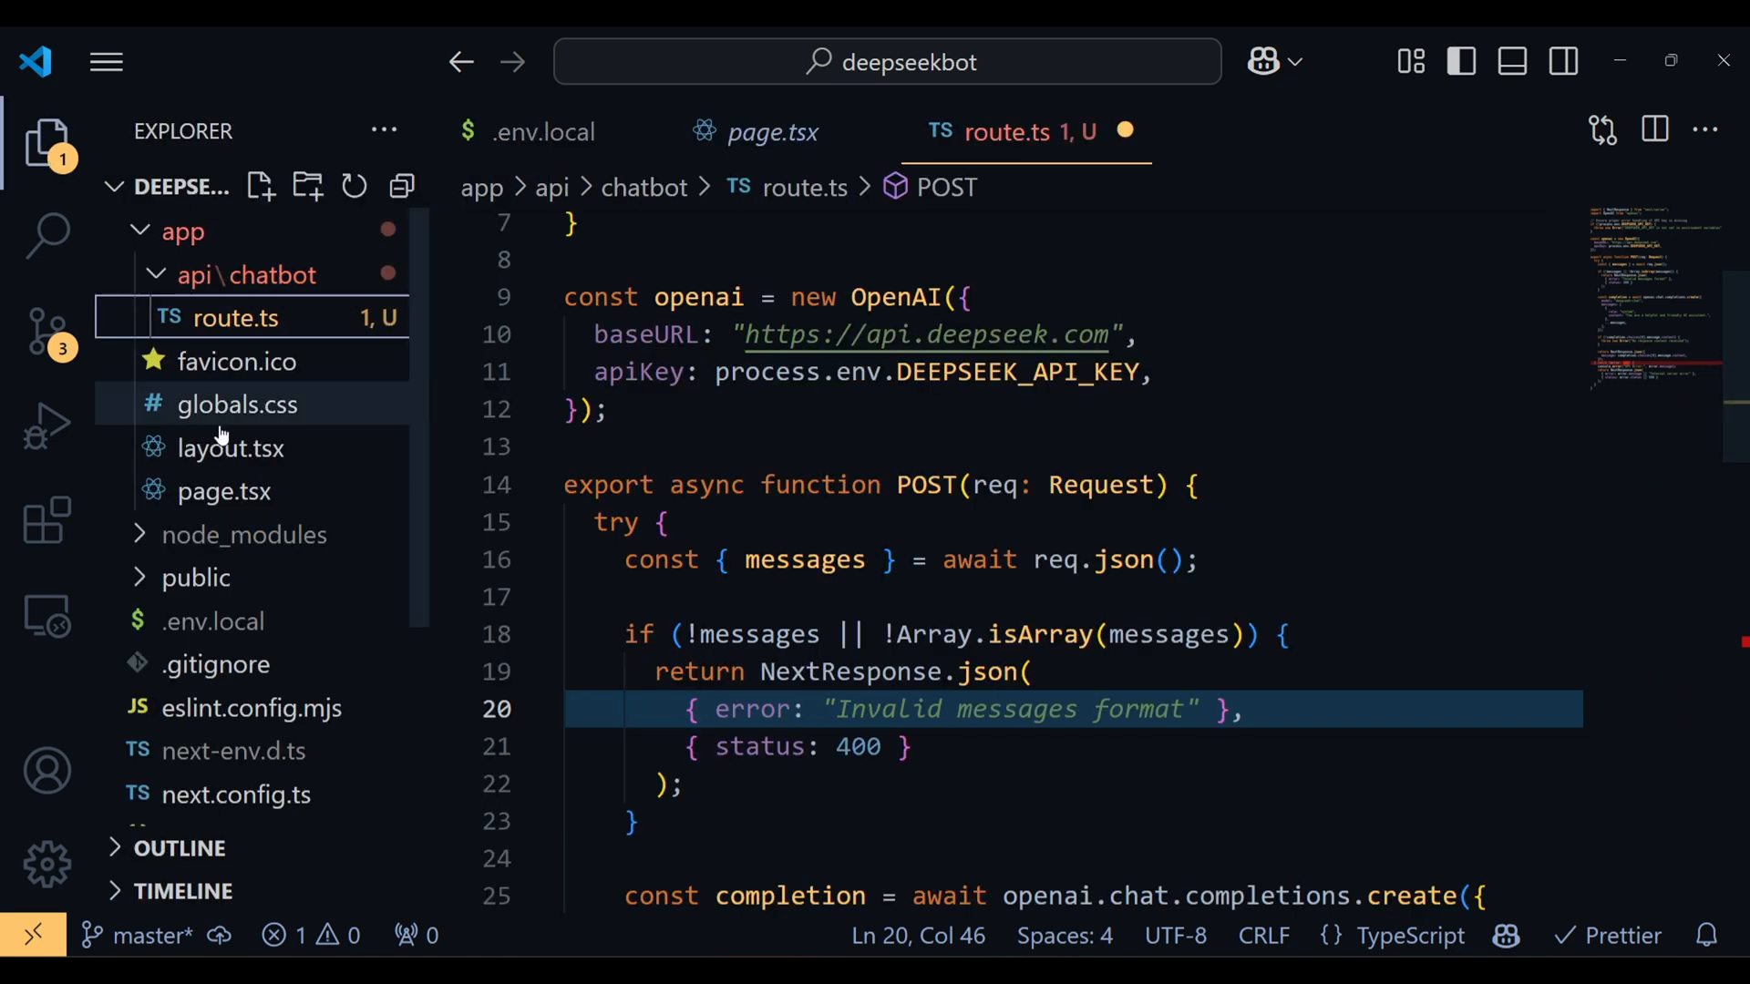
{"action": "left_click", "coordinate": [770, 131]}
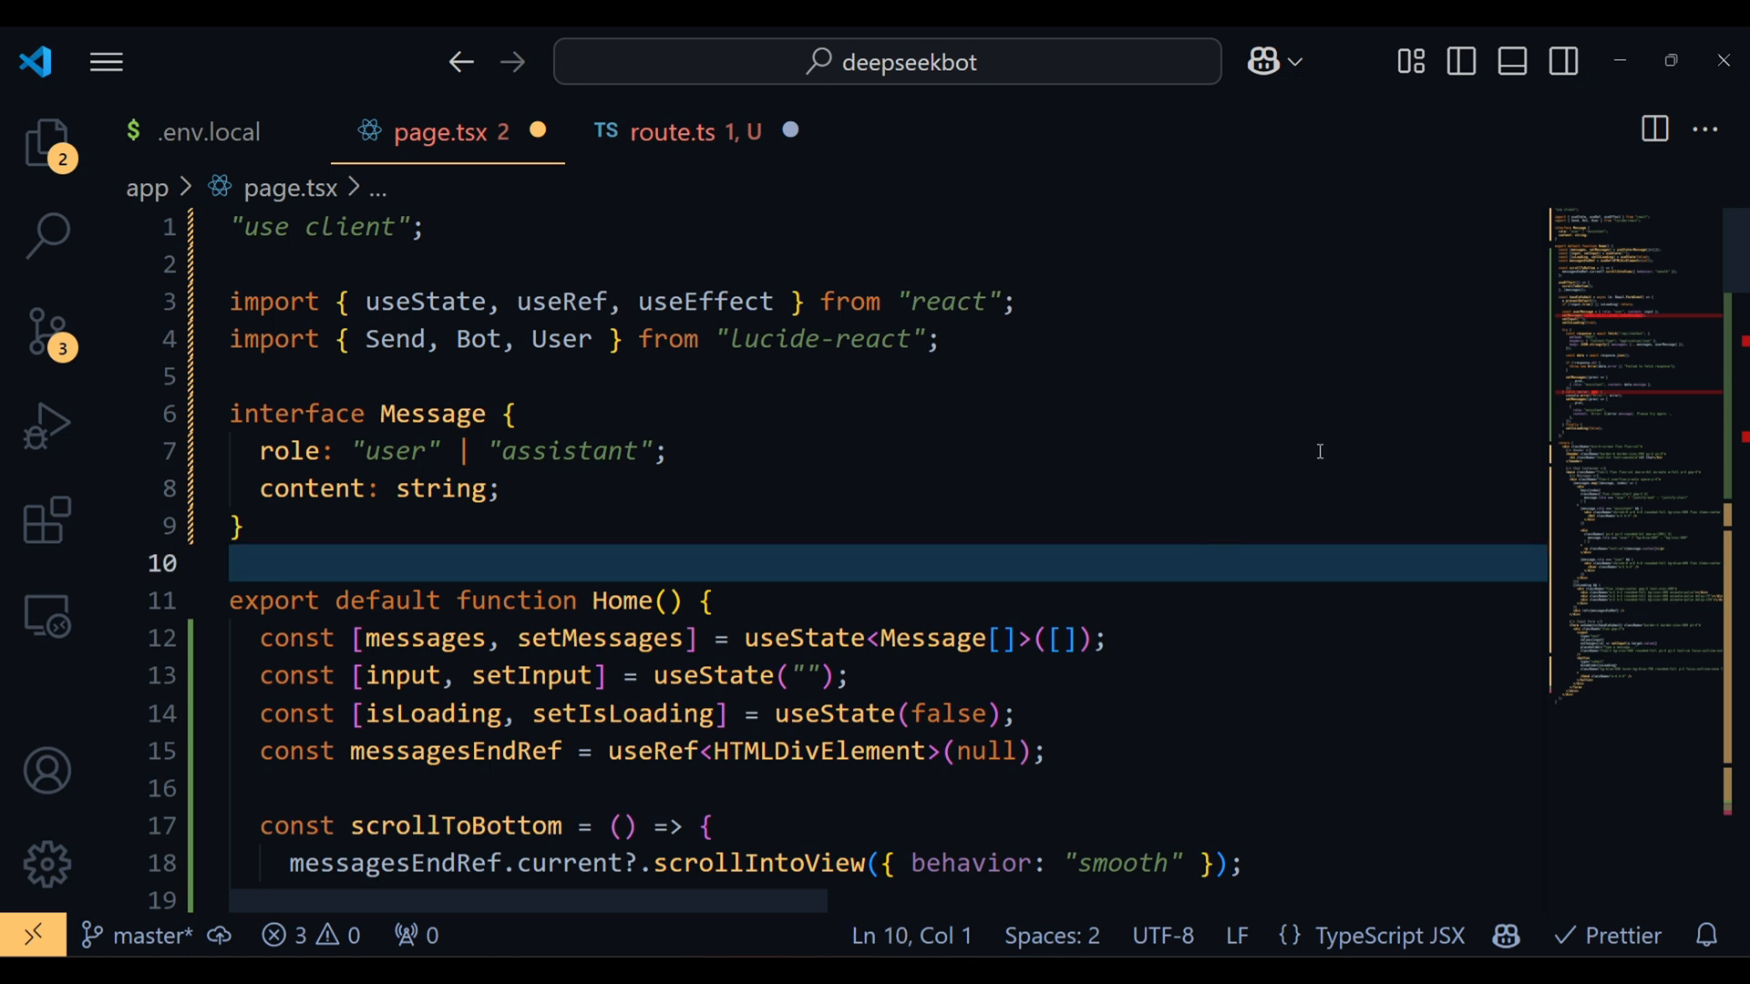
{"action": "left_click", "coordinate": [231, 564]}
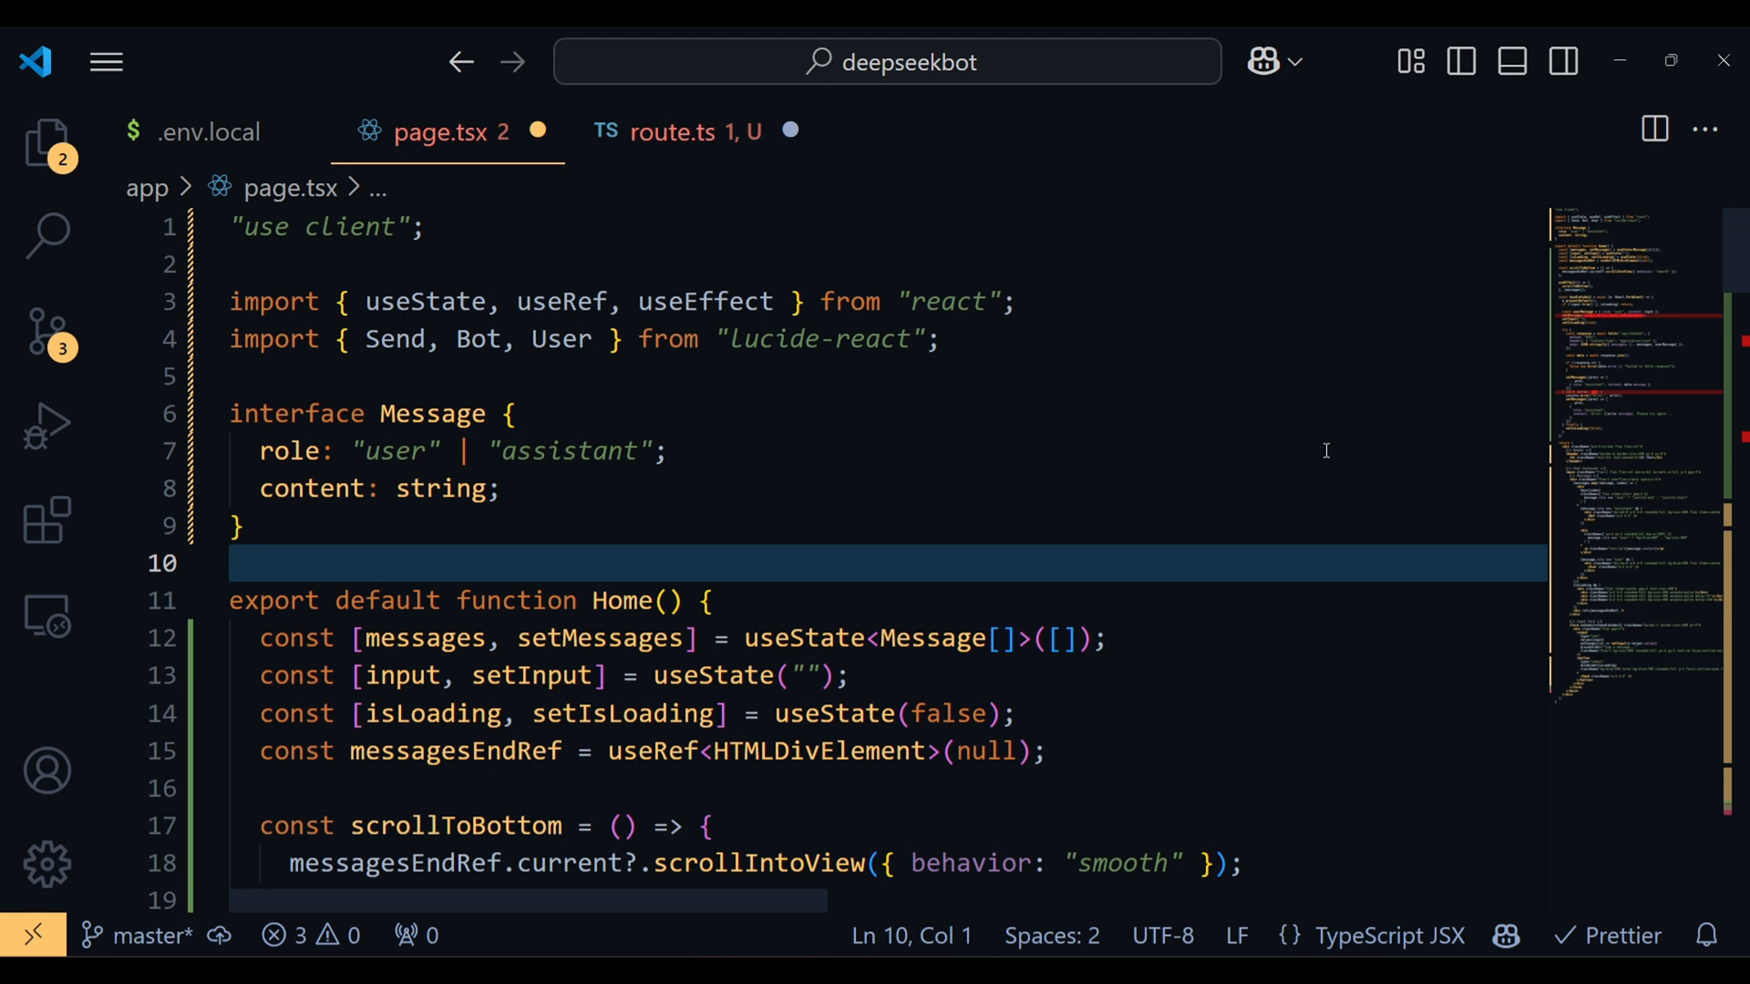
{"action": "left_click", "coordinate": [232, 564]}
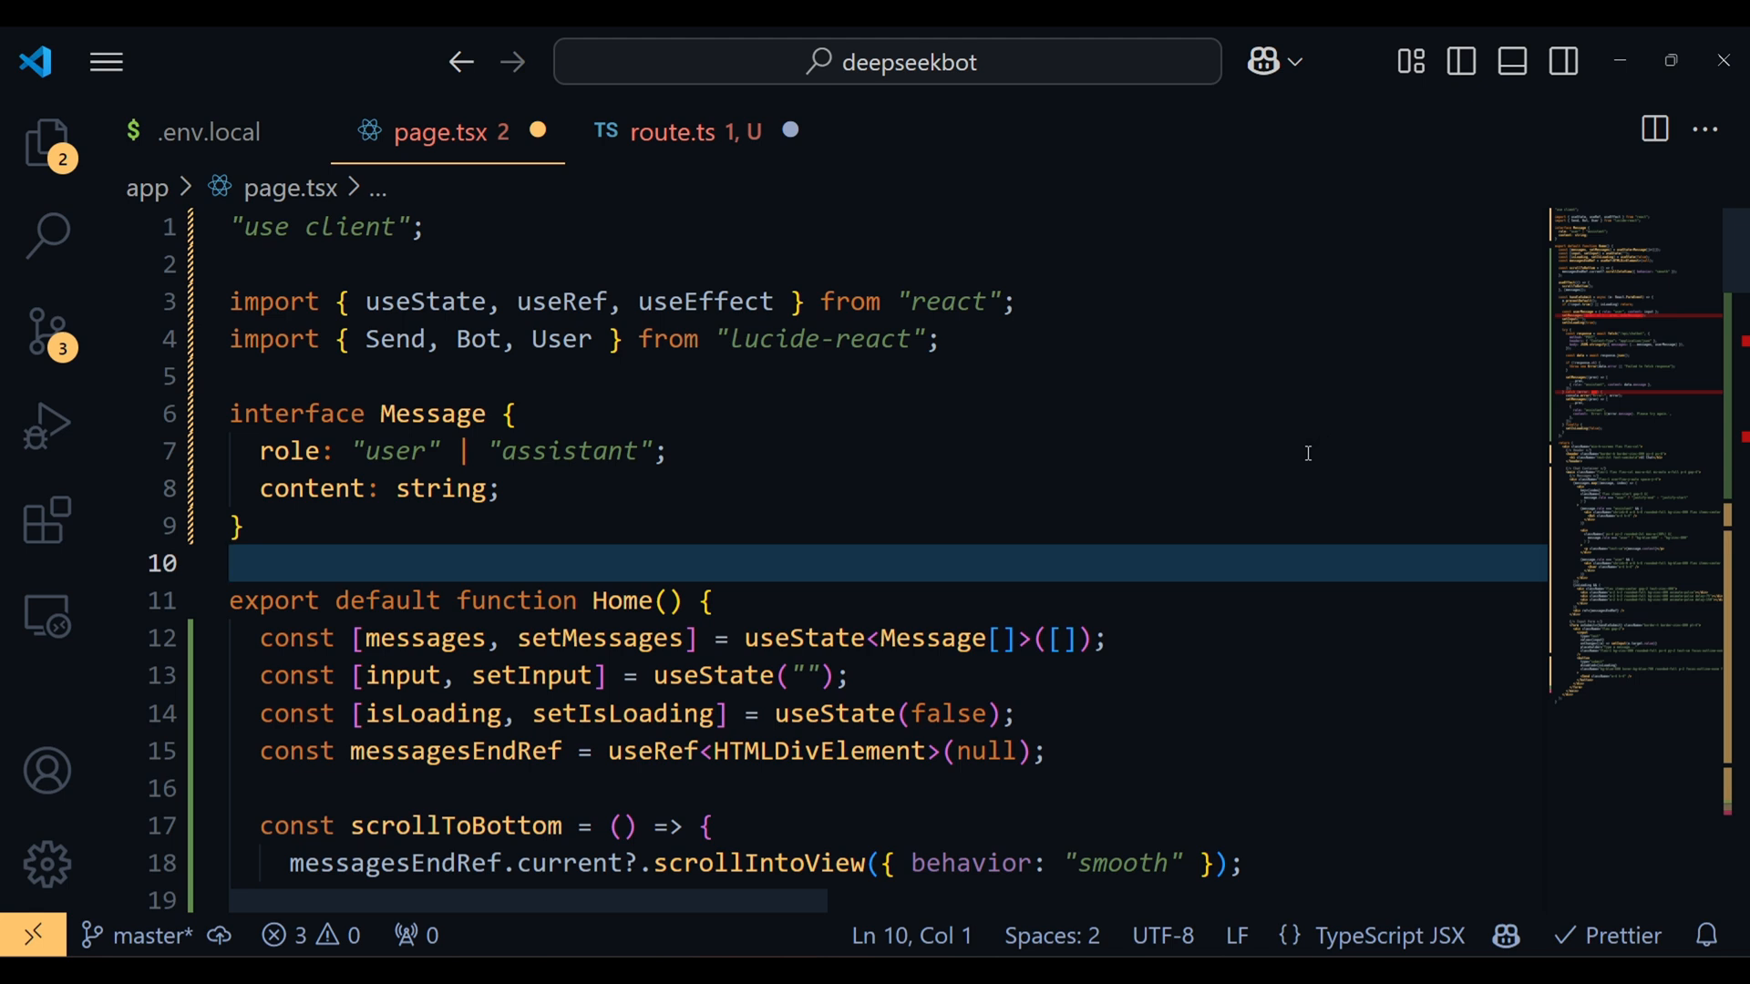
{"action": "mouse_move", "coordinate": [872, 450]}
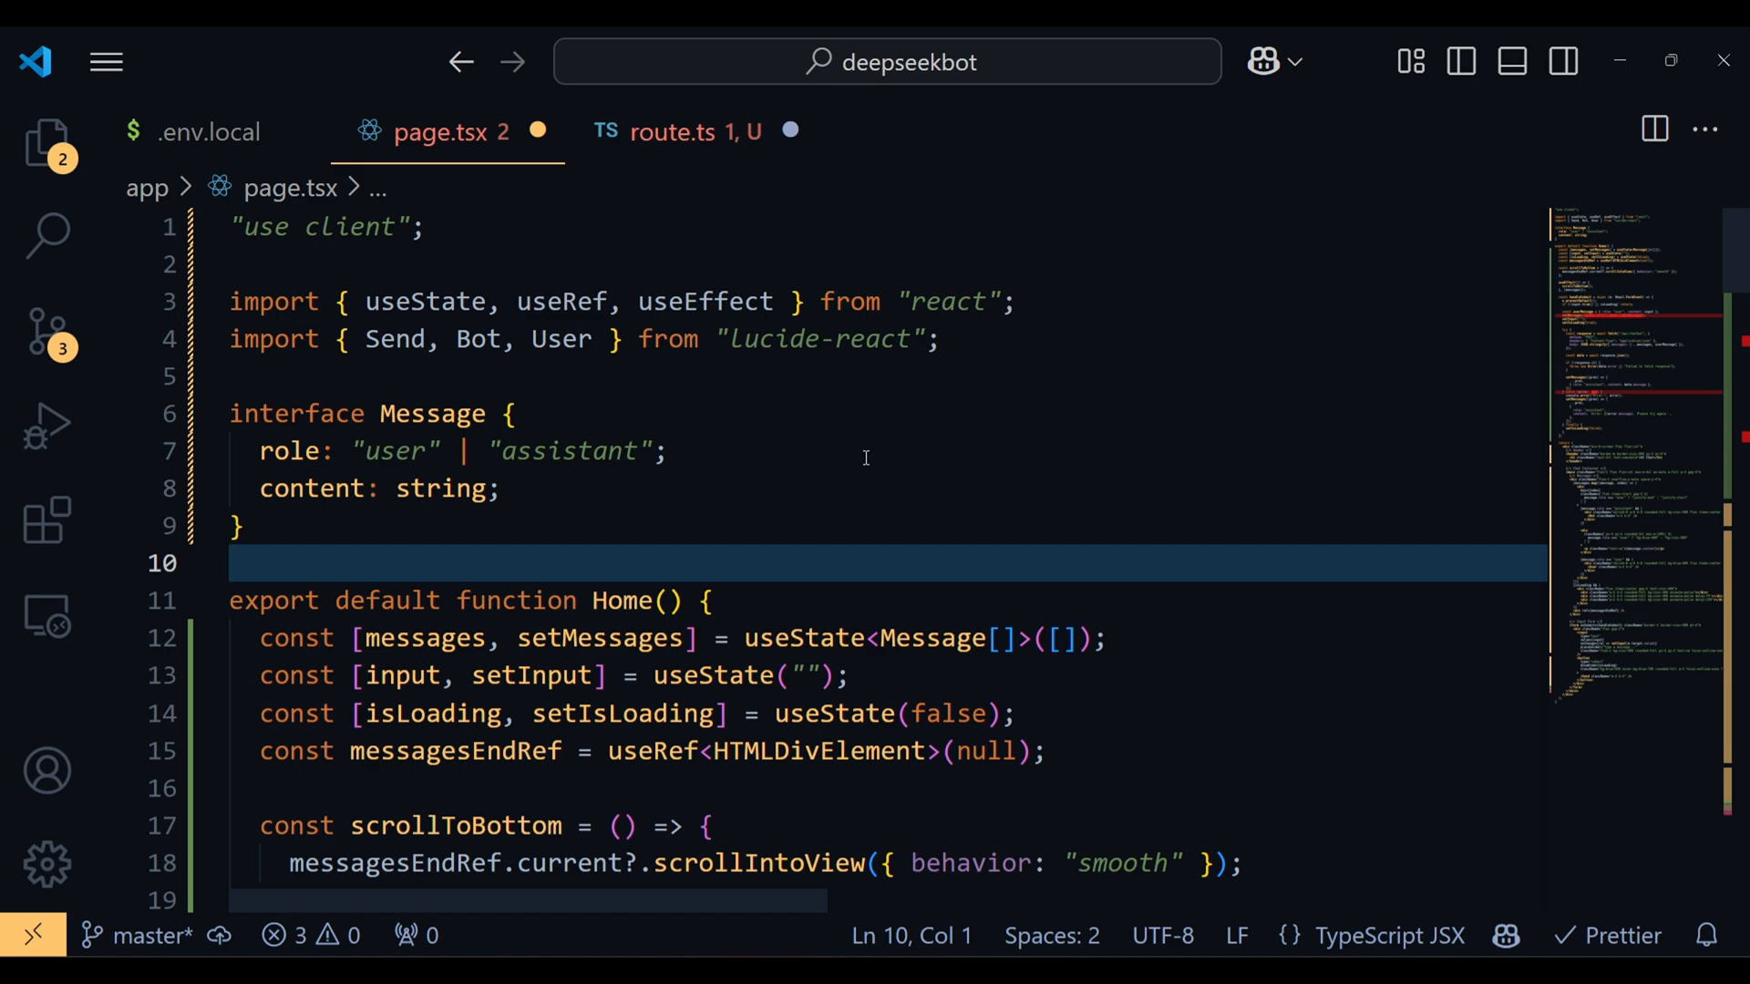
{"action": "scroll", "scroll_direction": "down", "scroll_amount": 3}
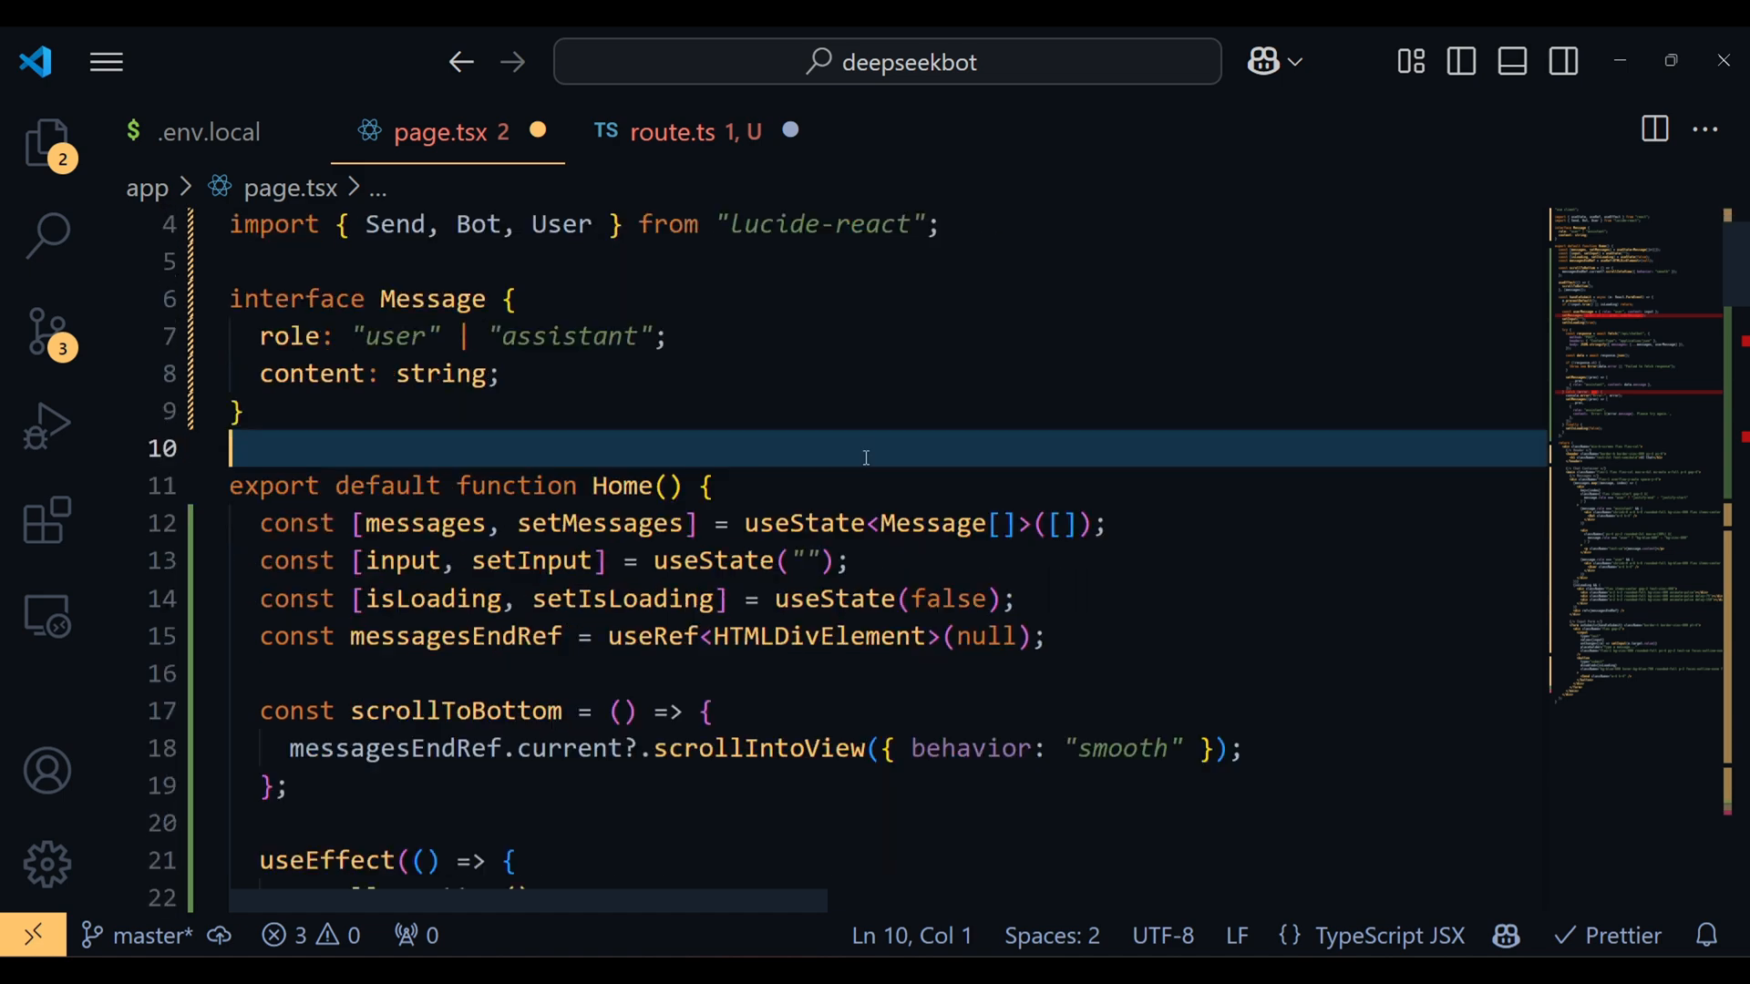
{"action": "scroll", "scroll_direction": "down", "scroll_amount": 3}
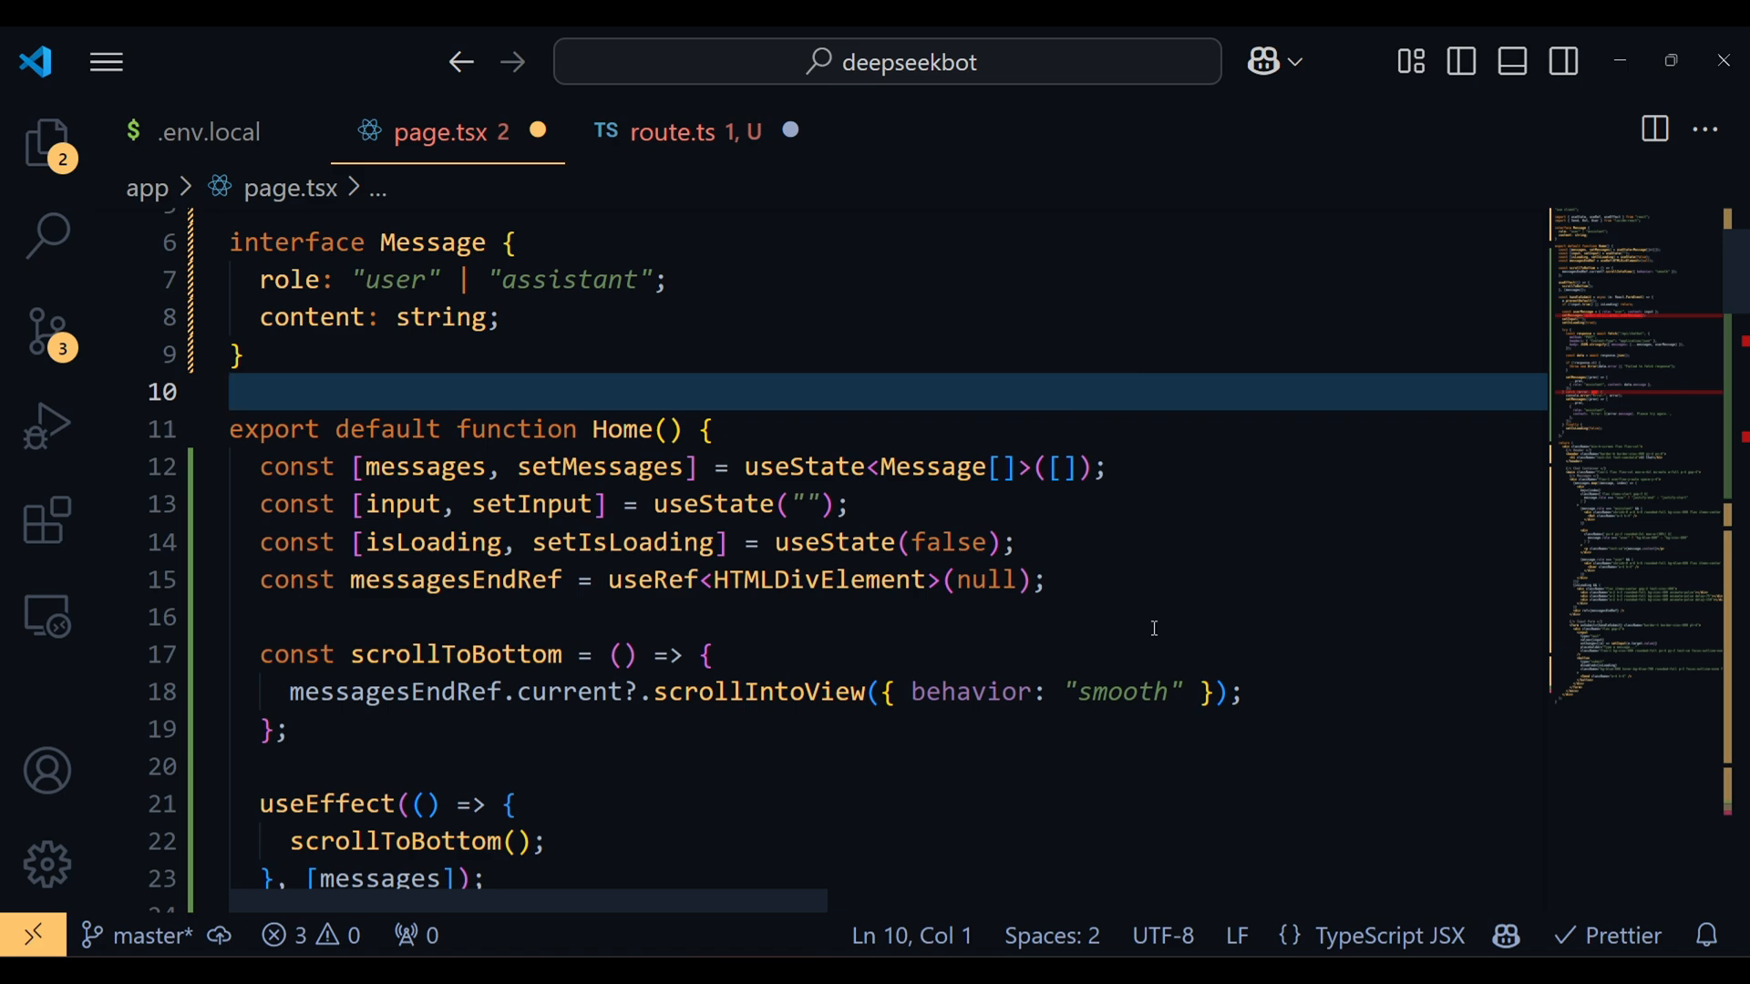
{"action": "scroll", "scroll_direction": "down", "scroll_amount": 3}
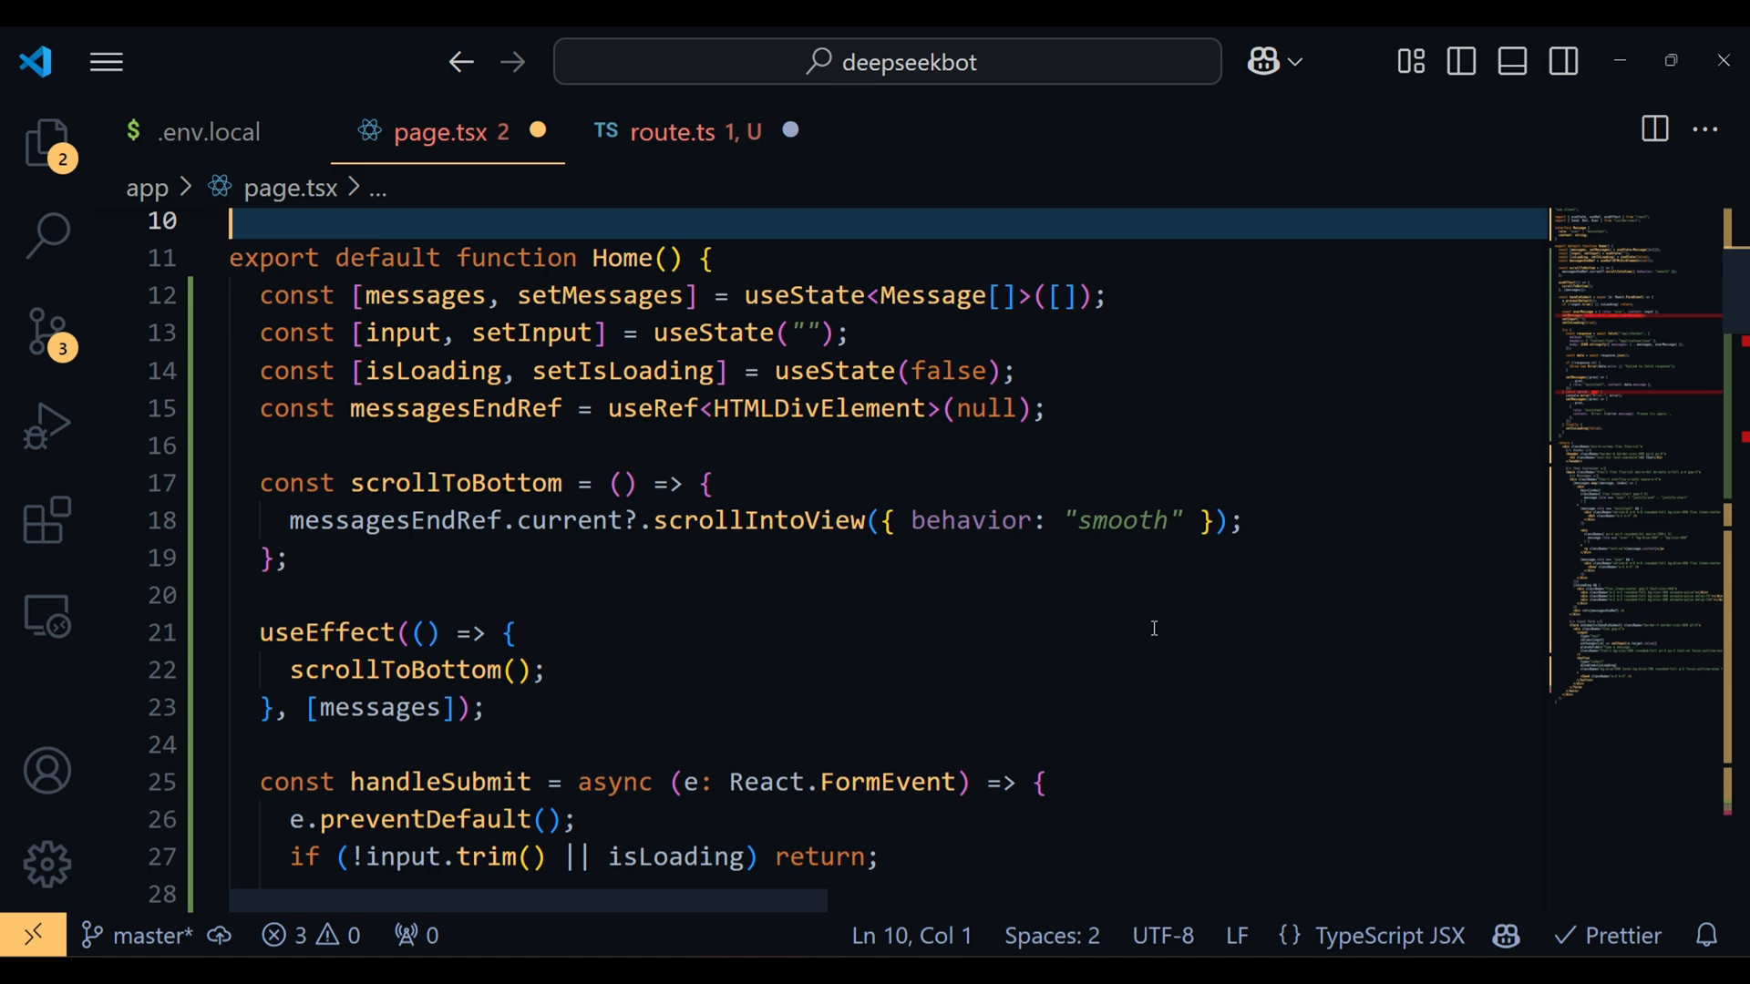
{"action": "scroll", "scroll_direction": "down", "scroll_amount": 3}
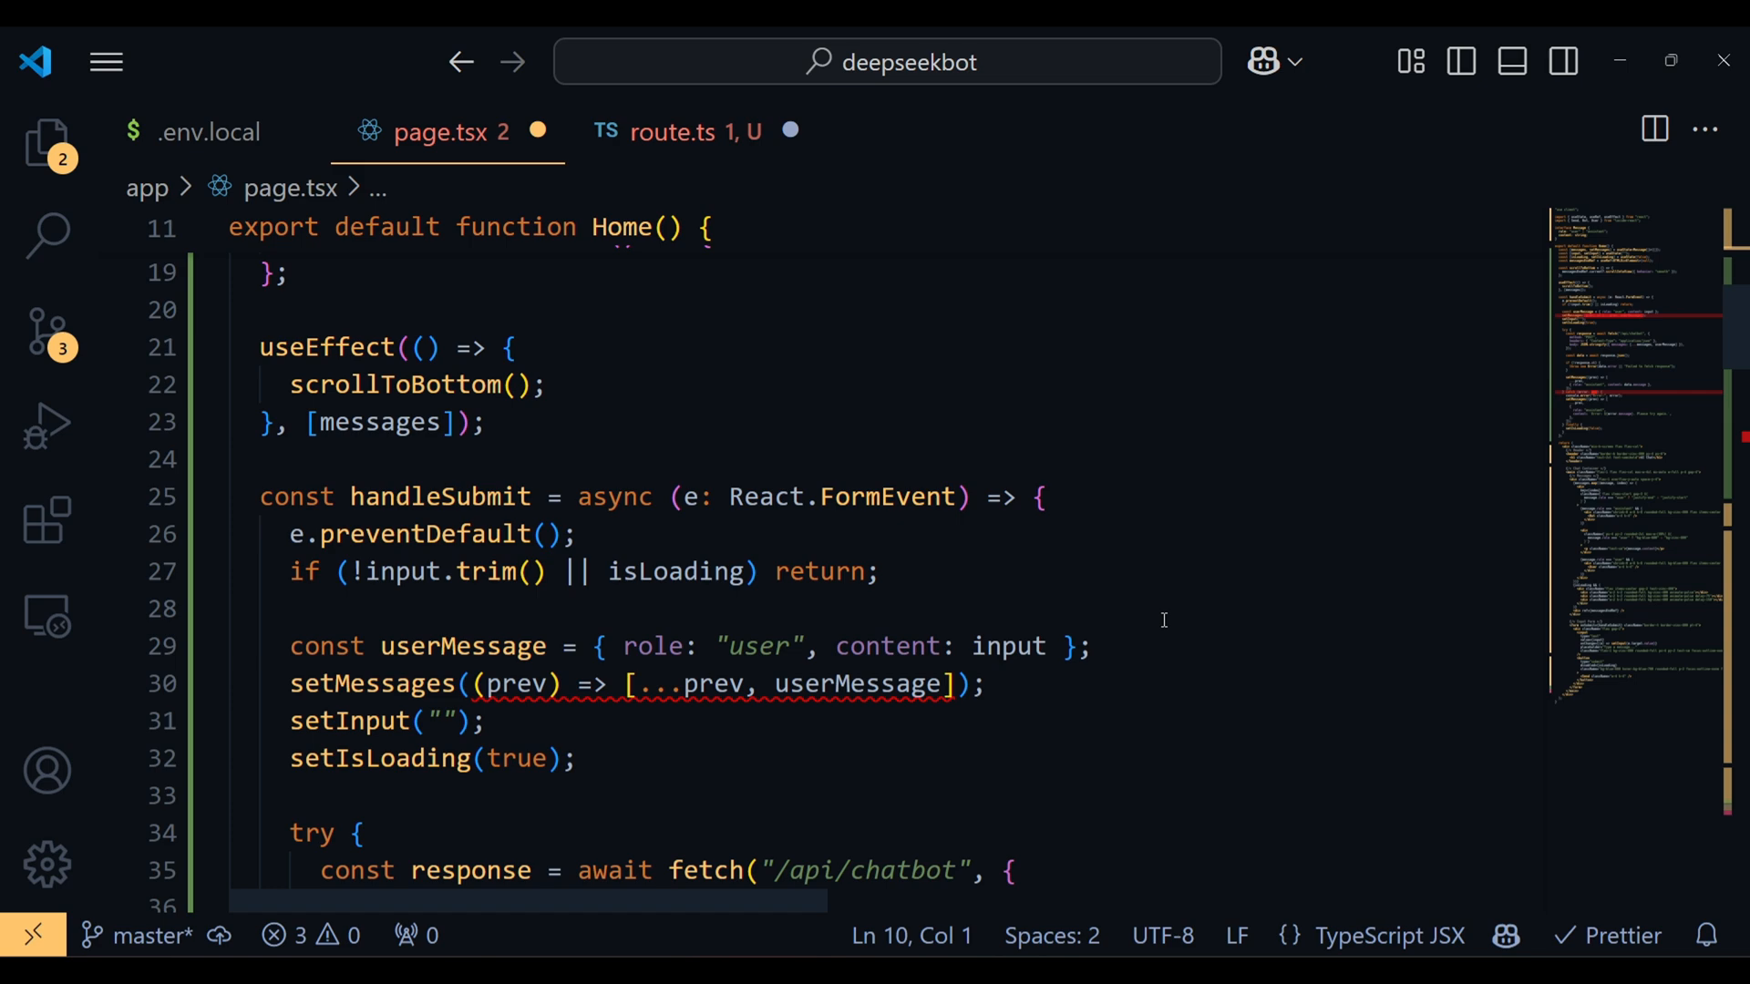
{"action": "scroll", "scroll_direction": "down", "scroll_amount": 3}
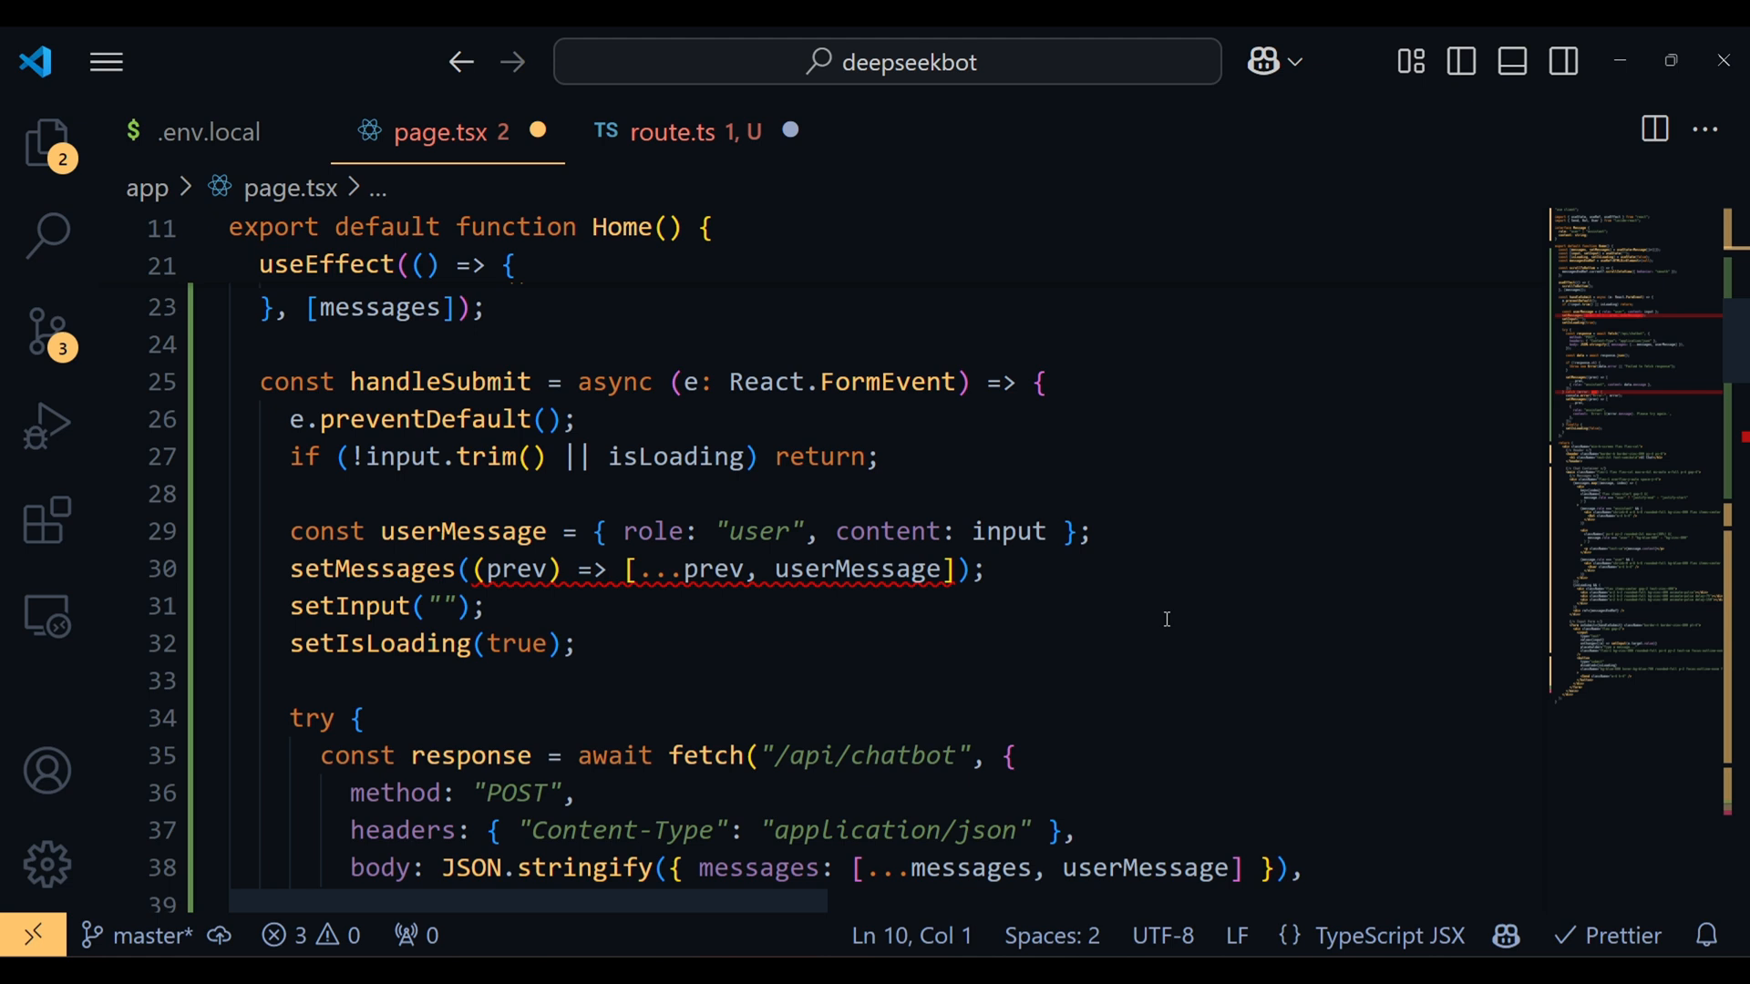
{"action": "scroll", "scroll_direction": "down", "scroll_amount": 3}
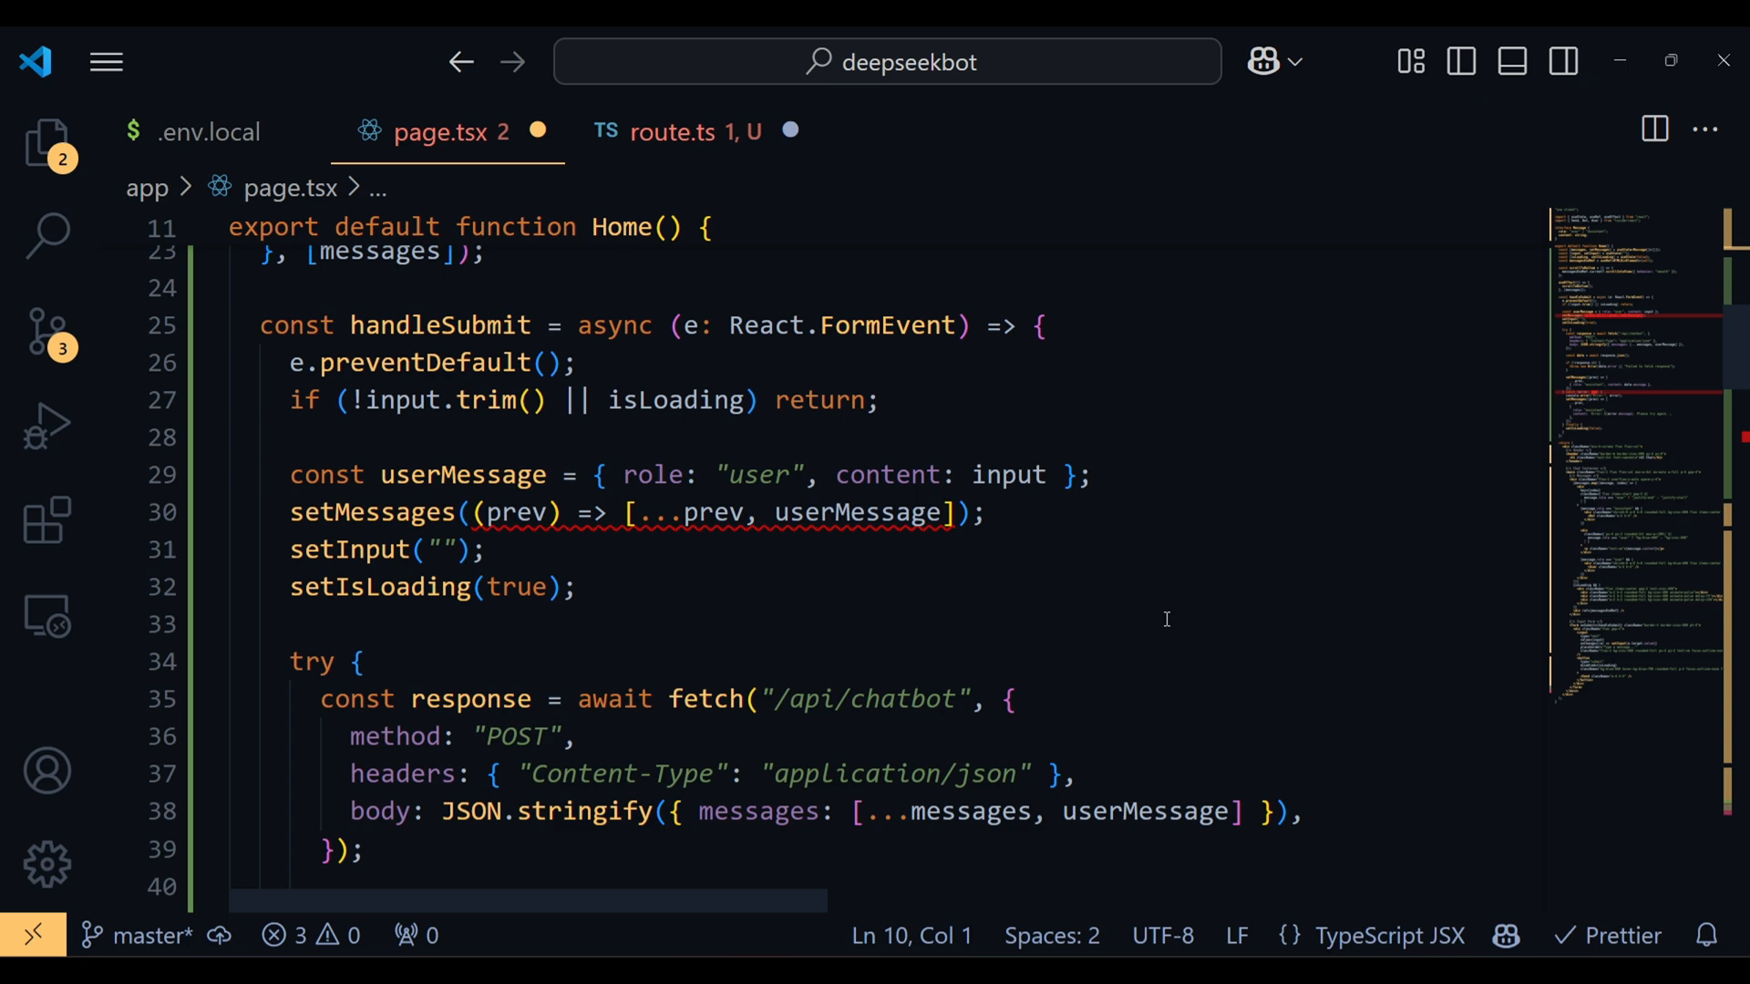
{"action": "scroll", "scroll_direction": "down", "scroll_amount": 3}
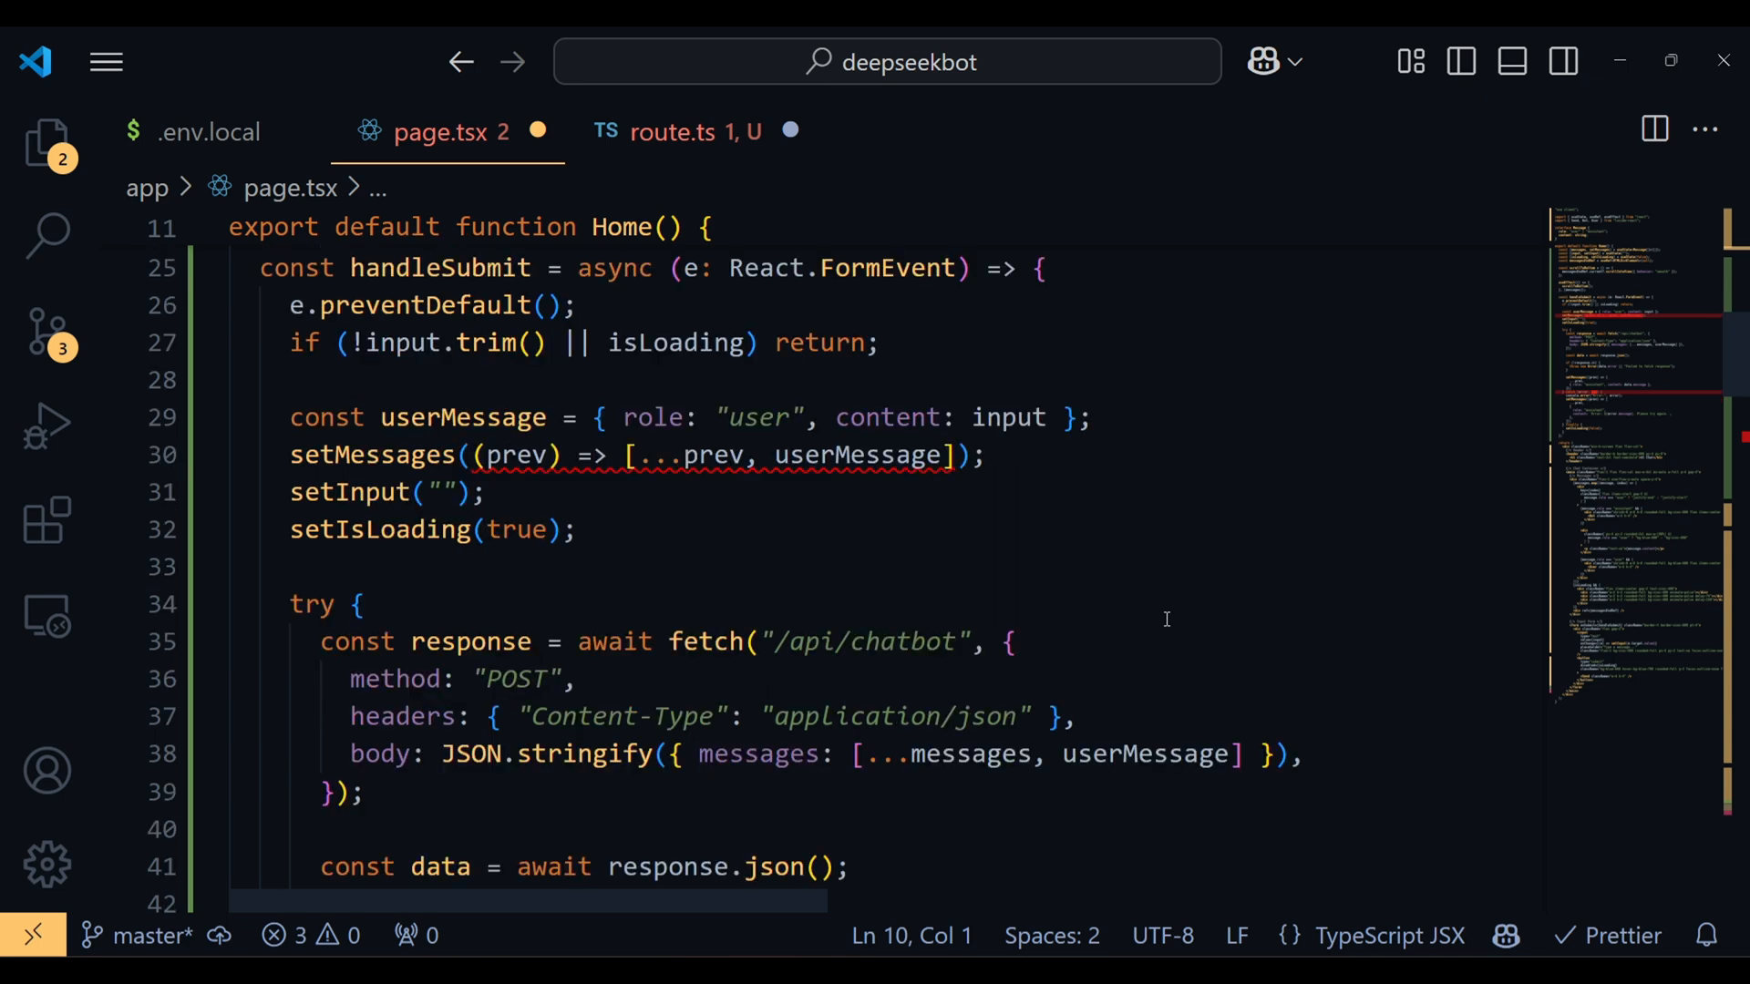
{"action": "scroll", "scroll_direction": "down", "scroll_amount": 3}
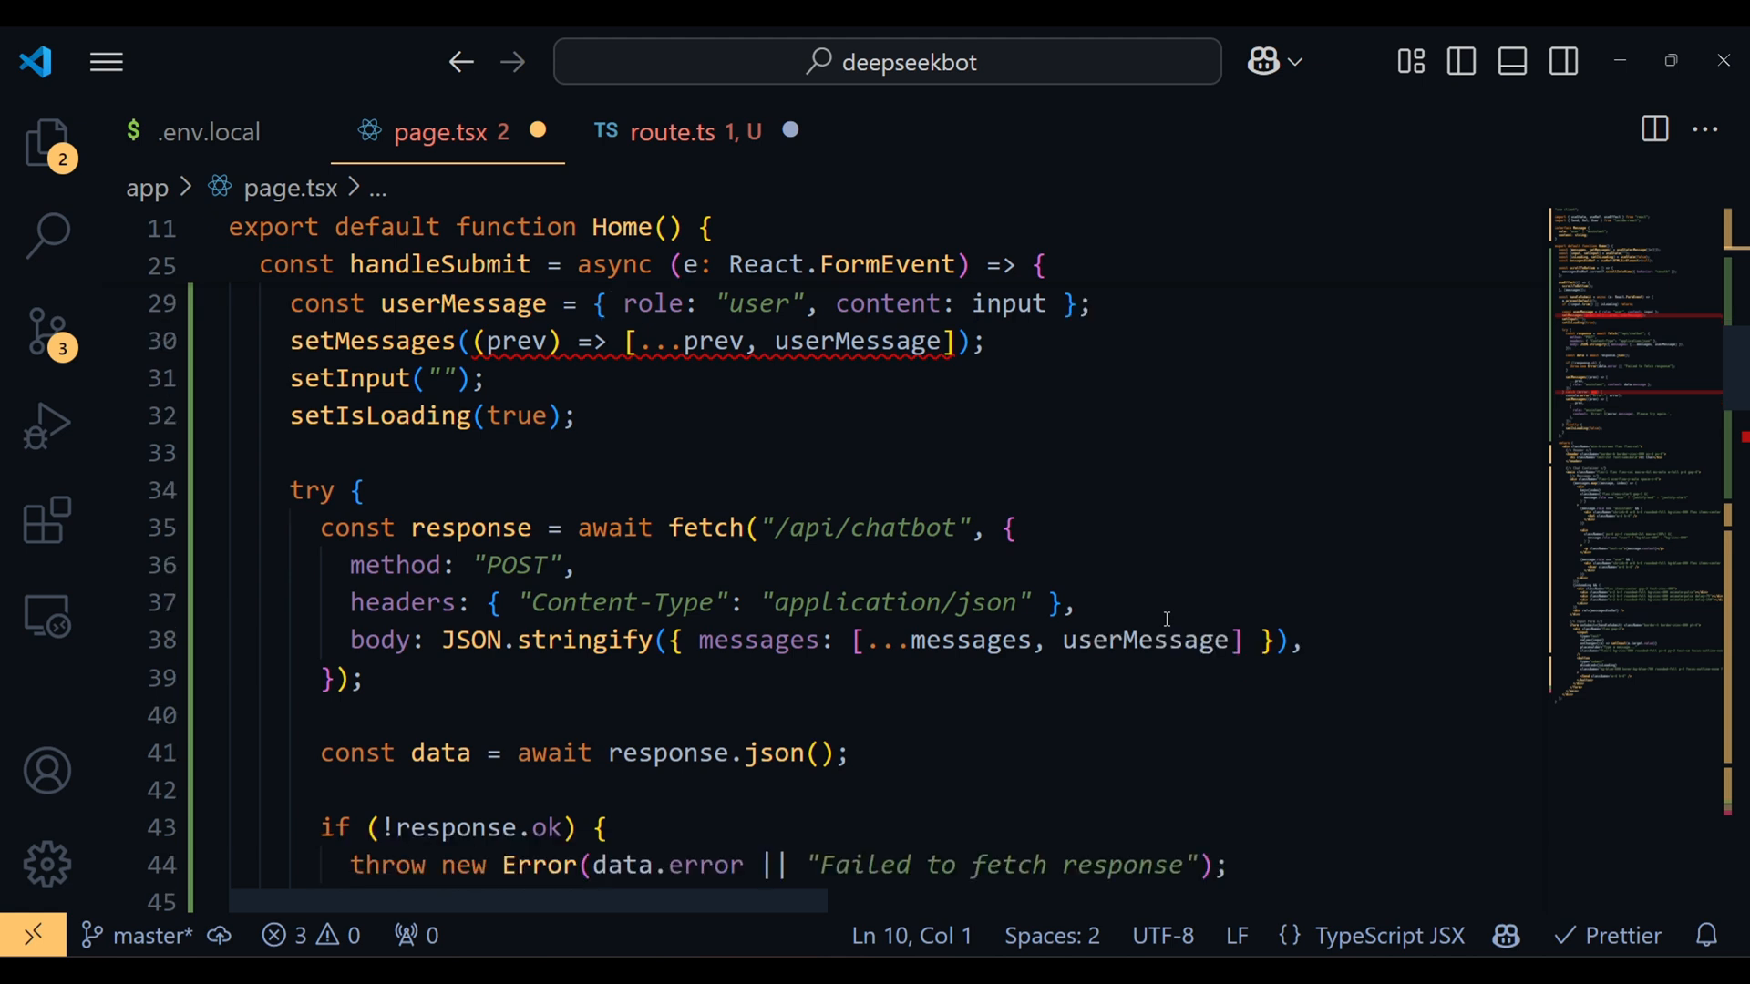
{"action": "scroll", "scroll_direction": "down", "scroll_amount": 3}
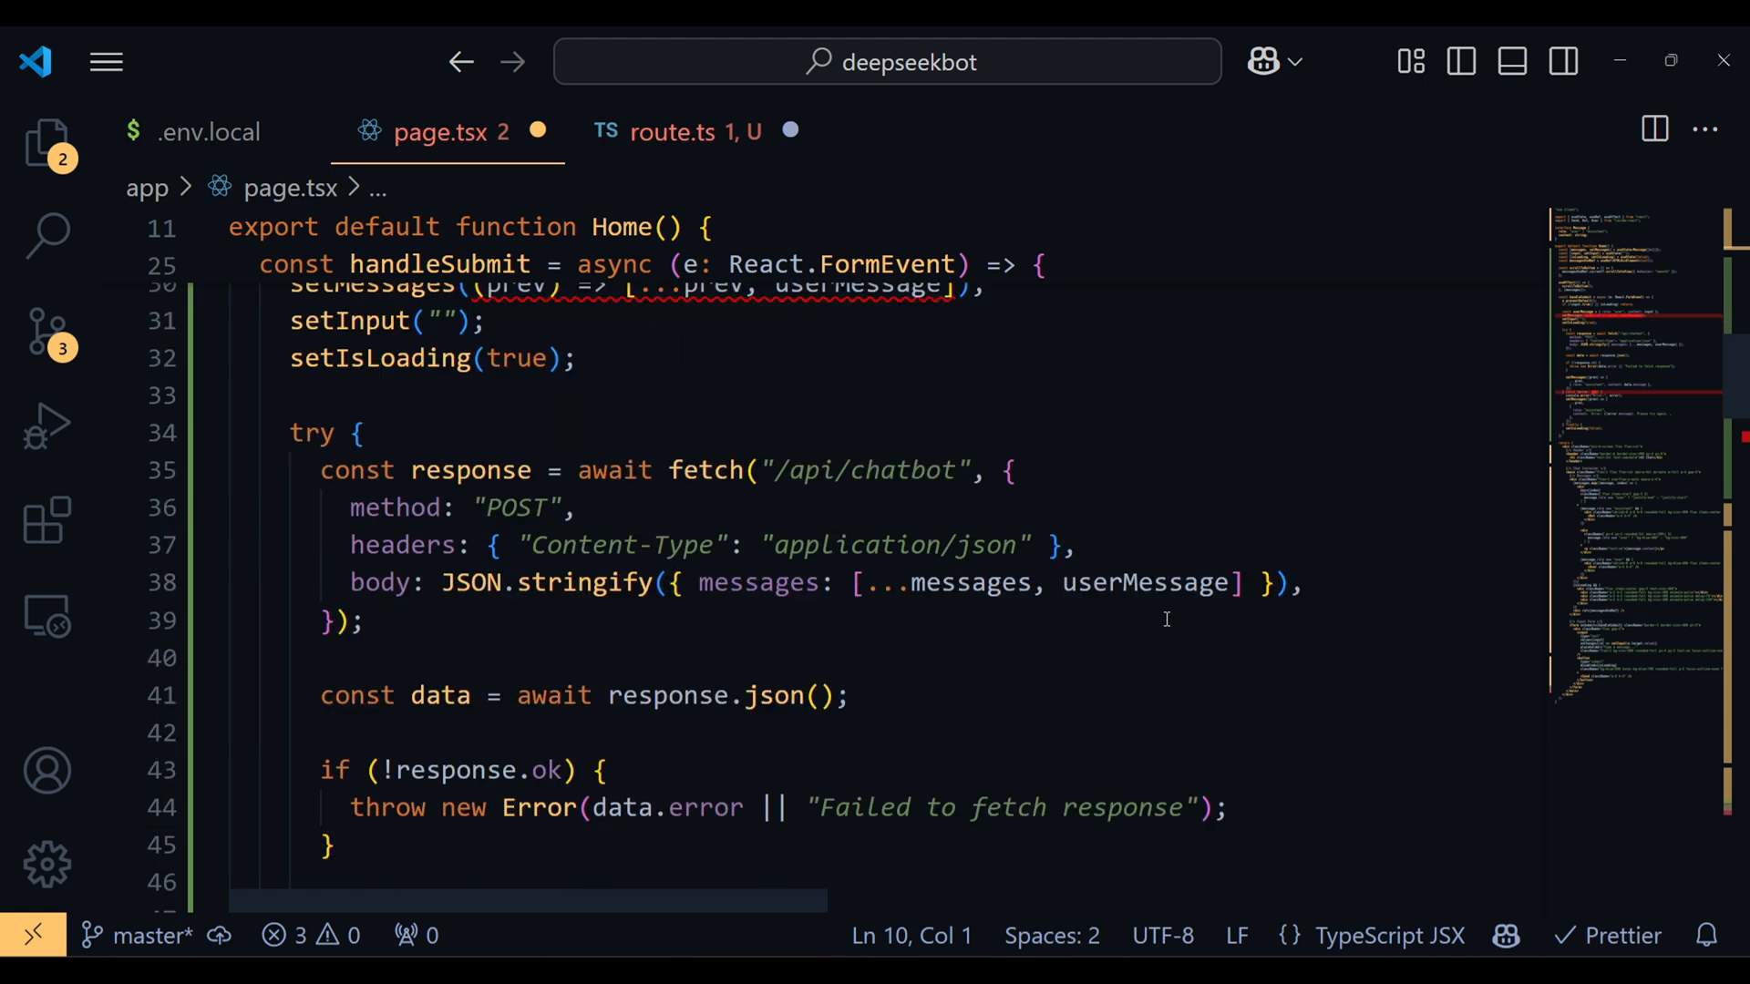
{"action": "scroll", "scroll_direction": "down", "scroll_amount": 3}
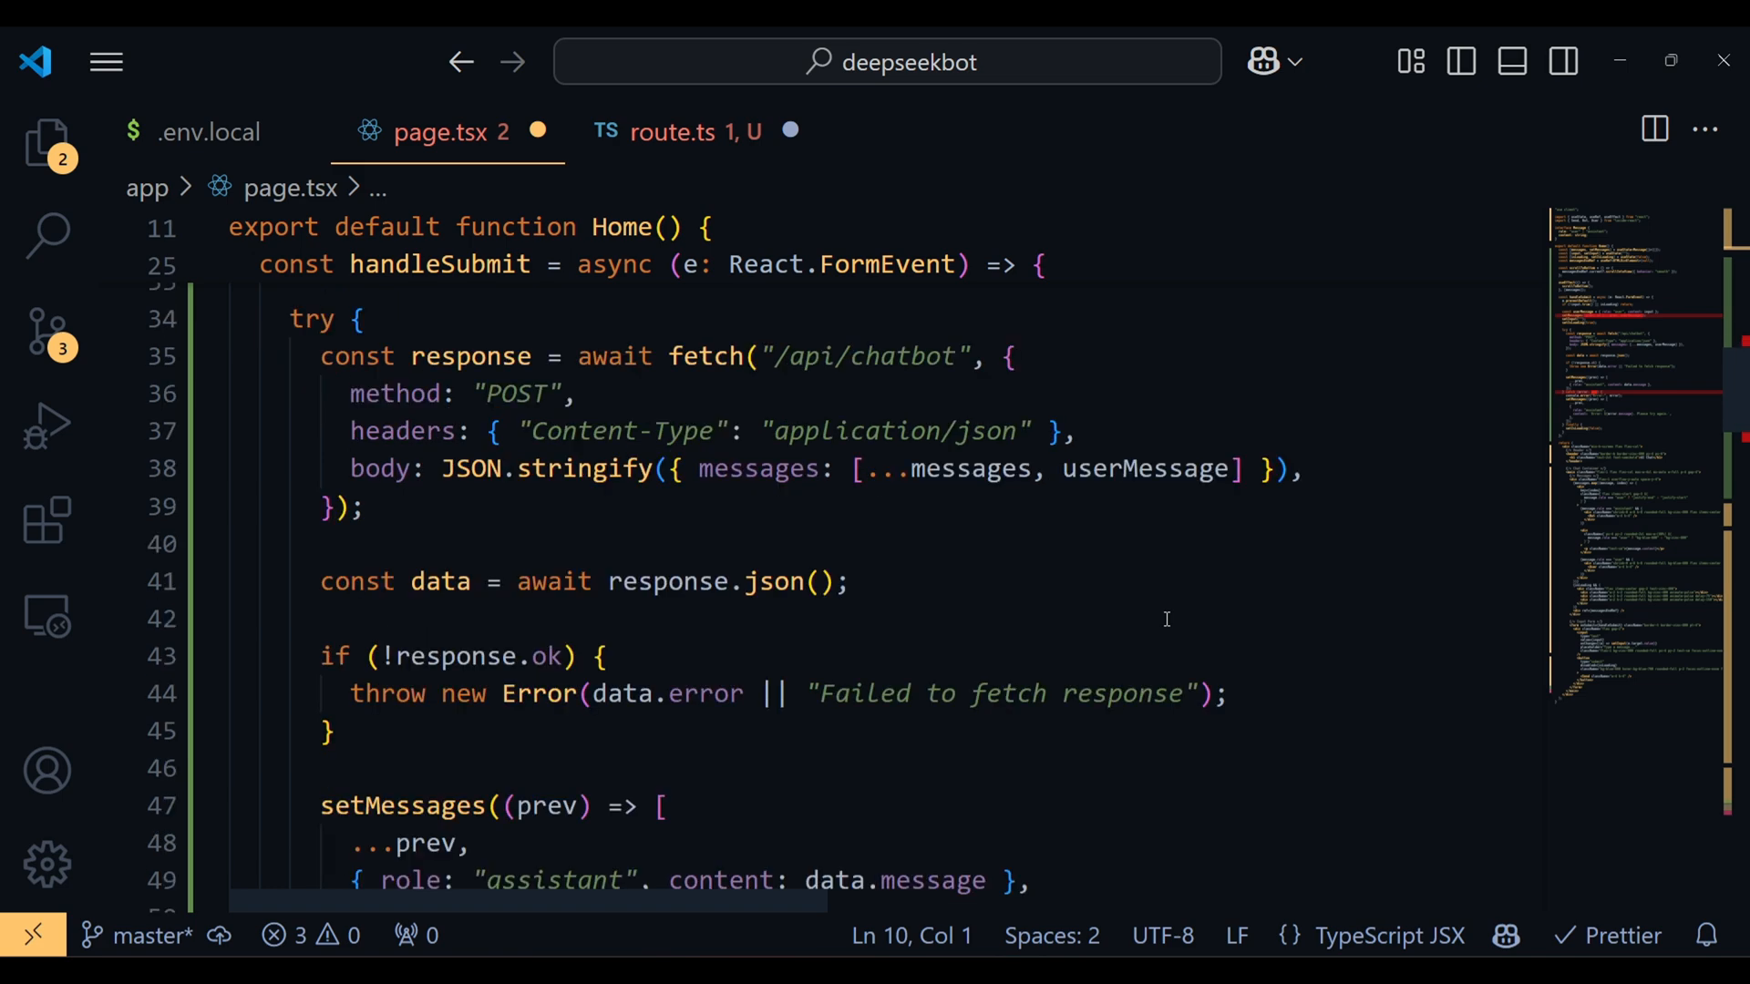
{"action": "scroll", "scroll_direction": "down", "scroll_amount": 3}
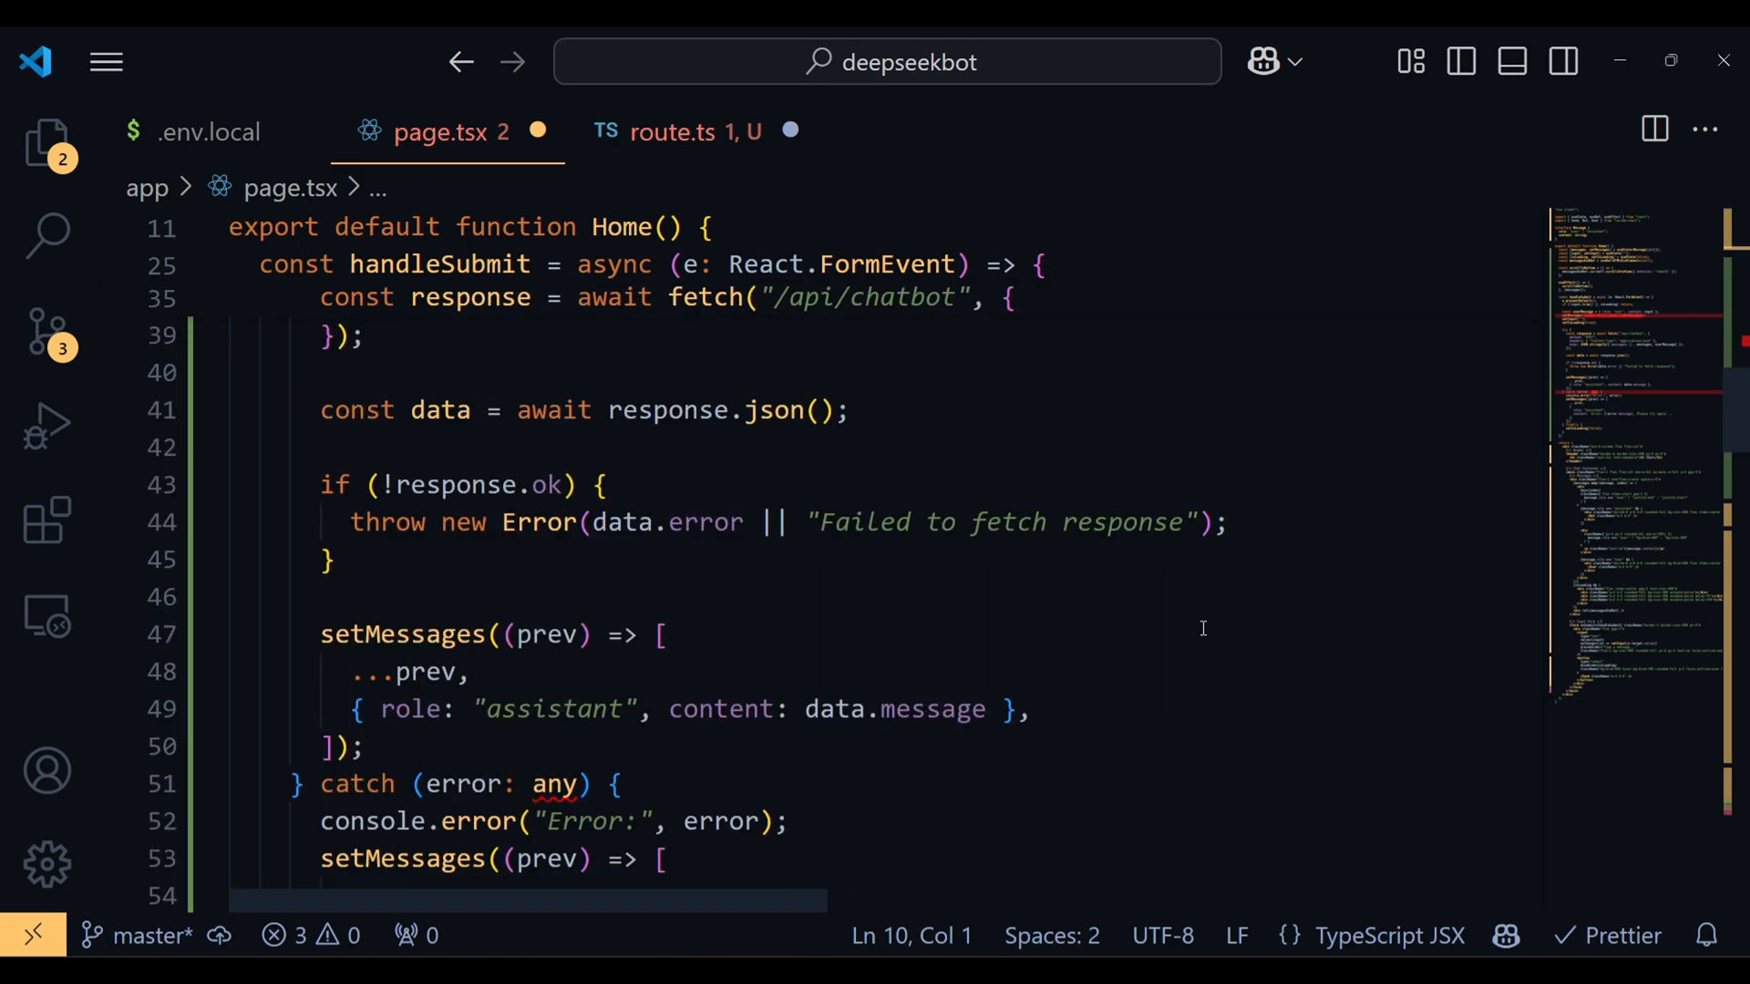
{"action": "scroll", "scroll_direction": "down", "scroll_amount": 3}
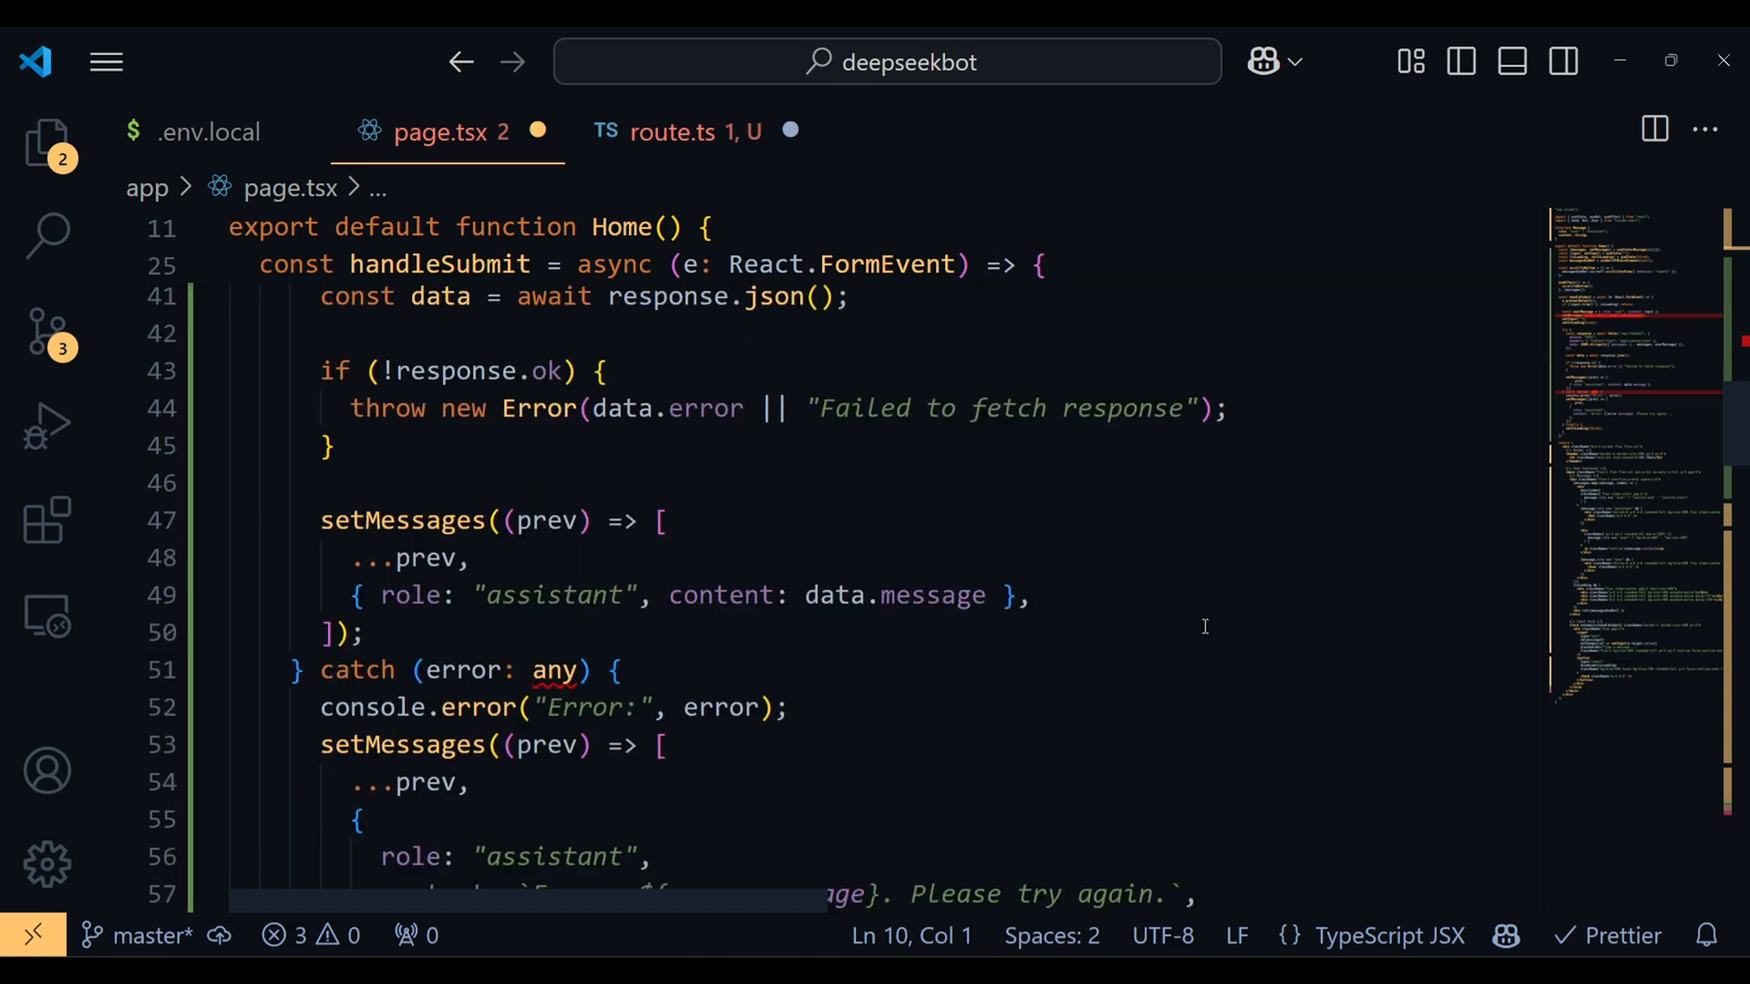
{"action": "scroll", "scroll_direction": "down", "scroll_amount": 3}
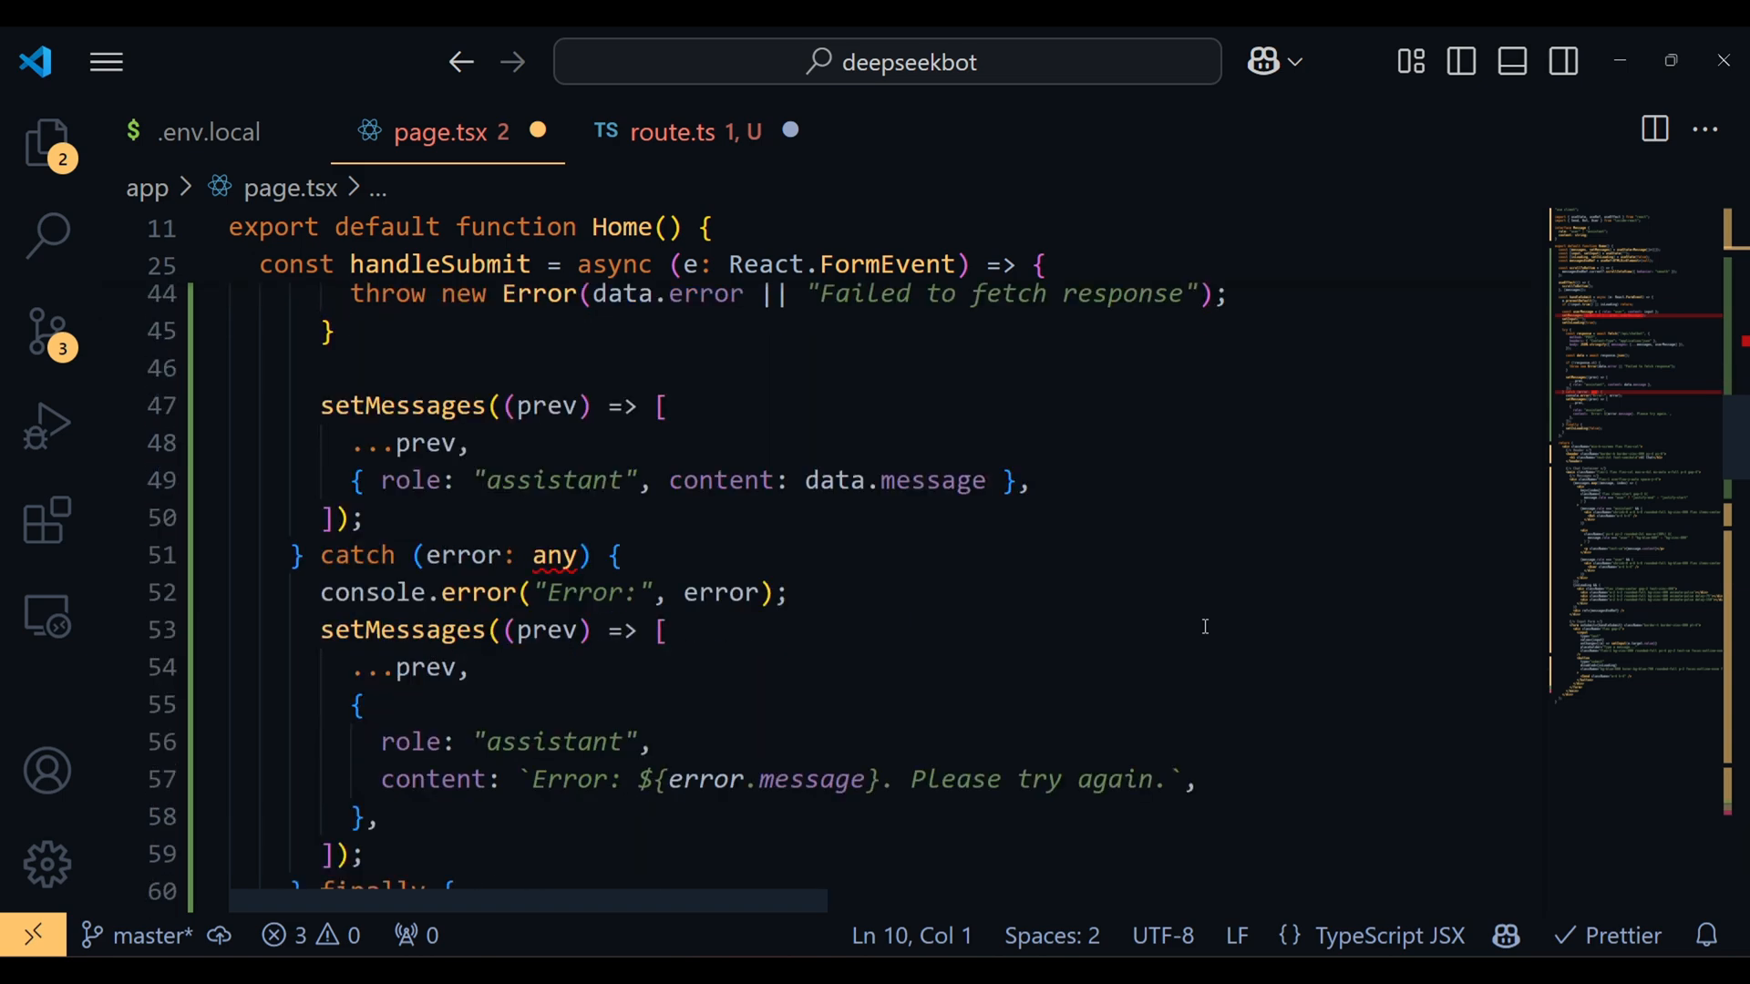
{"action": "scroll", "scroll_direction": "down", "scroll_amount": 3}
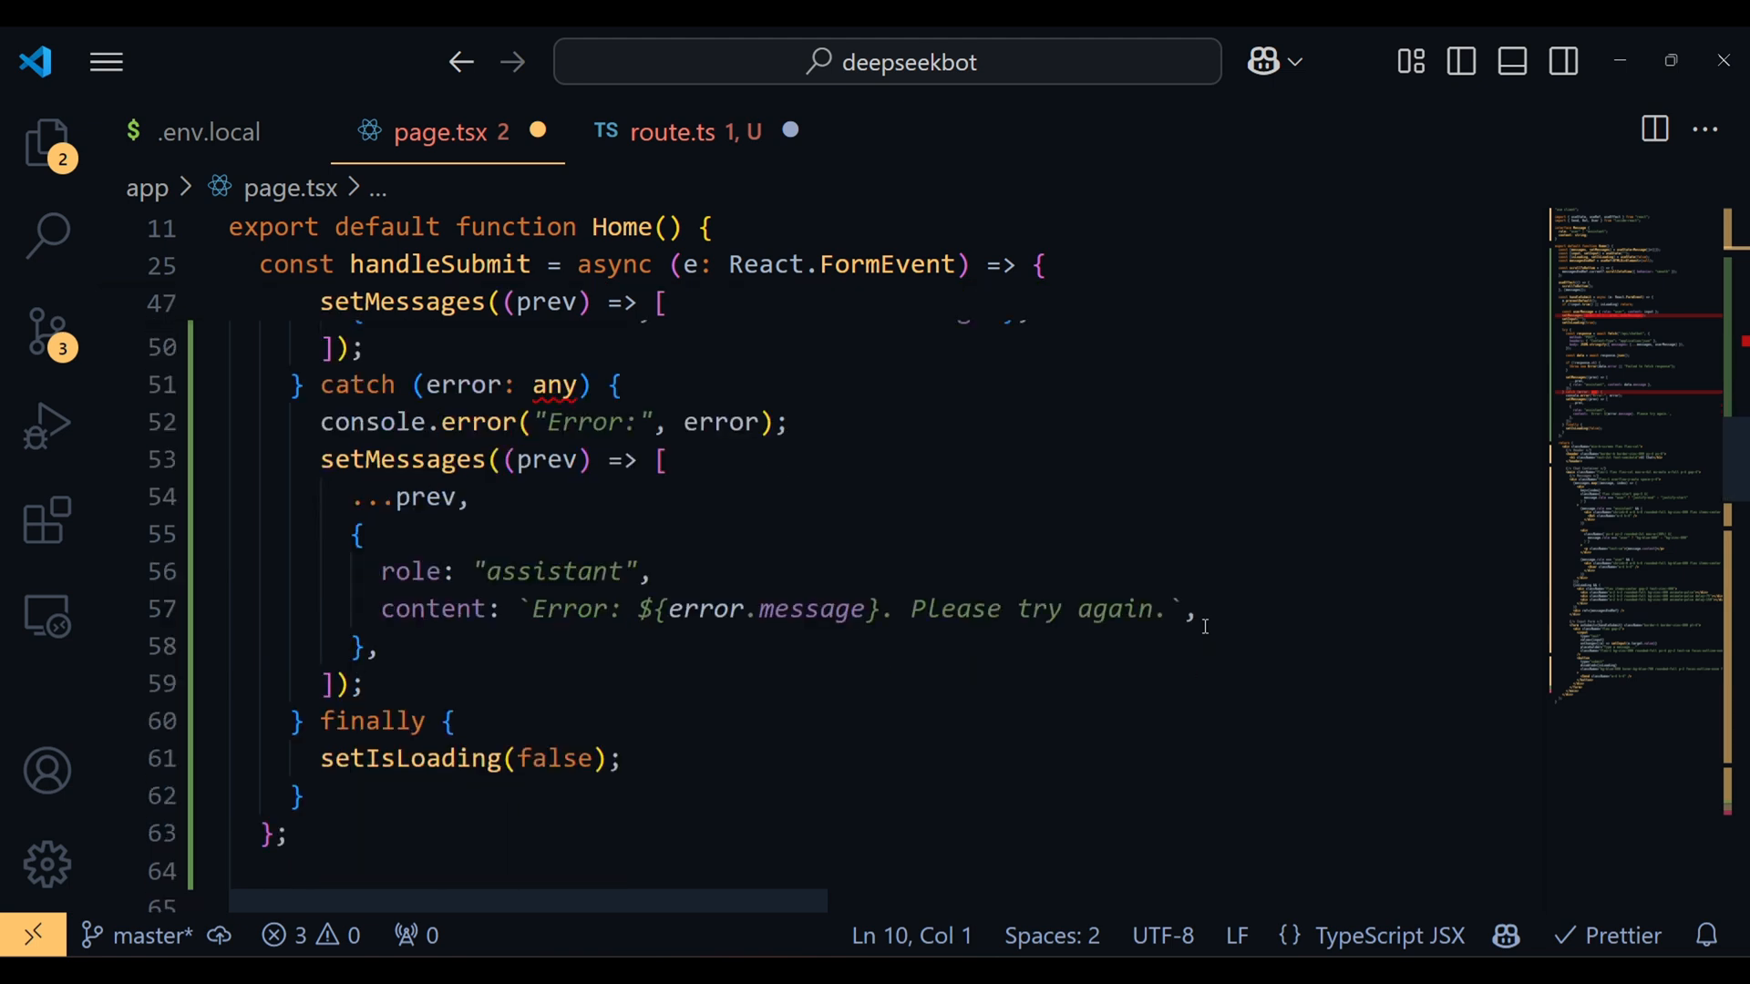
{"action": "scroll", "scroll_direction": "down", "scroll_amount": 3}
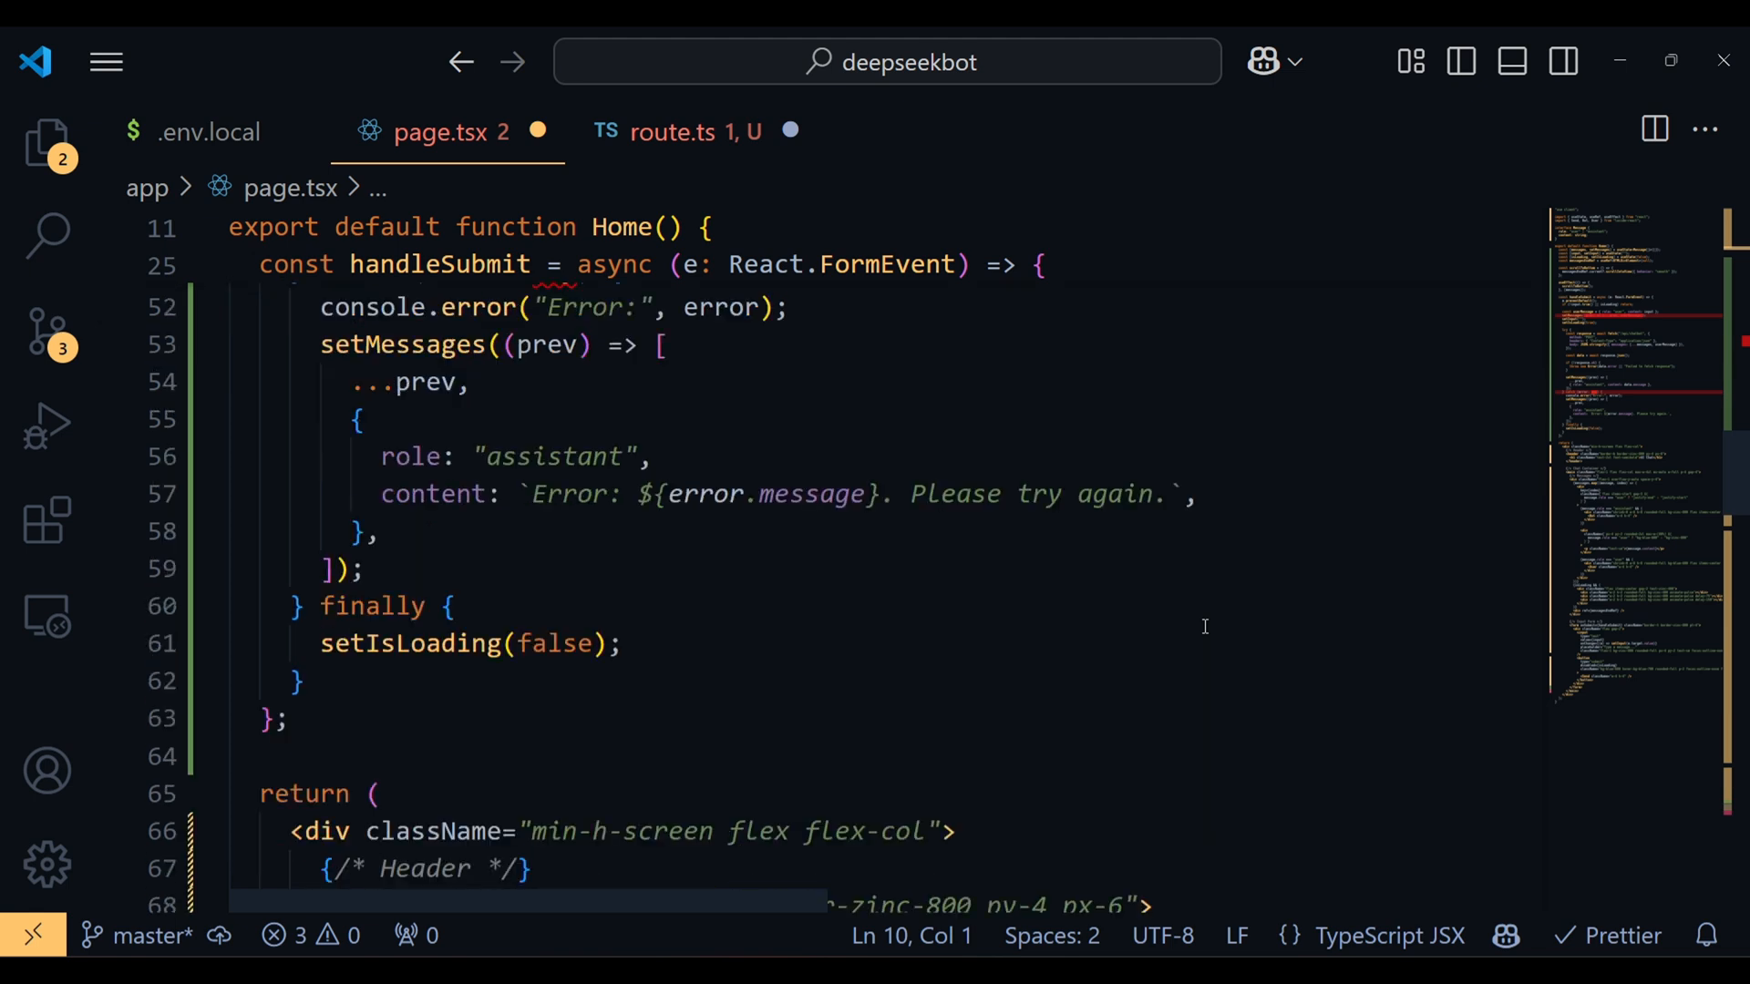
{"action": "scroll", "scroll_direction": "down", "scroll_amount": 3}
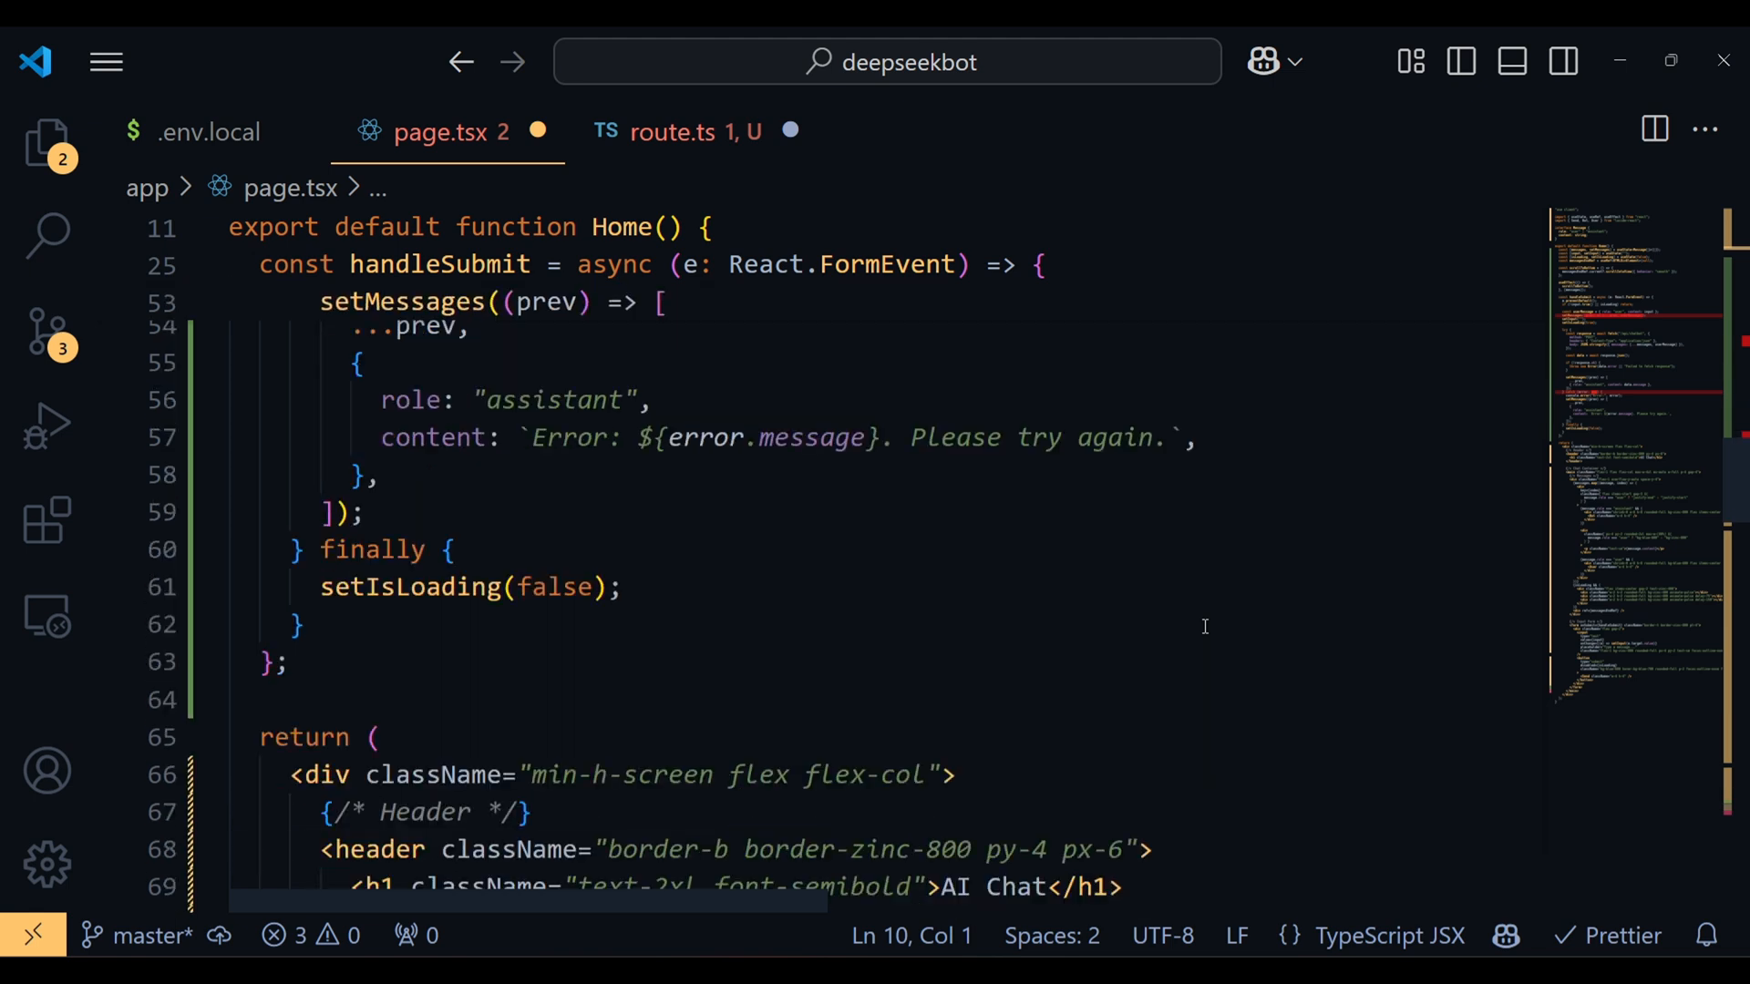
{"action": "scroll", "scroll_direction": "down", "scroll_amount": 3}
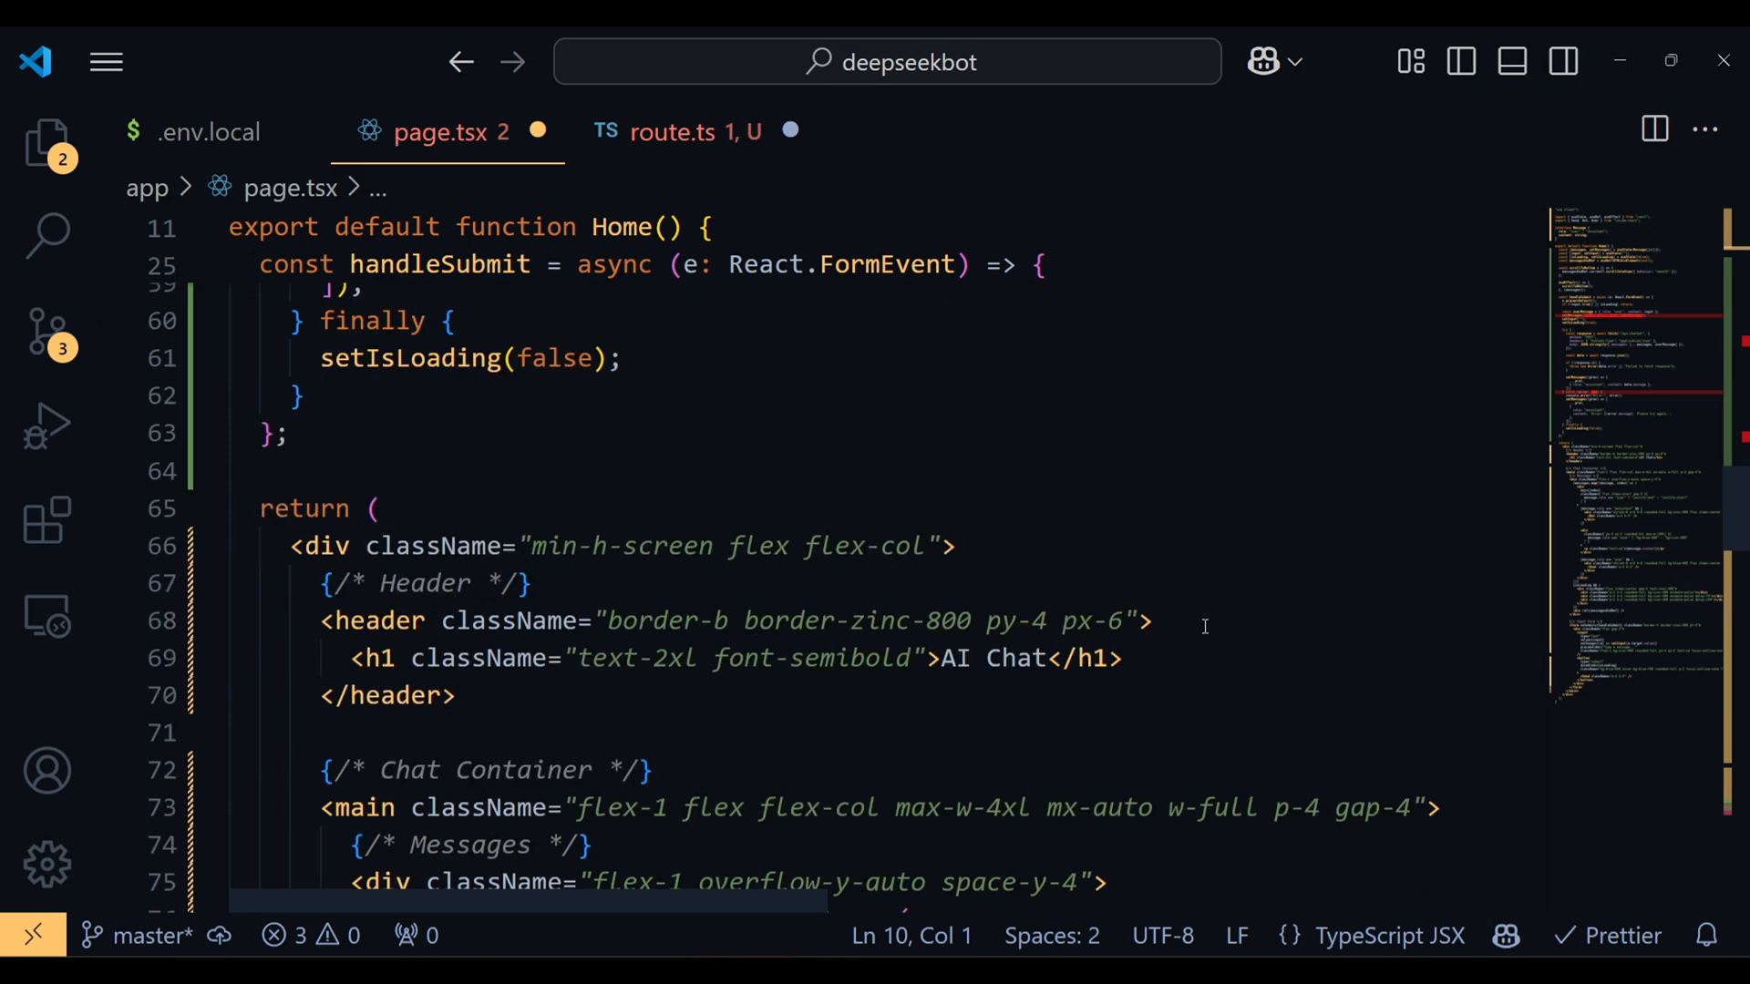
{"action": "scroll", "scroll_direction": "down", "scroll_amount": 3}
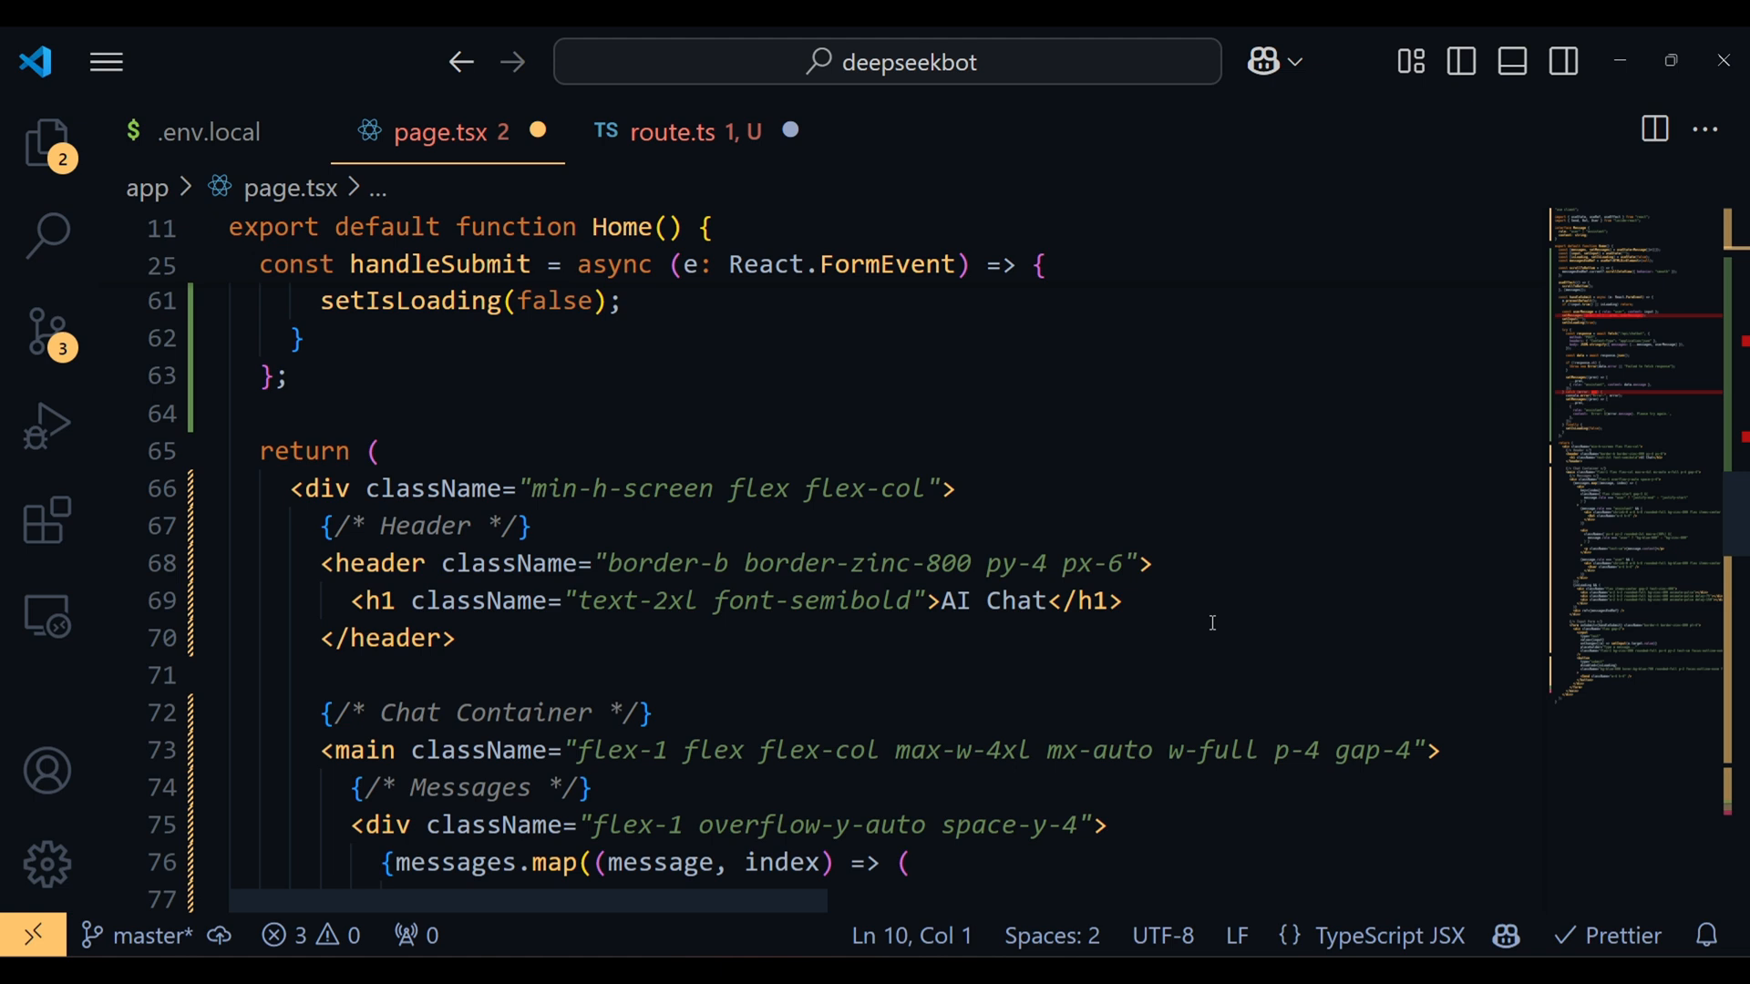
{"action": "scroll", "scroll_direction": "down", "scroll_amount": 3}
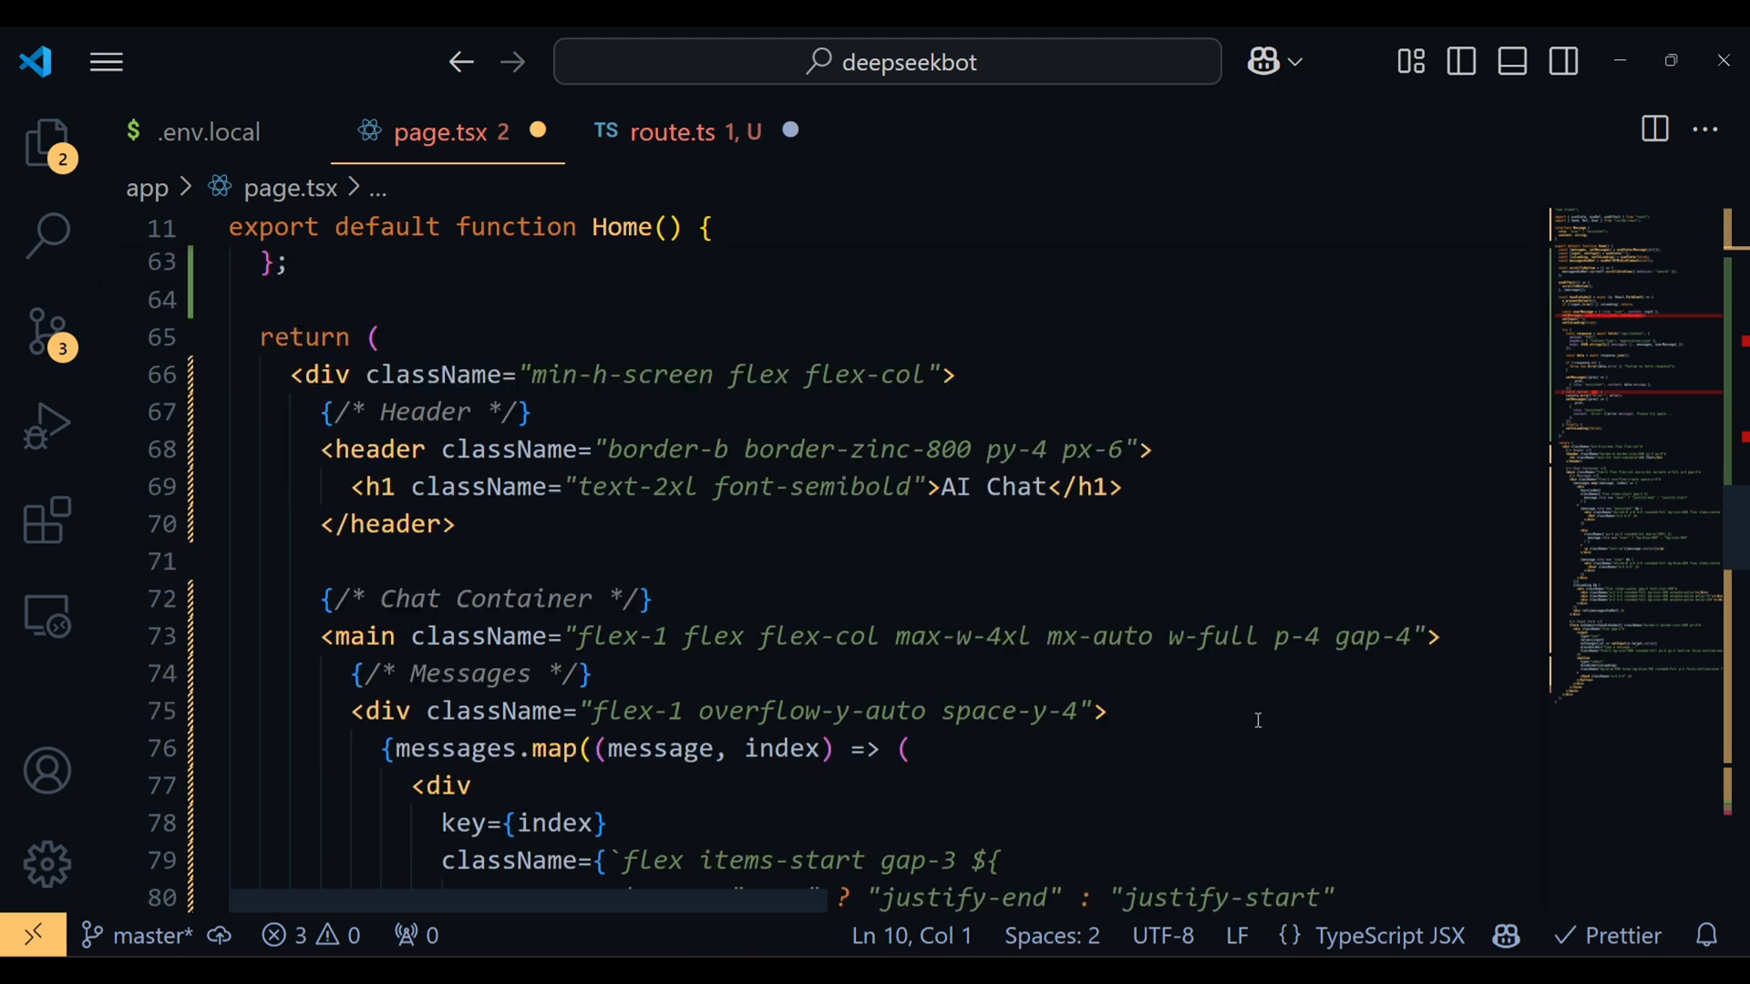
{"action": "scroll", "scroll_direction": "down", "scroll_amount": 3}
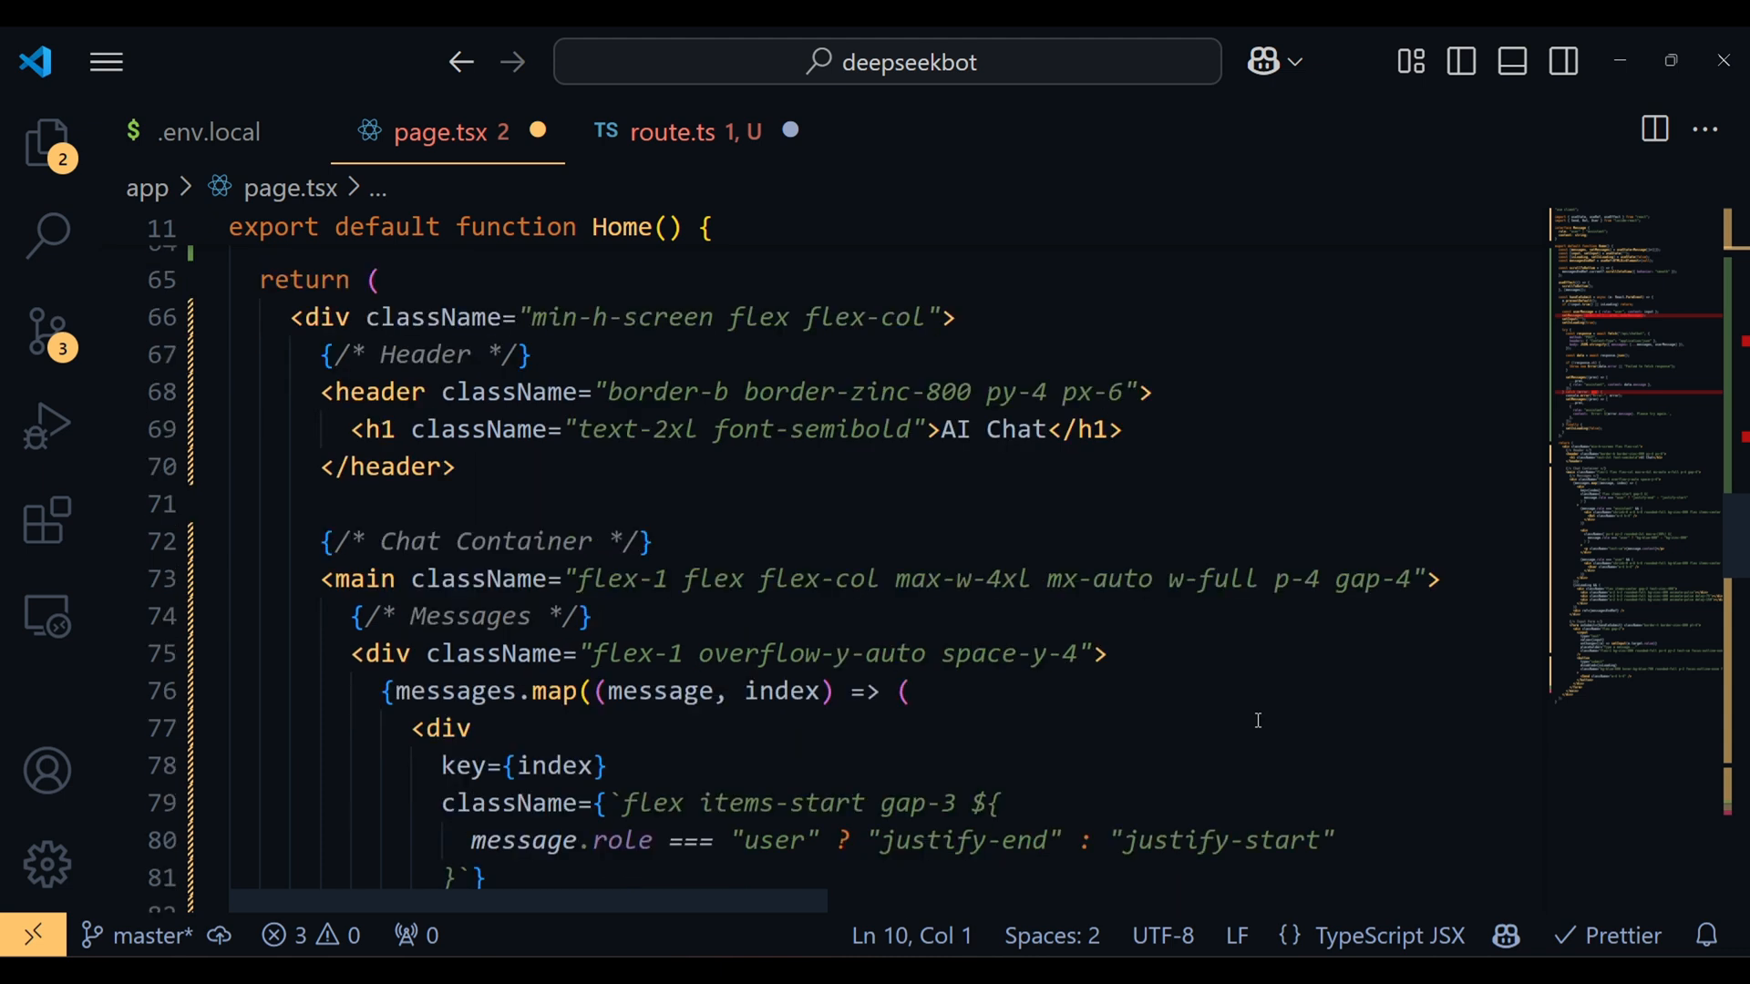
{"action": "scroll", "scroll_direction": "down", "scroll_amount": 3}
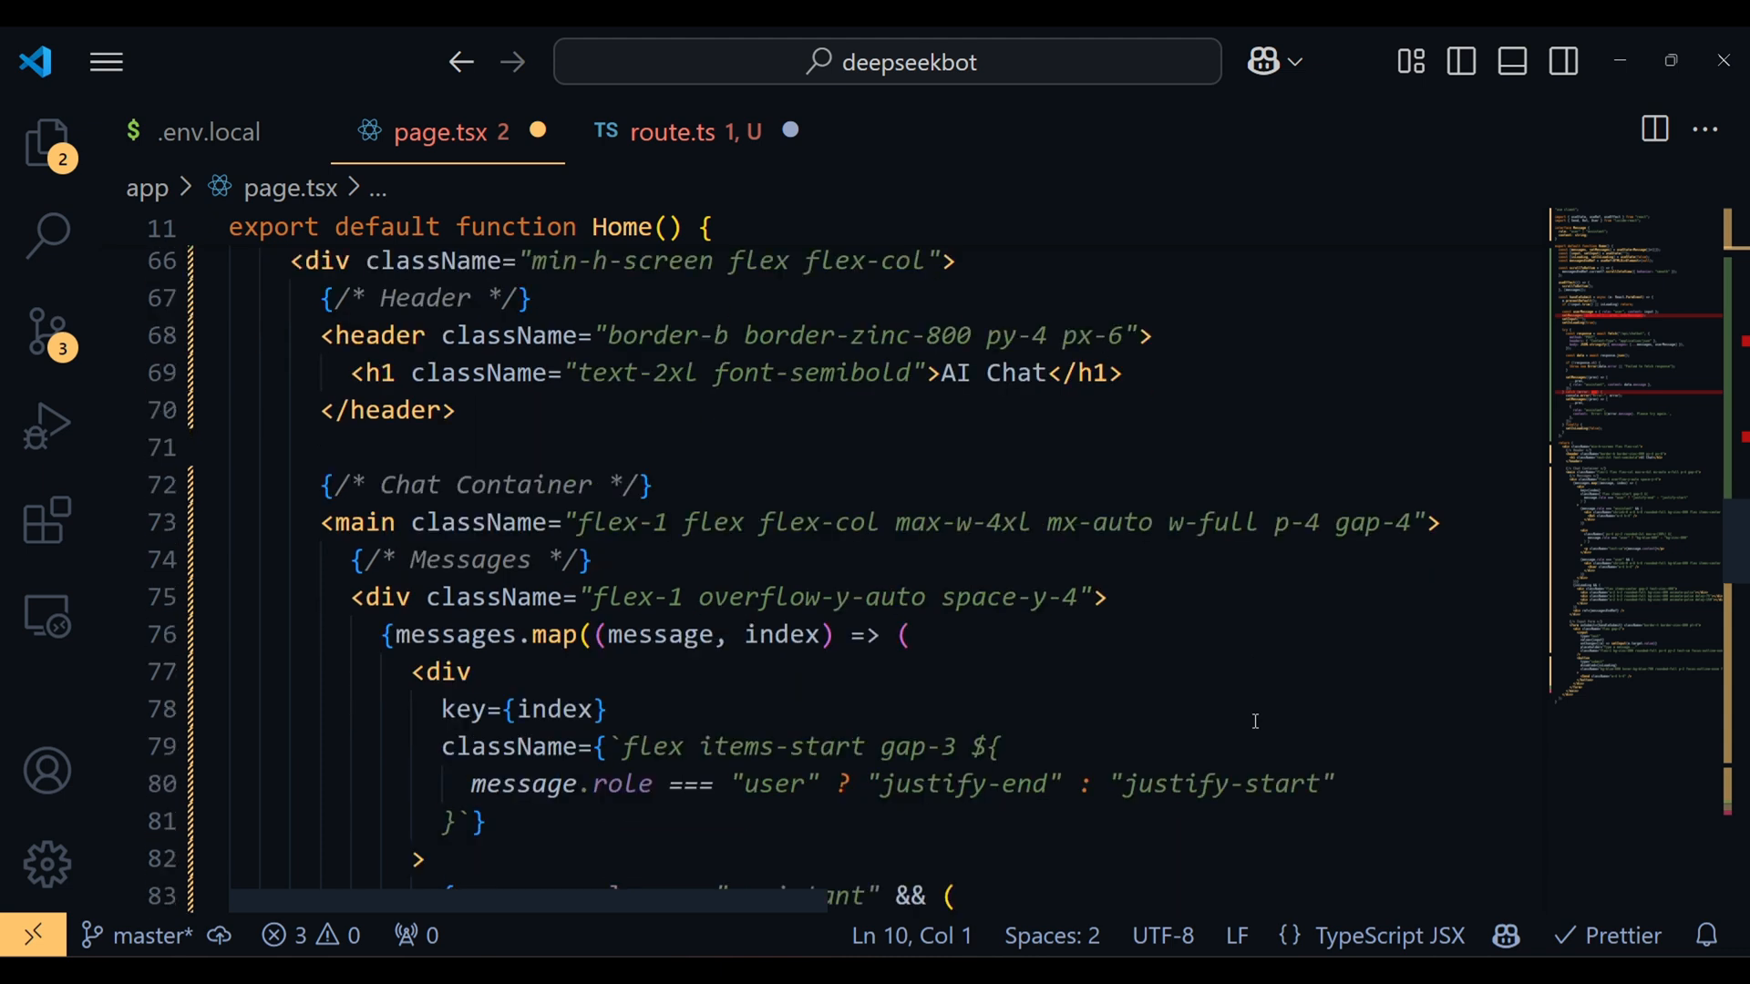
{"action": "scroll", "scroll_direction": "down", "scroll_amount": 3}
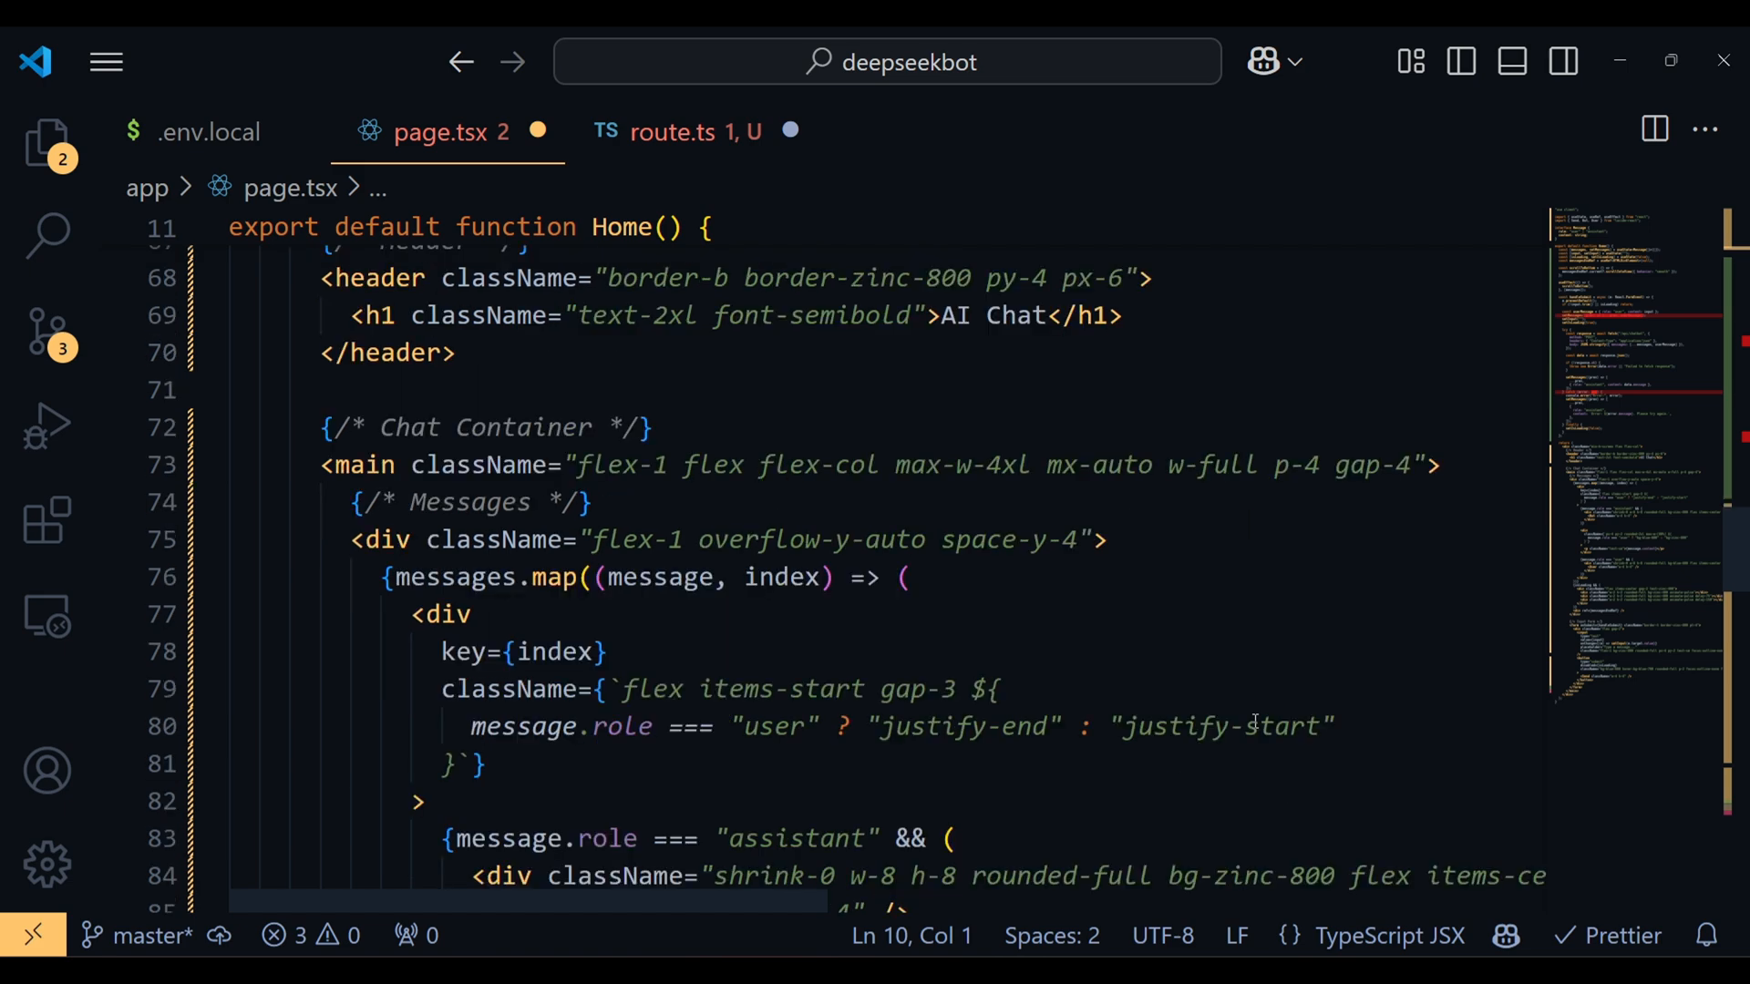
{"action": "scroll", "scroll_direction": "down", "scroll_amount": 3}
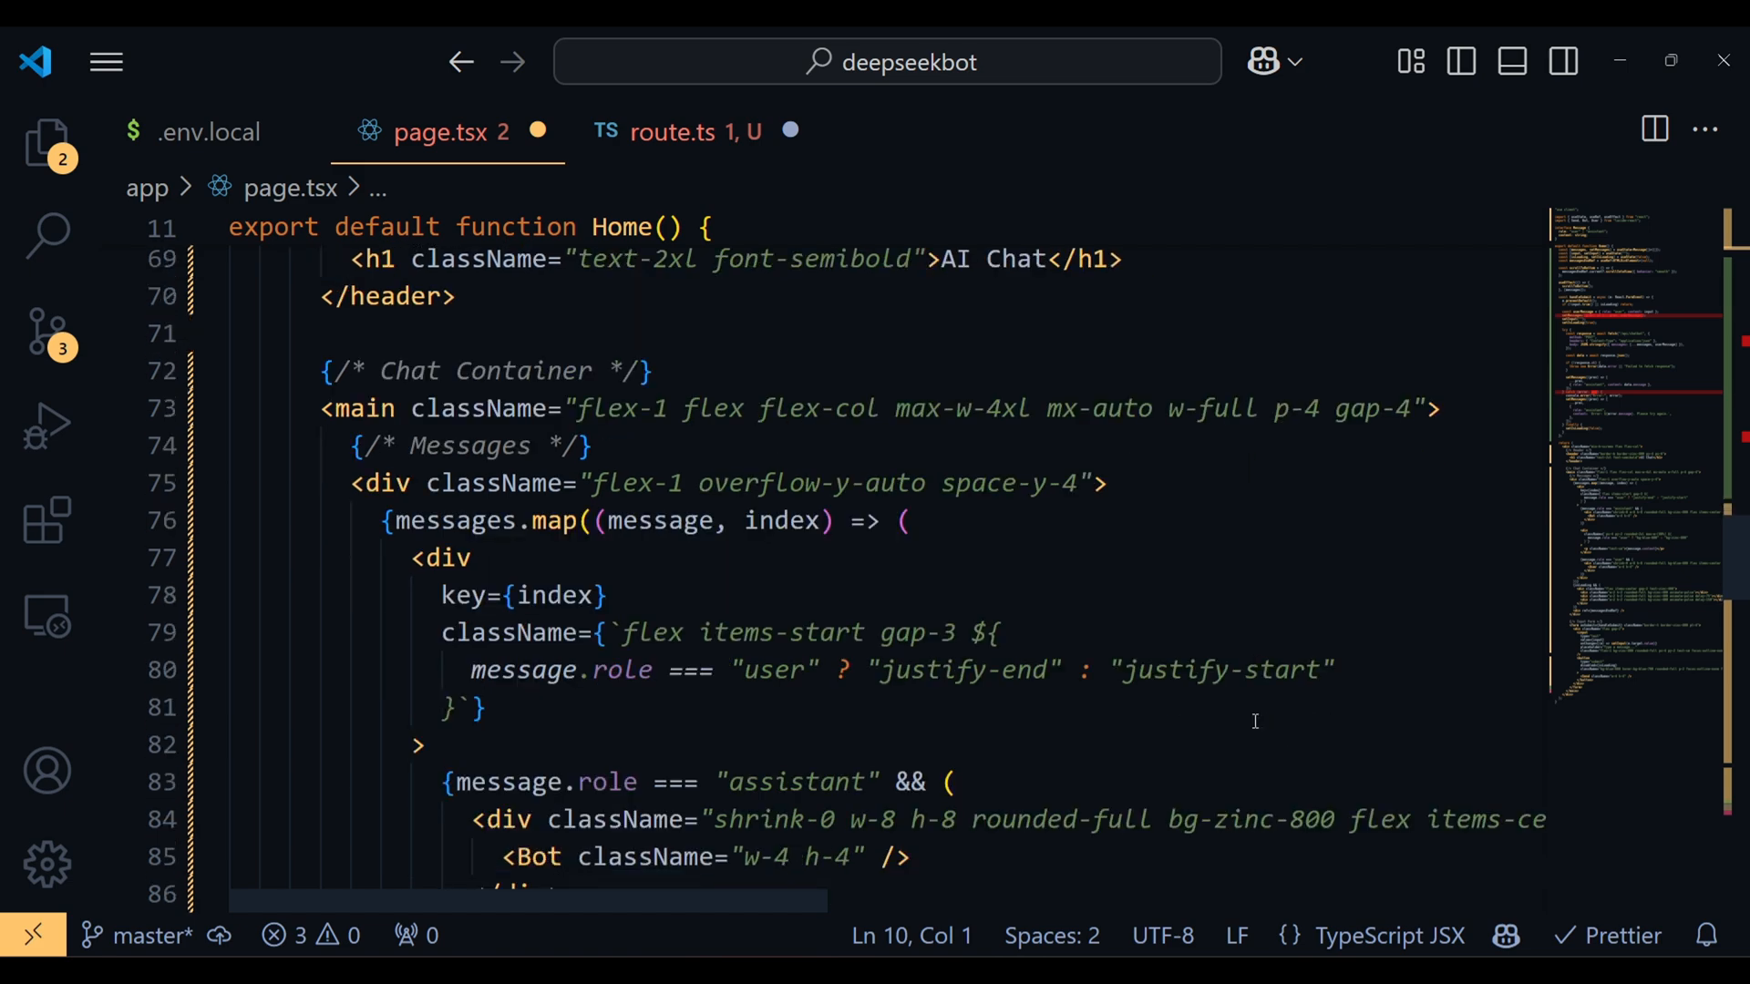
{"action": "scroll", "scroll_direction": "down", "scroll_amount": 3}
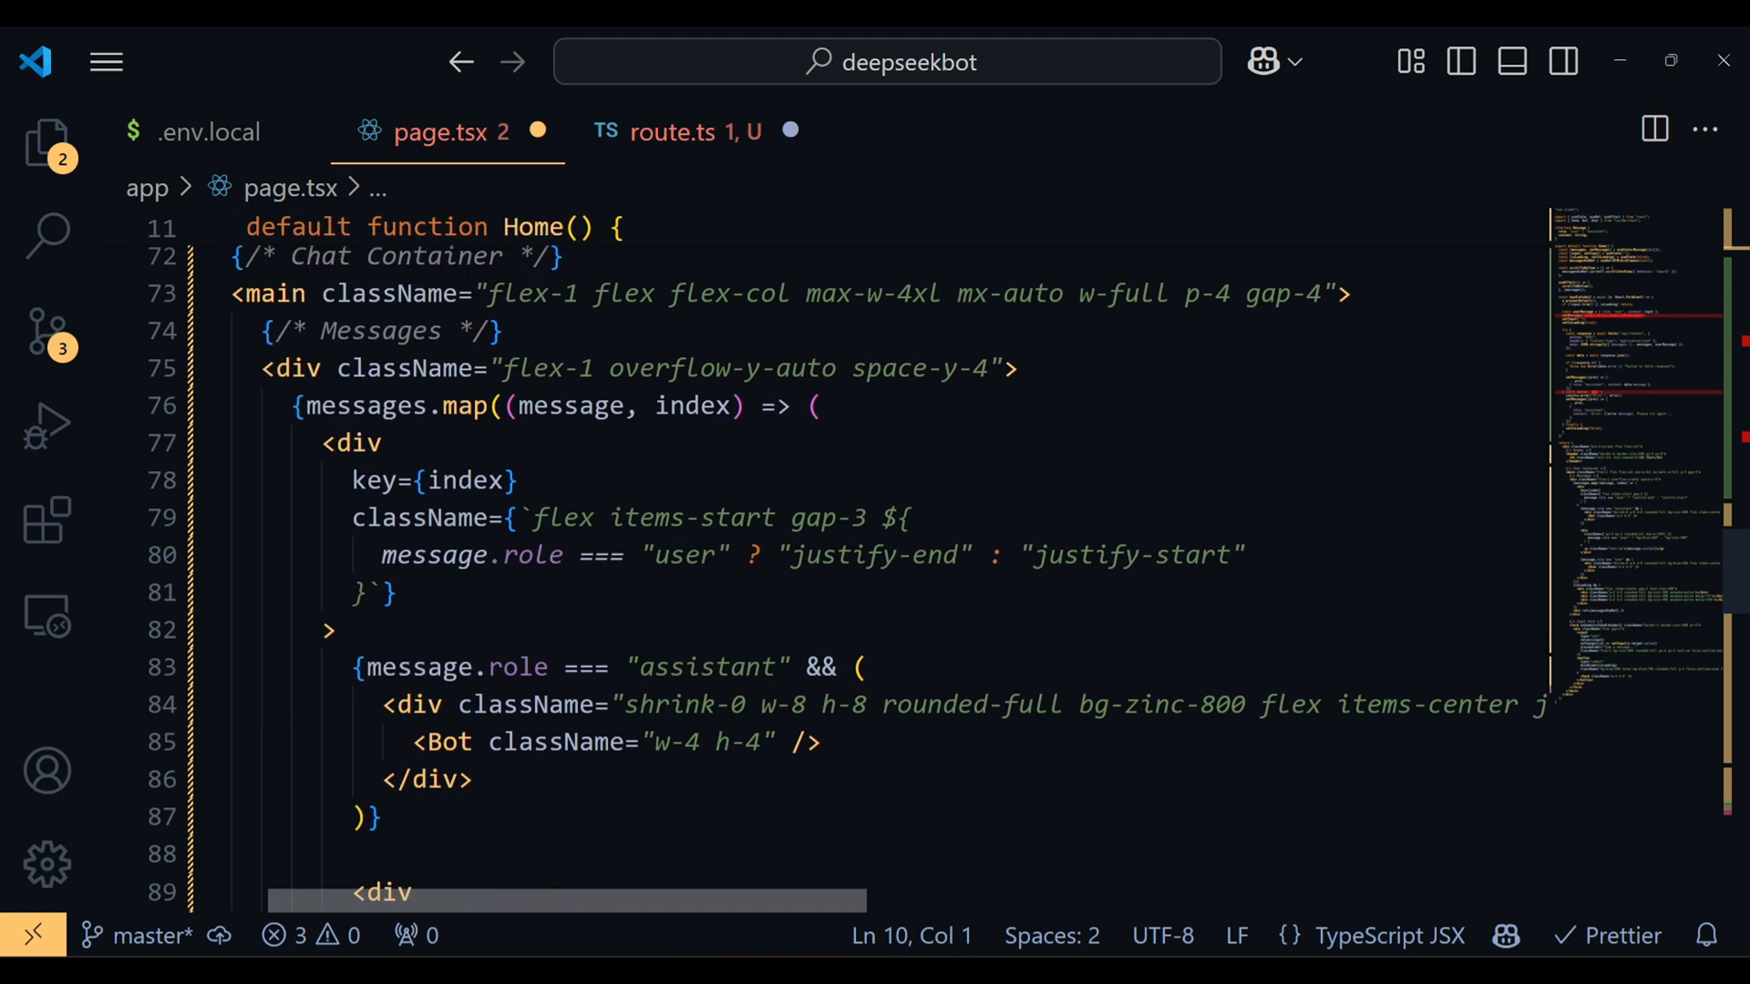
{"action": "scroll", "scroll_direction": "down", "scroll_amount": 3}
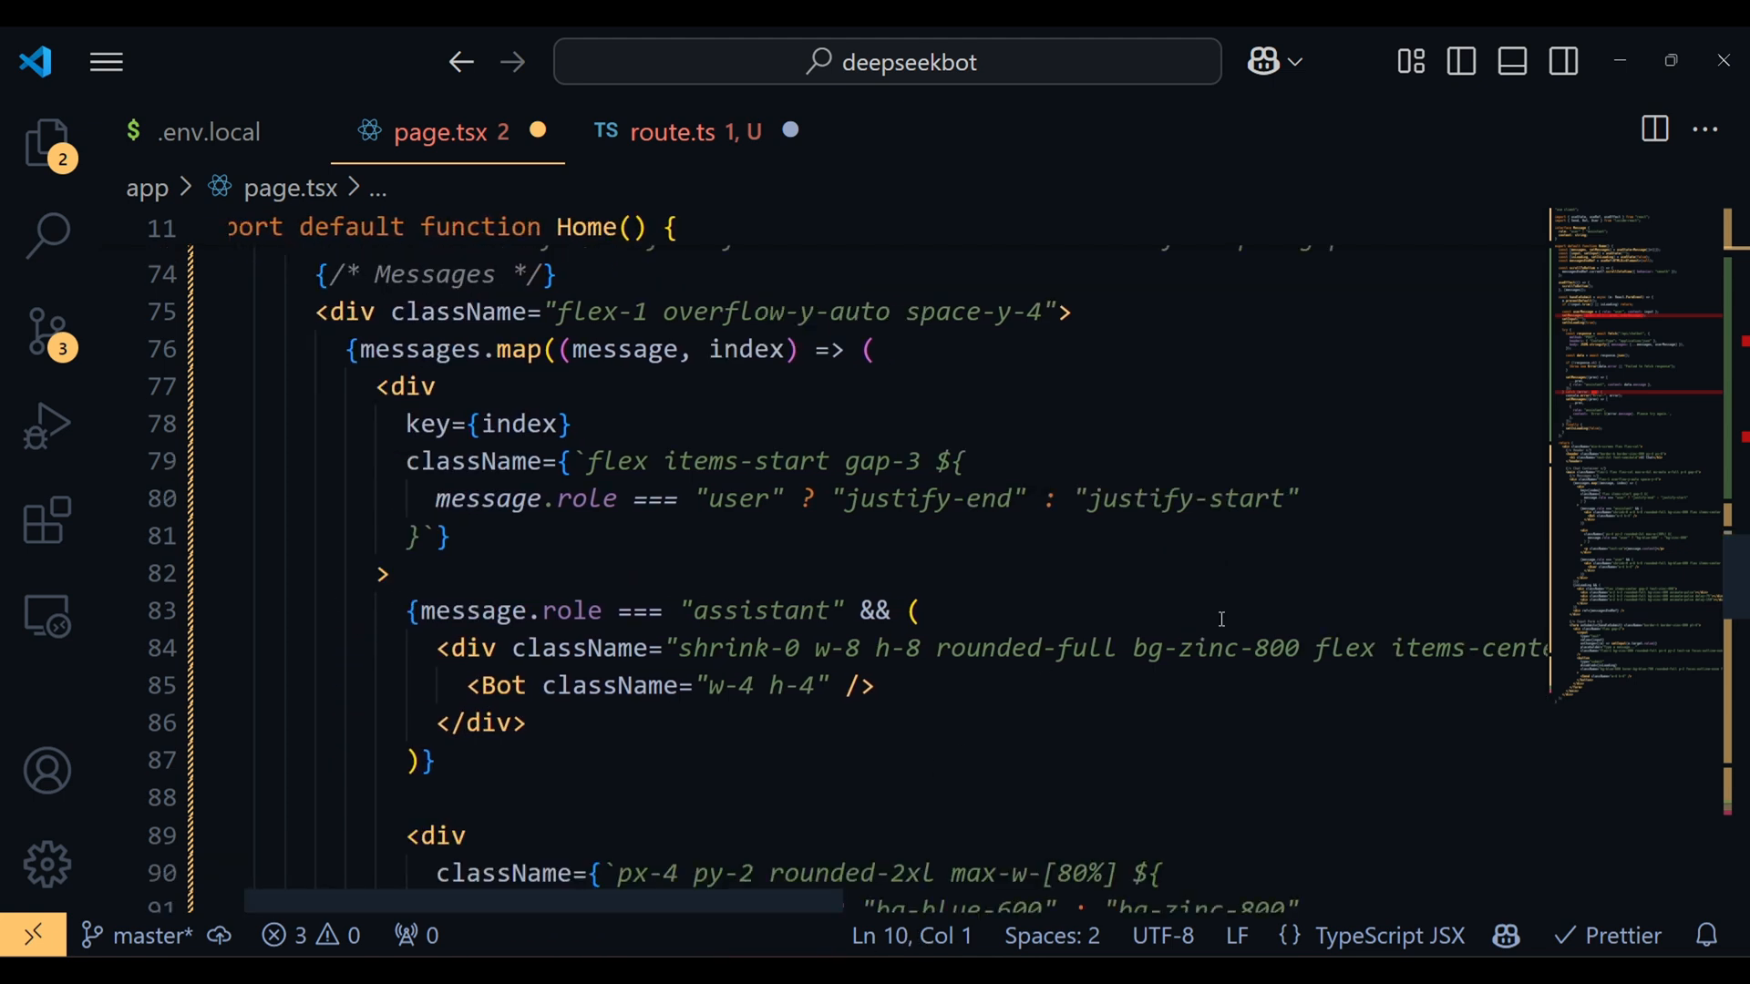
{"action": "scroll", "scroll_direction": "down", "scroll_amount": 3}
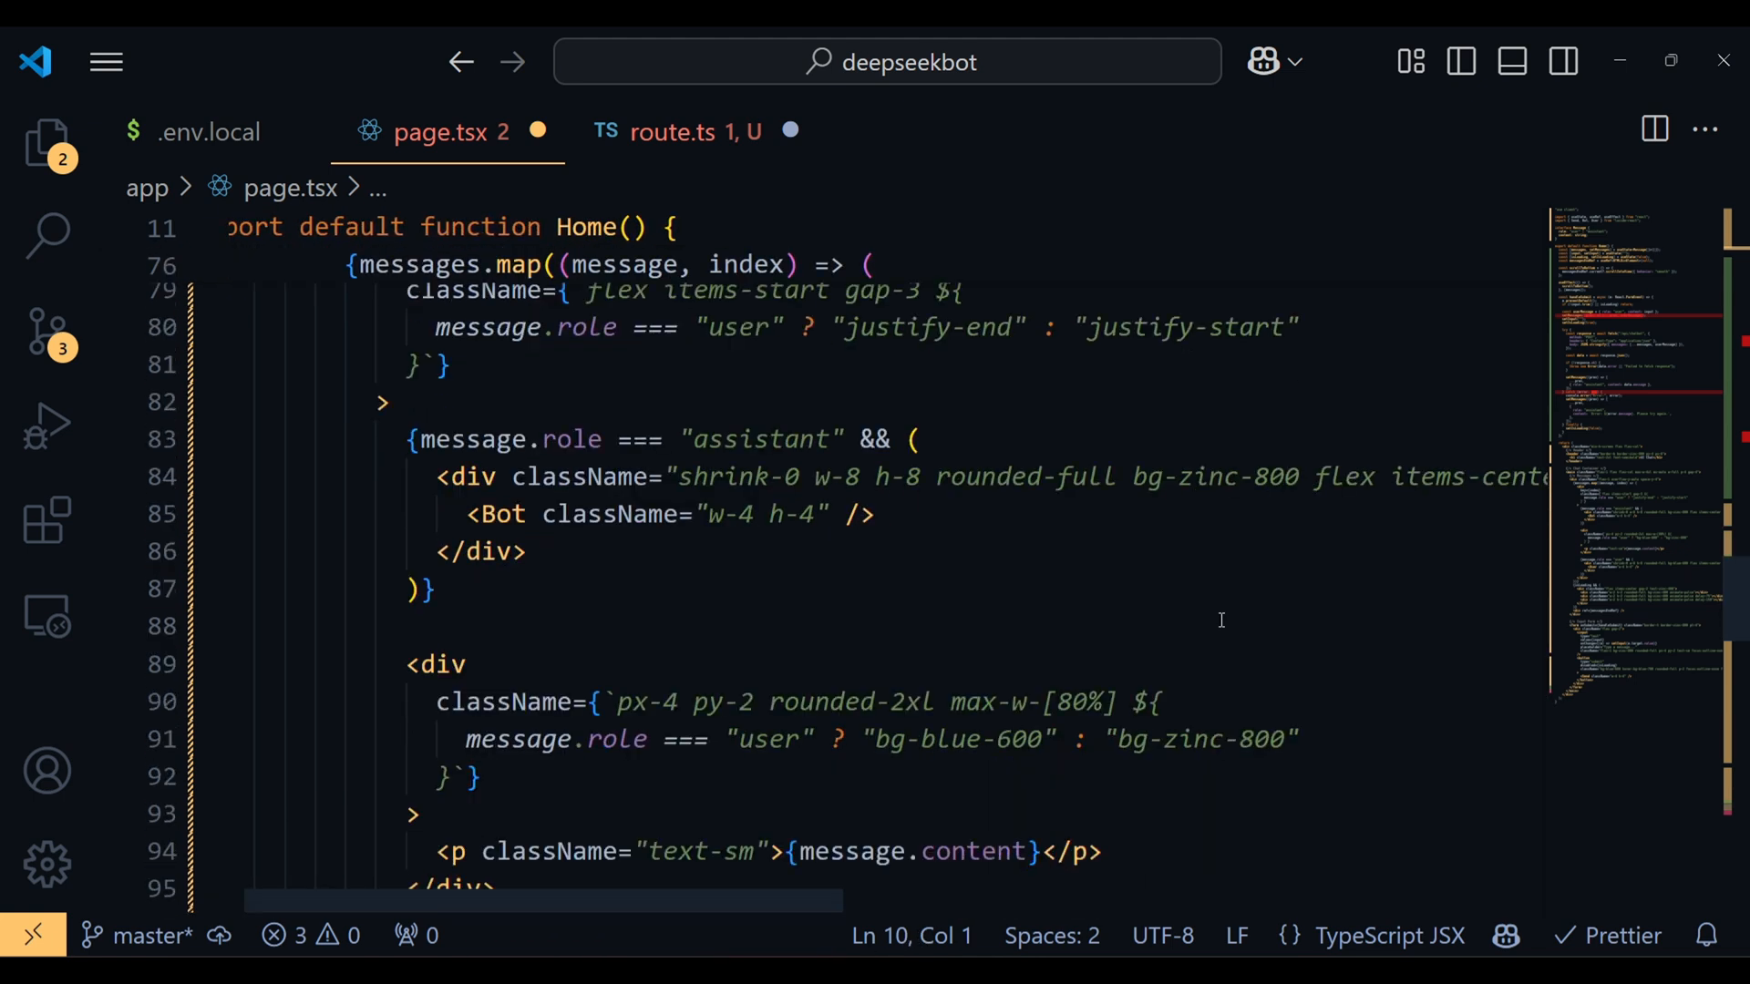
{"action": "scroll", "scroll_direction": "down", "scroll_amount": 3}
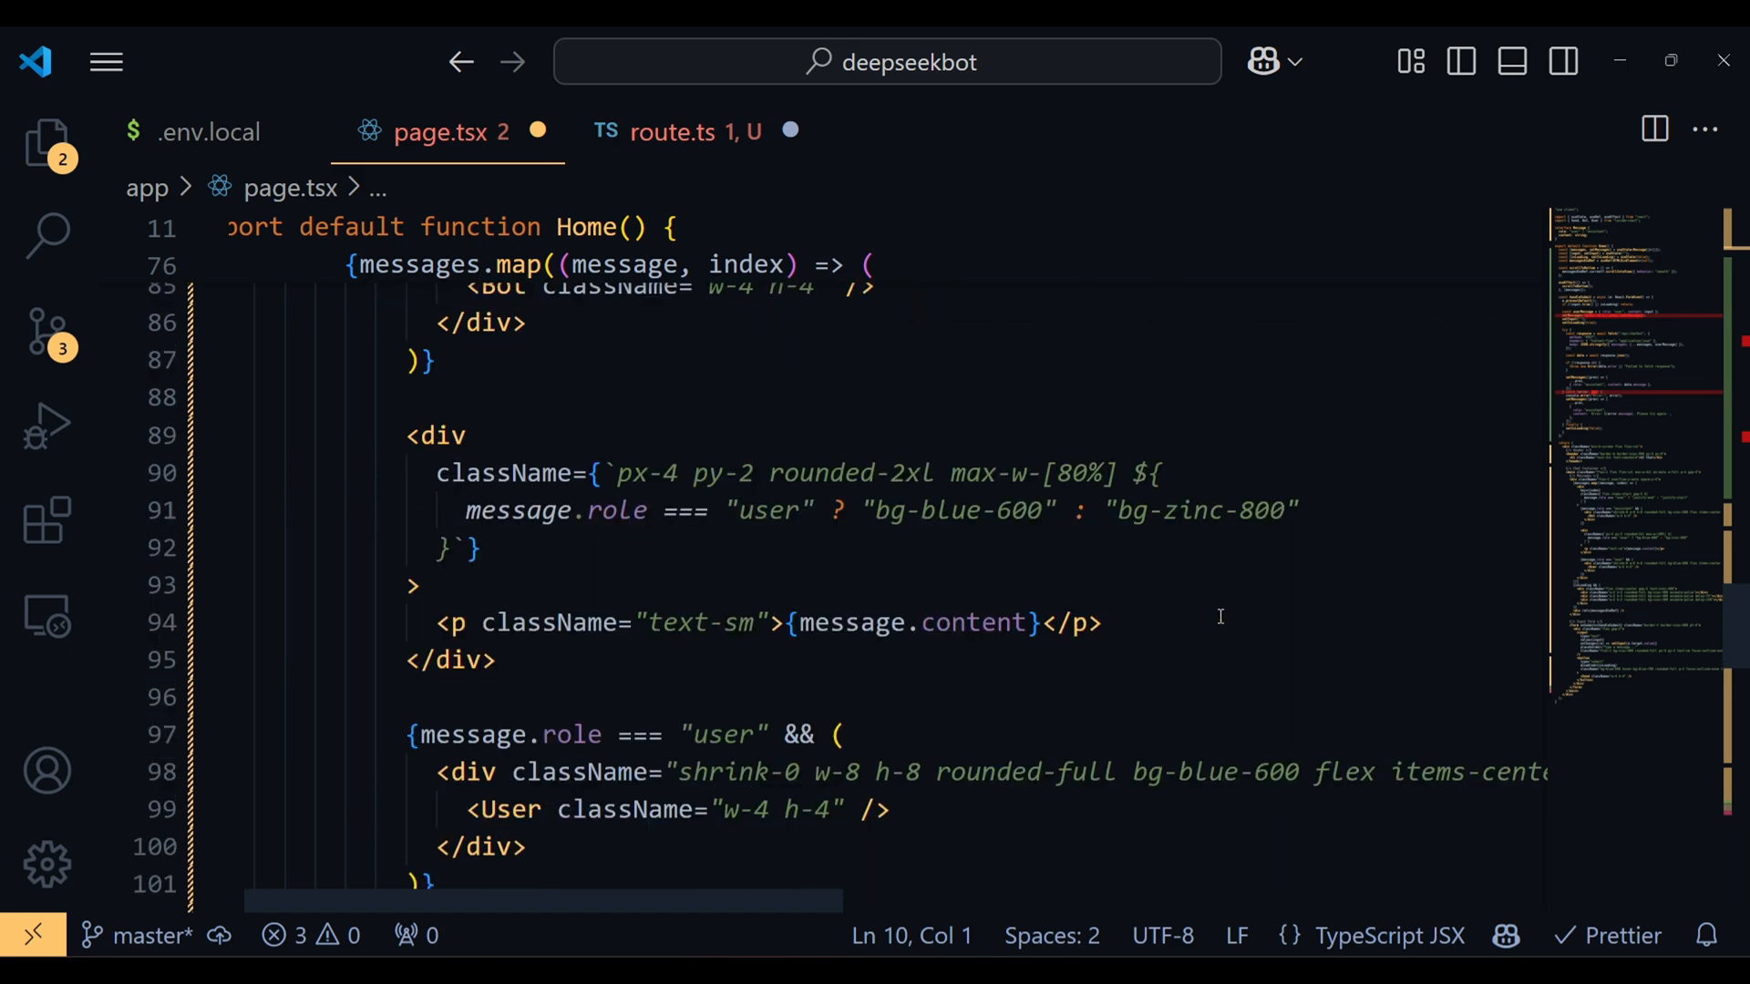
{"action": "scroll", "scroll_direction": "up", "scroll_amount": 3}
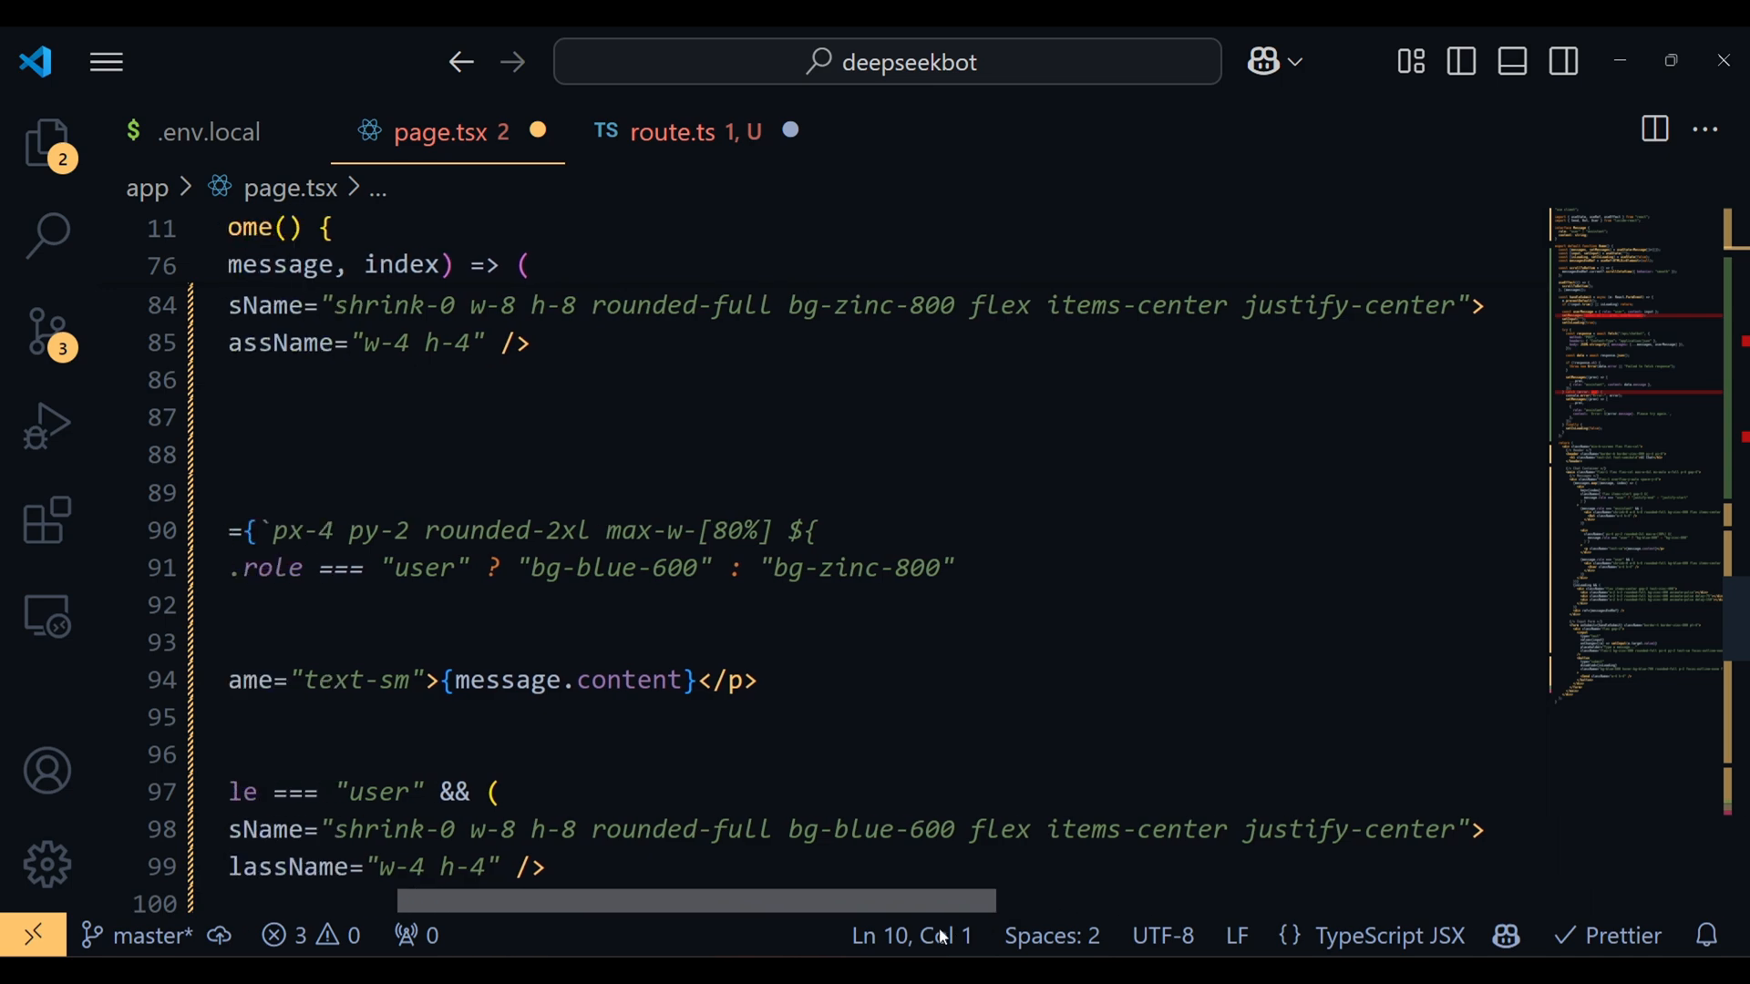
{"action": "scroll", "scroll_direction": "left", "scroll_amount": 3}
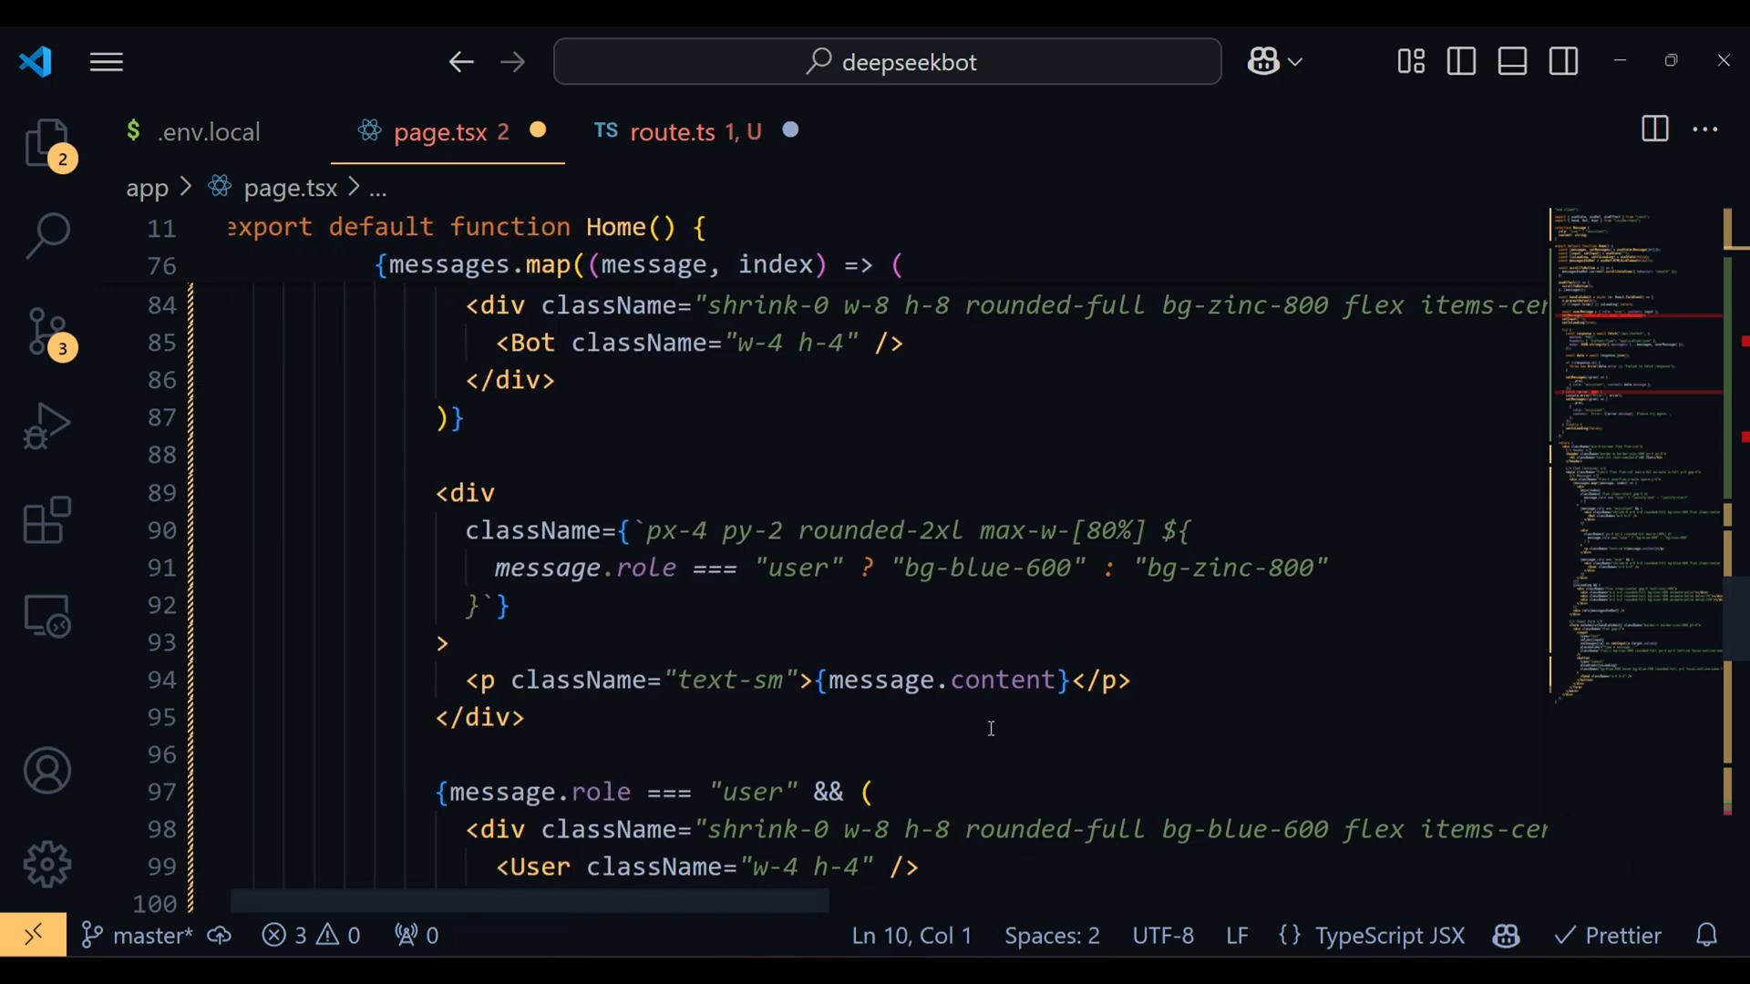
{"action": "scroll", "scroll_direction": "down", "scroll_amount": 3}
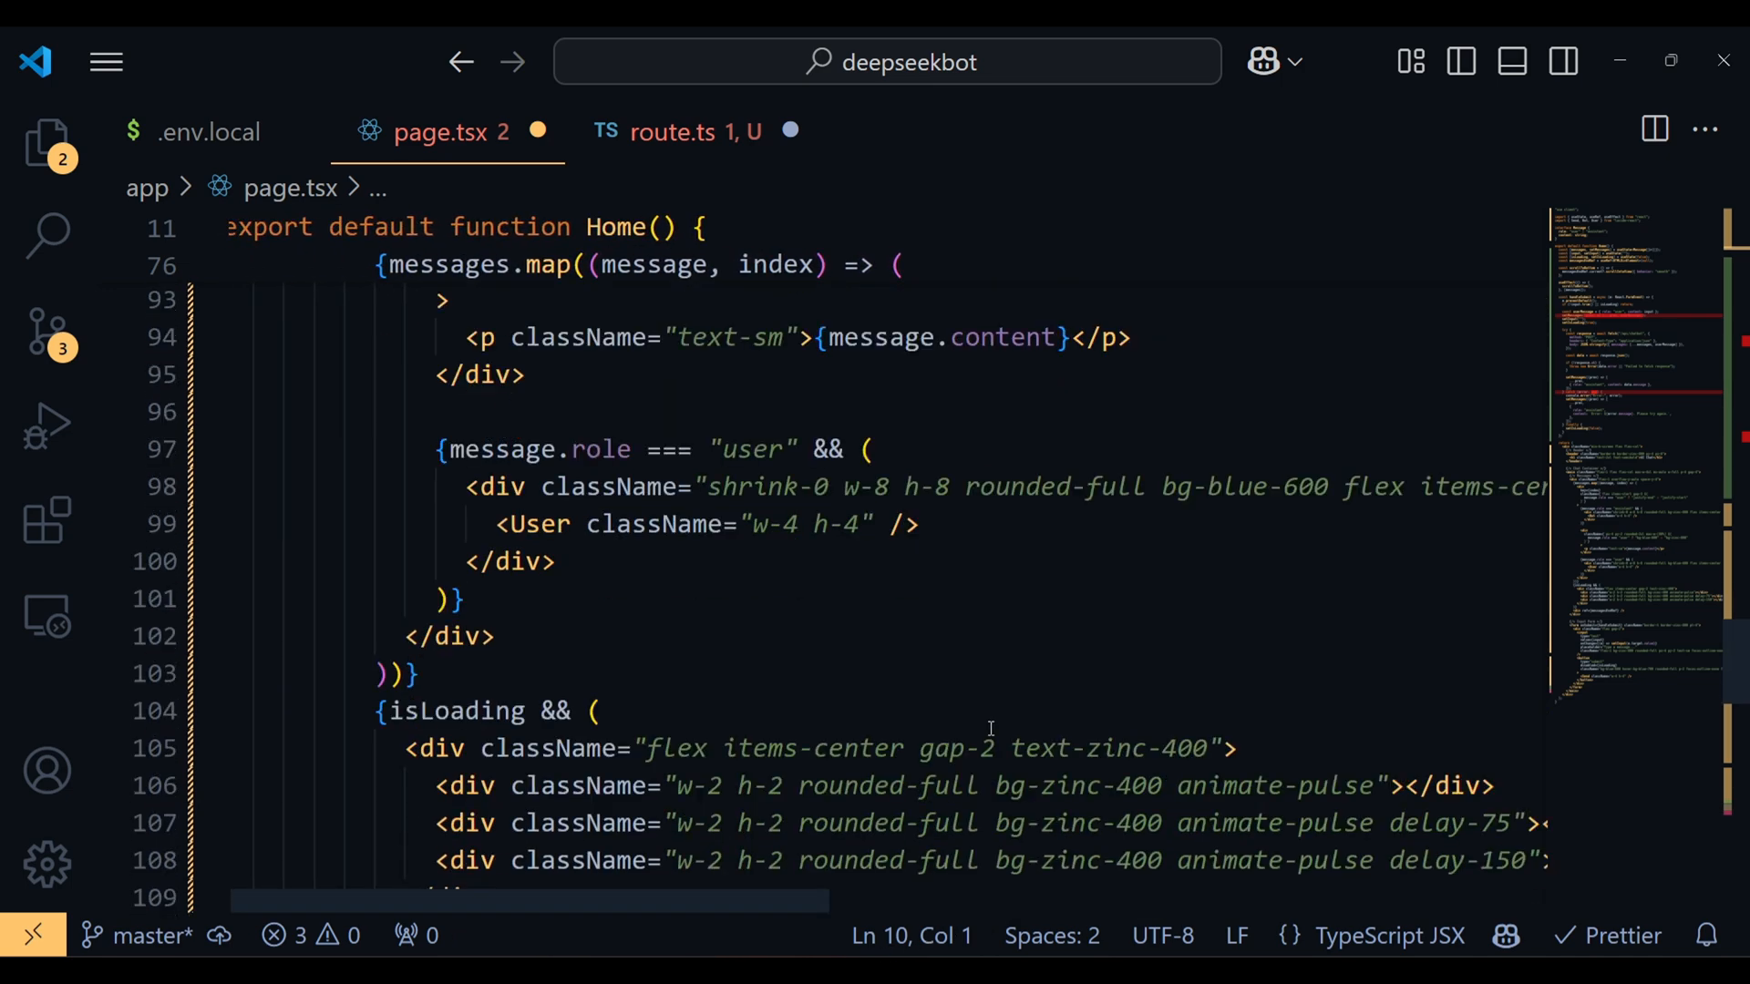
{"action": "scroll", "scroll_direction": "down", "scroll_amount": 3}
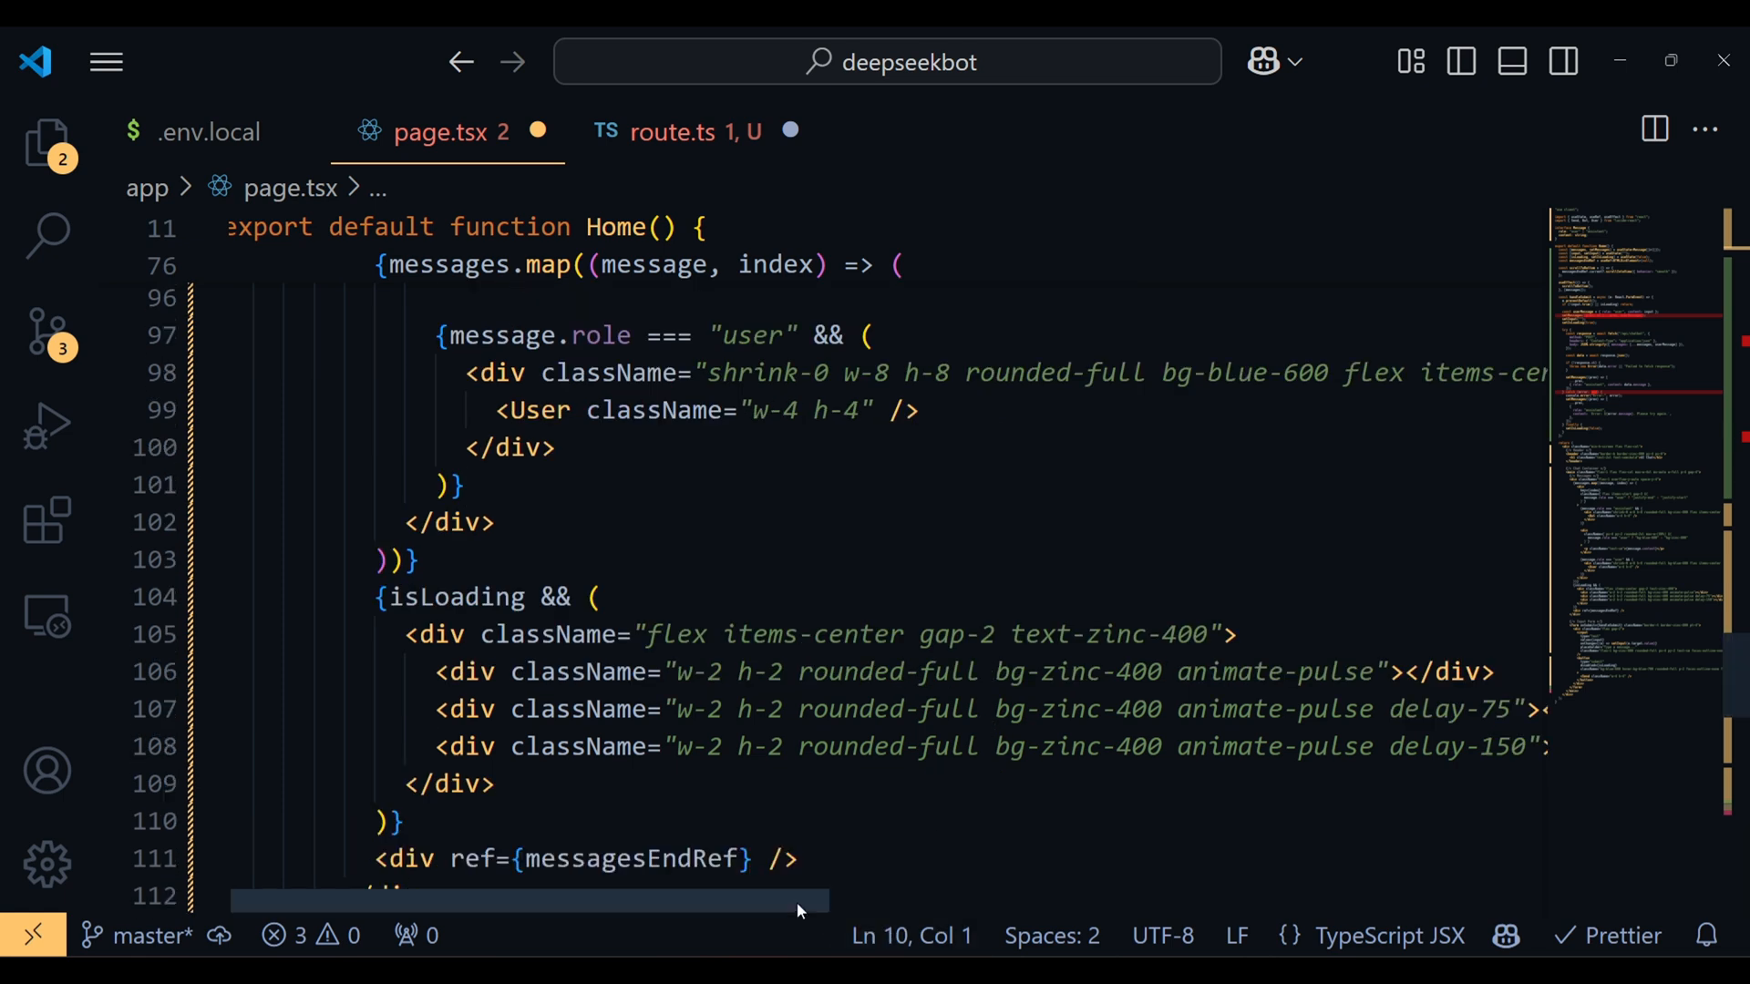
{"action": "scroll", "scroll_direction": "left", "scroll_amount": 3}
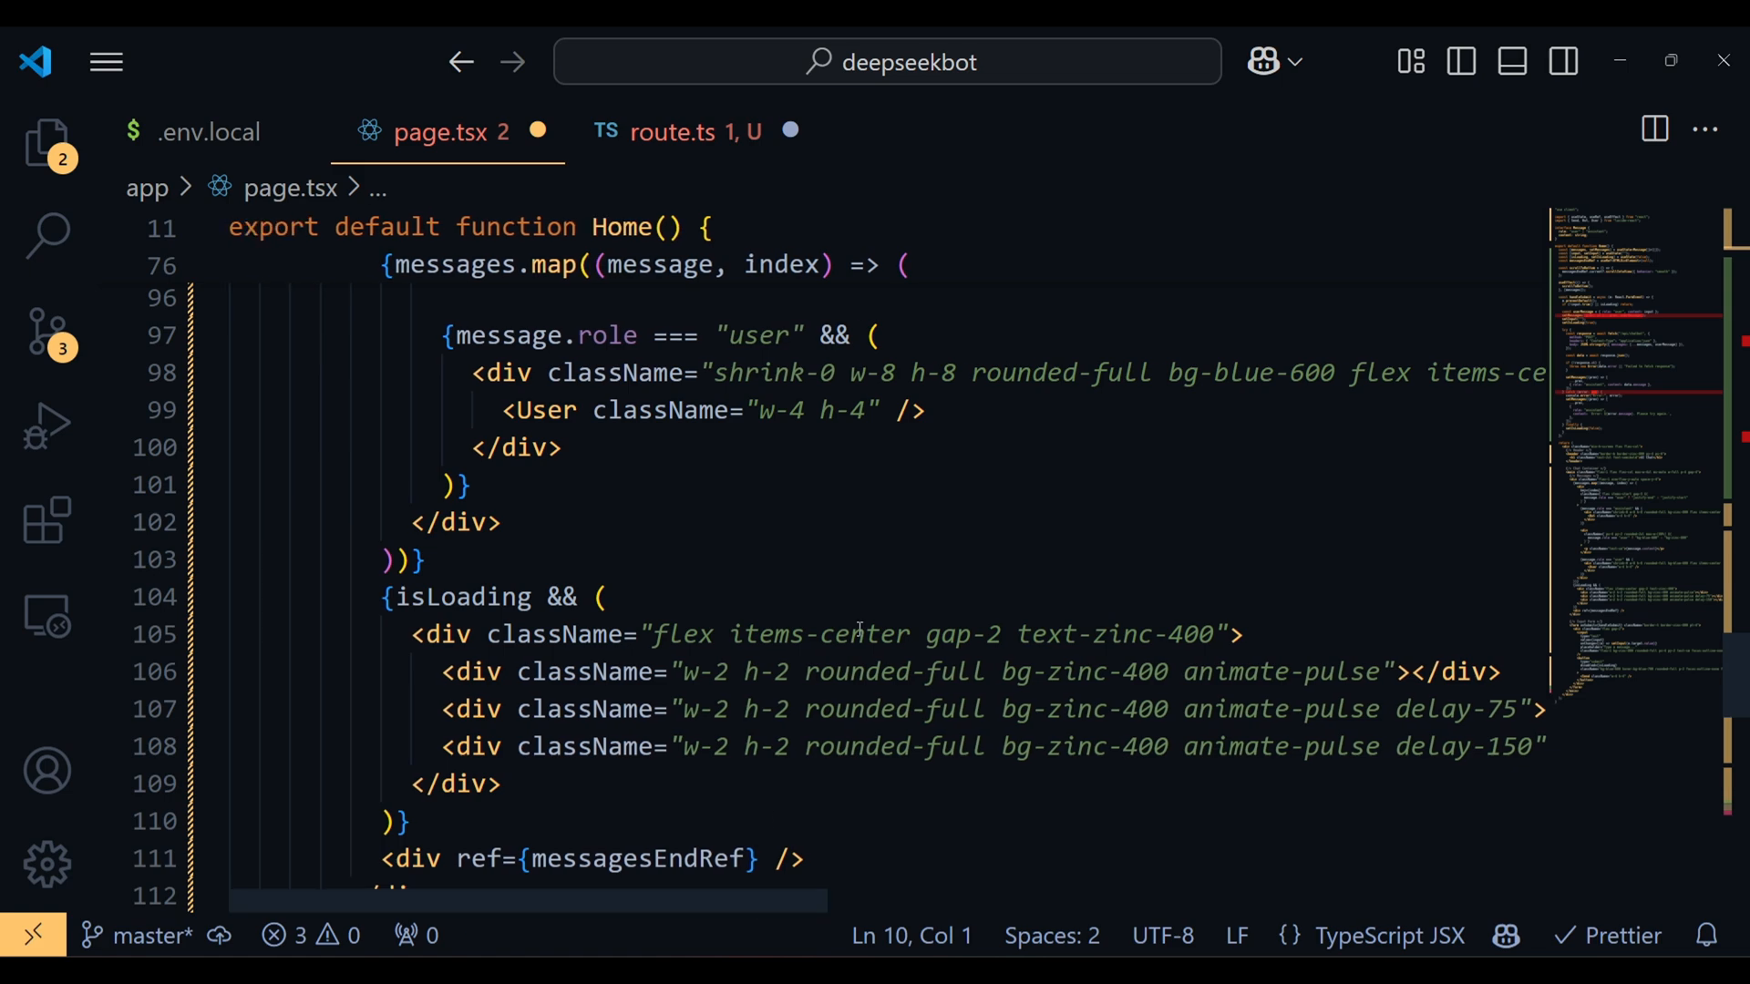
{"action": "scroll", "scroll_direction": "down", "scroll_amount": 3}
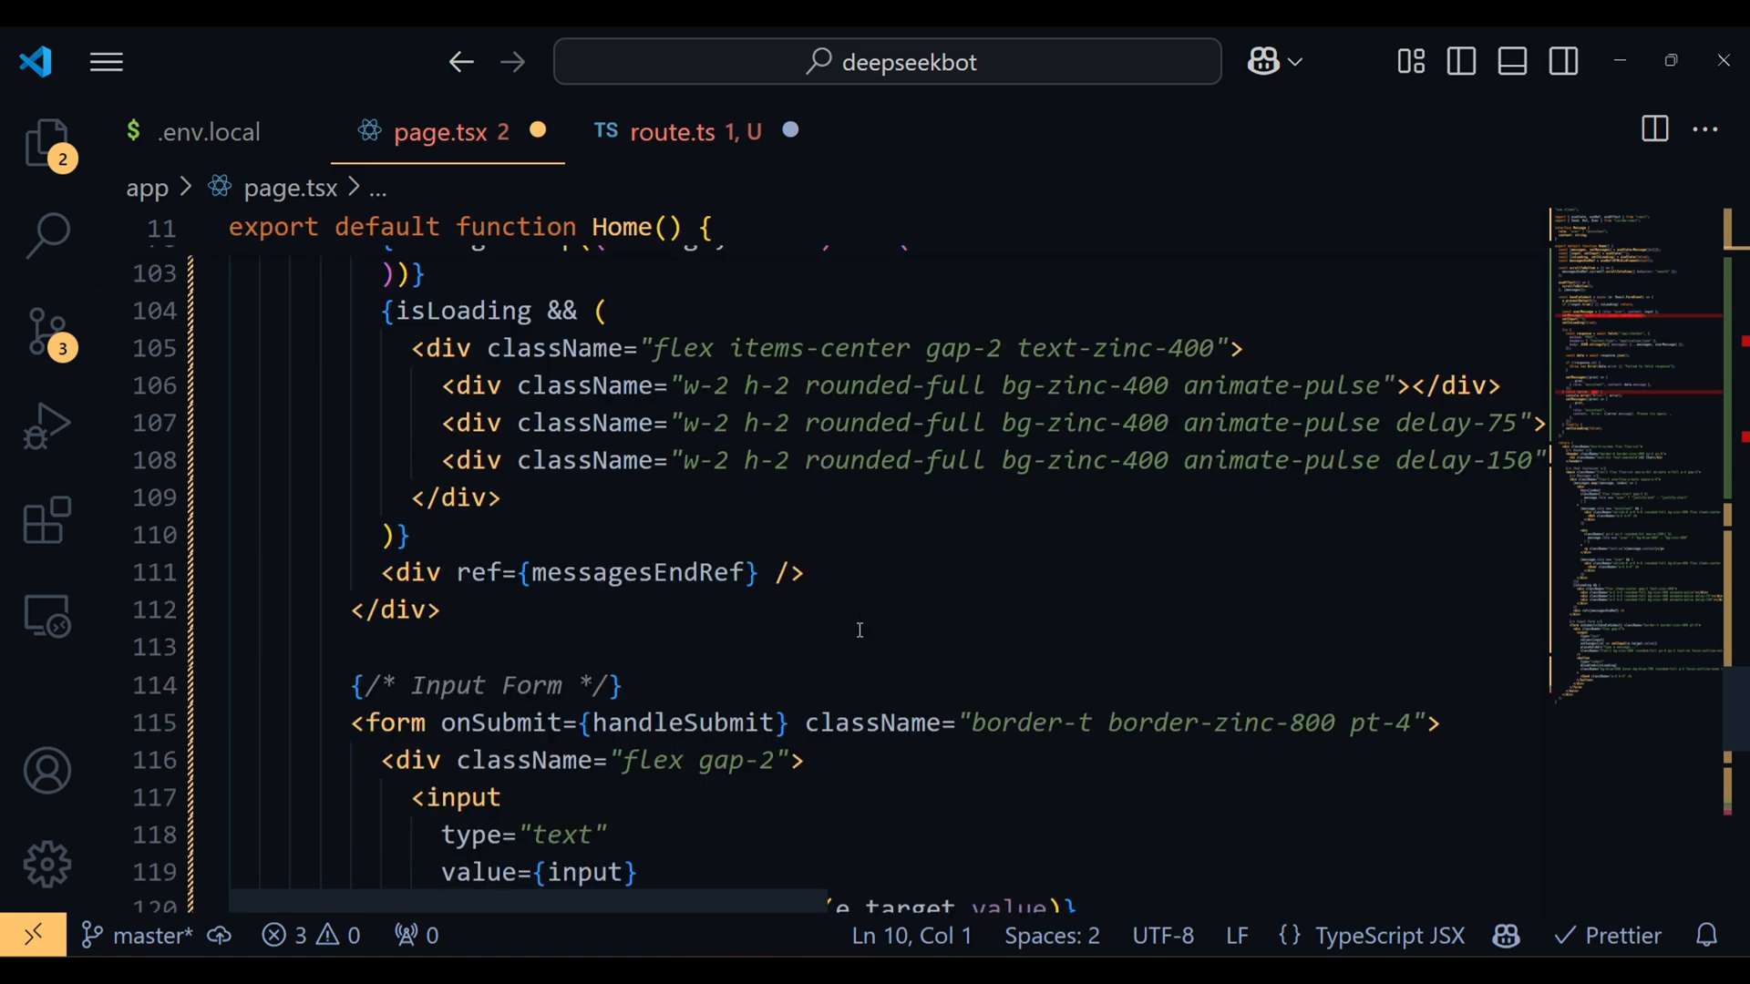
{"action": "scroll", "scroll_direction": "down", "scroll_amount": 3}
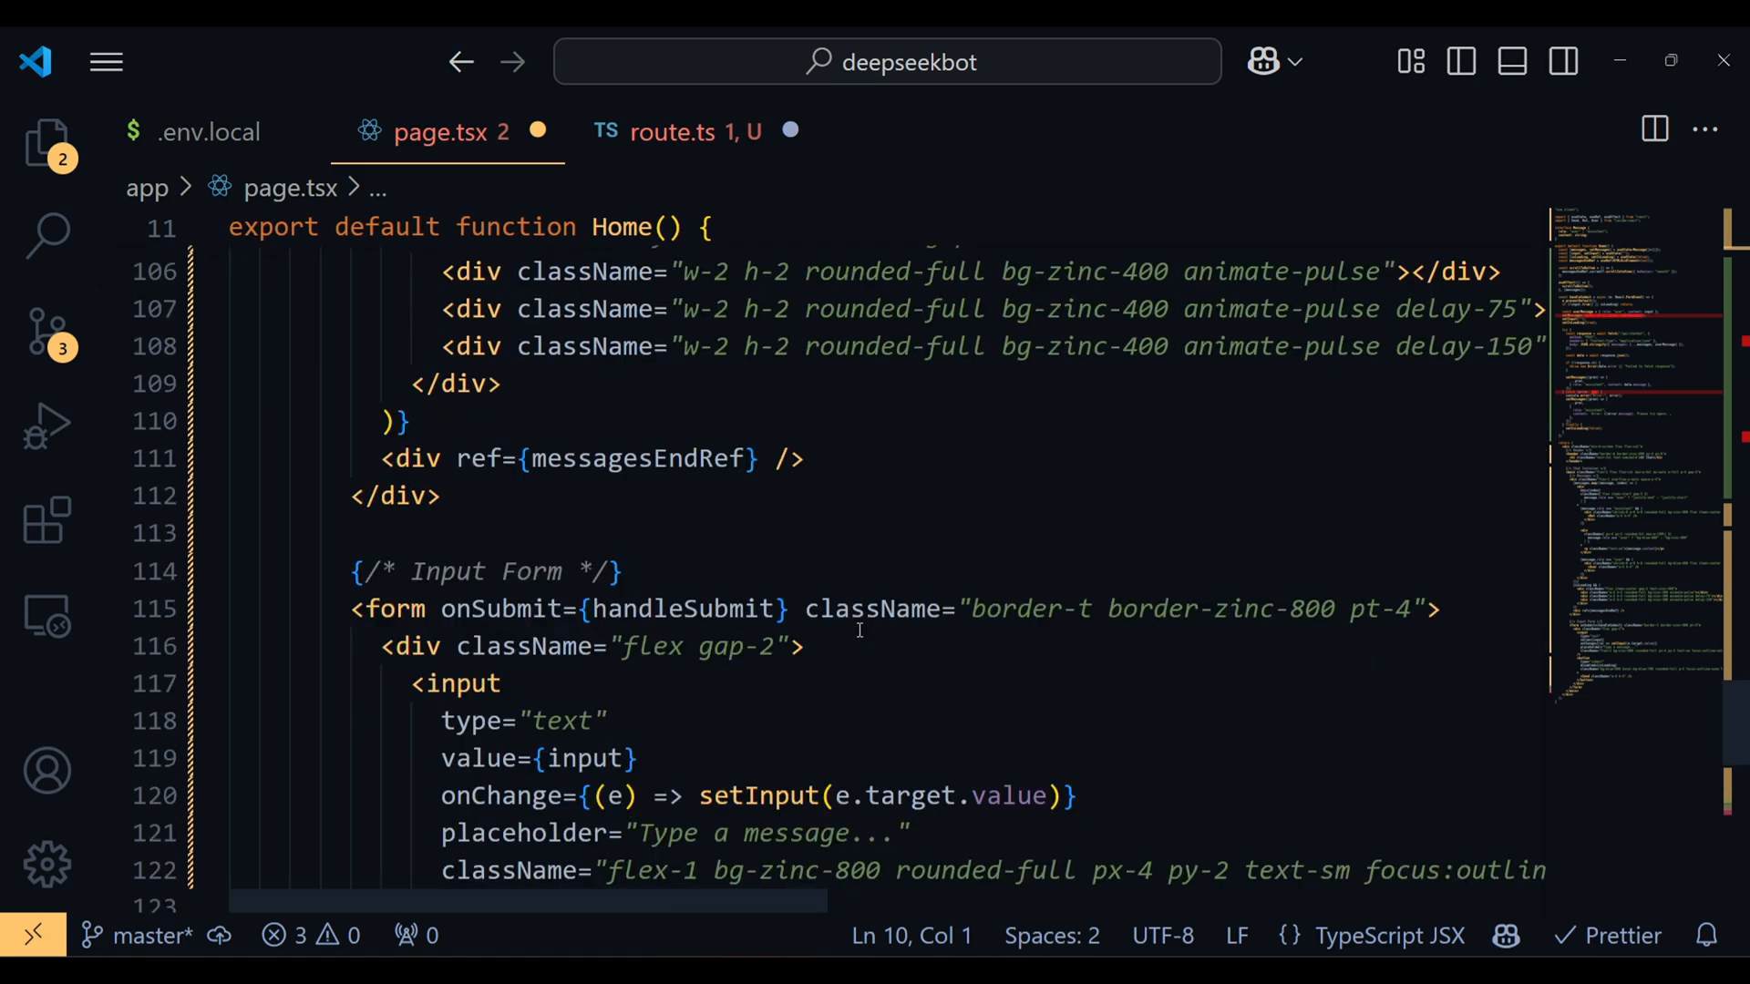
{"action": "scroll", "scroll_direction": "down", "scroll_amount": 3}
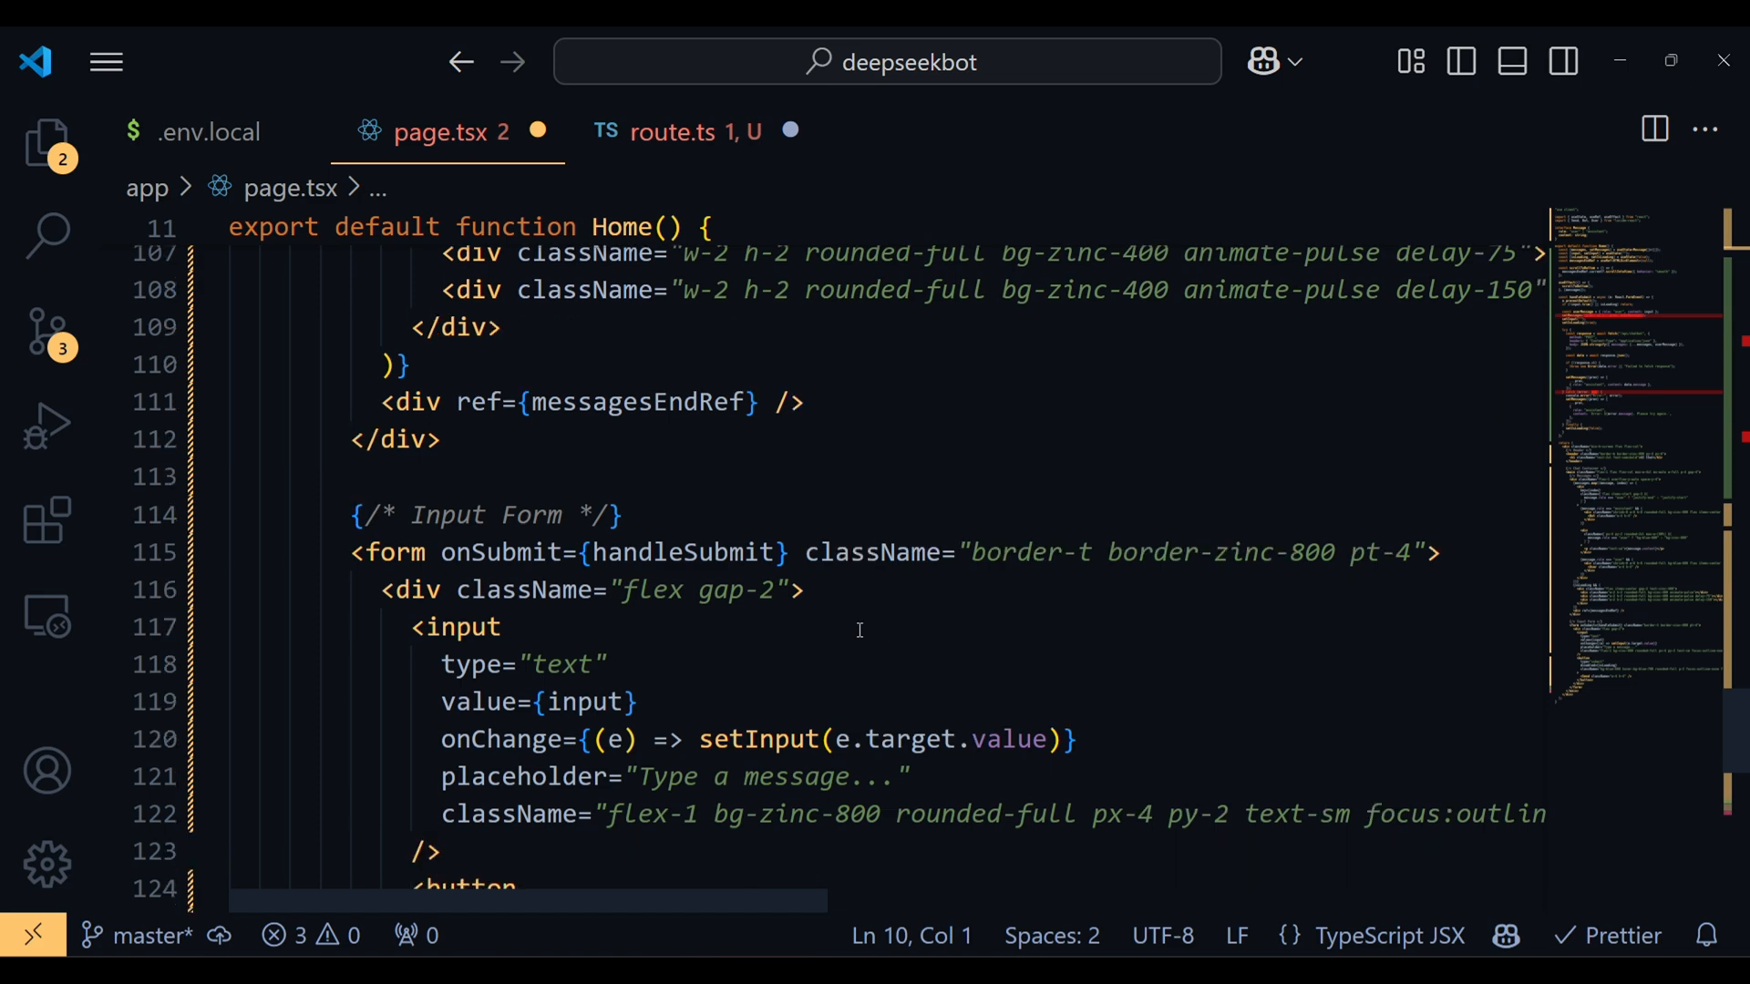
{"action": "scroll", "scroll_direction": "down", "scroll_amount": 3}
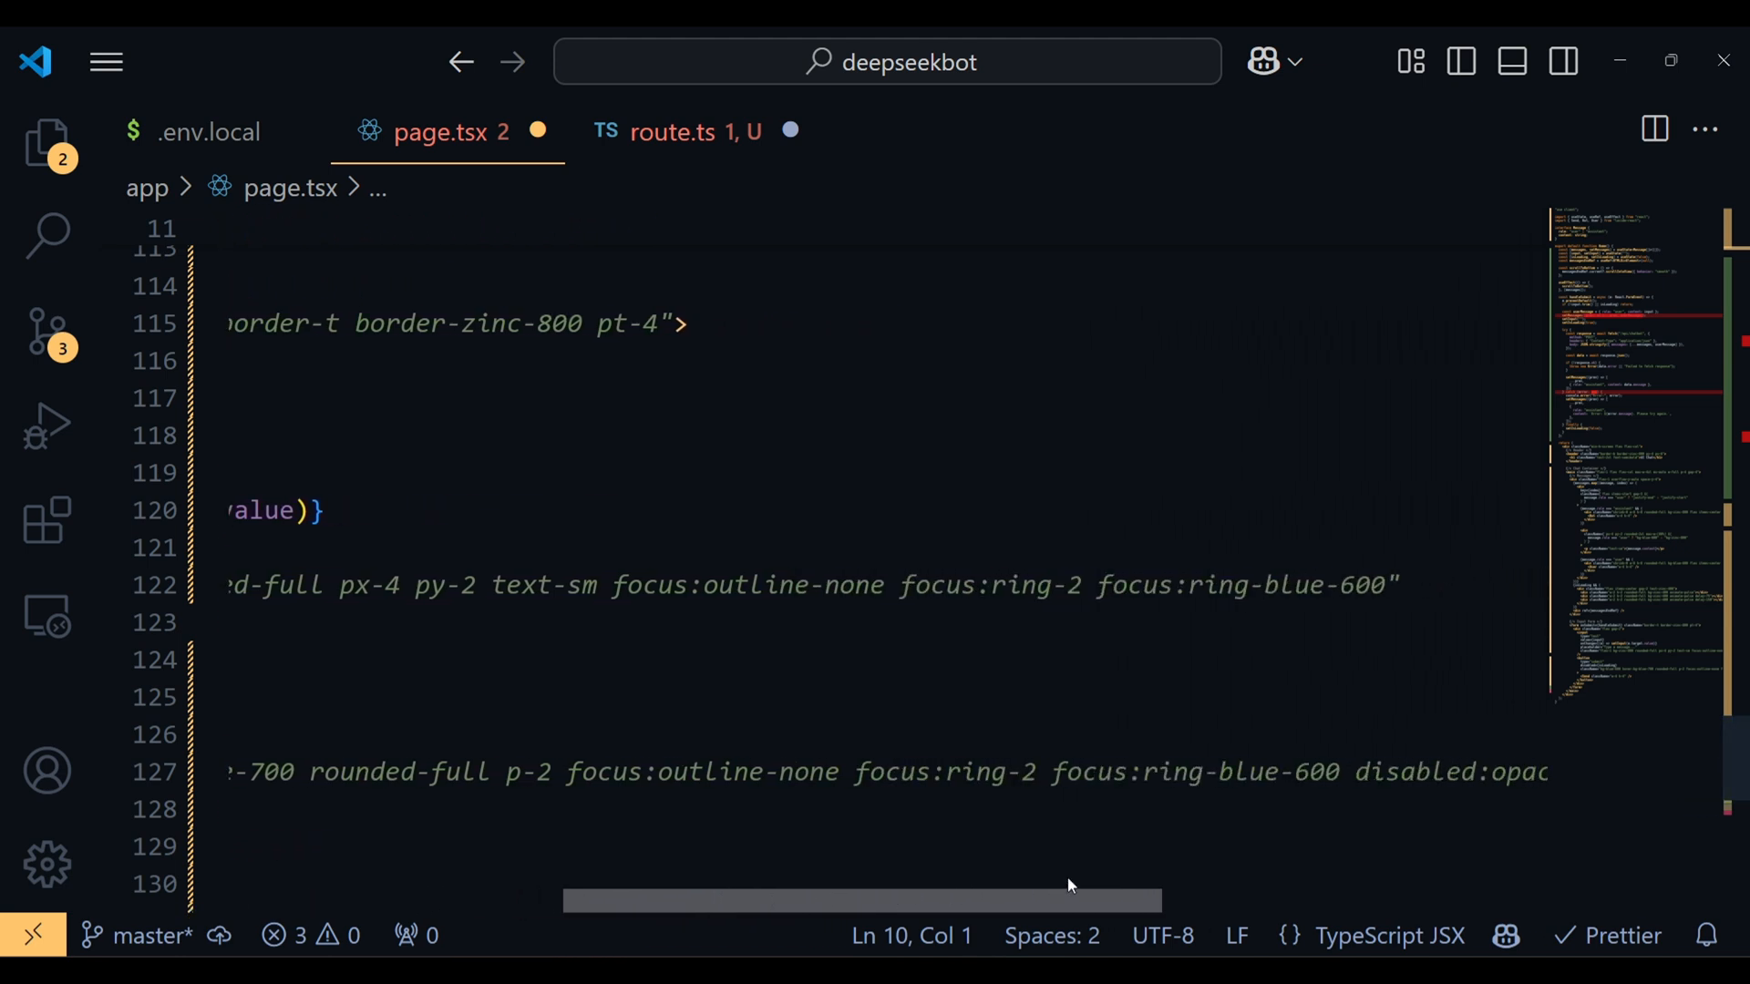
{"action": "scroll", "scroll_direction": "left", "scroll_amount": 3}
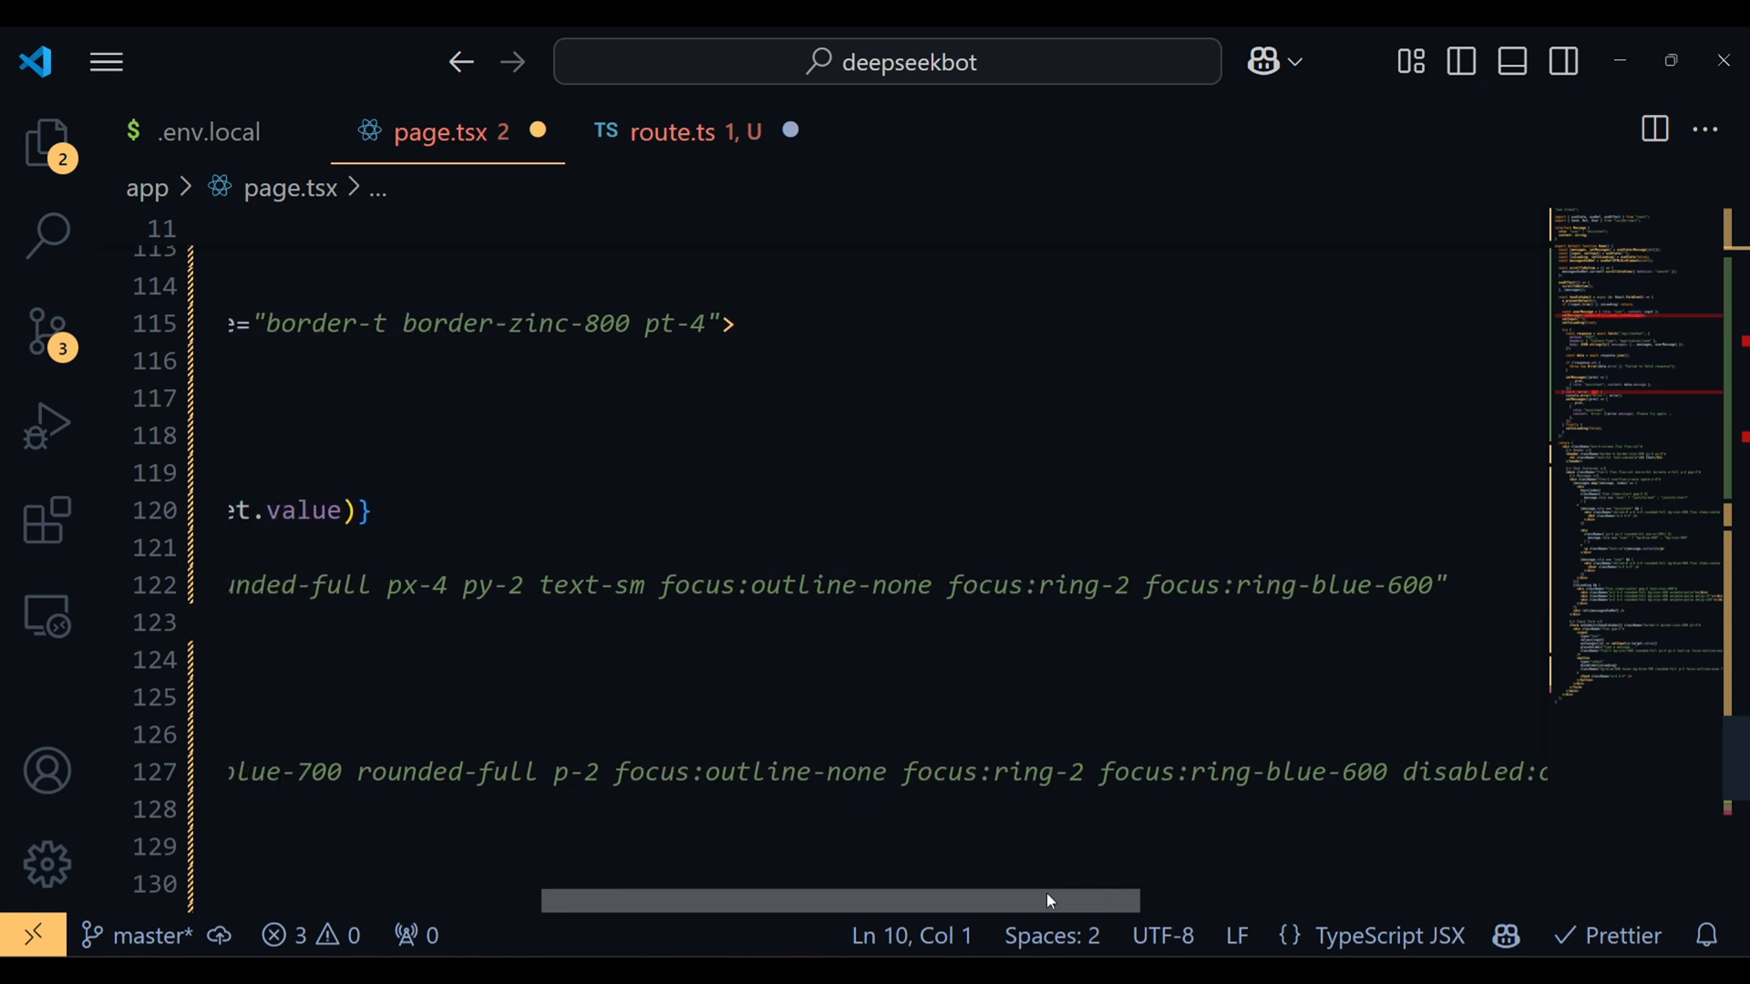
{"action": "scroll", "scroll_direction": "left", "scroll_amount": 3}
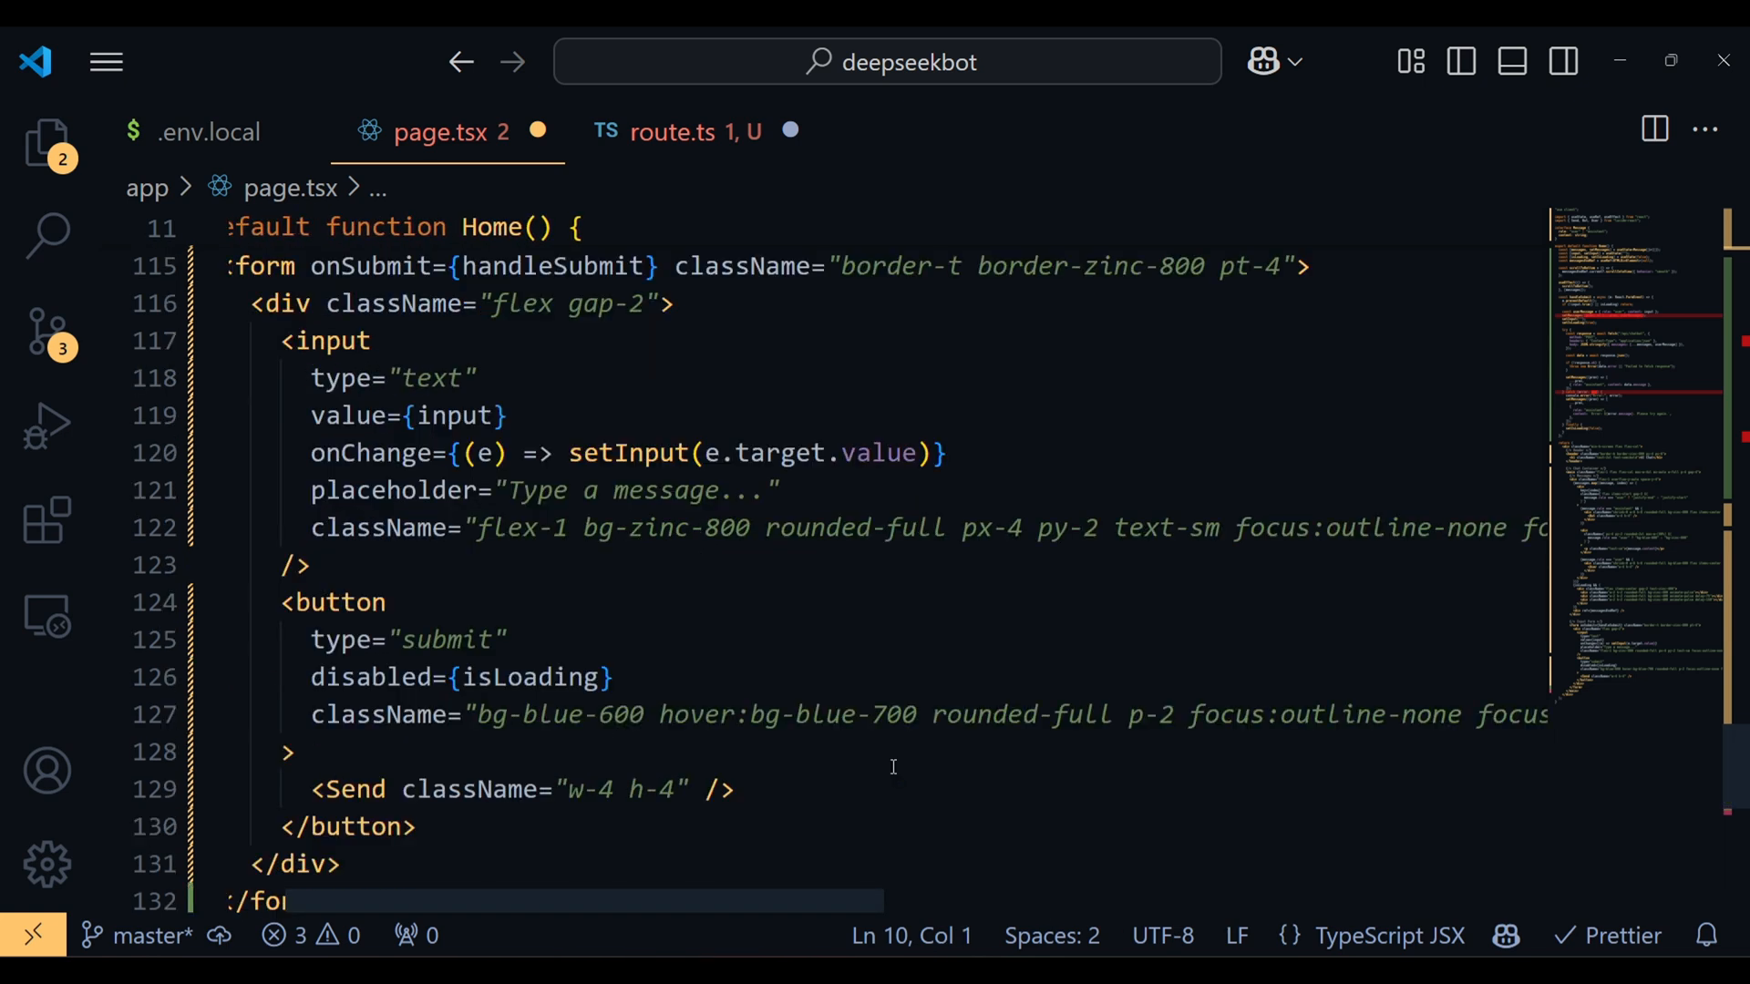
{"action": "scroll", "scroll_direction": "right", "scroll_amount": 3}
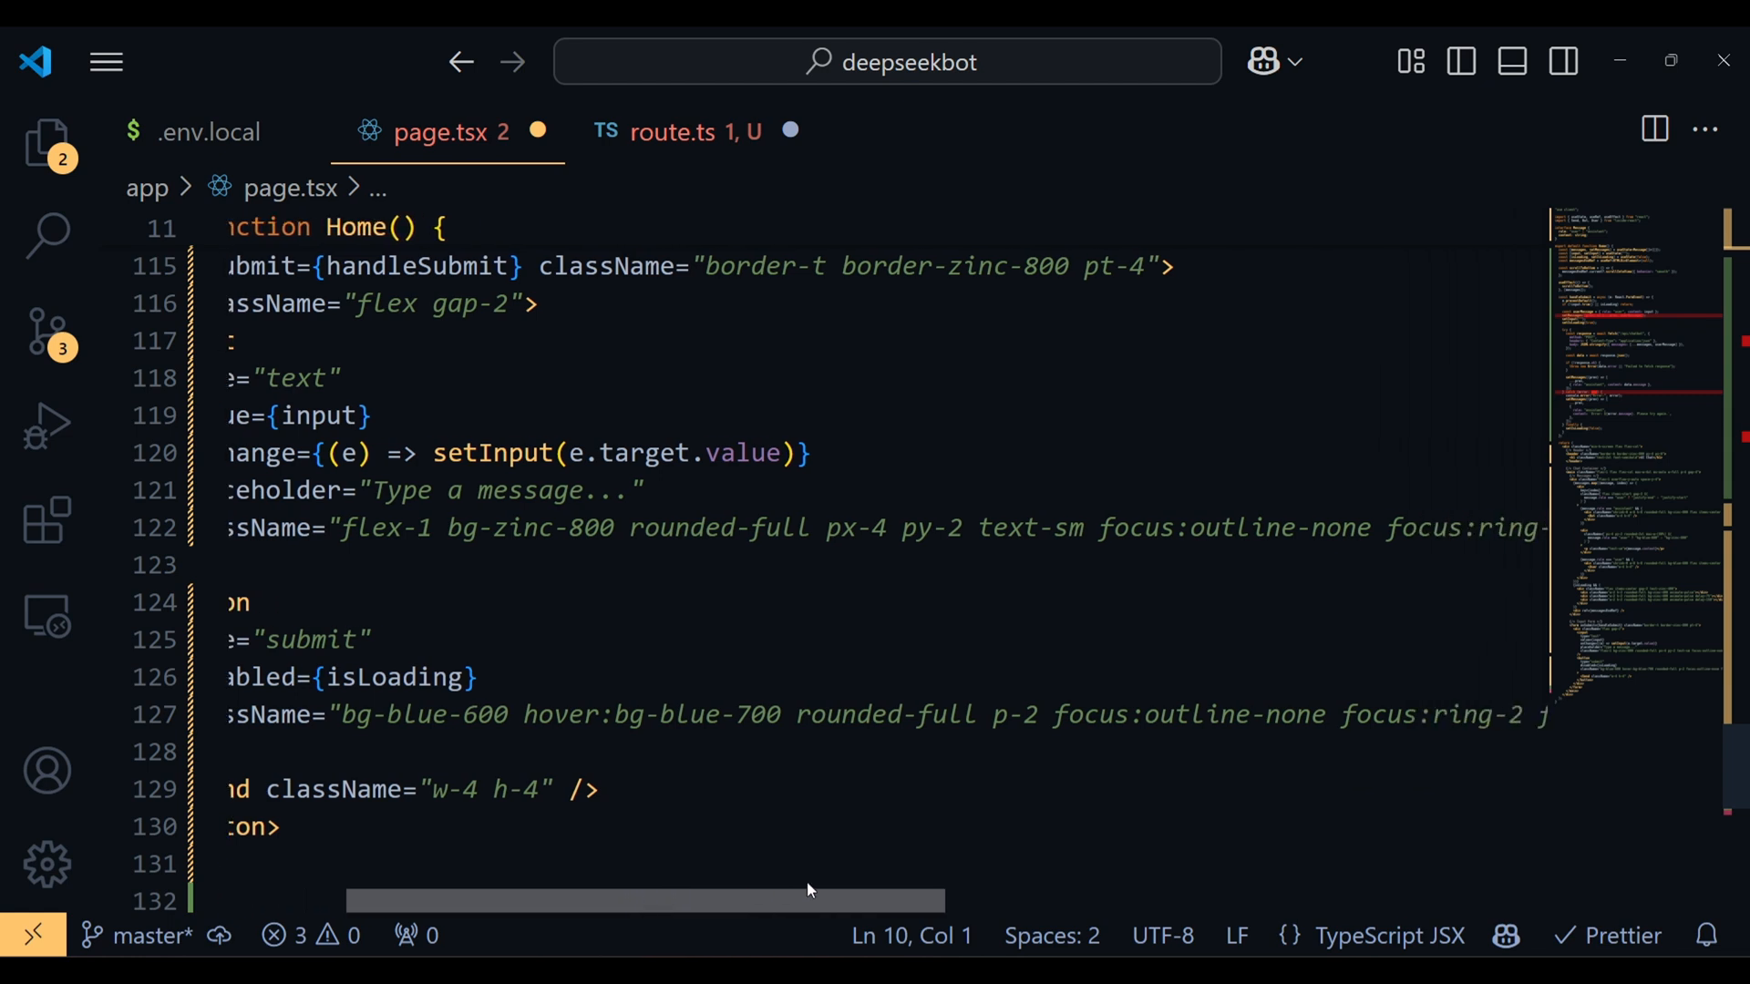
{"action": "scroll", "scroll_direction": "left", "scroll_amount": 3}
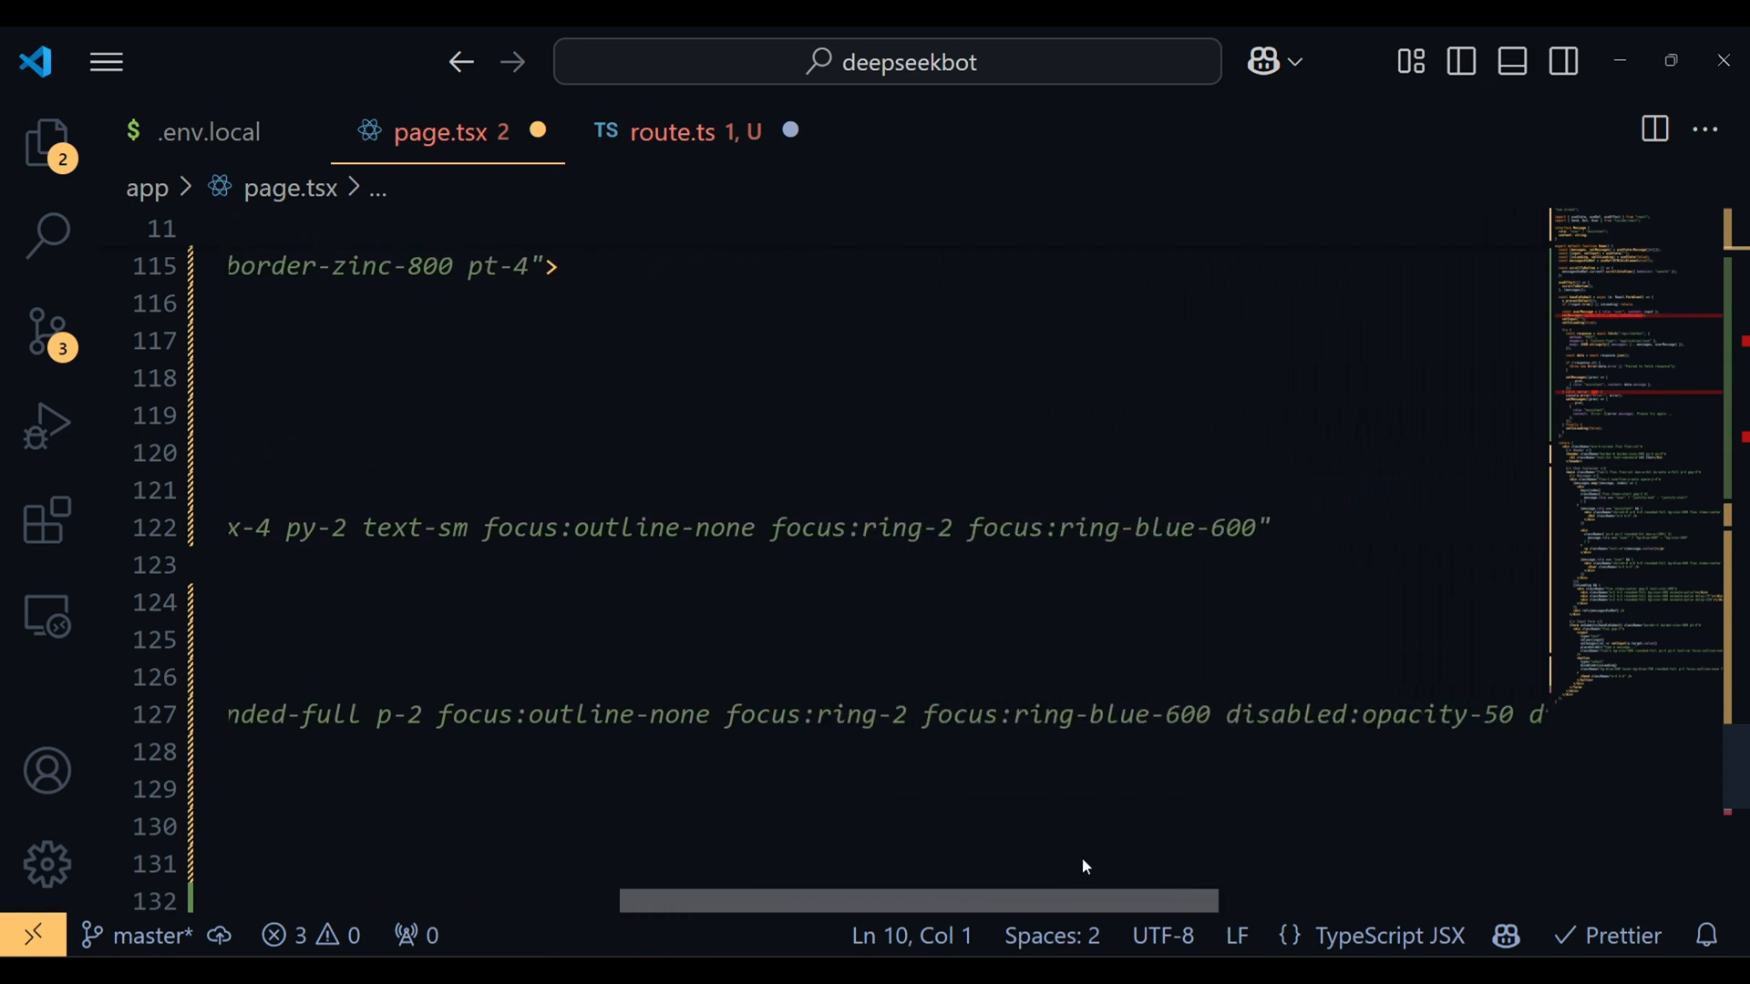
{"action": "scroll", "scroll_direction": "right", "scroll_amount": 3}
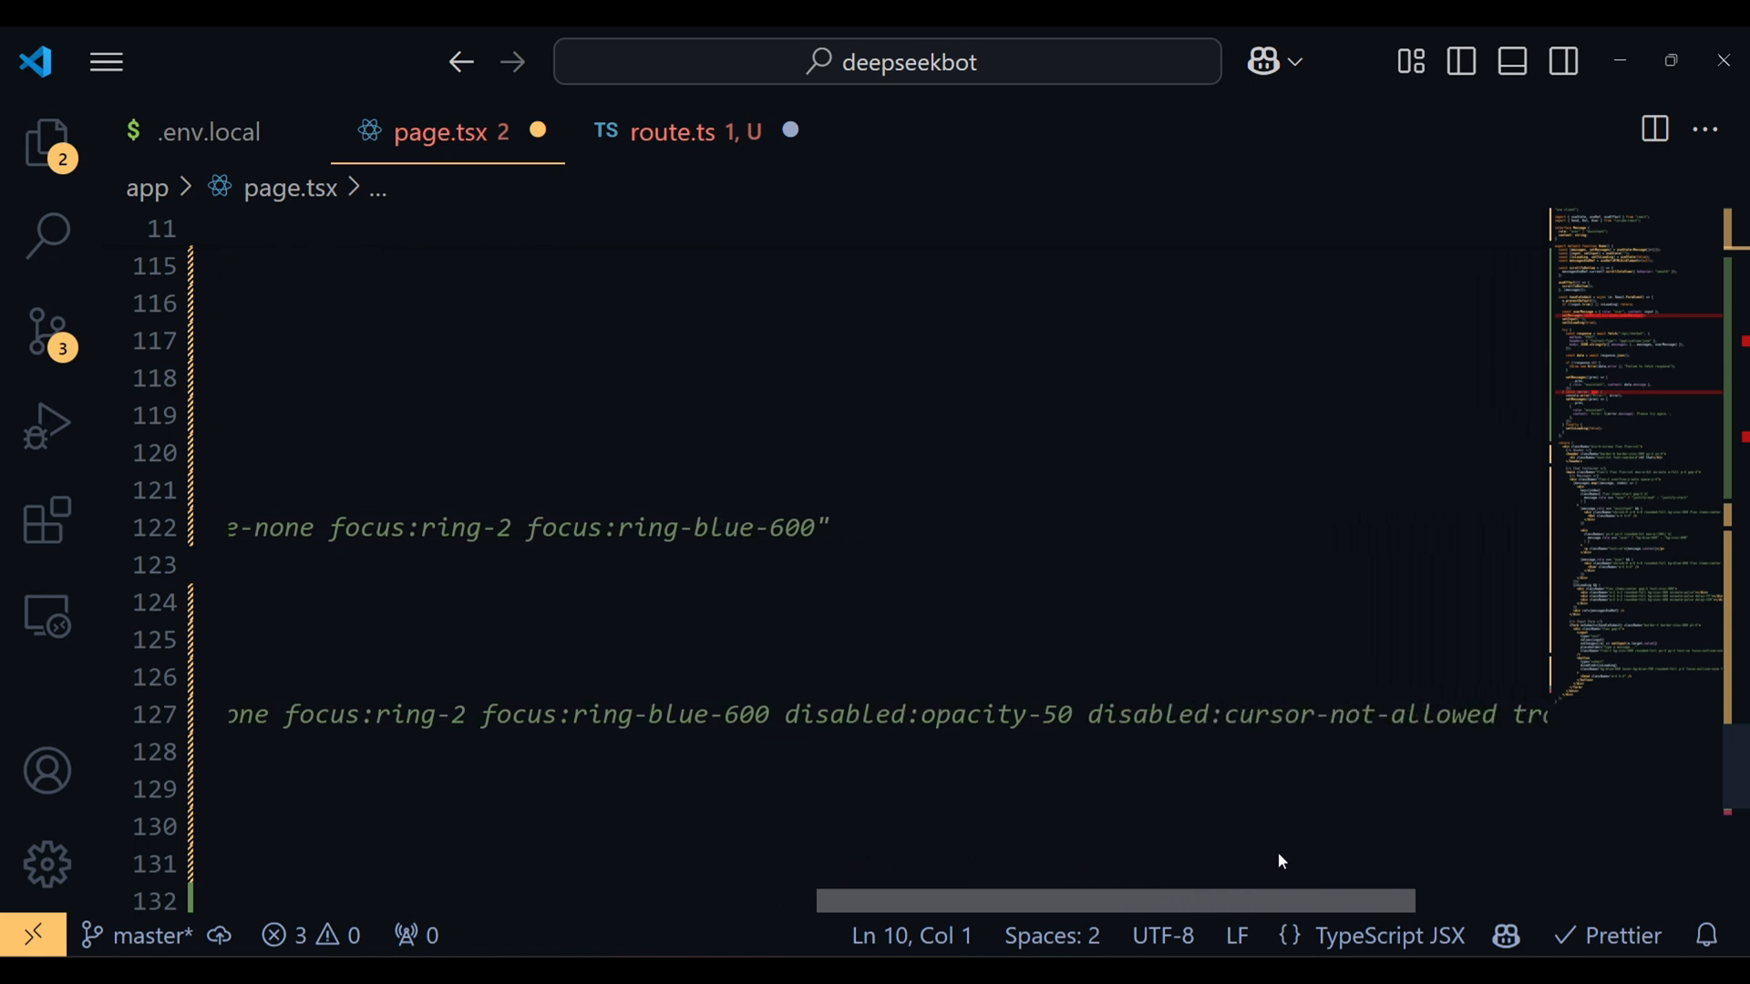
{"action": "scroll", "scroll_direction": "right", "scroll_amount": 3}
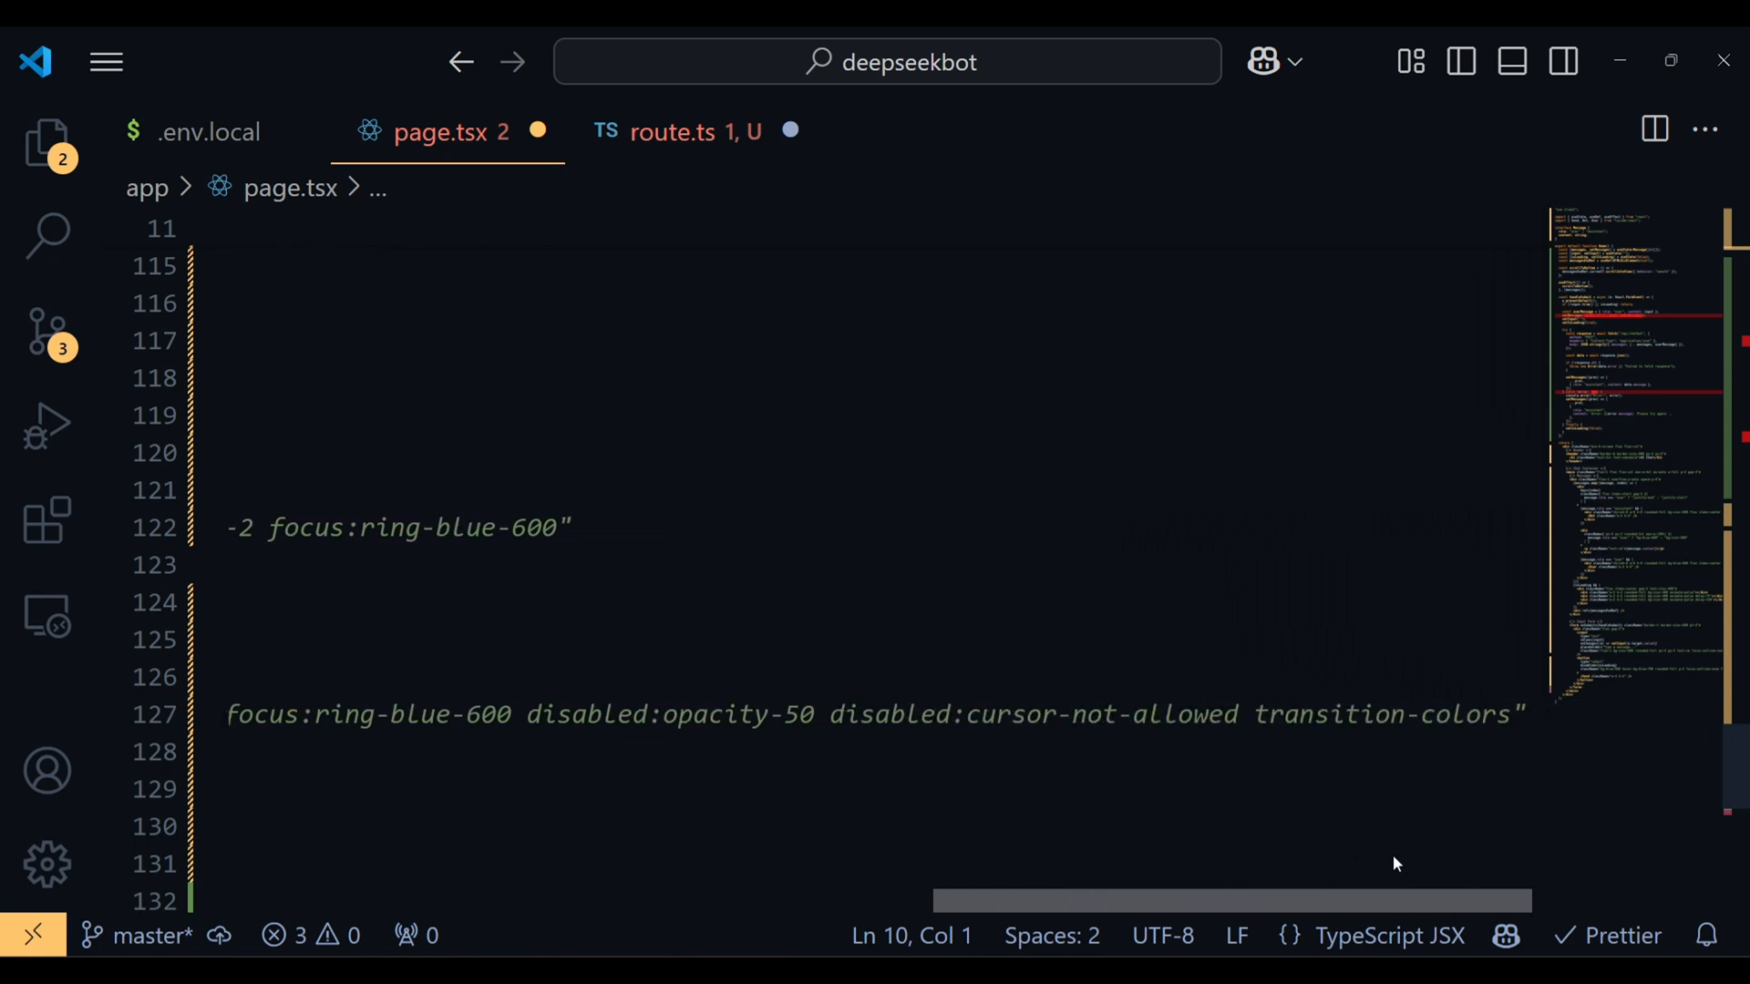
{"action": "scroll", "scroll_direction": "right", "scroll_amount": 3}
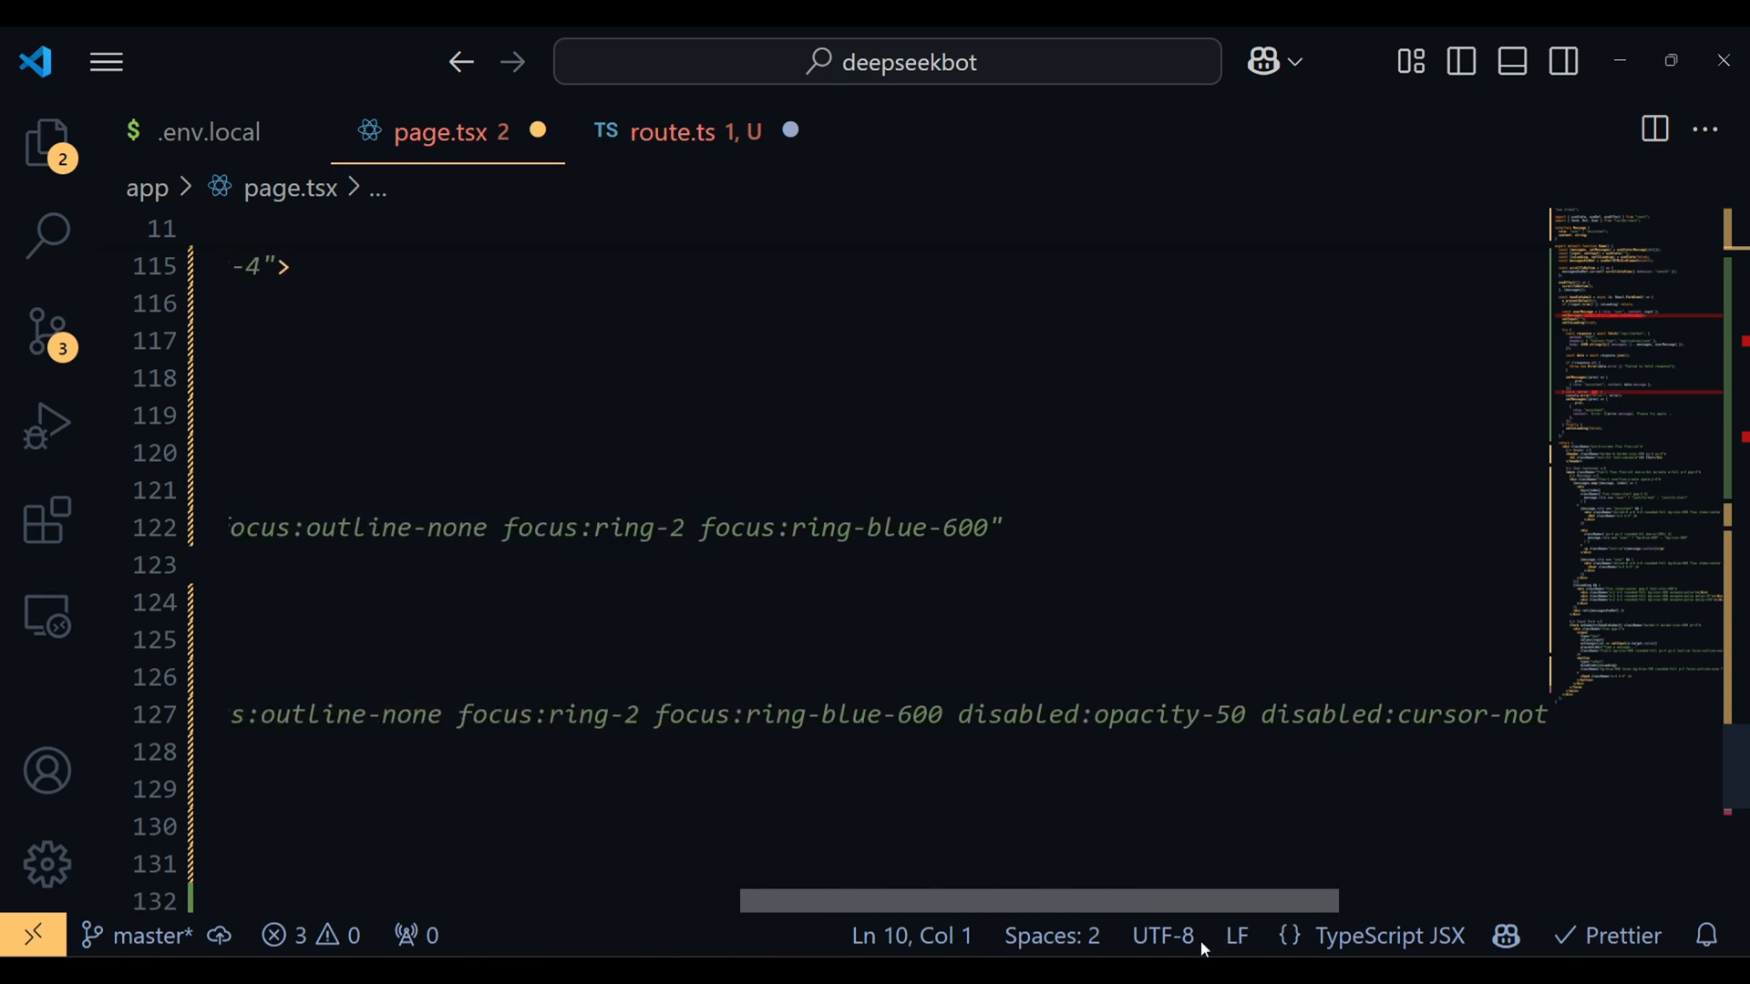
{"action": "scroll", "scroll_direction": "left", "scroll_amount": 3}
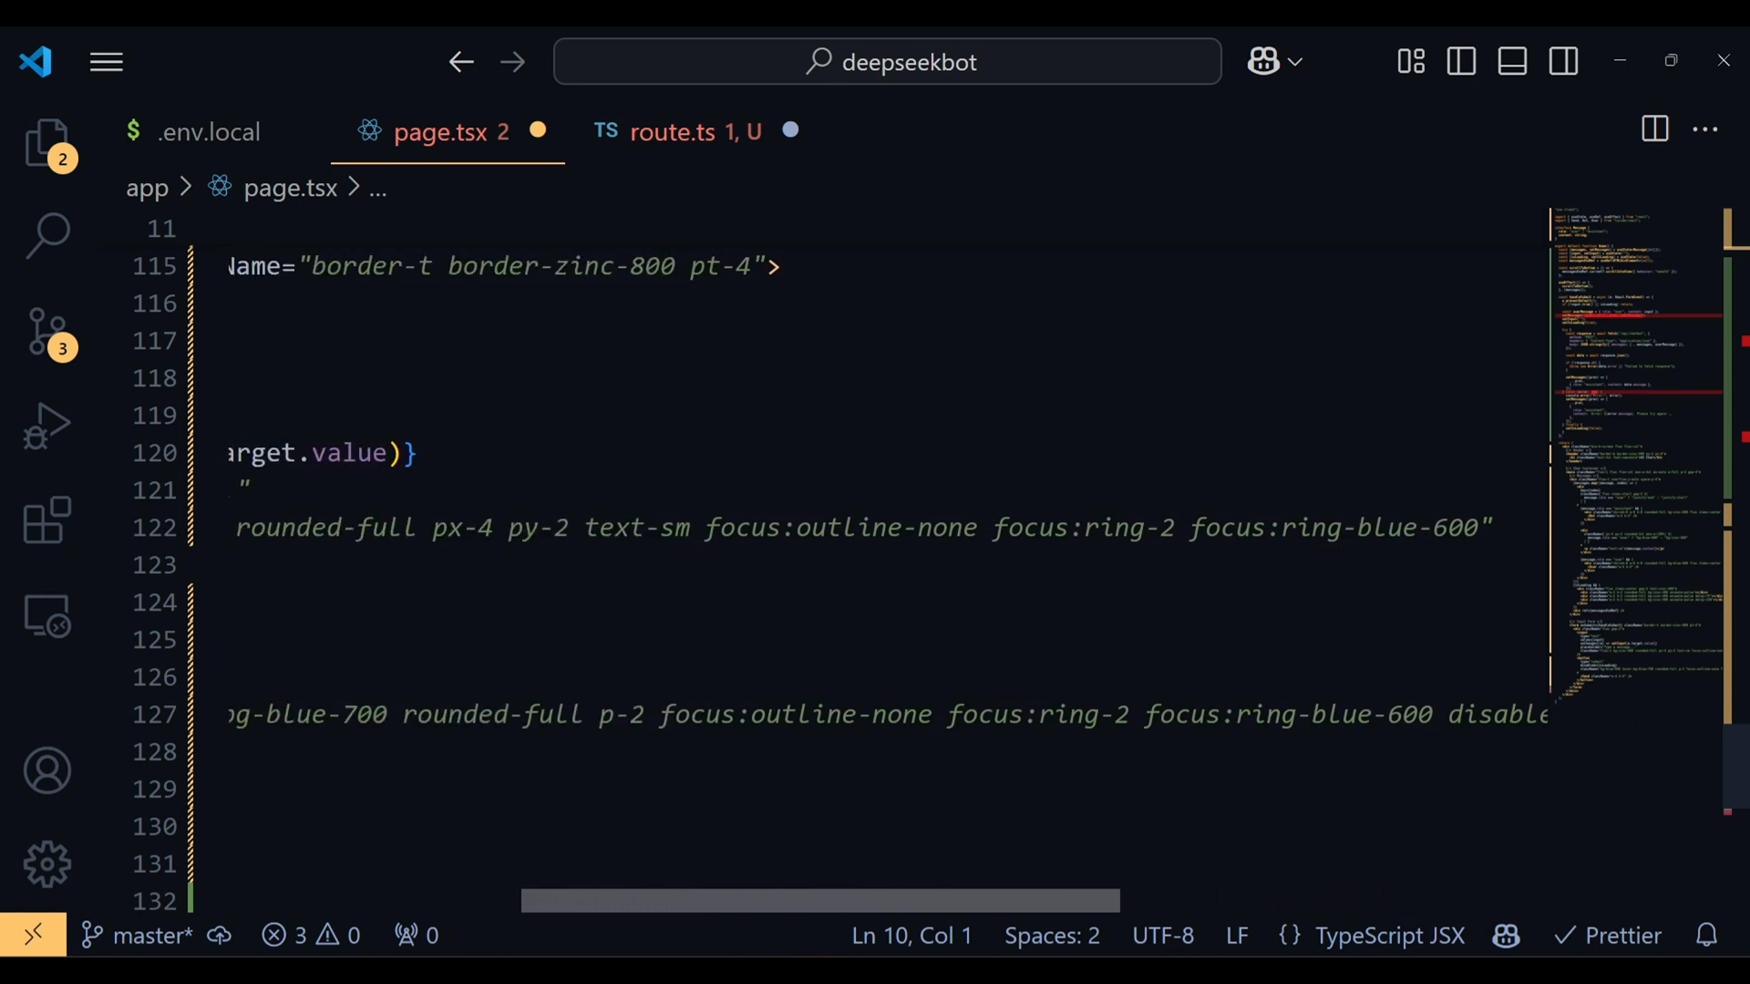
{"action": "scroll", "scroll_direction": "left", "scroll_amount": 3}
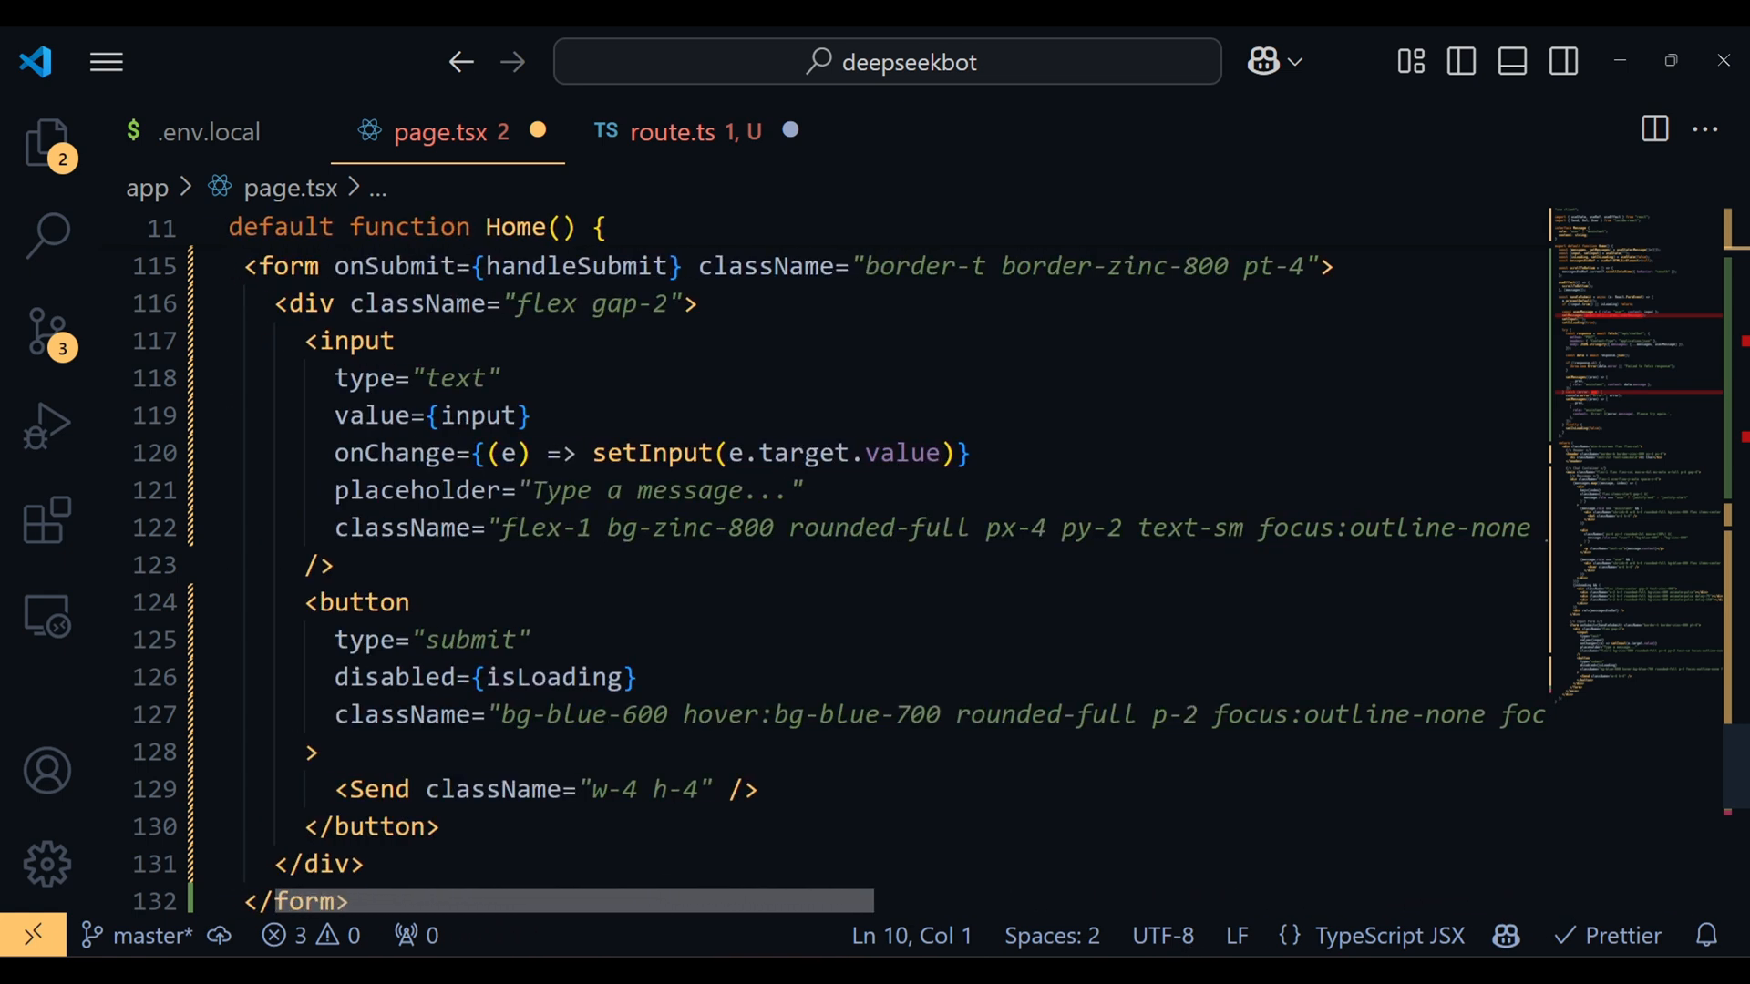
{"action": "scroll", "scroll_direction": "down", "scroll_amount": 3}
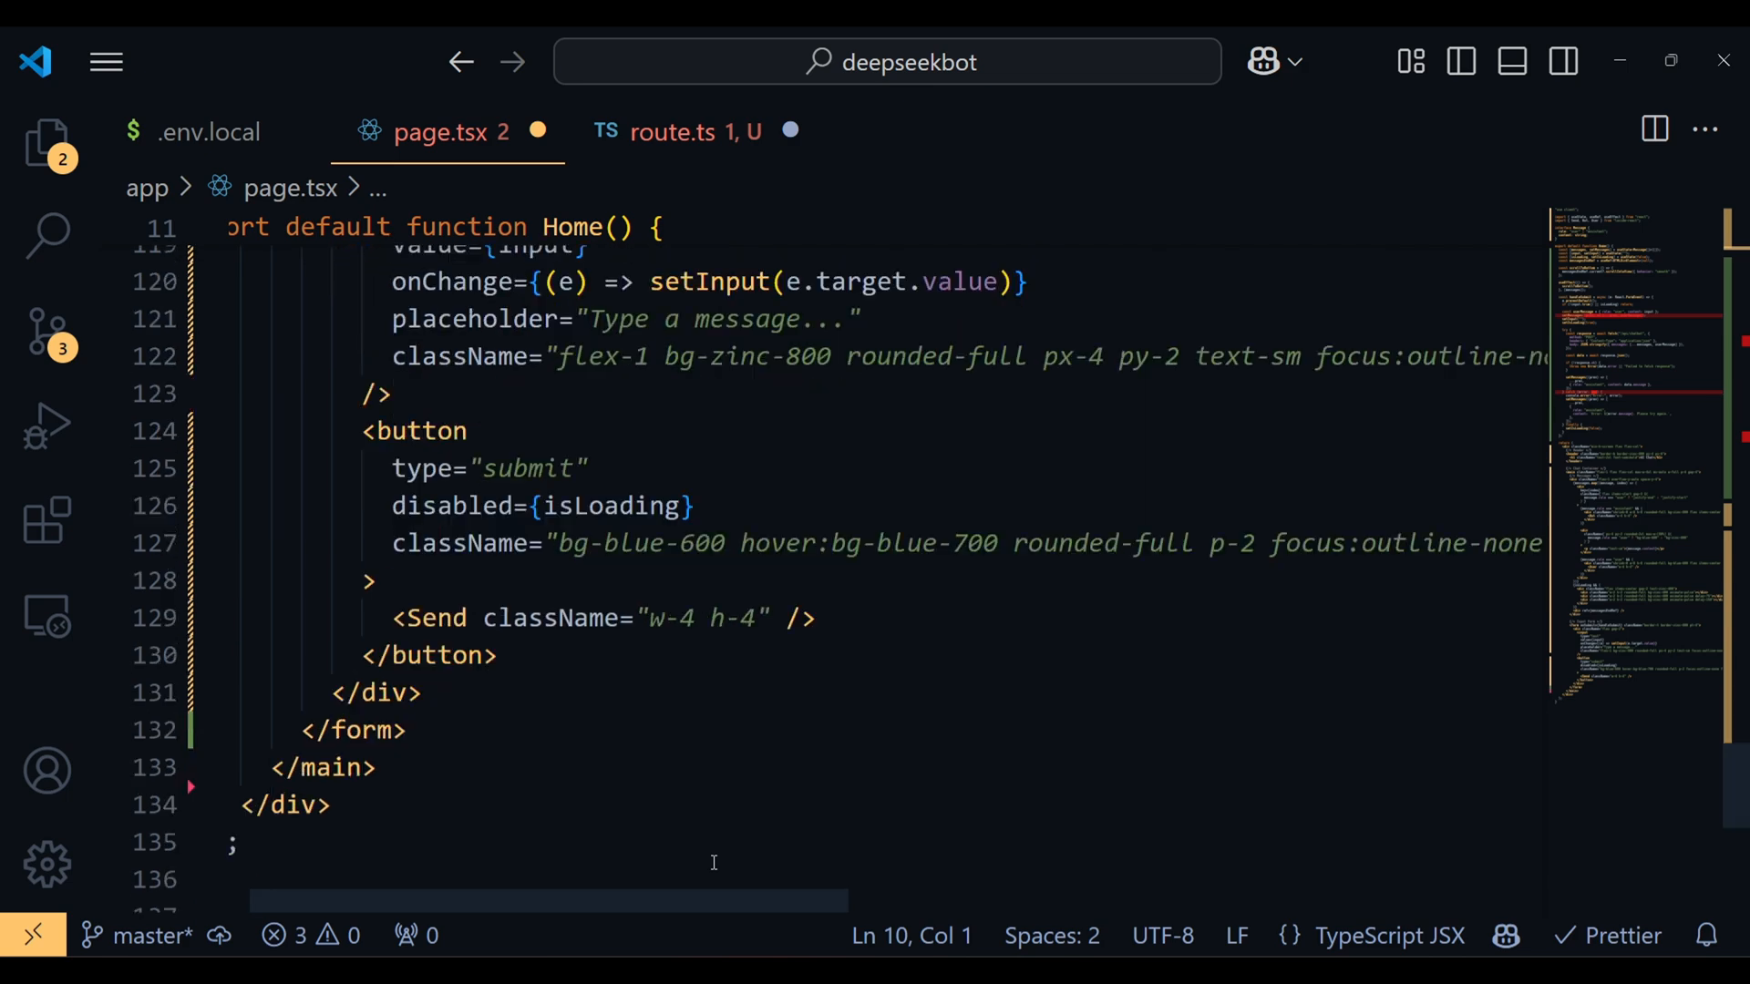
{"action": "scroll", "scroll_direction": "down", "scroll_amount": 3}
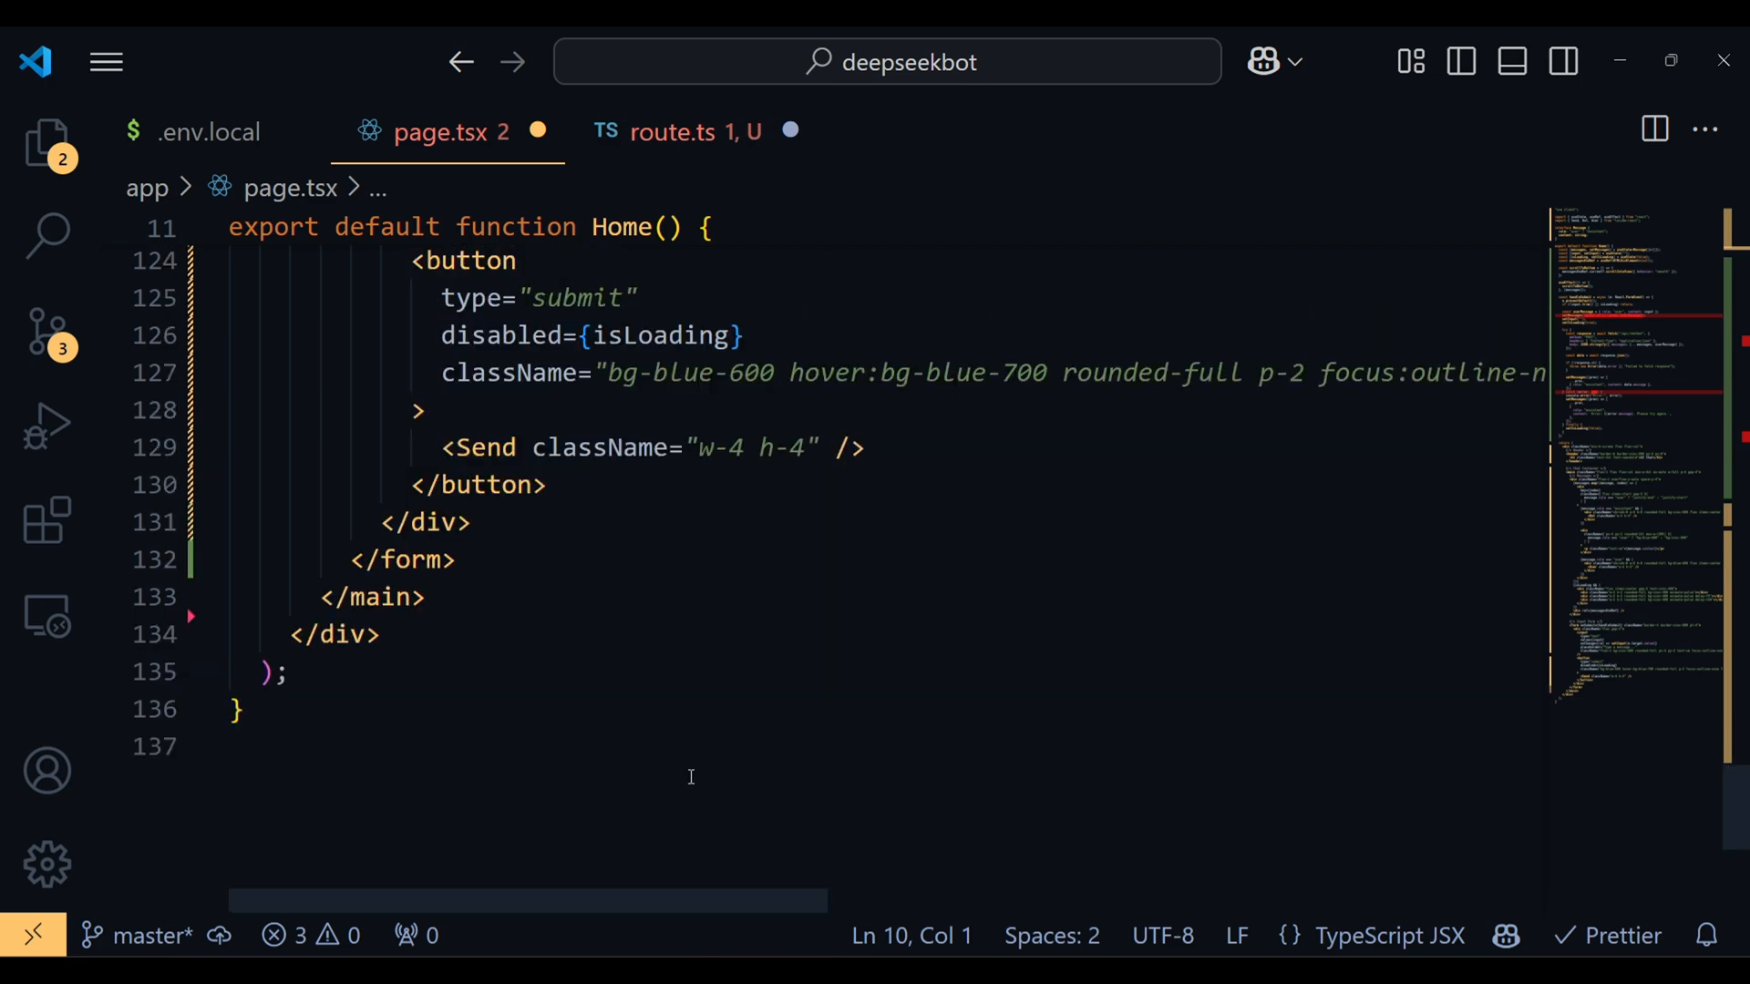
{"action": "scroll", "scroll_direction": "up", "scroll_amount": 3}
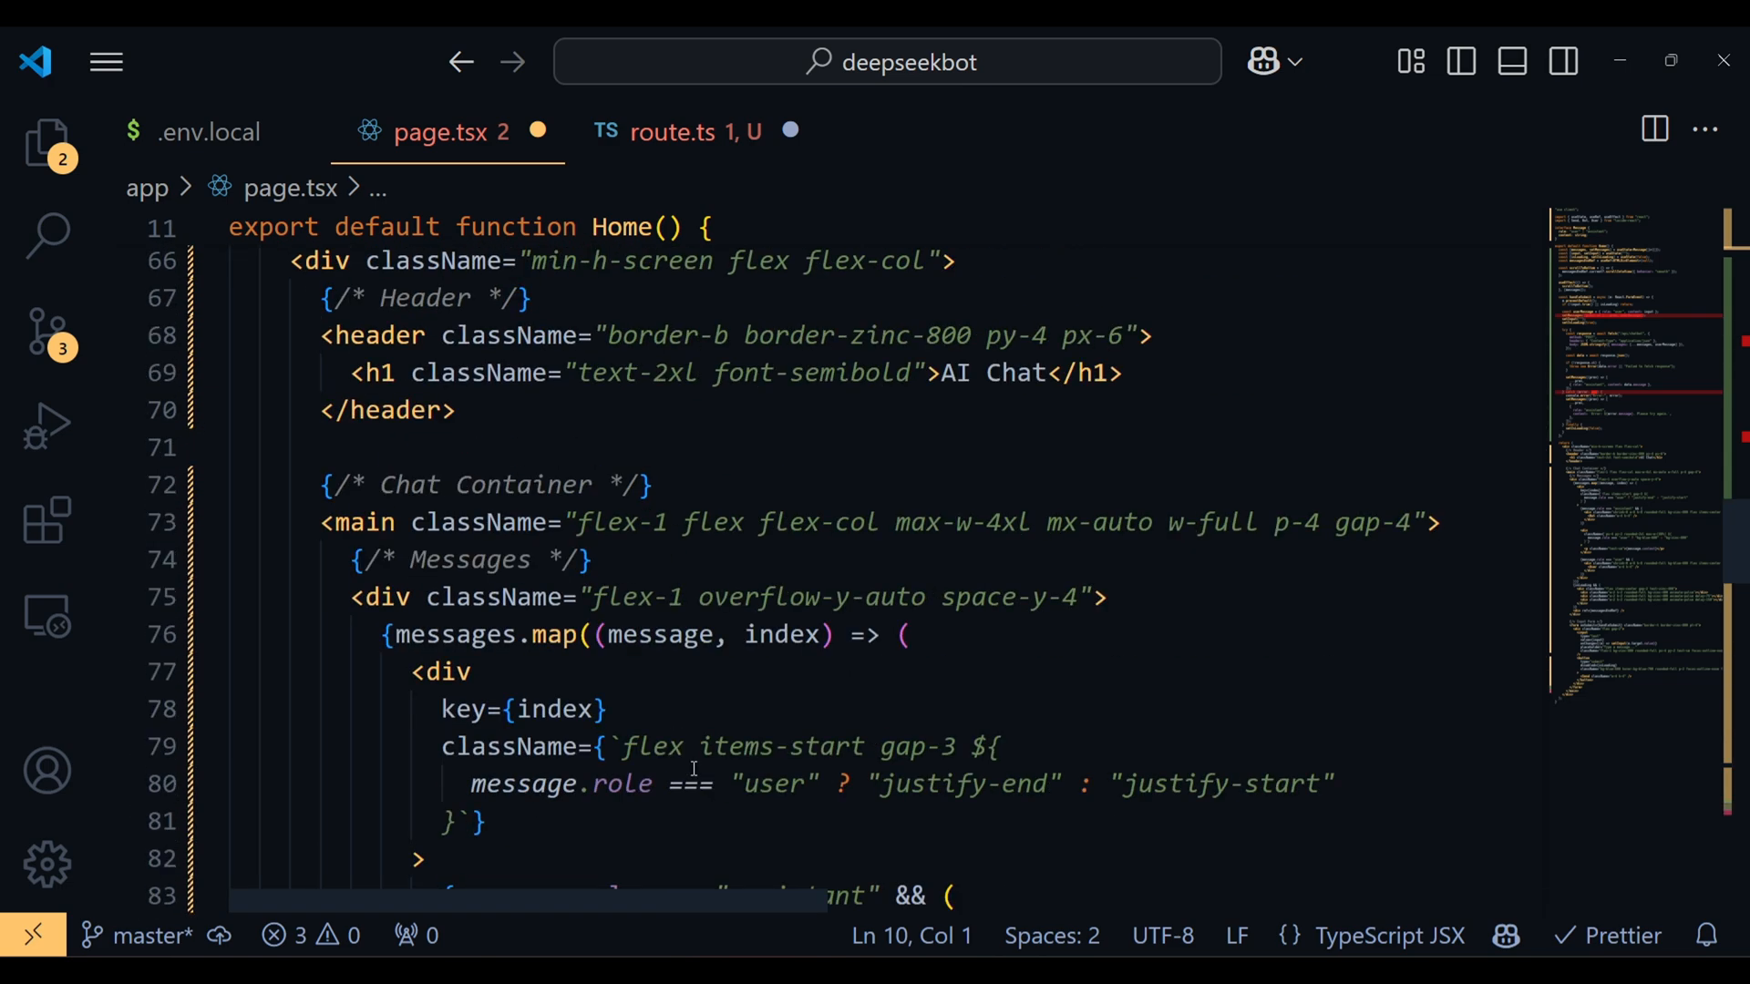
{"action": "scroll", "scroll_direction": "up", "scroll_amount": 3}
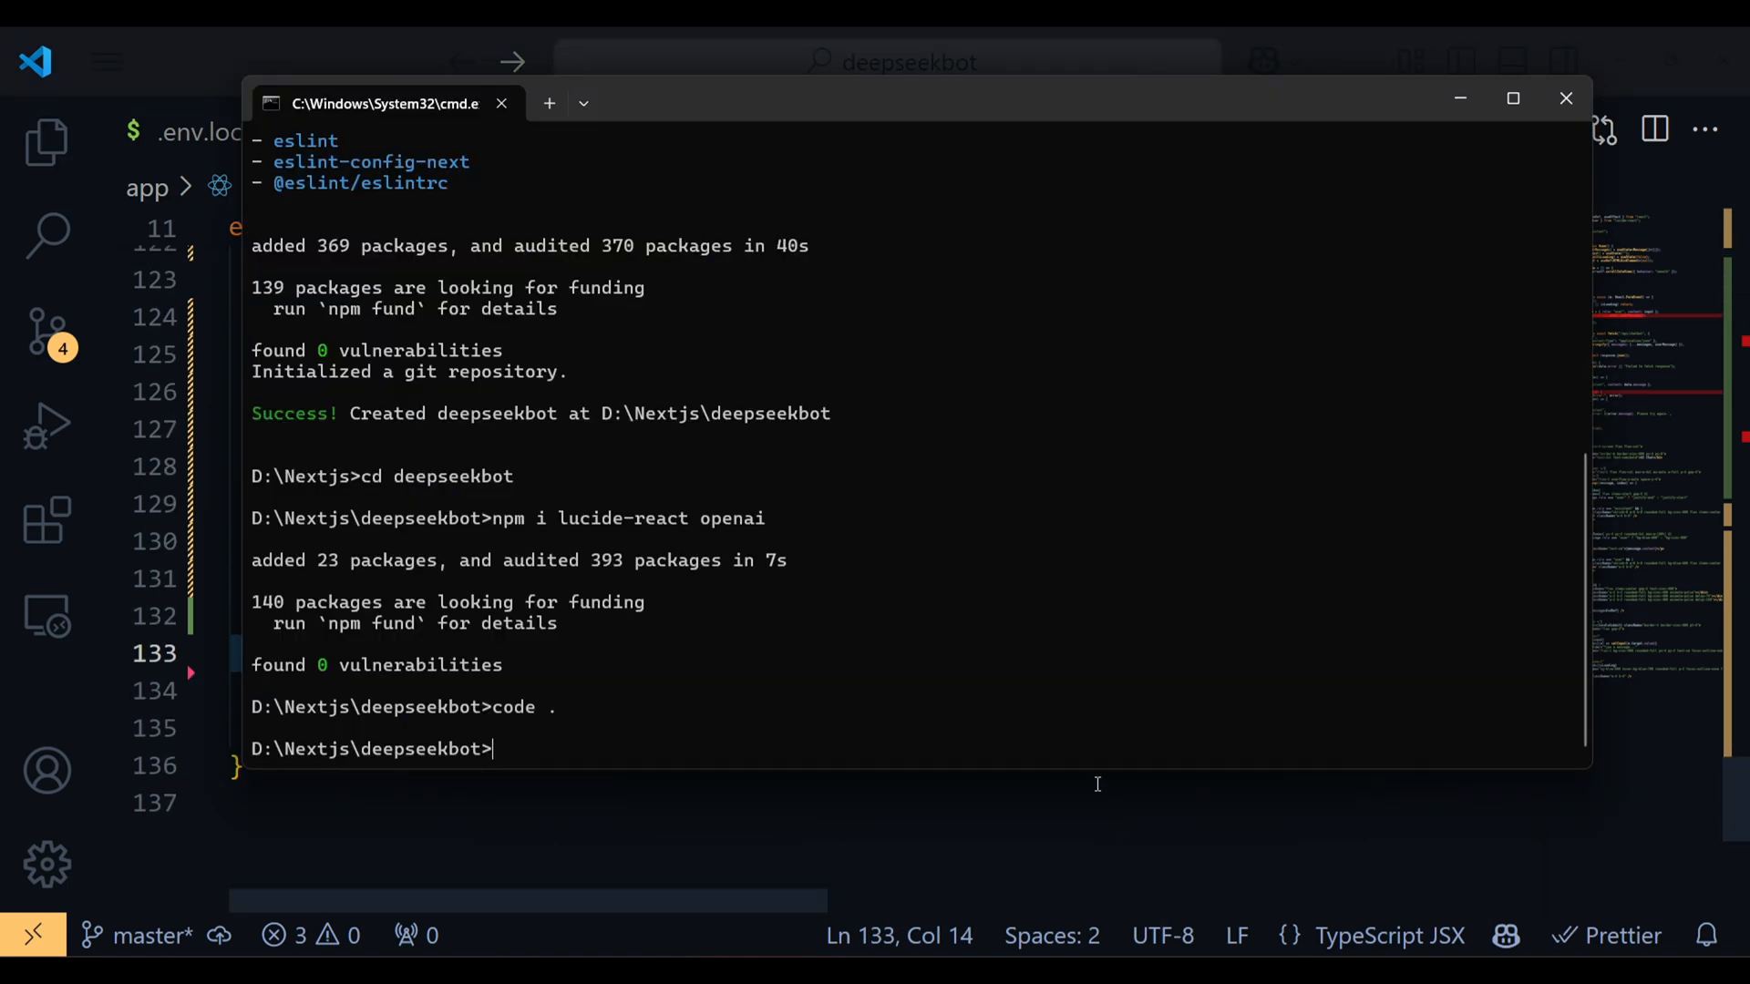
Step: Start the dev server with npm run dev in D:\Nextjs\deepseekbot and view localhost:3000
{"action": "type", "text": "npm run dev"}
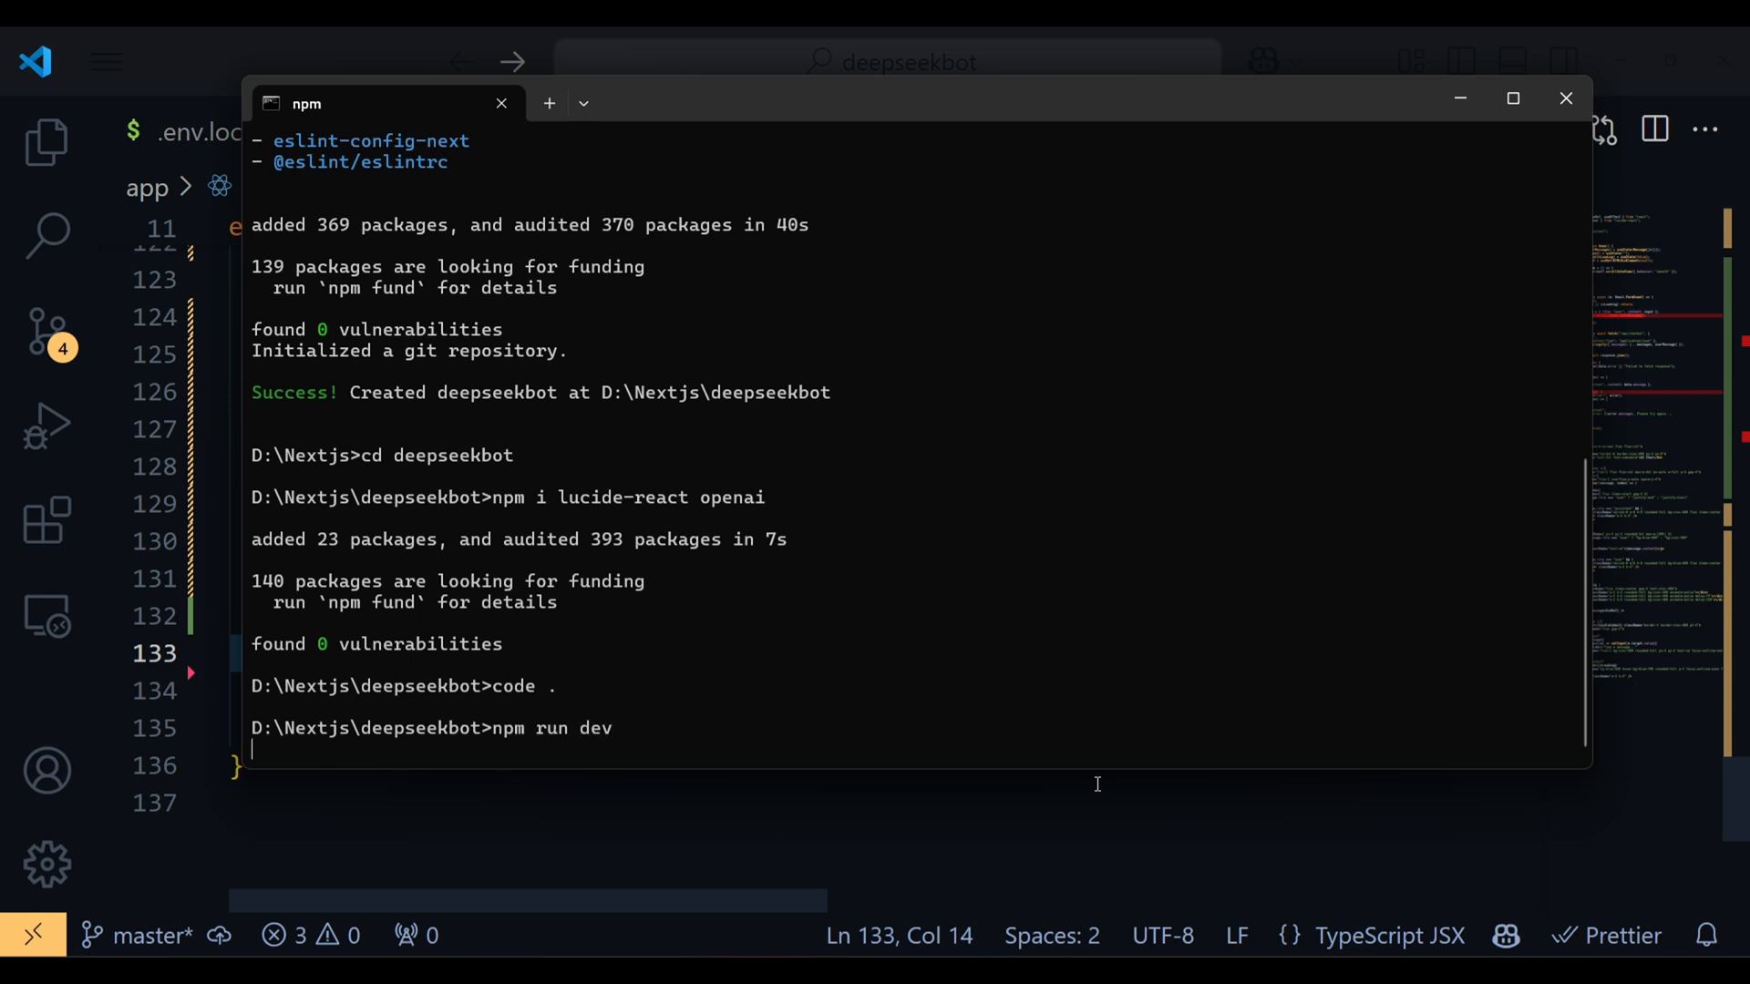
{"action": "left_click", "coordinate": [1566, 98]}
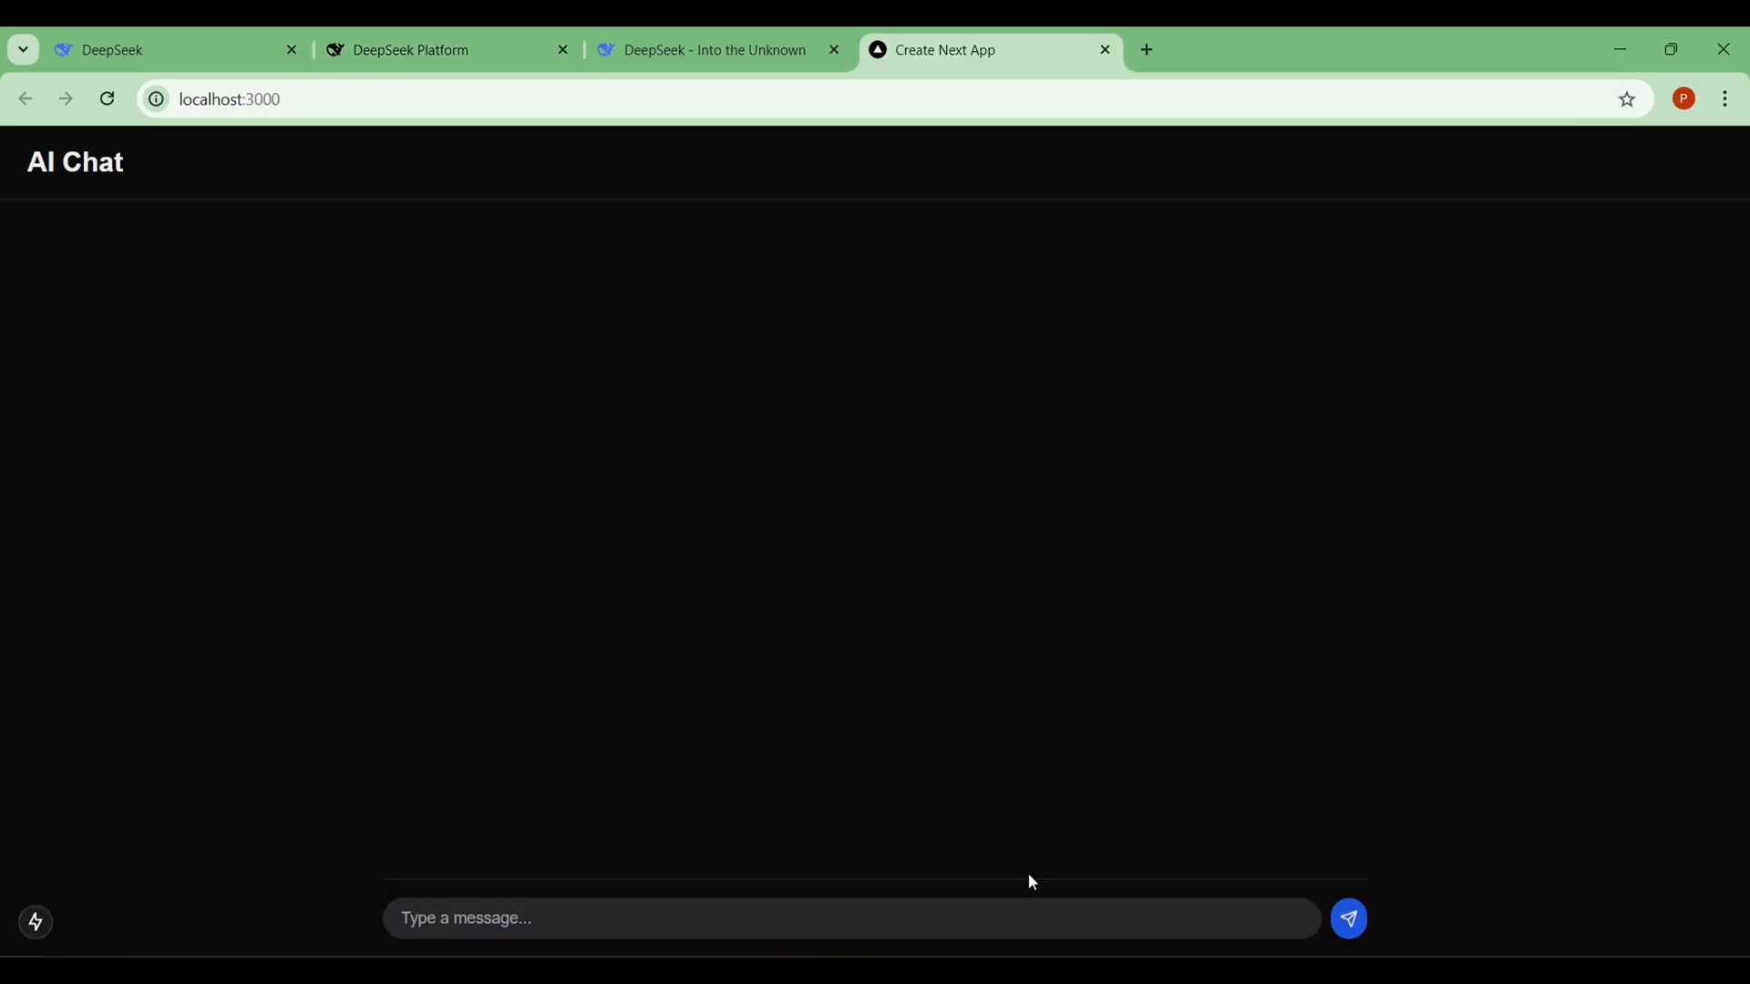
Step: Send hello in the AI Chat page, receive the 402 Insufficient Balance error, and return to DeepSeek Platform
{"action": "type", "text": "h"}
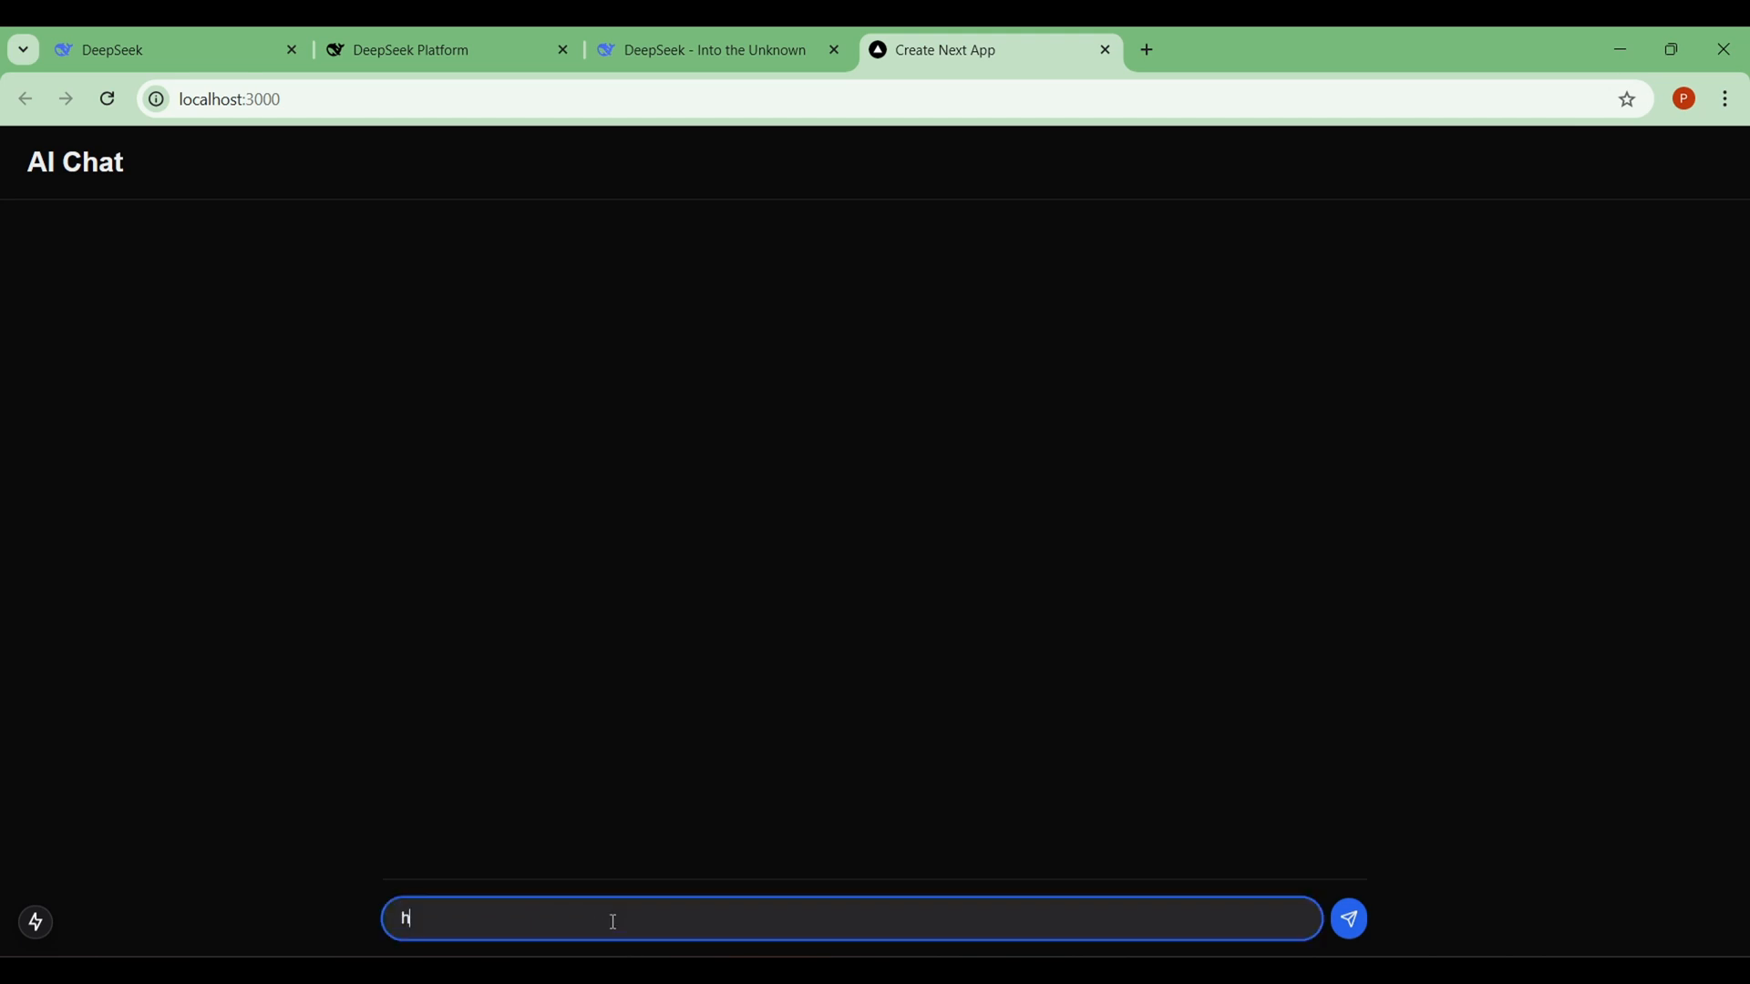
{"action": "left_click", "coordinate": [1347, 918]}
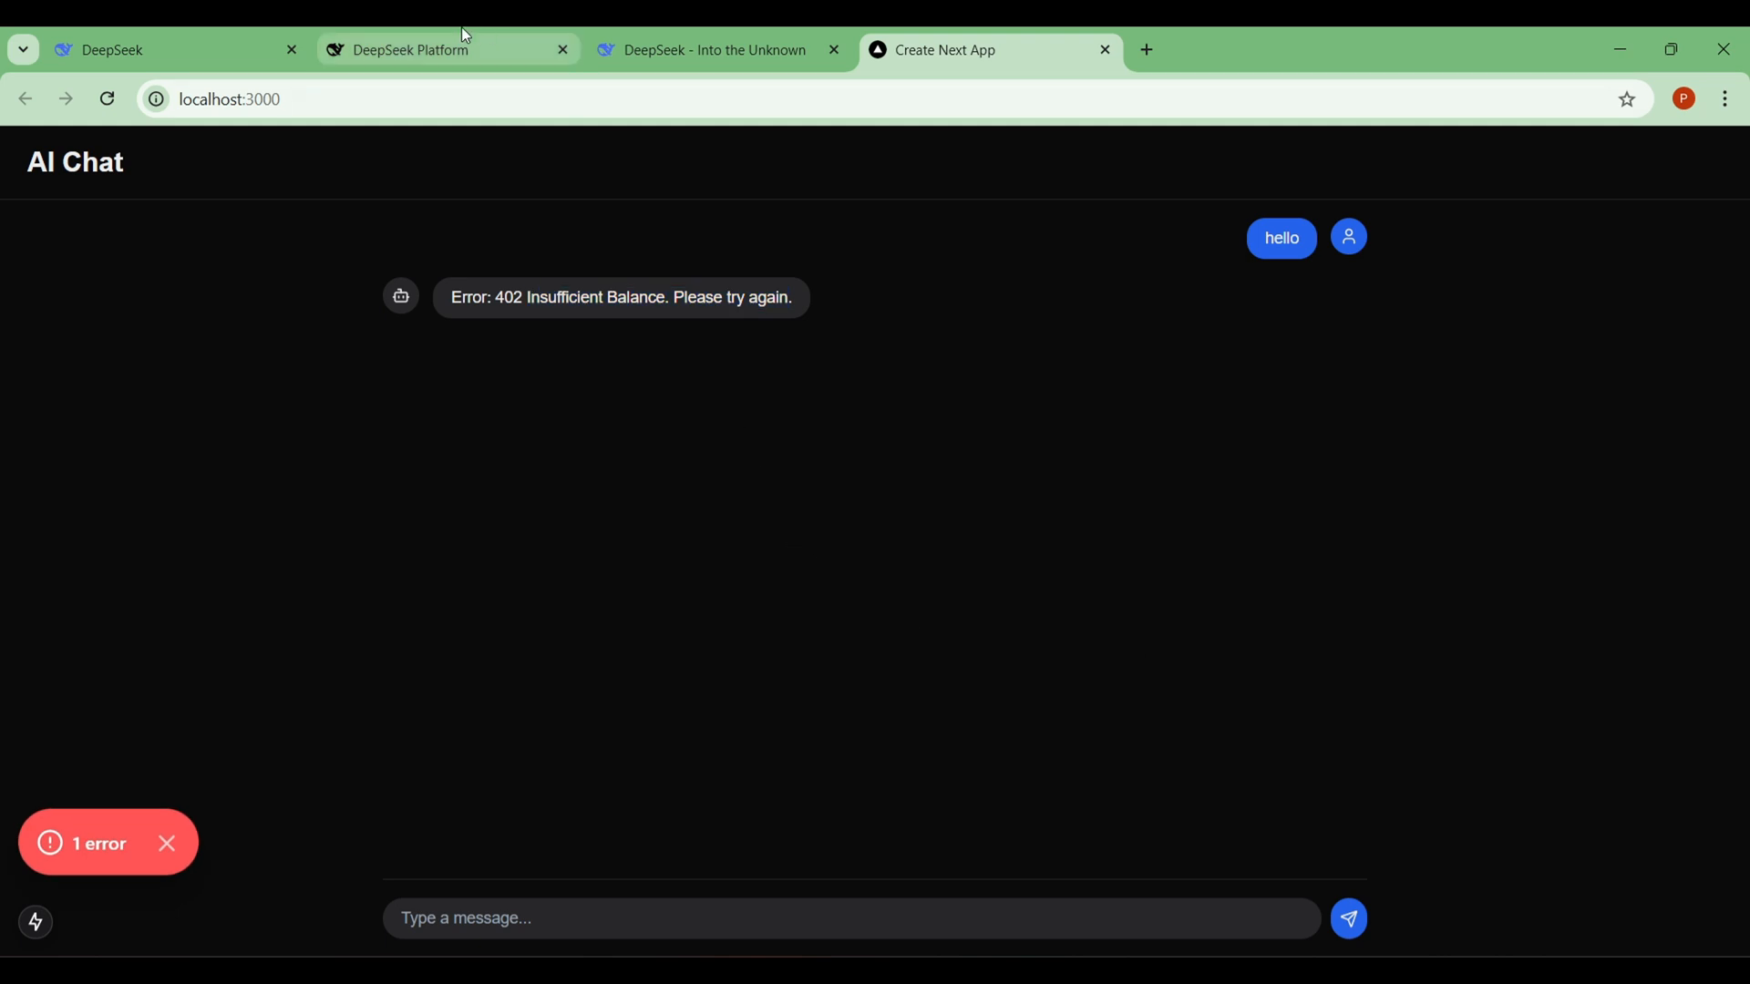
{"action": "left_click", "coordinate": [435, 49]}
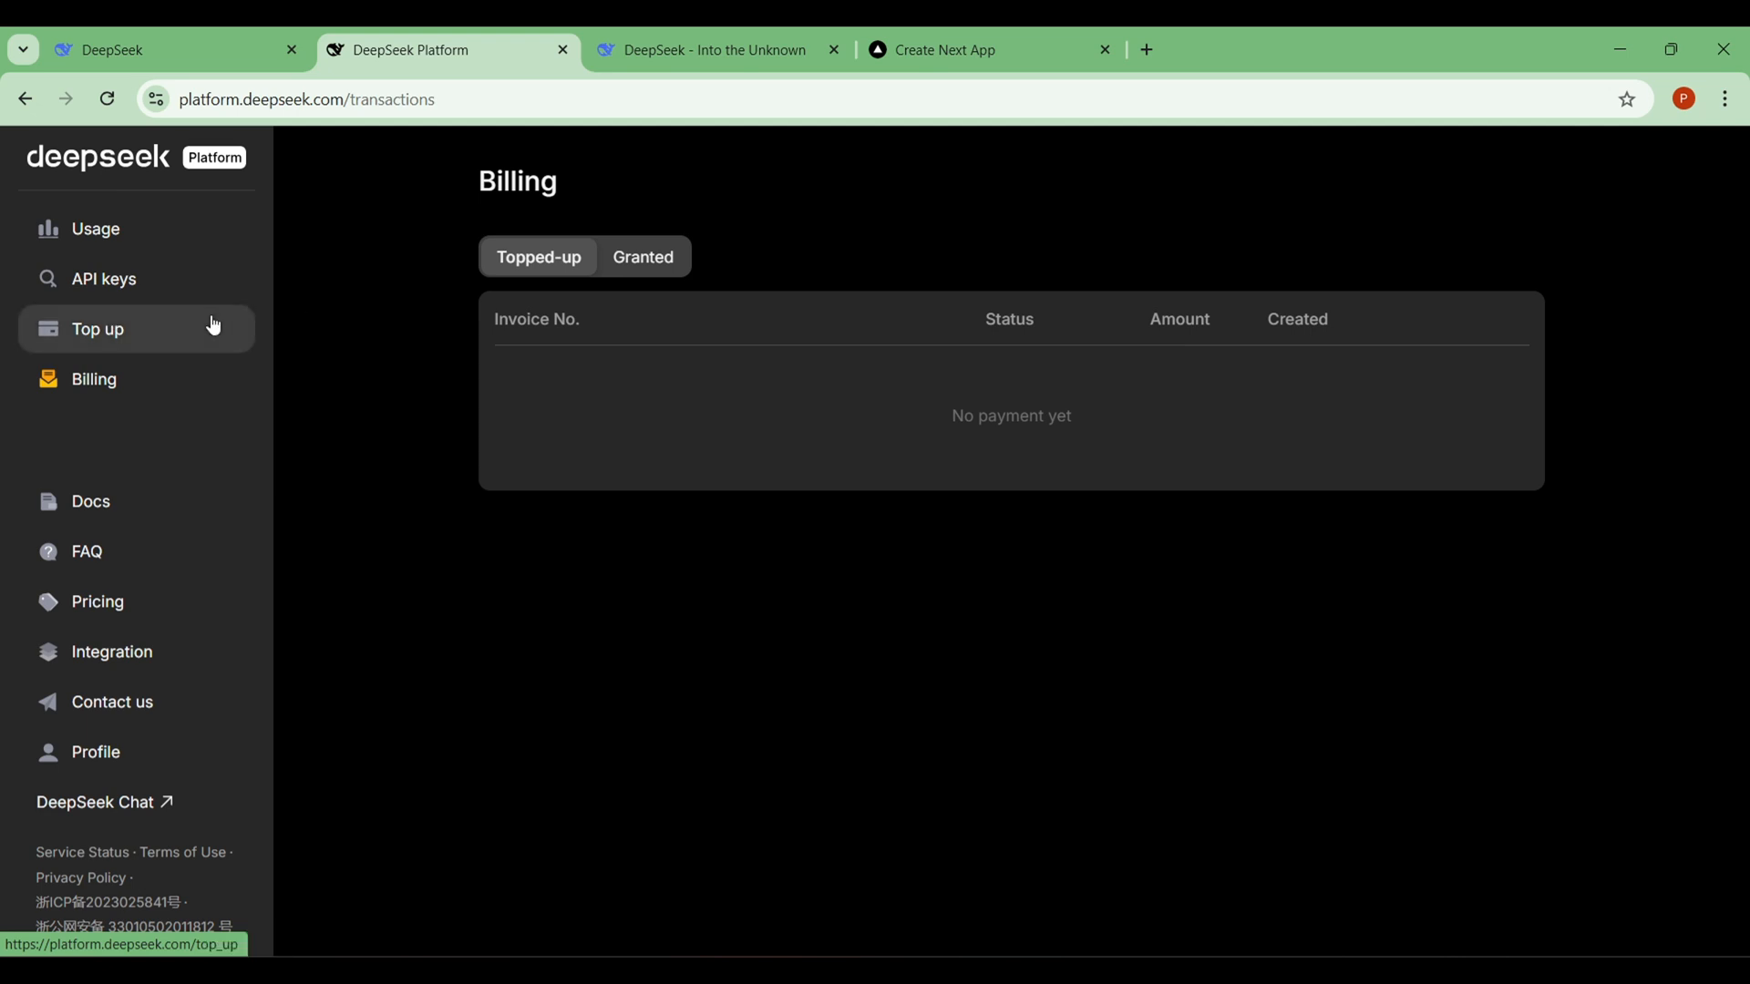
Step: Start a $2 USD top-up via PayPal on DeepSeek Platform, then return to the AI Chat tab
{"action": "left_click", "coordinate": [96, 328]}
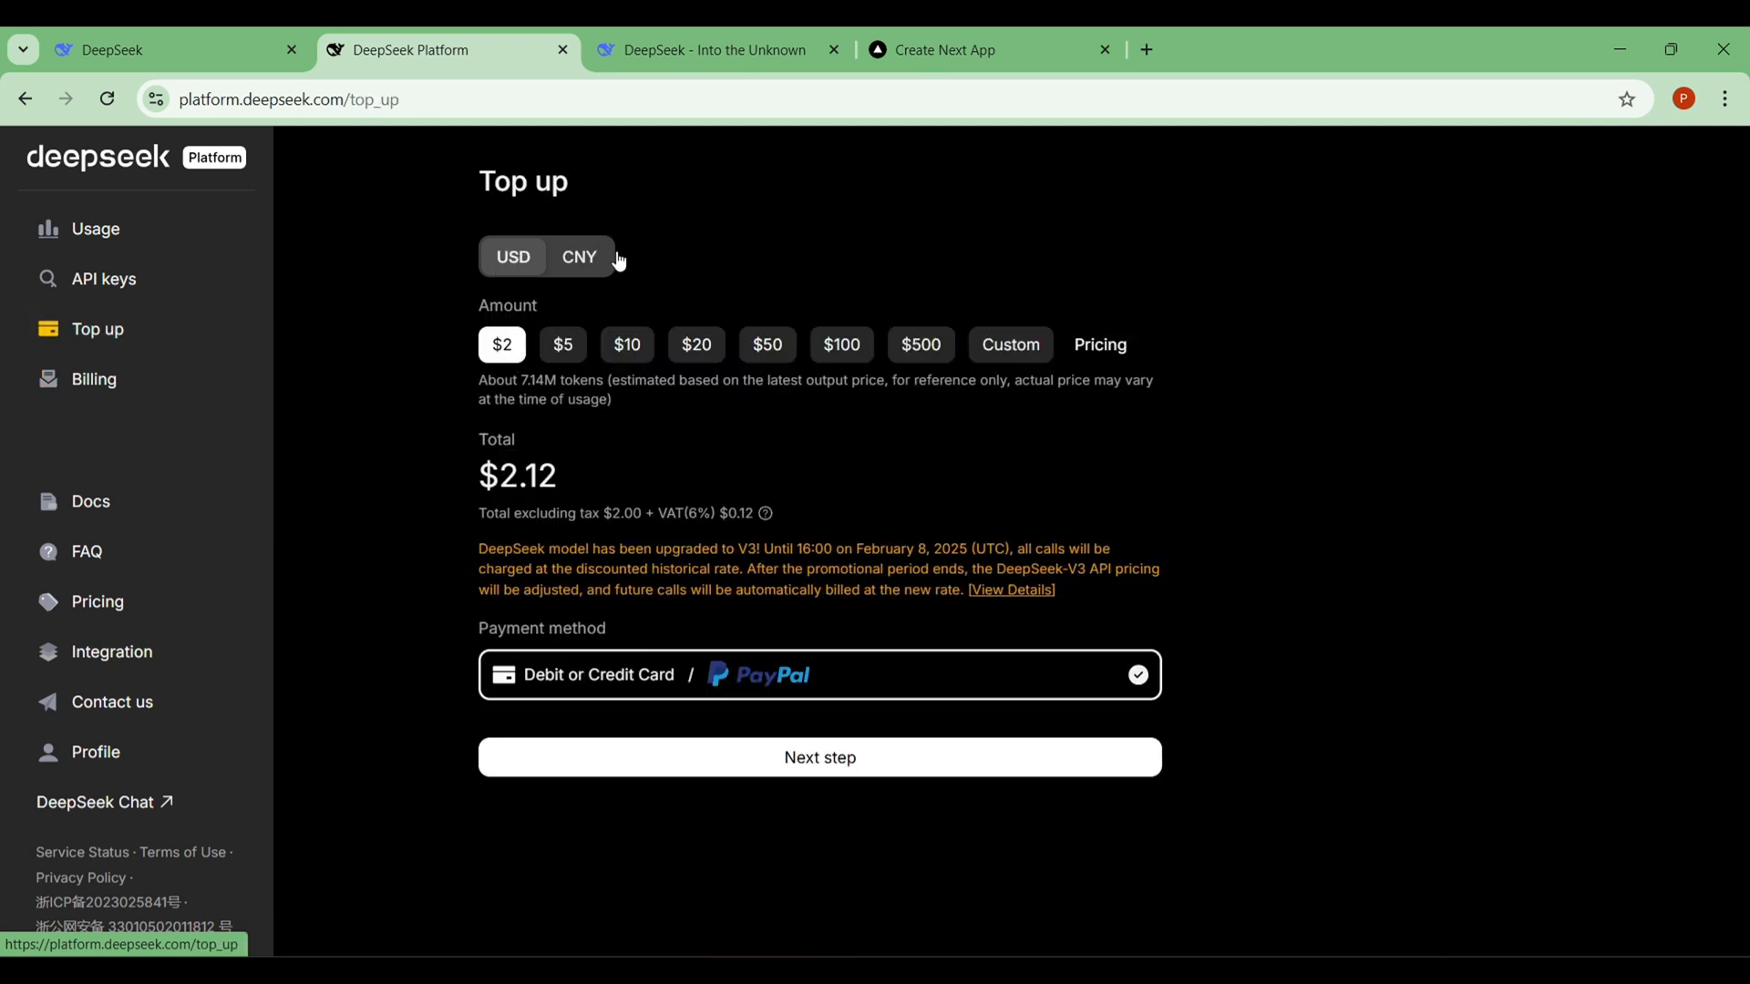
{"action": "mouse_move", "coordinate": [643, 735]}
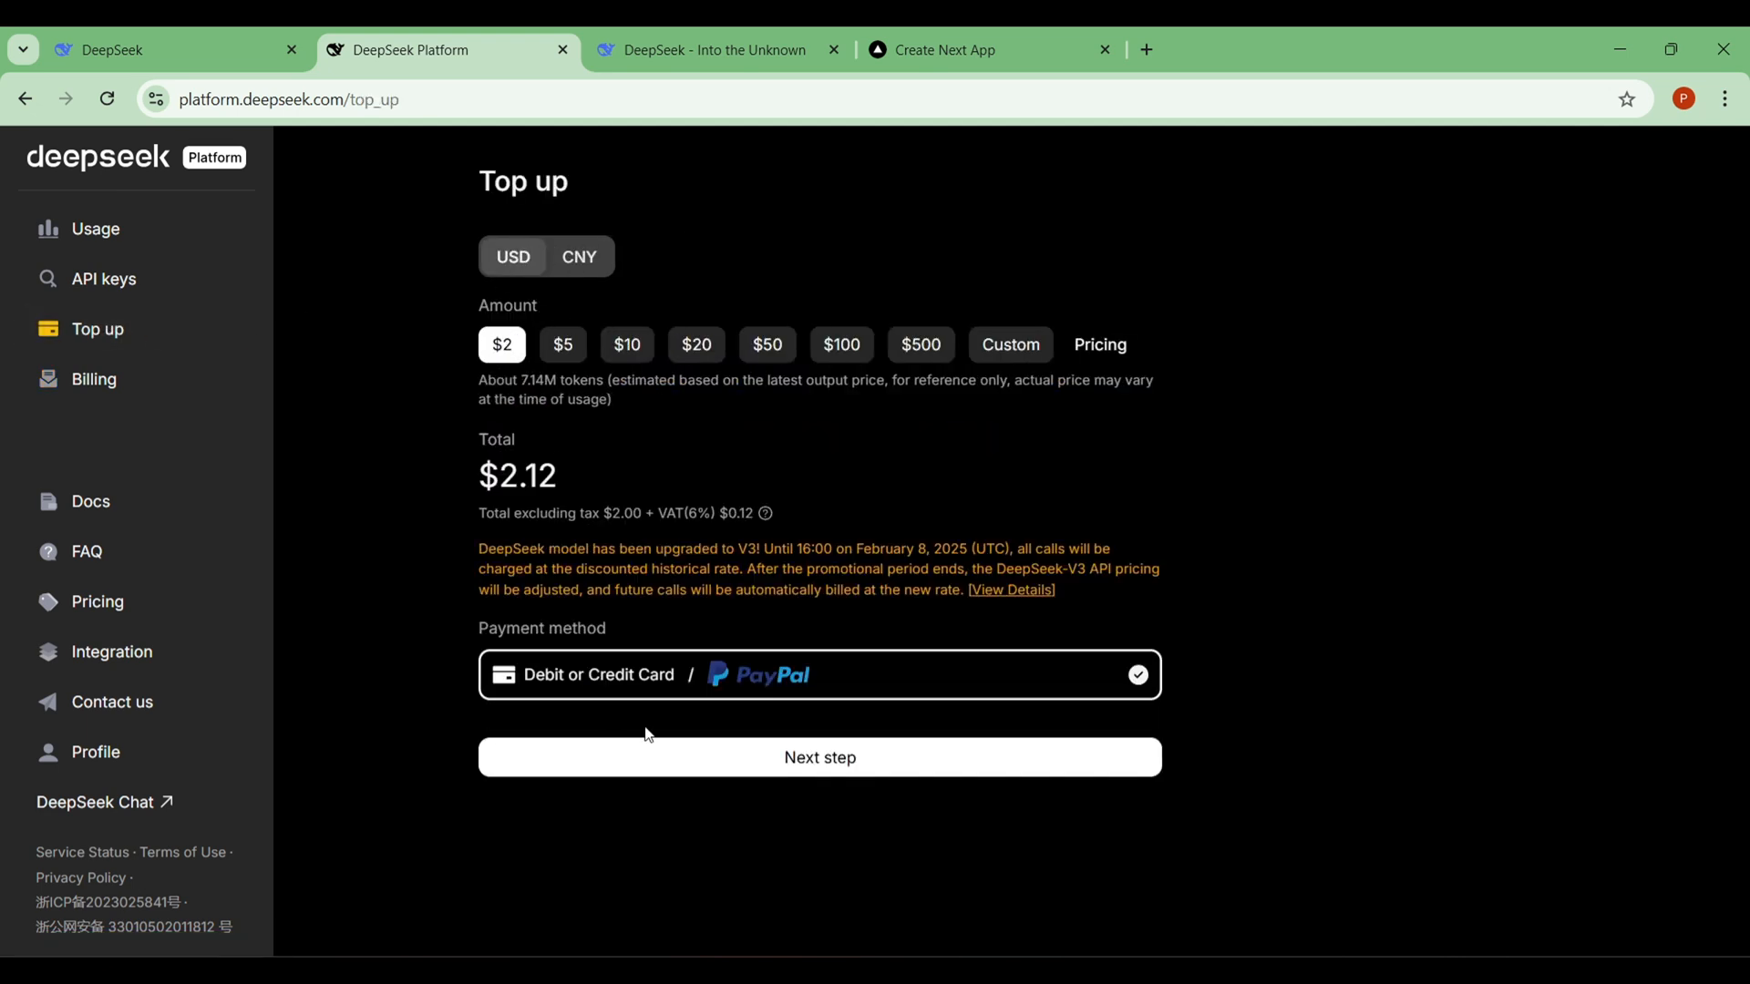
{"action": "left_click", "coordinate": [819, 757]}
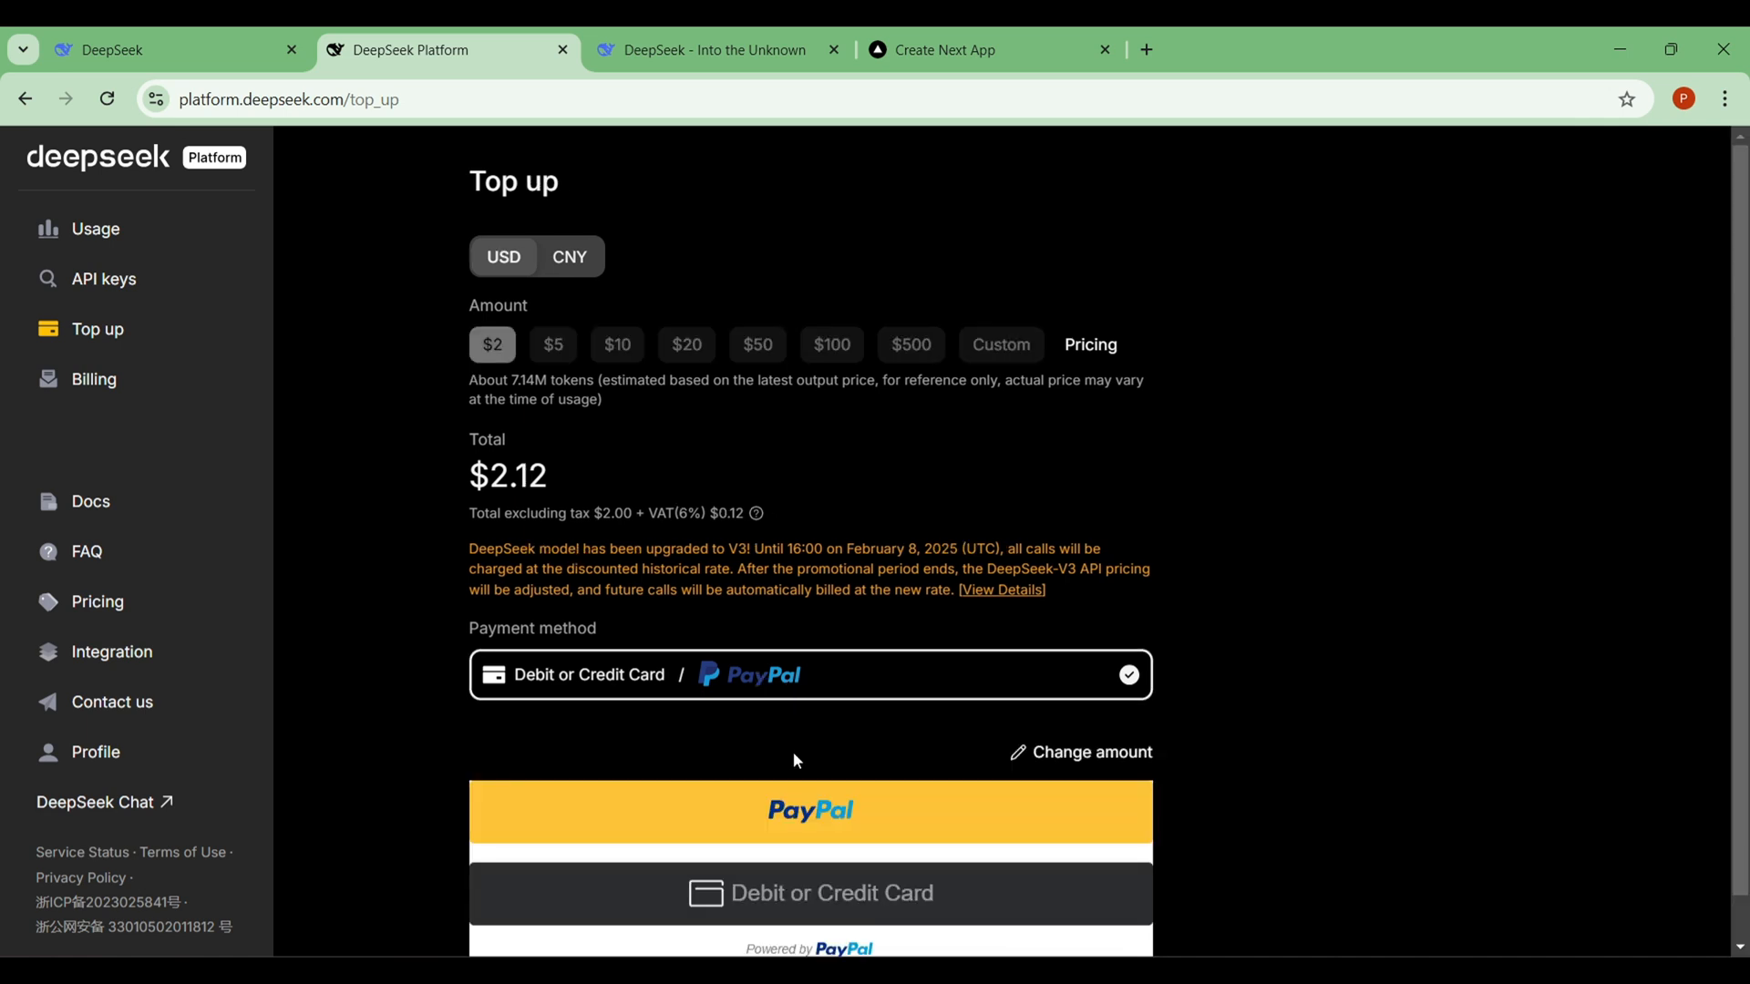
{"action": "left_click", "coordinate": [809, 809]}
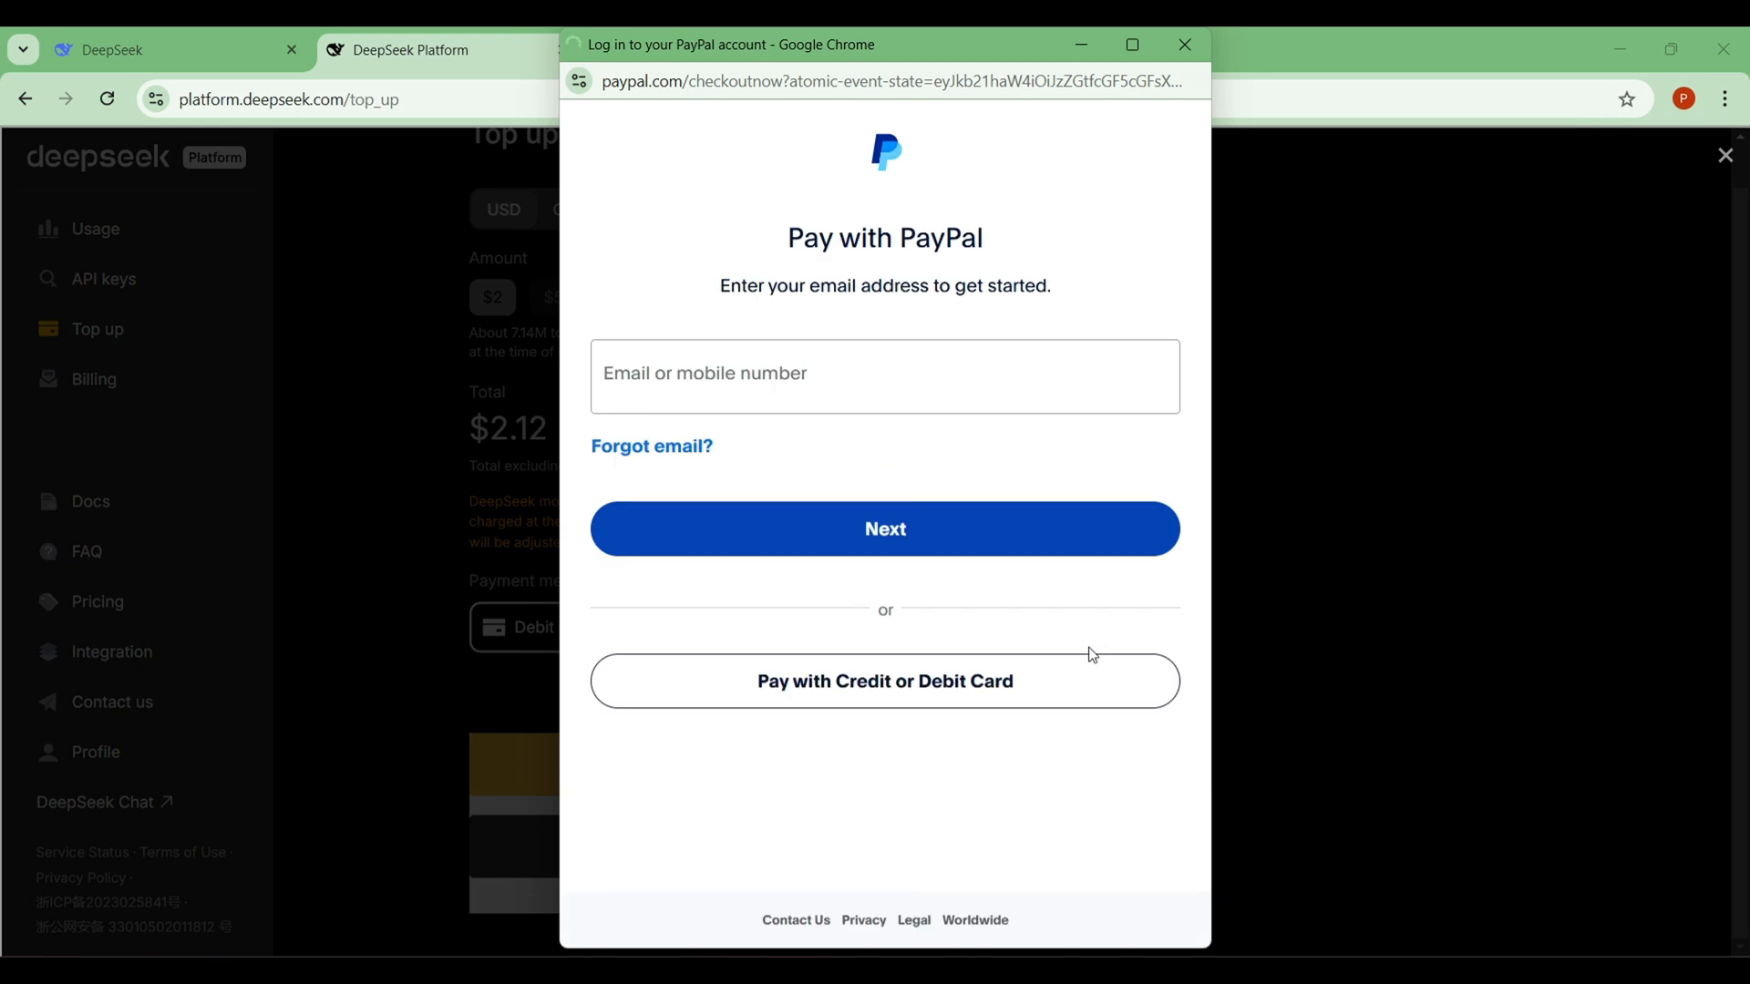
{"action": "left_click", "coordinate": [1183, 43]}
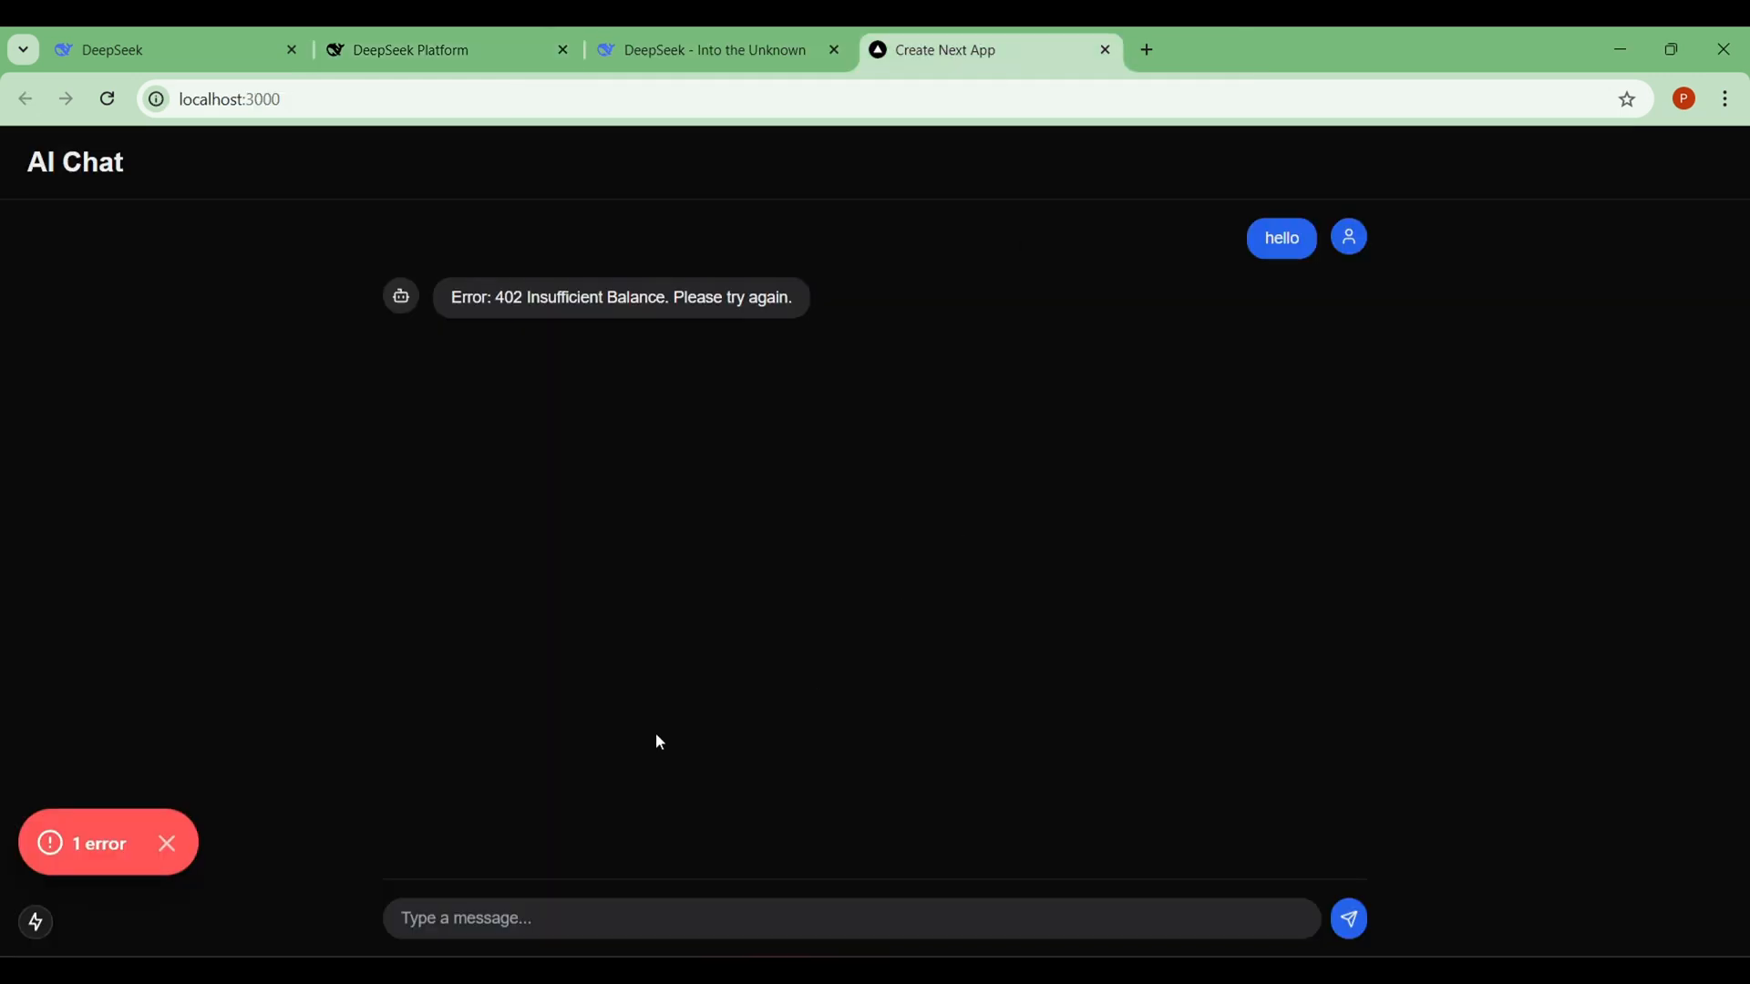